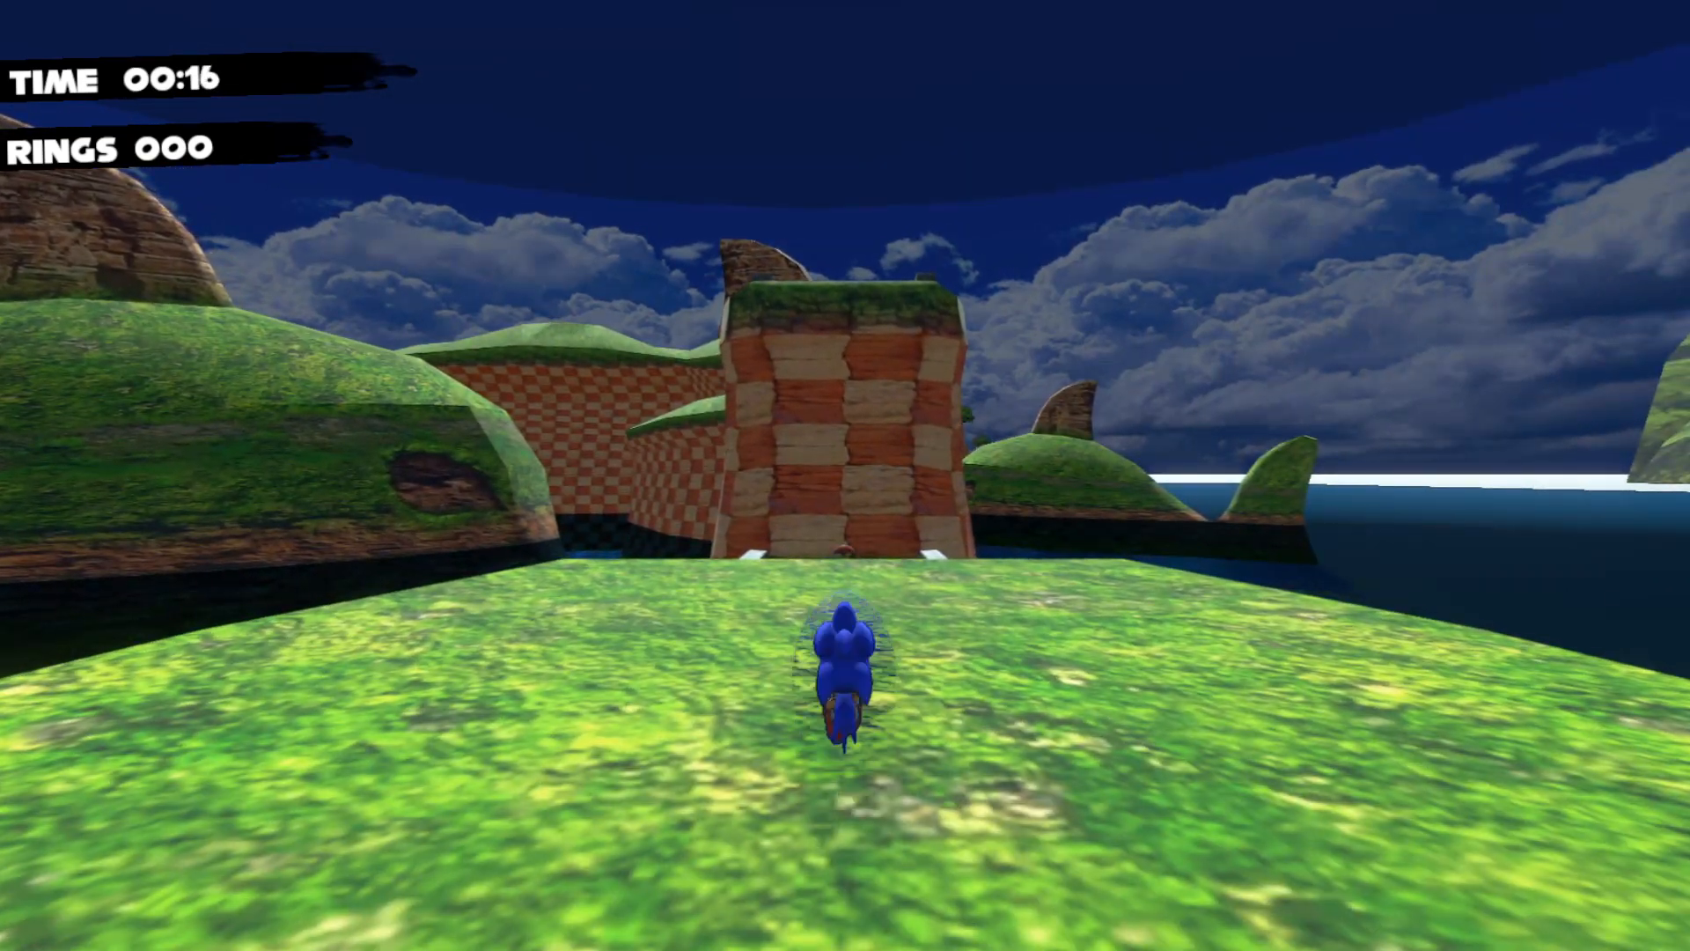
Run through the checkered hills stage, pause with Escape and choose QUIT.
{"action": "key", "text": "w"}
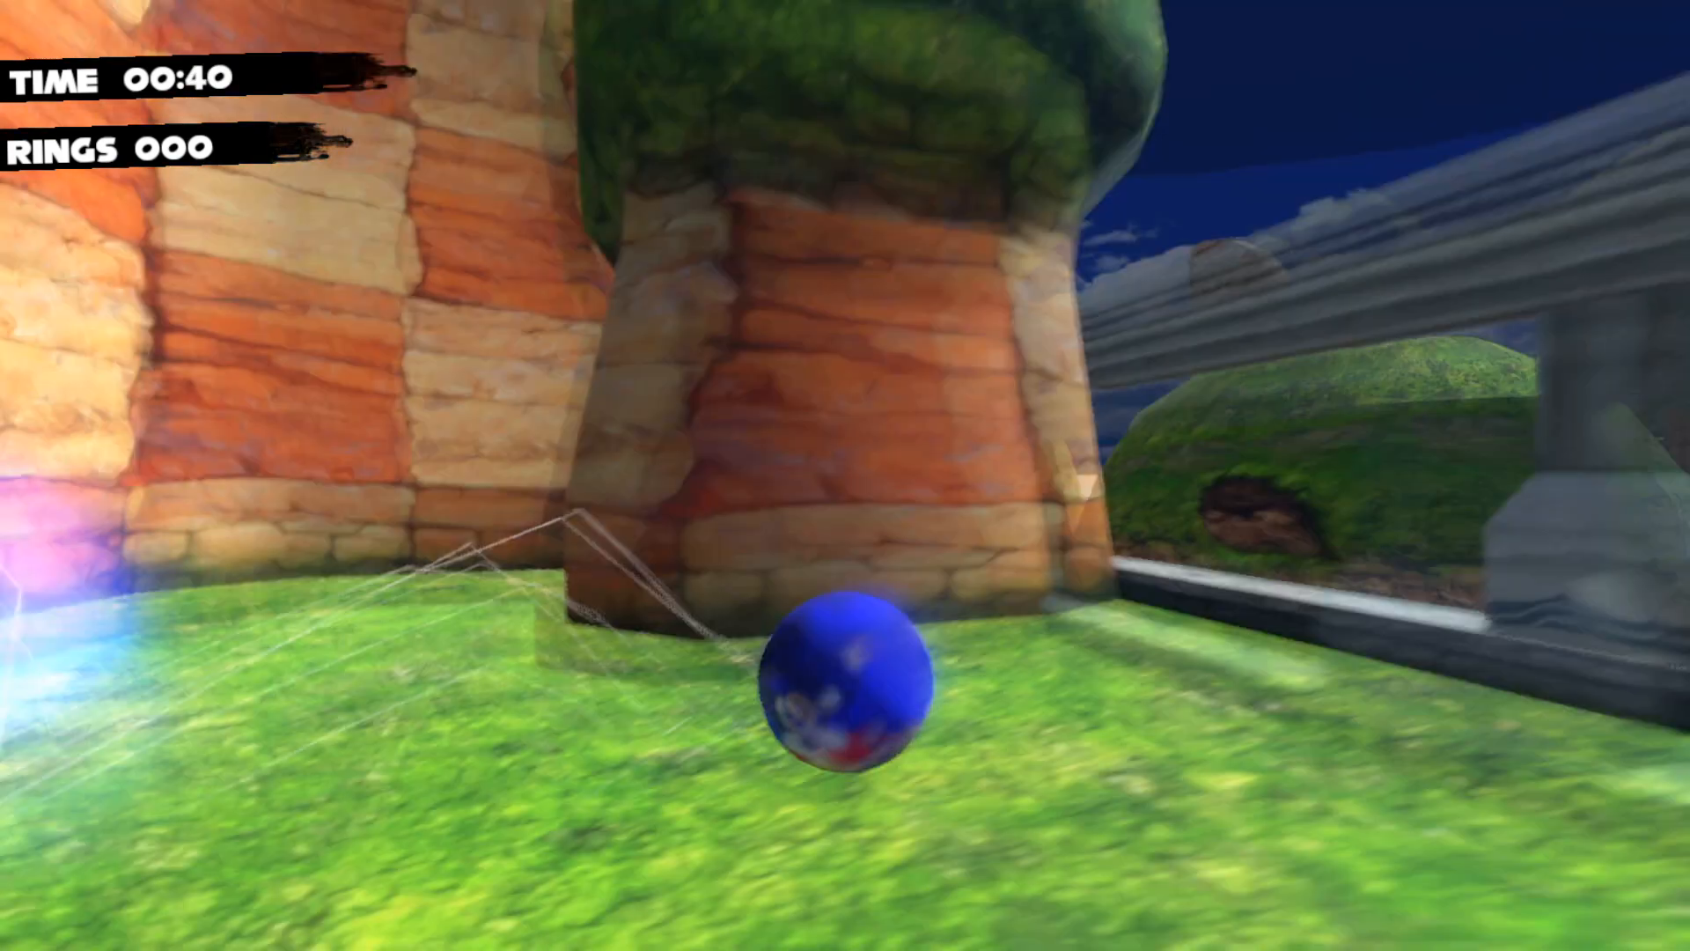
{"action": "key", "text": "Escape"}
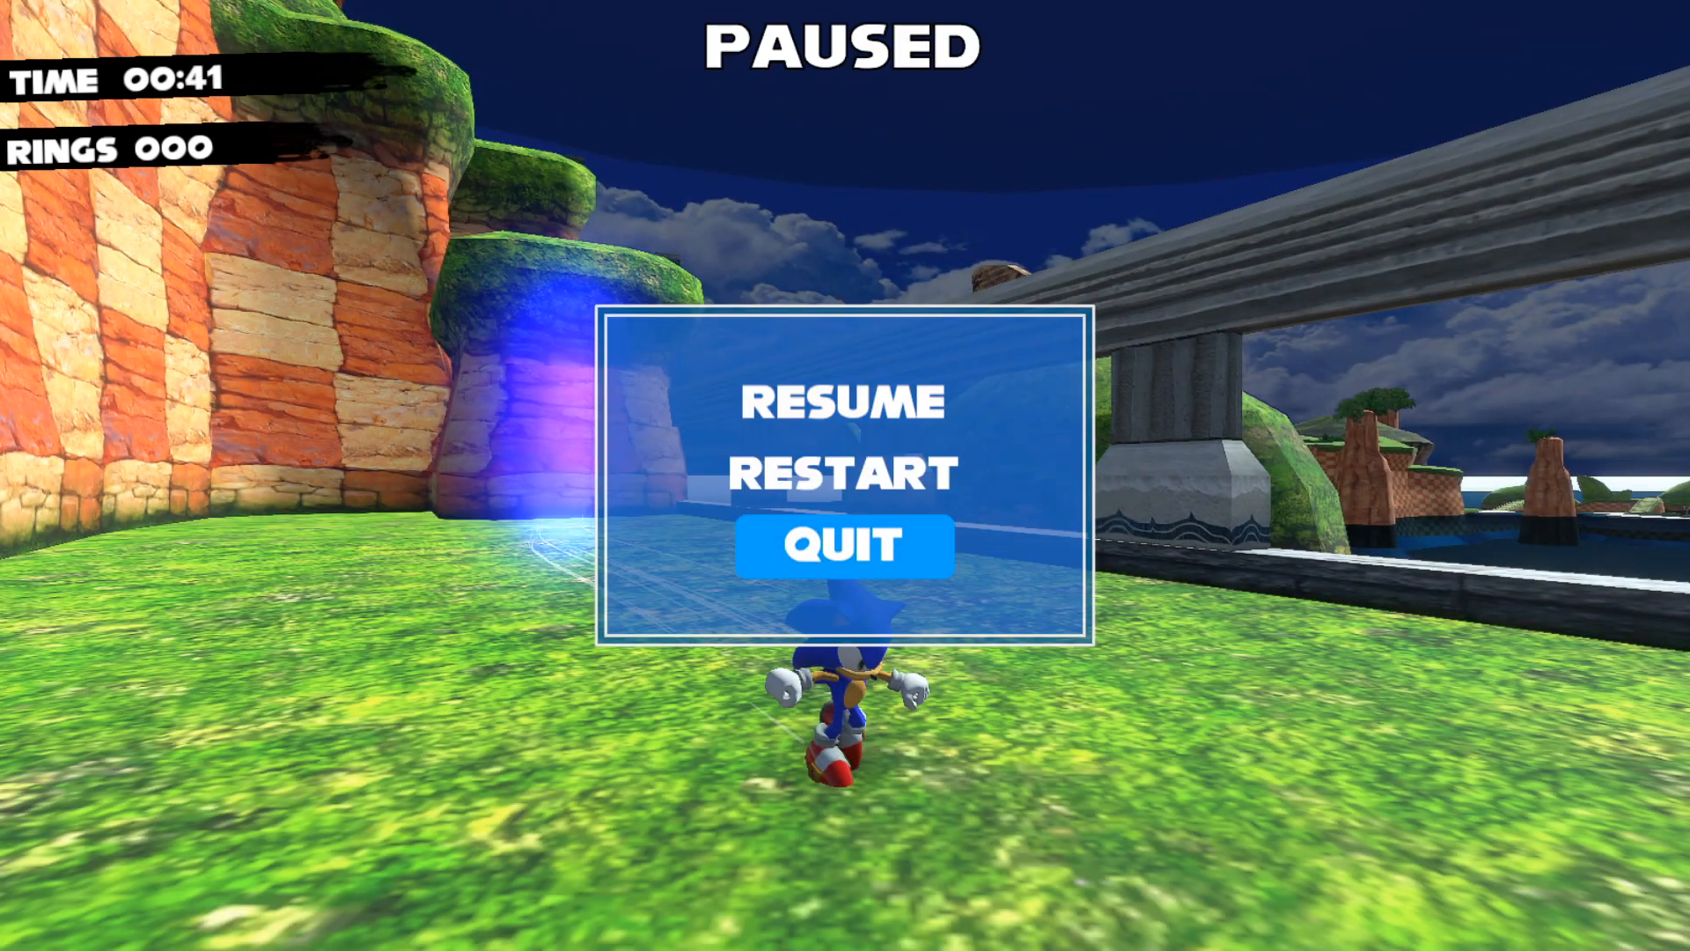
{"action": "mouse_move", "coordinate": [844, 545]}
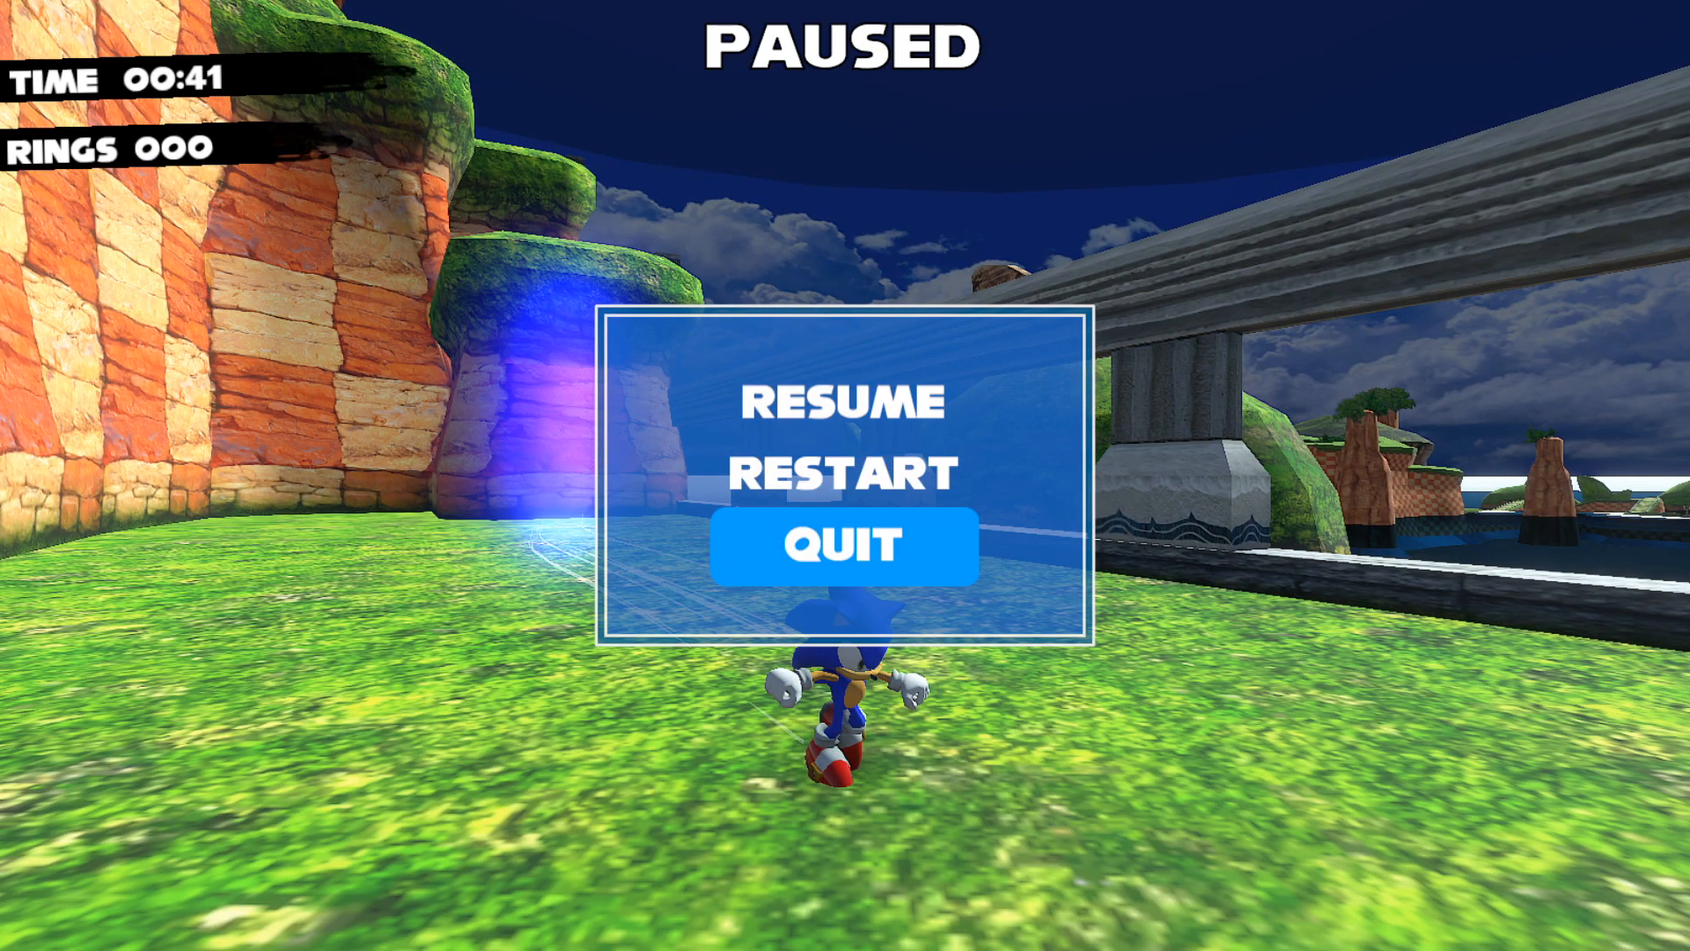
{"action": "left_click", "coordinate": [844, 544]}
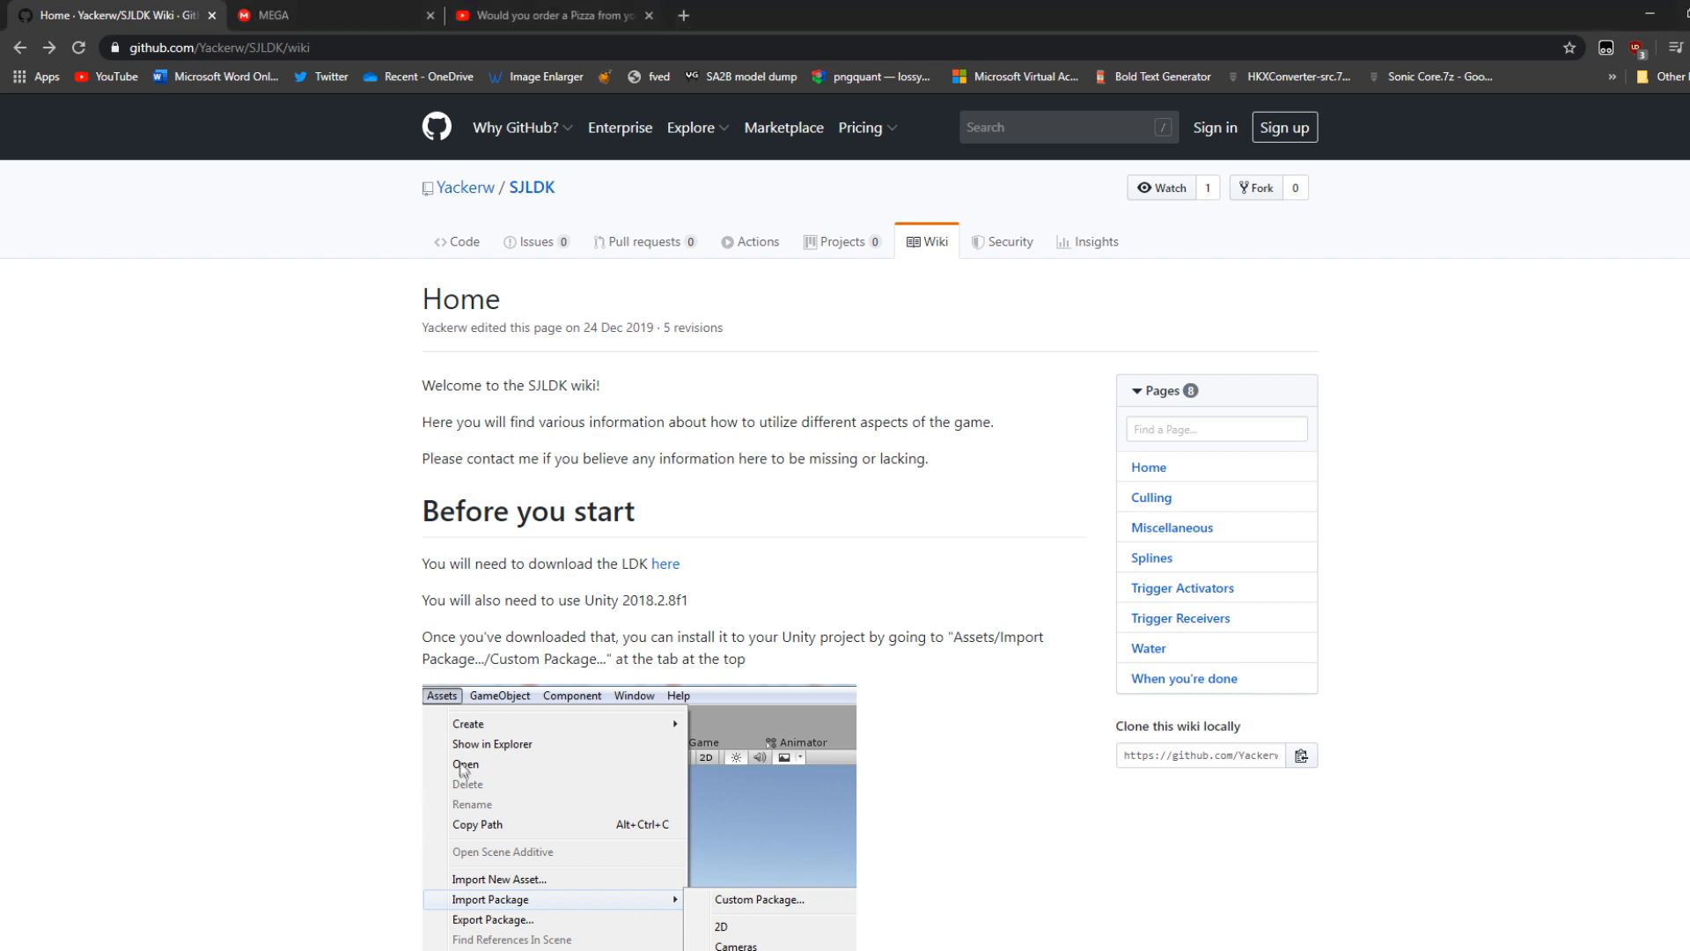
{"action": "mouse_move", "coordinate": [417, 611]}
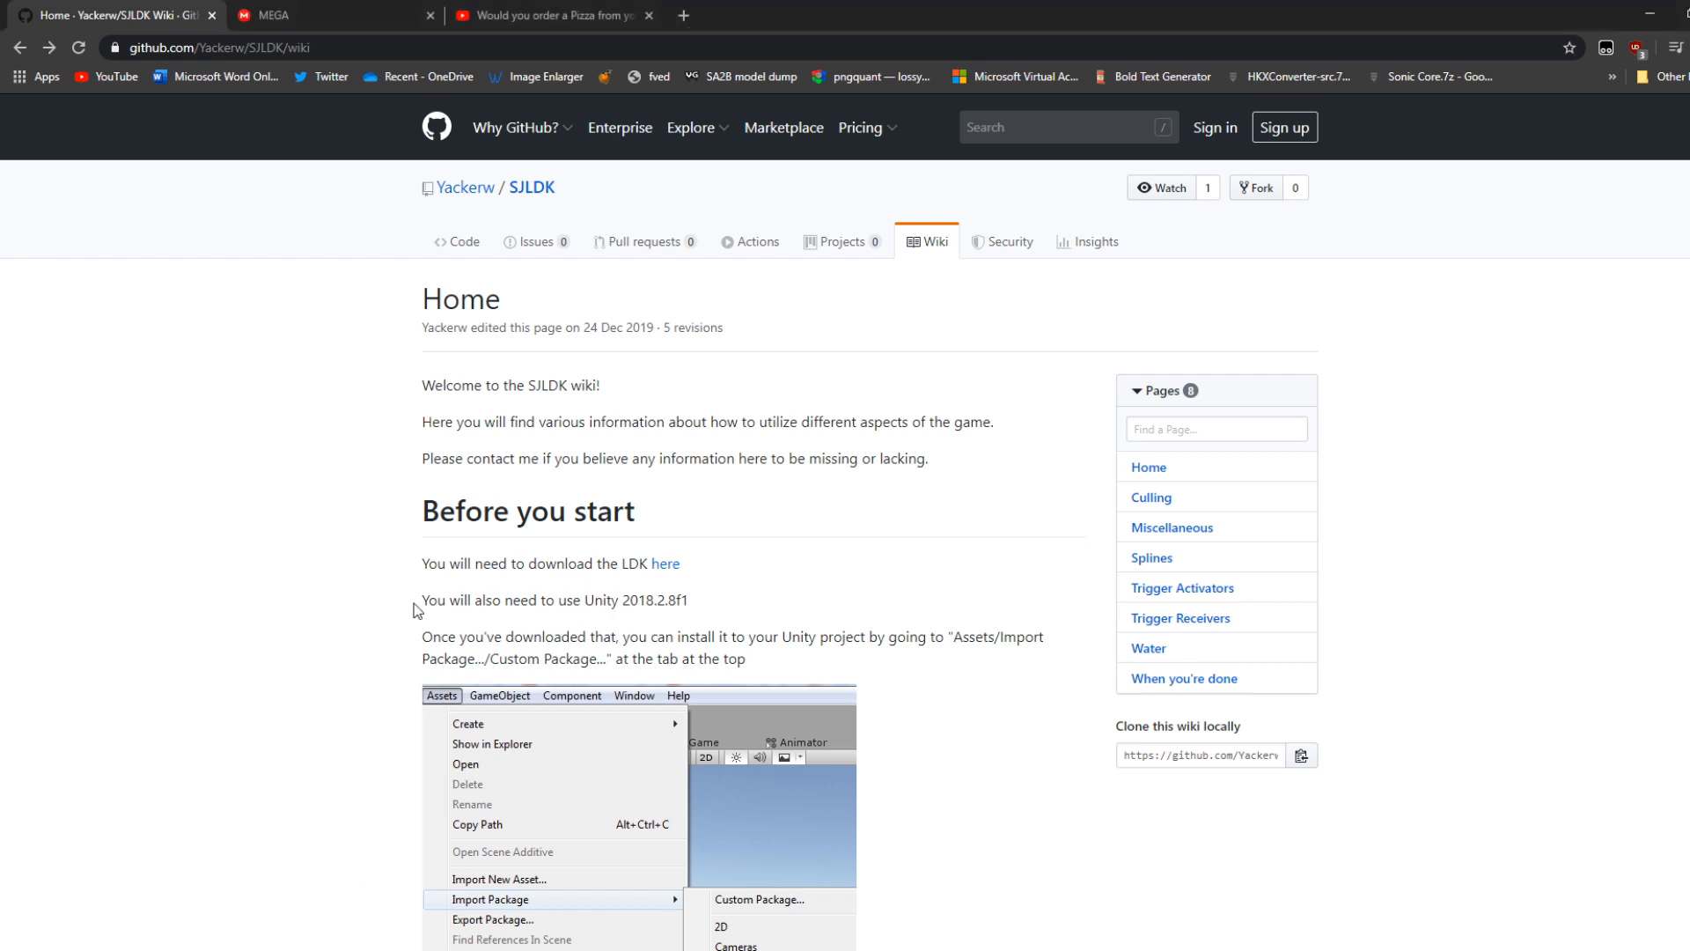
{"action": "double_click", "coordinate": [618, 601]}
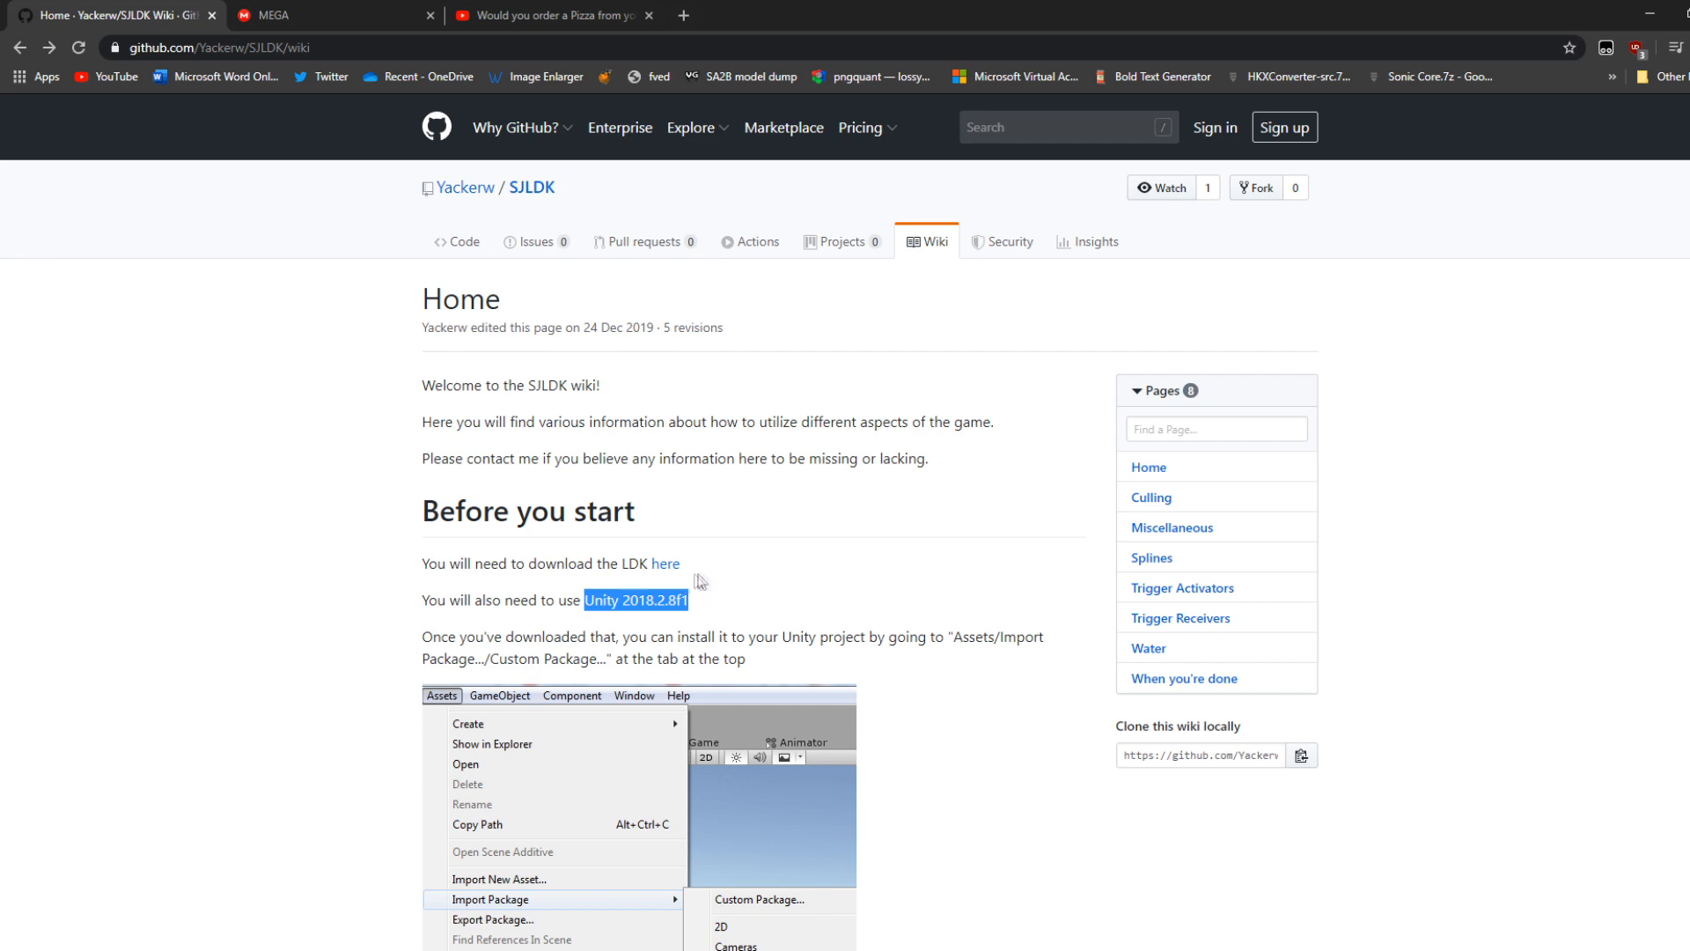
{"action": "scroll", "scroll_direction": "down", "scroll_amount": 3}
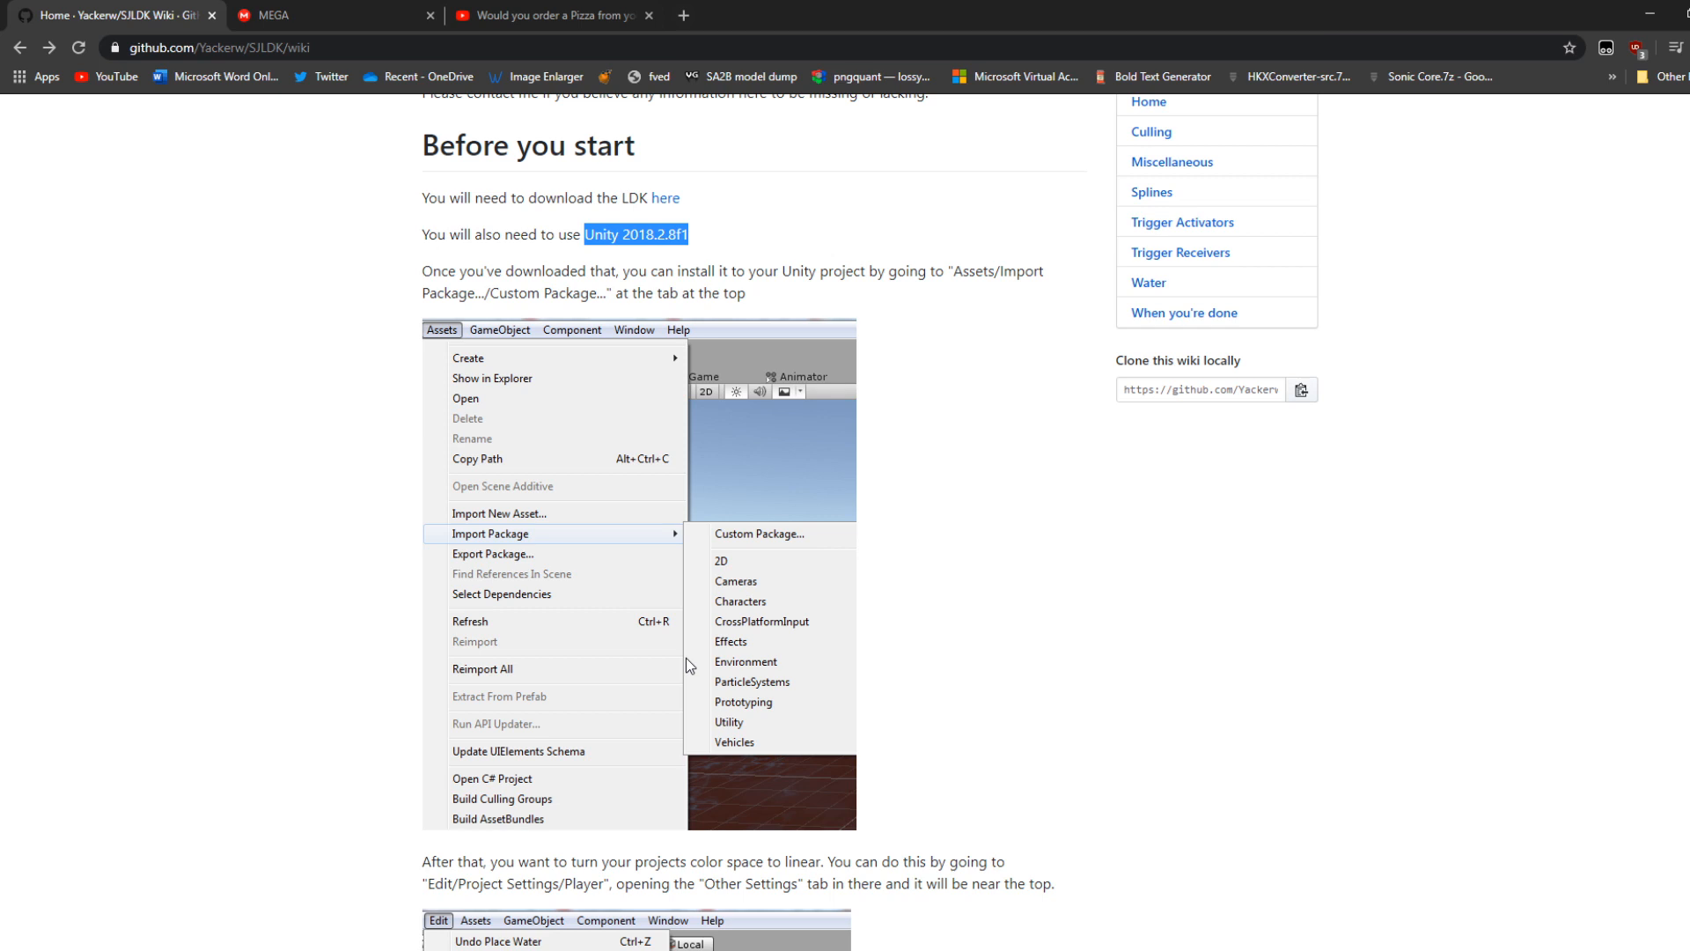
{"action": "mouse_move", "coordinate": [671, 786]}
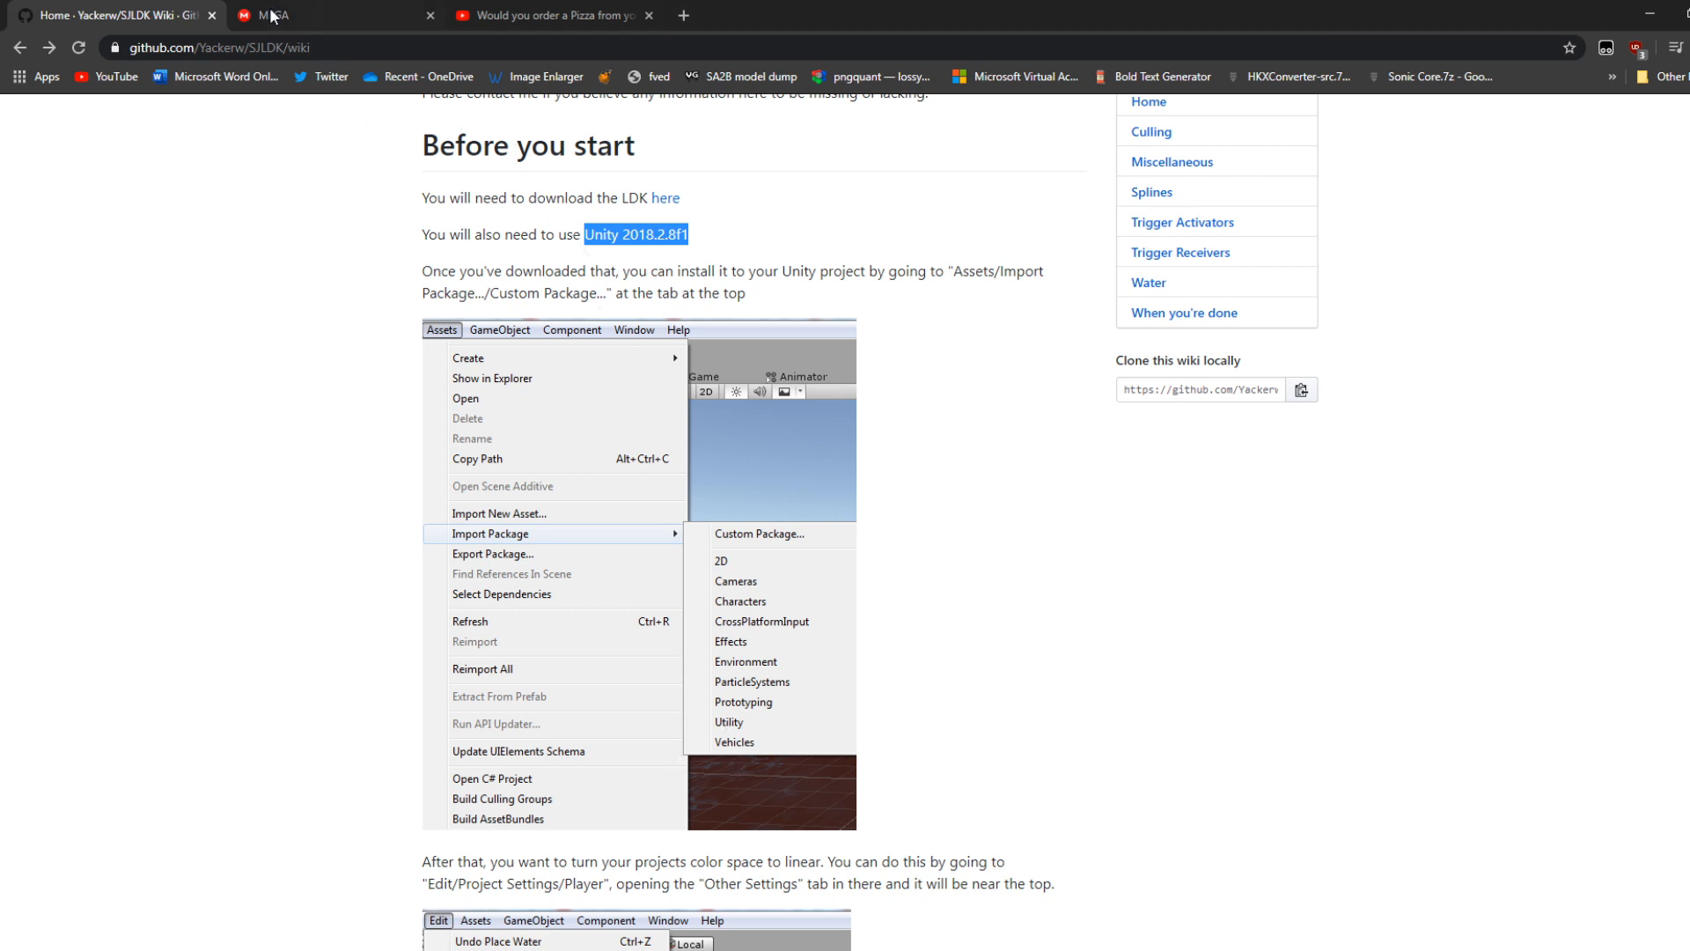
{"action": "left_click", "coordinate": [313, 16]}
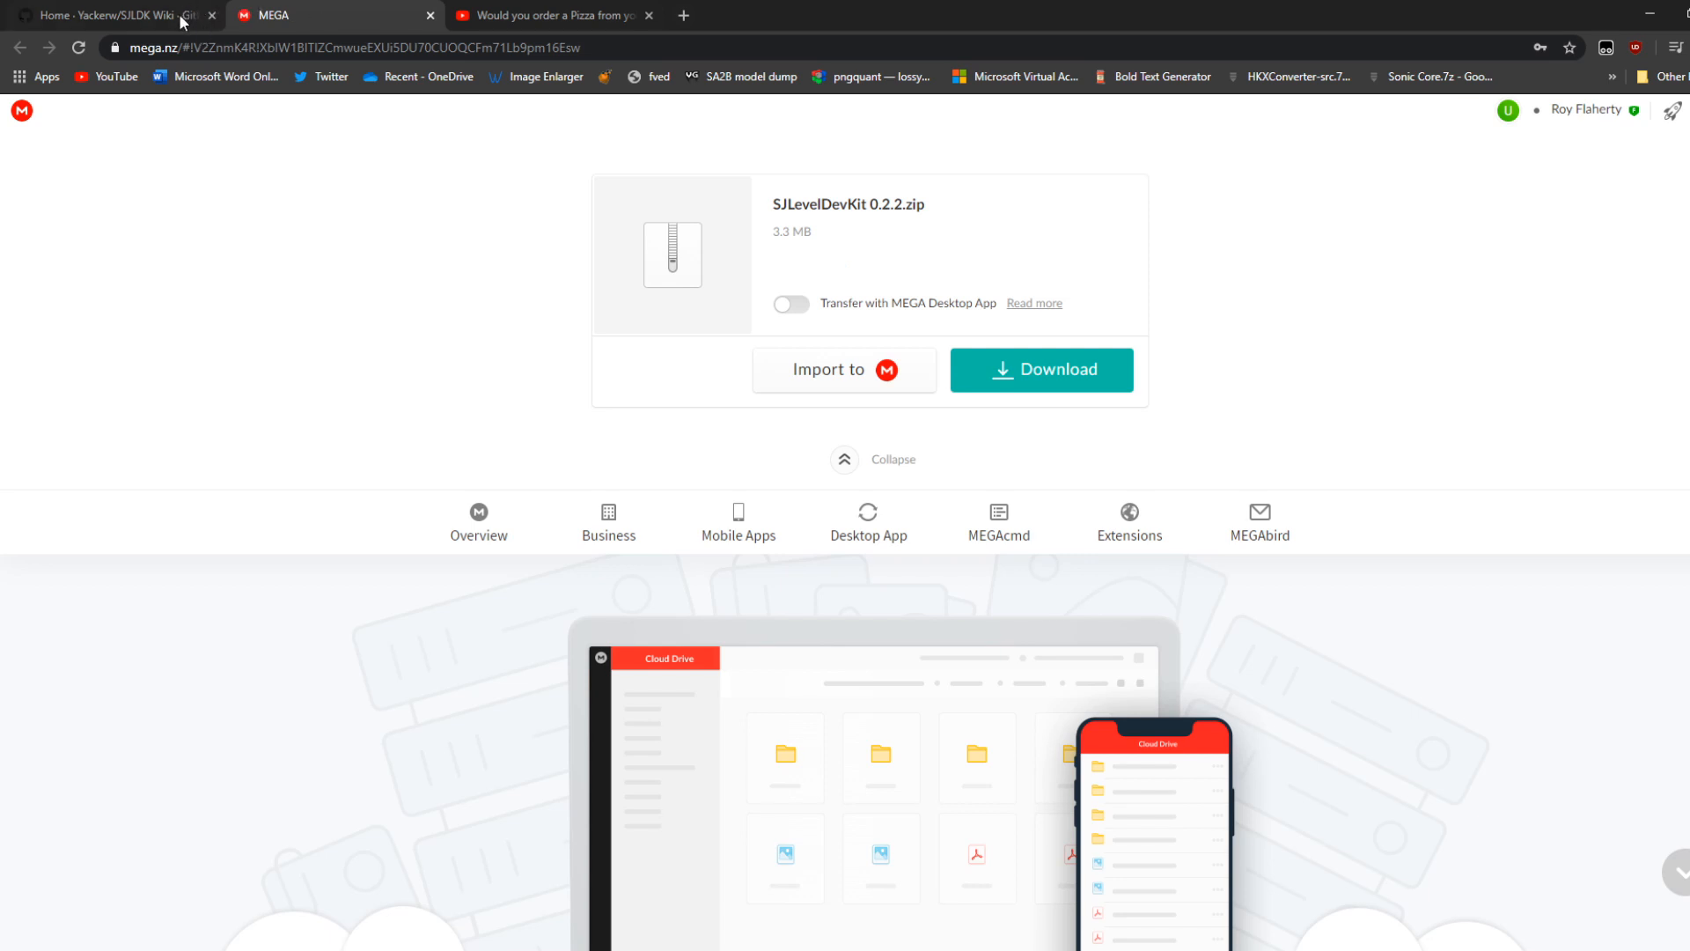
{"action": "left_click", "coordinate": [108, 16]}
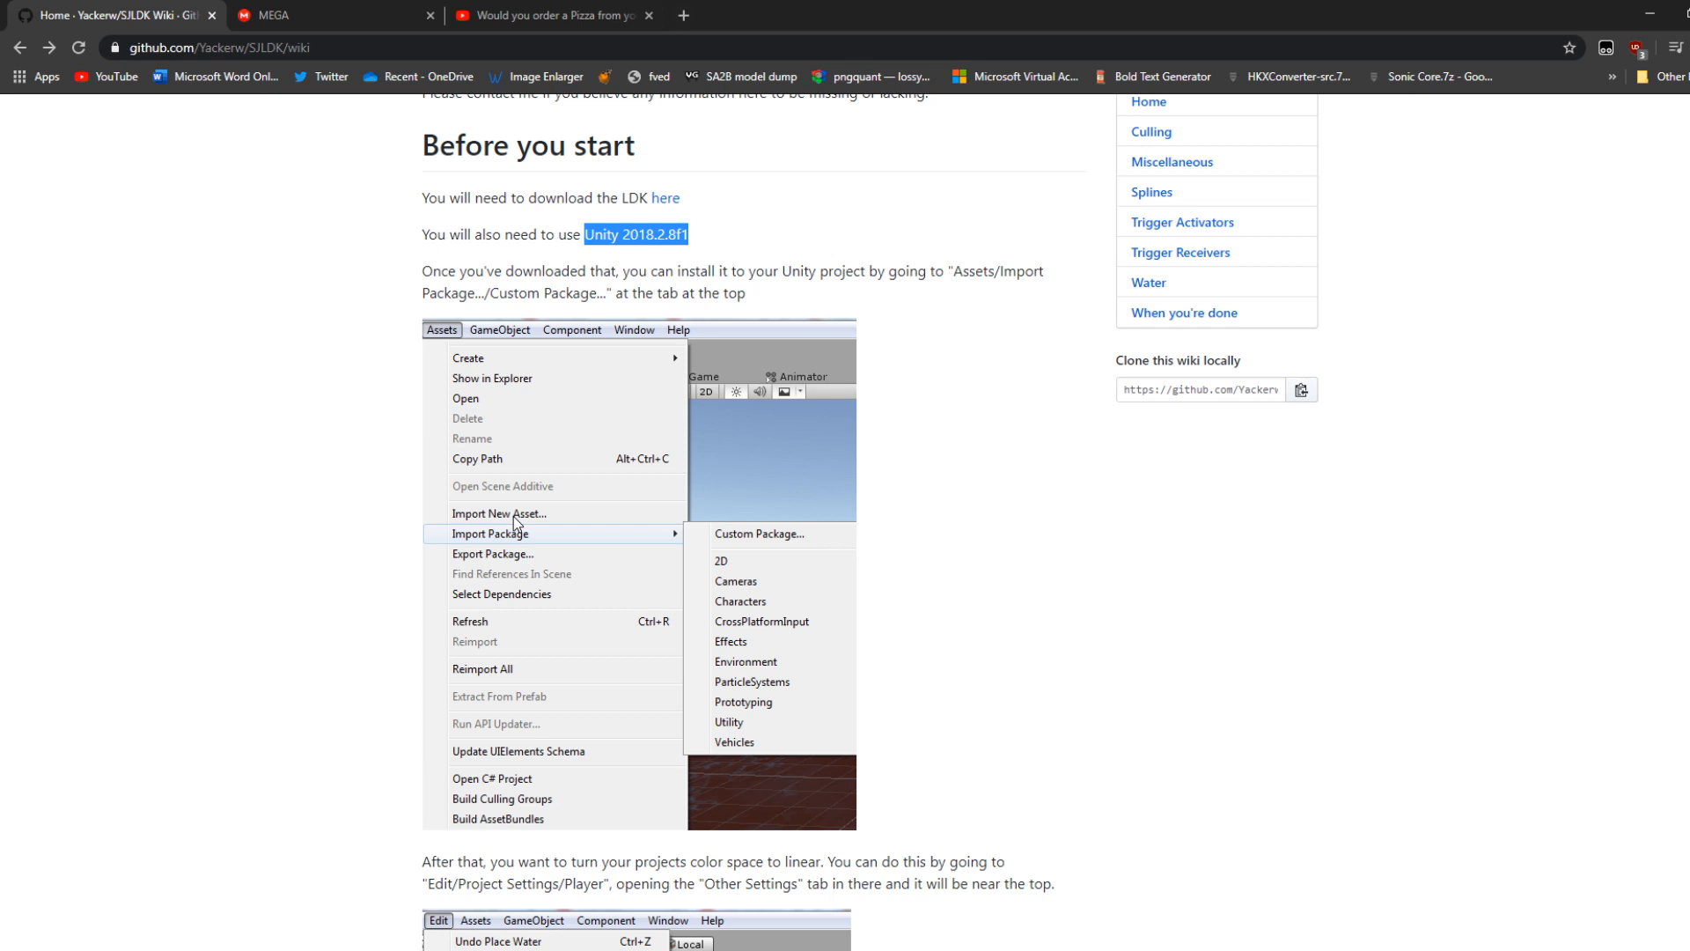
{"action": "mouse_move", "coordinate": [517, 526]}
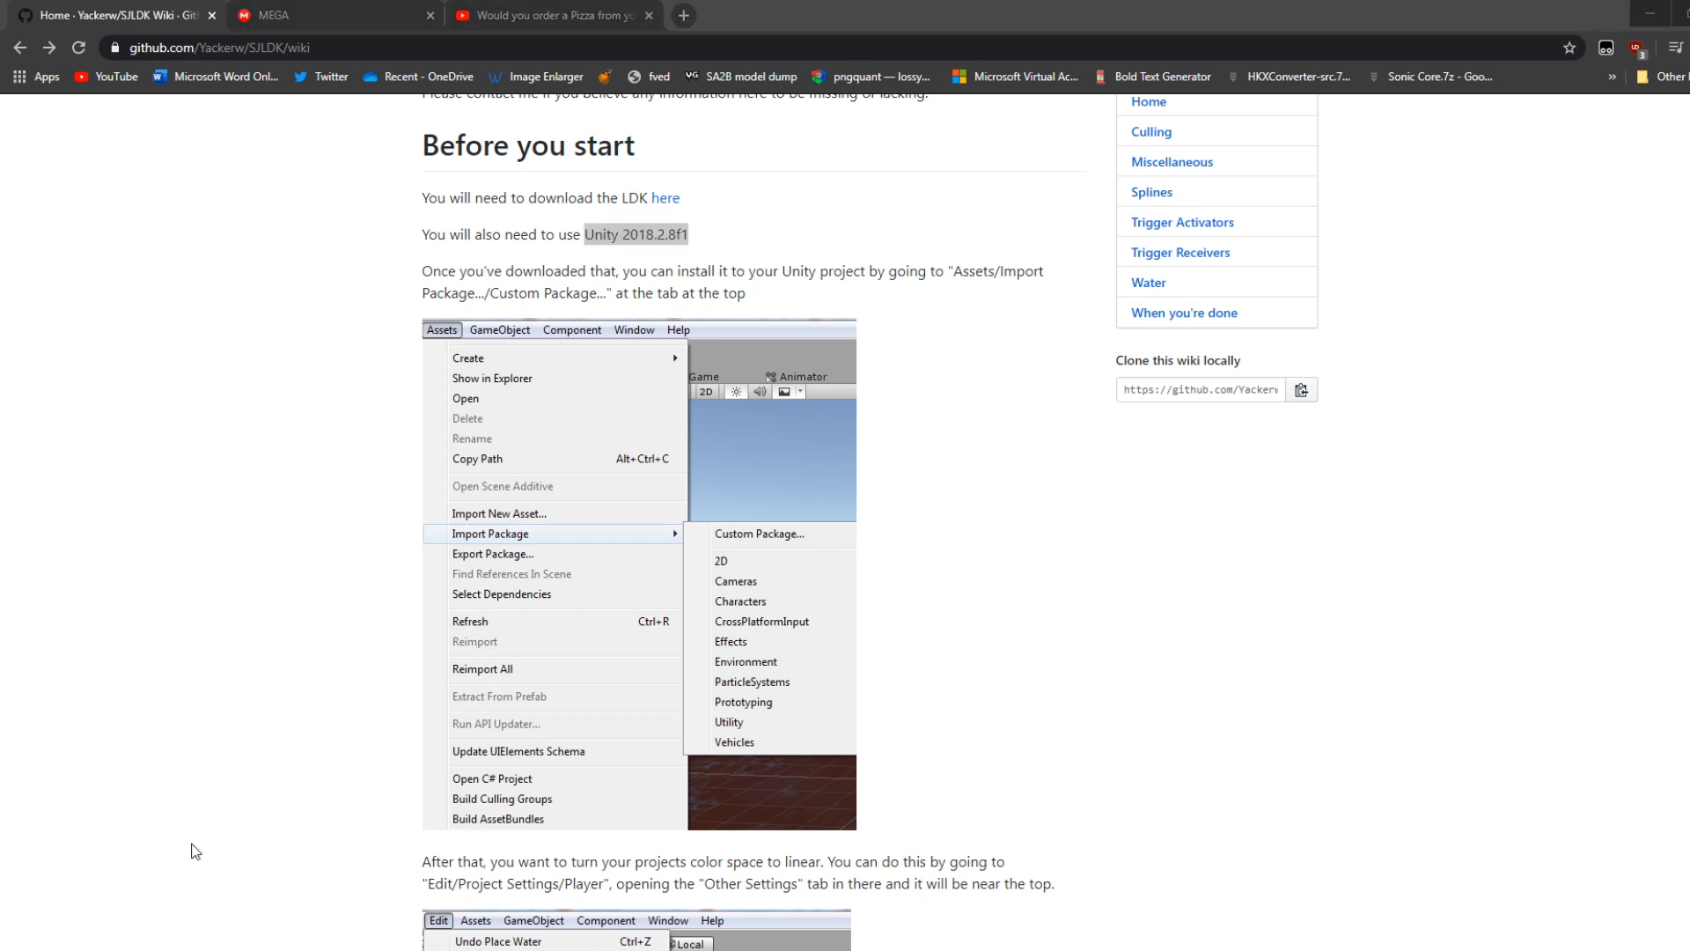
{"action": "left_click", "coordinate": [451, 933]}
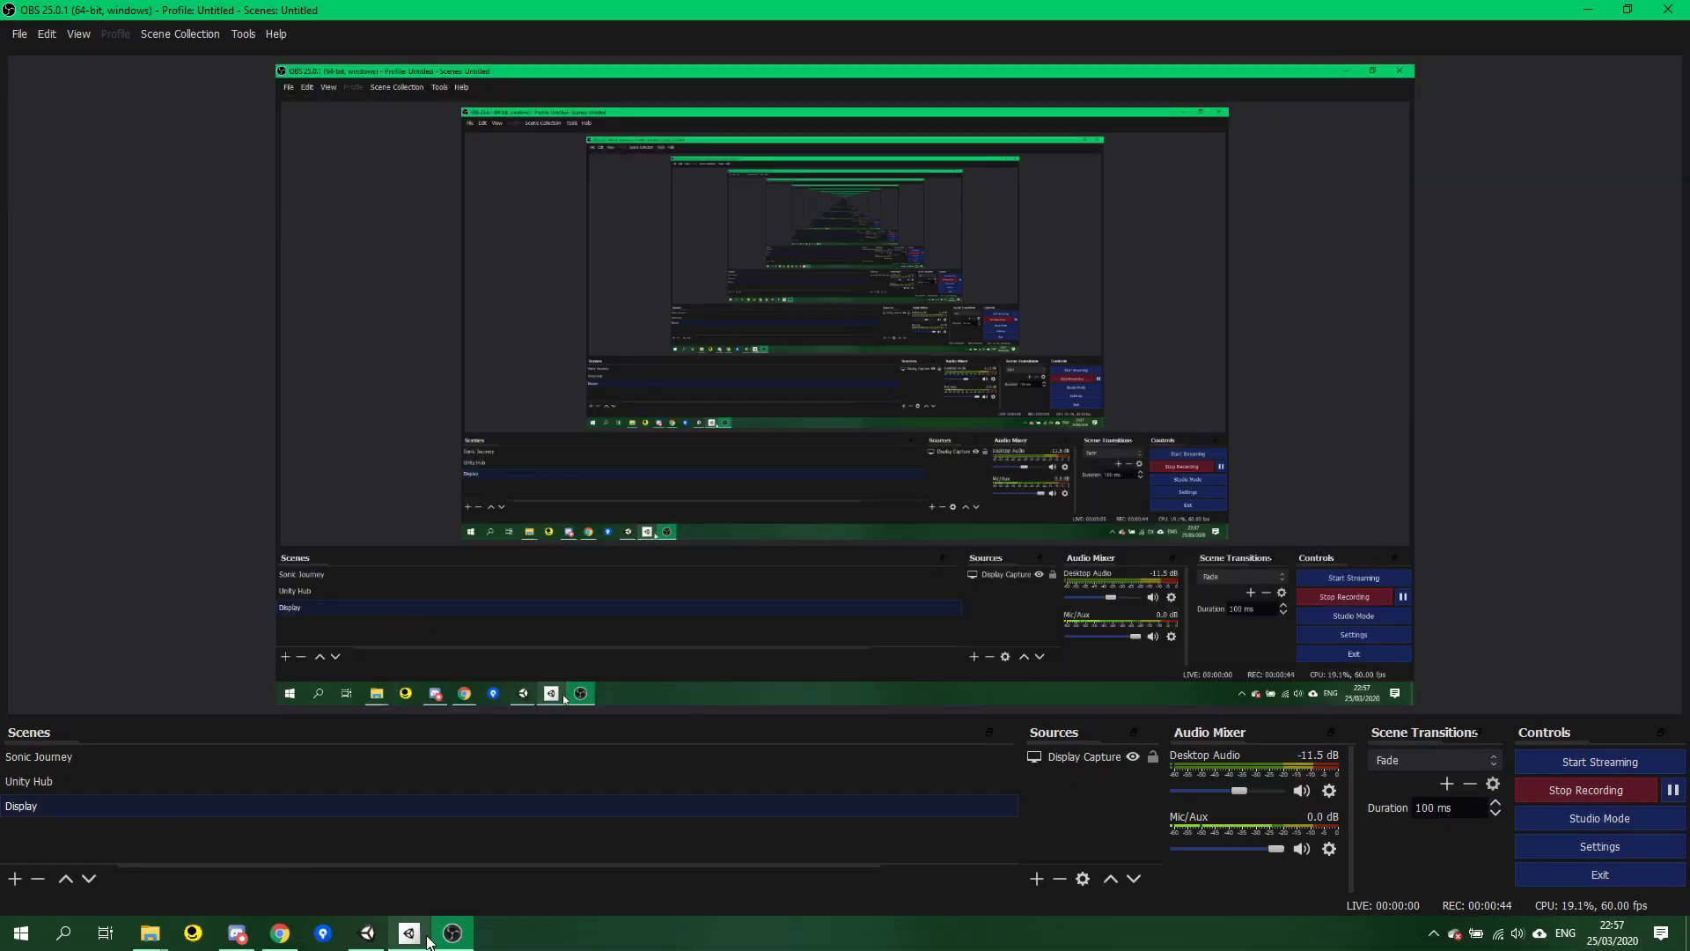
Create a new 3D Unity 2018.2.8f1 project named Sonic-Journey from the hub.
{"action": "left_click", "coordinate": [407, 933]}
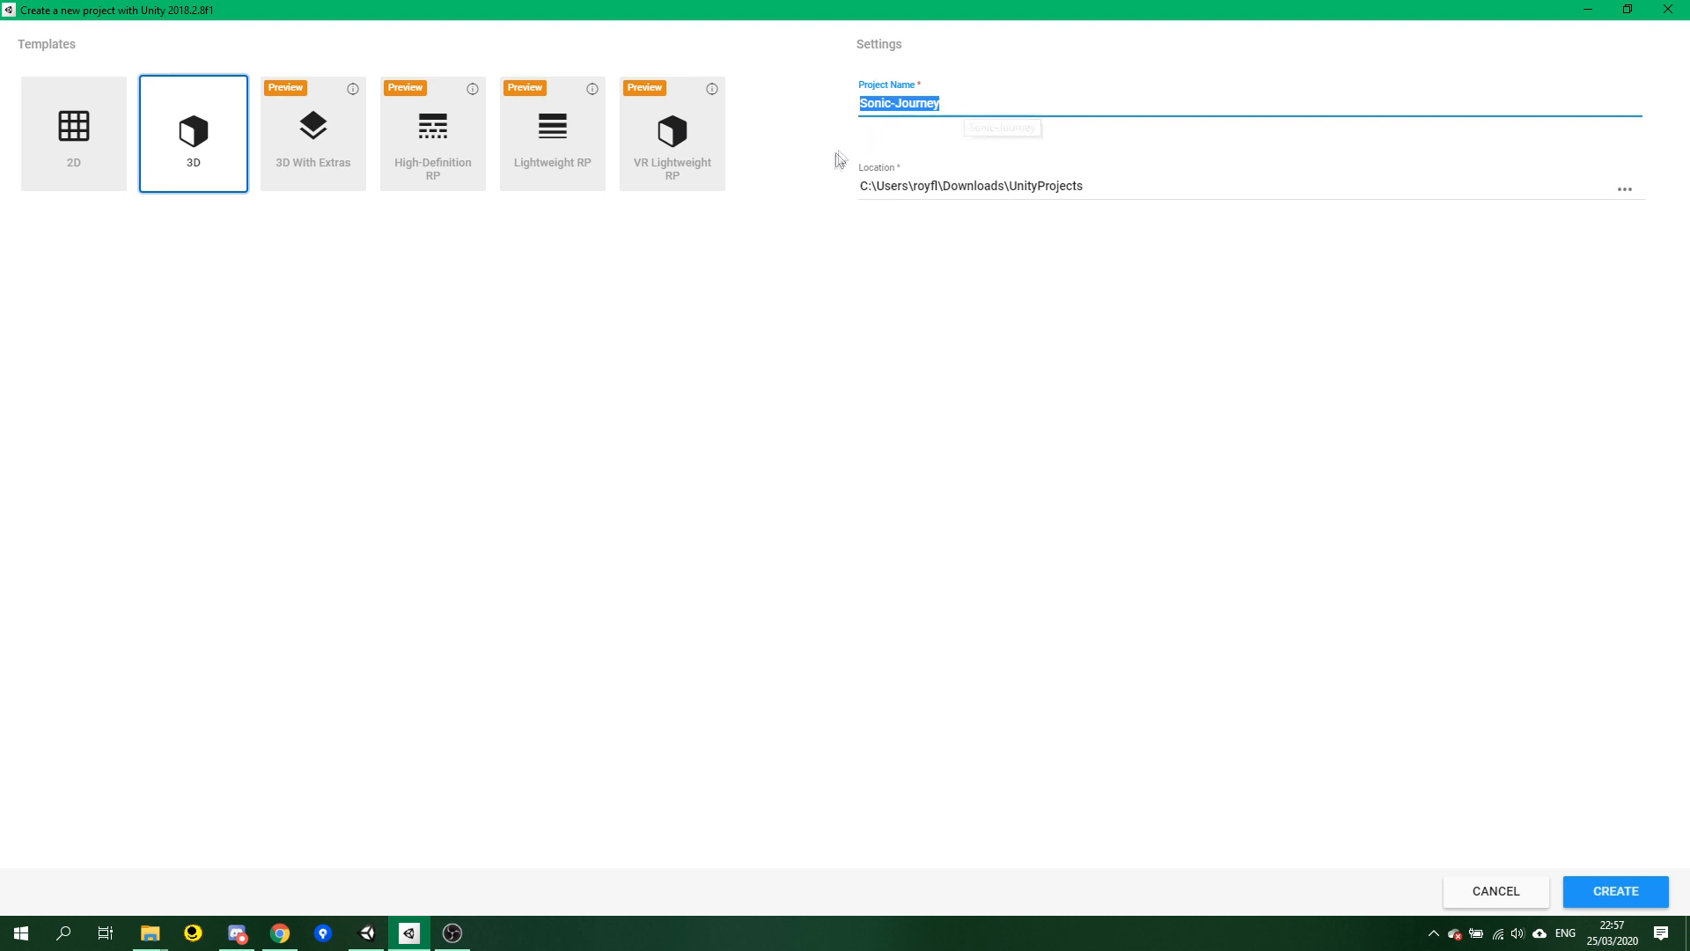
{"action": "mouse_move", "coordinate": [925, 389]}
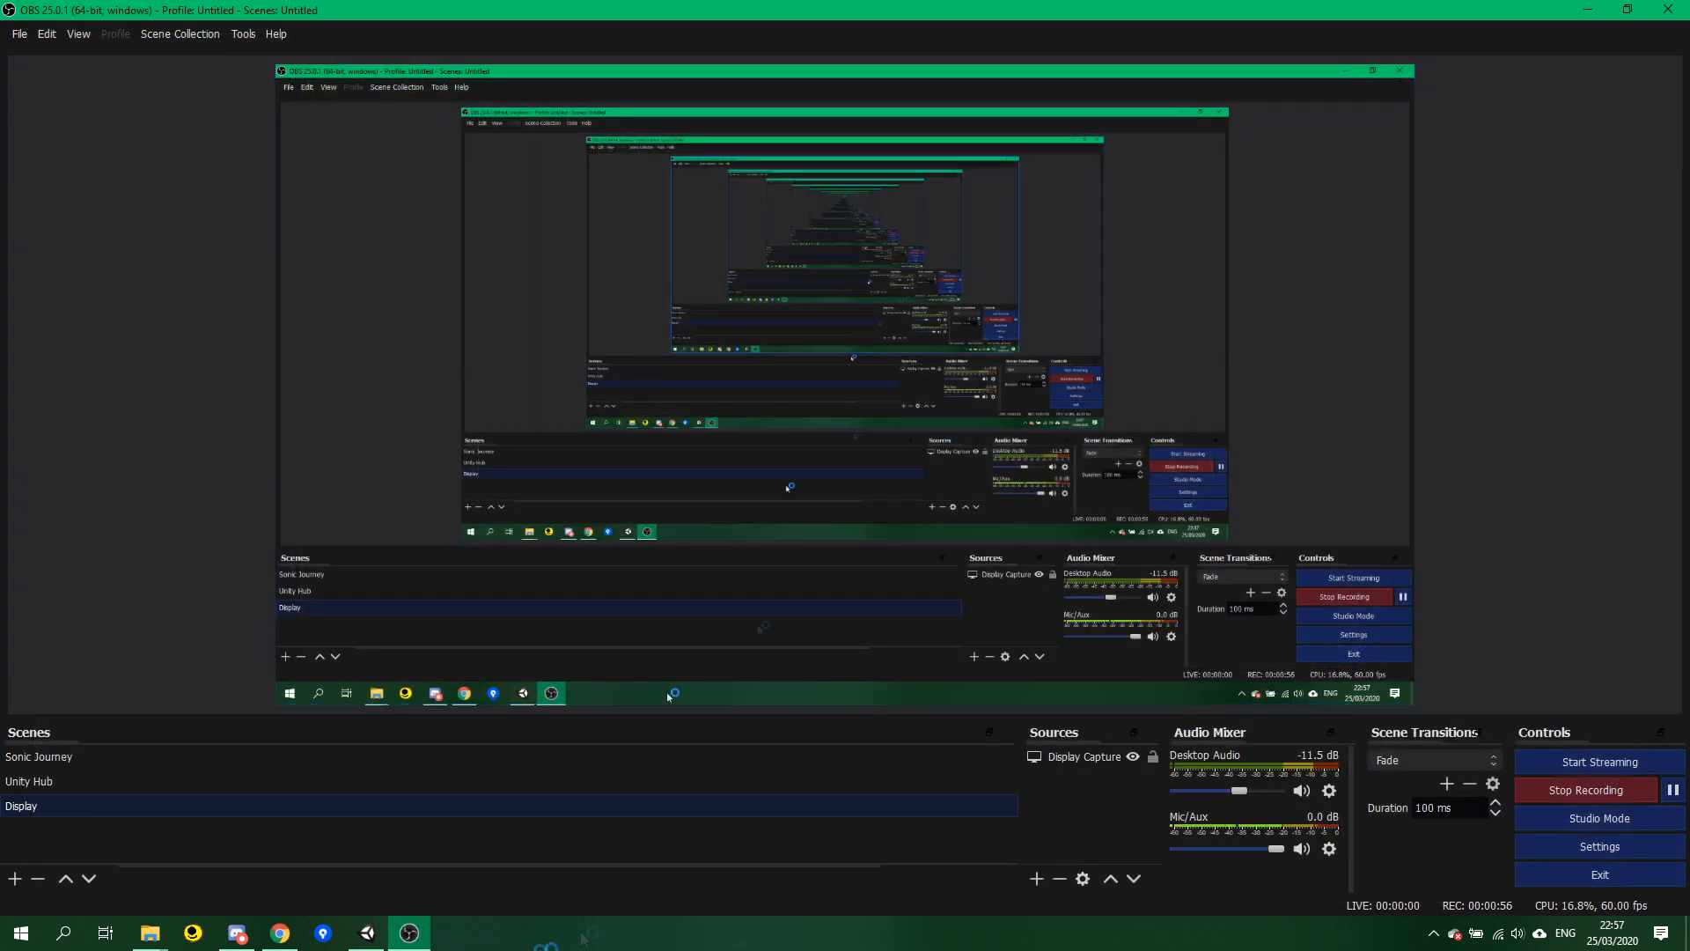
{"action": "left_click", "coordinate": [148, 933]}
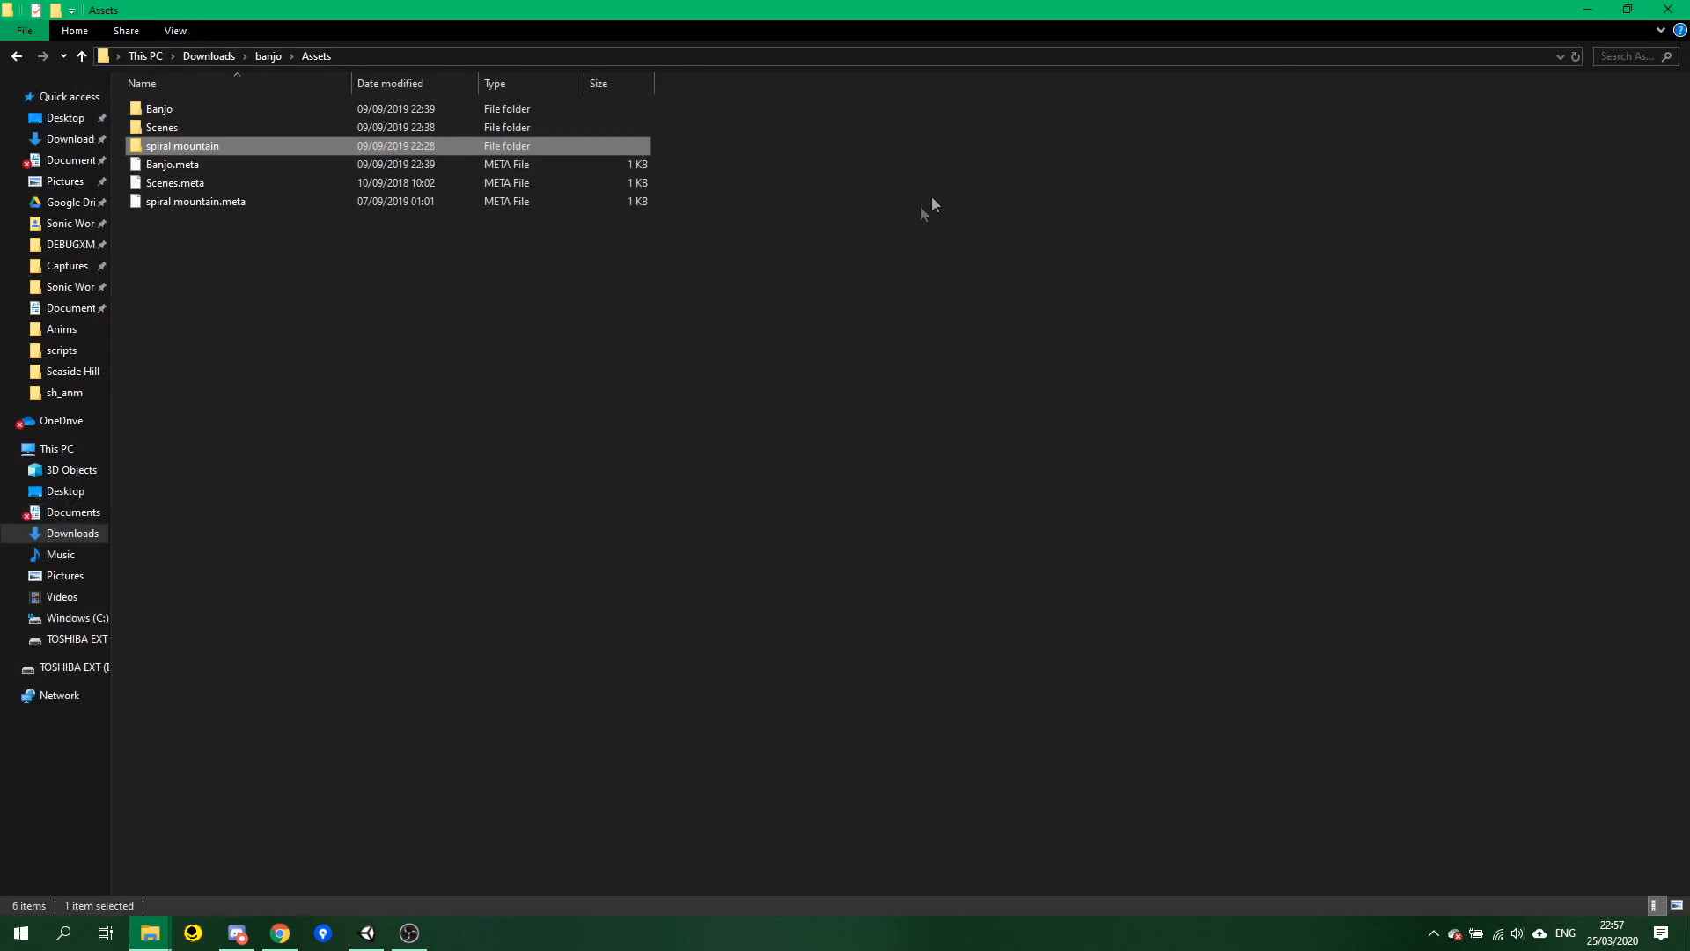
{"action": "mouse_move", "coordinate": [128, 807]}
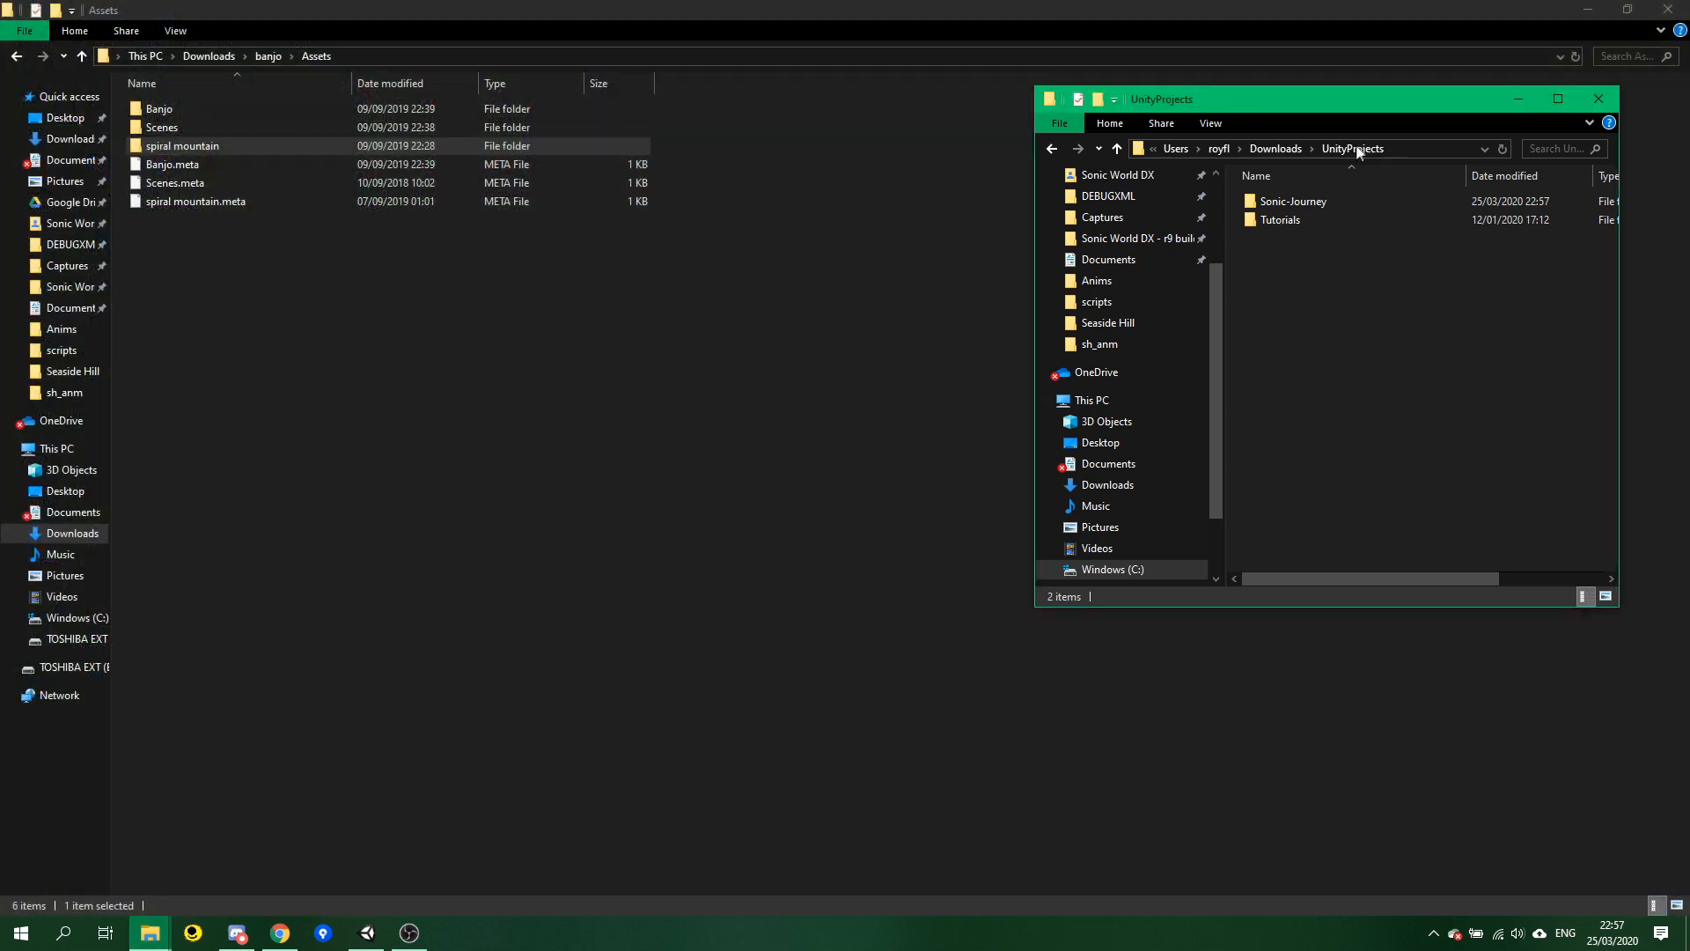
Navigate into Sonic-Journey's Assets folder to receive the spiral mountain folder.
{"action": "double_click", "coordinate": [1293, 200]}
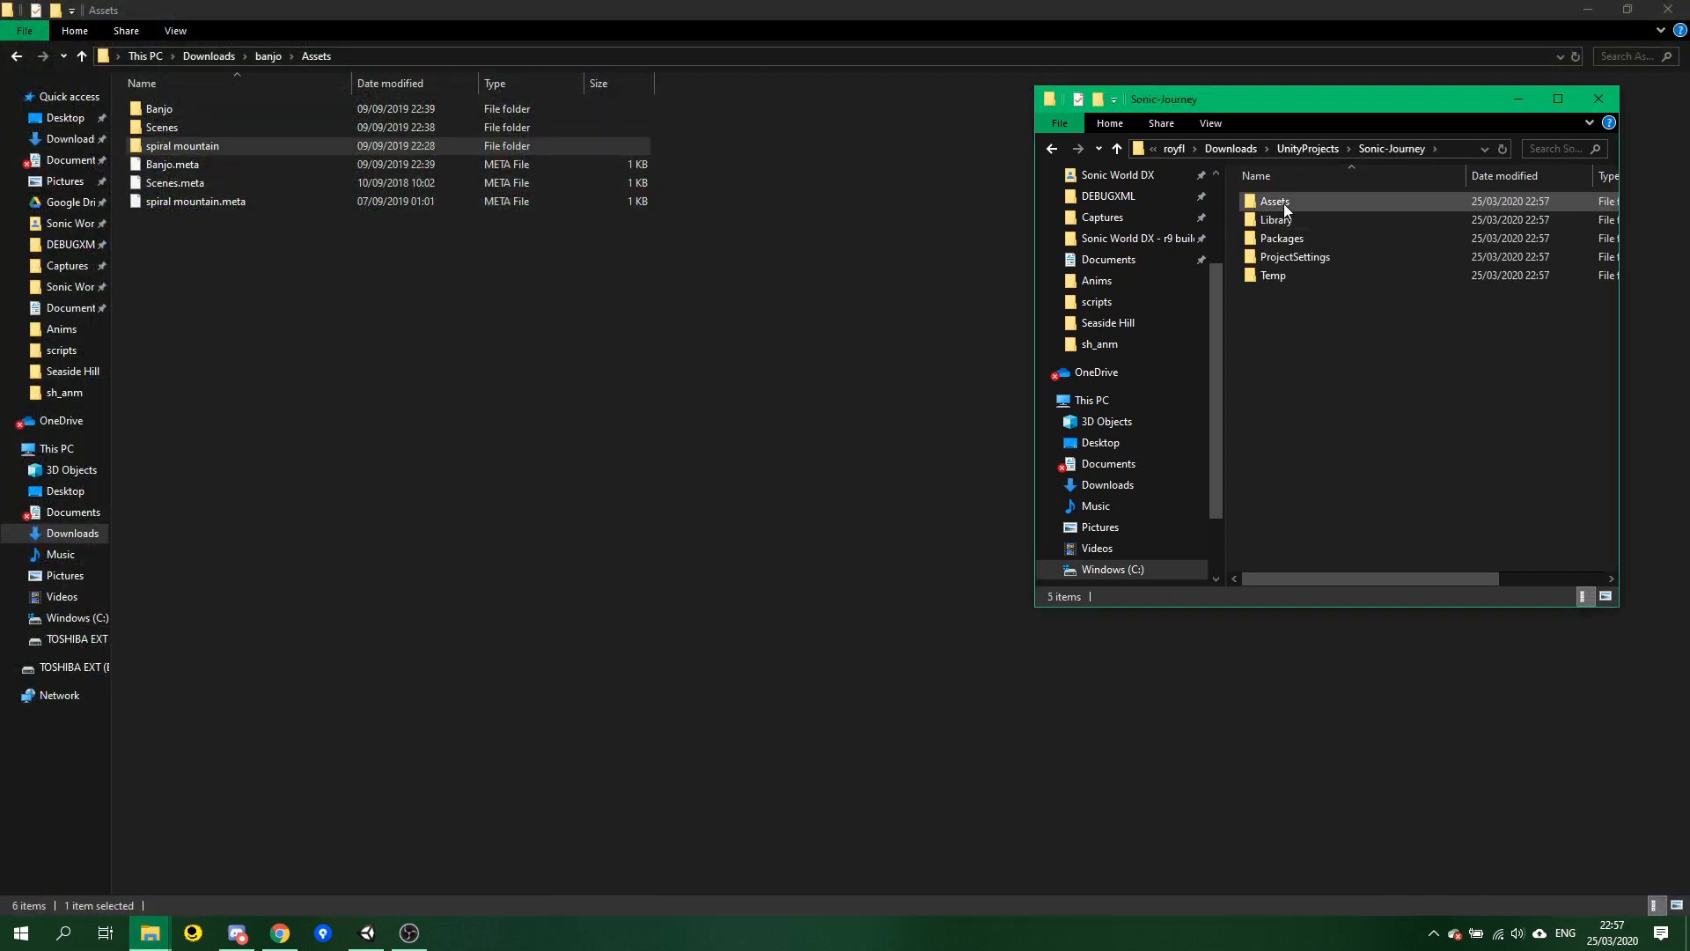
{"action": "double_click", "coordinate": [1275, 200]}
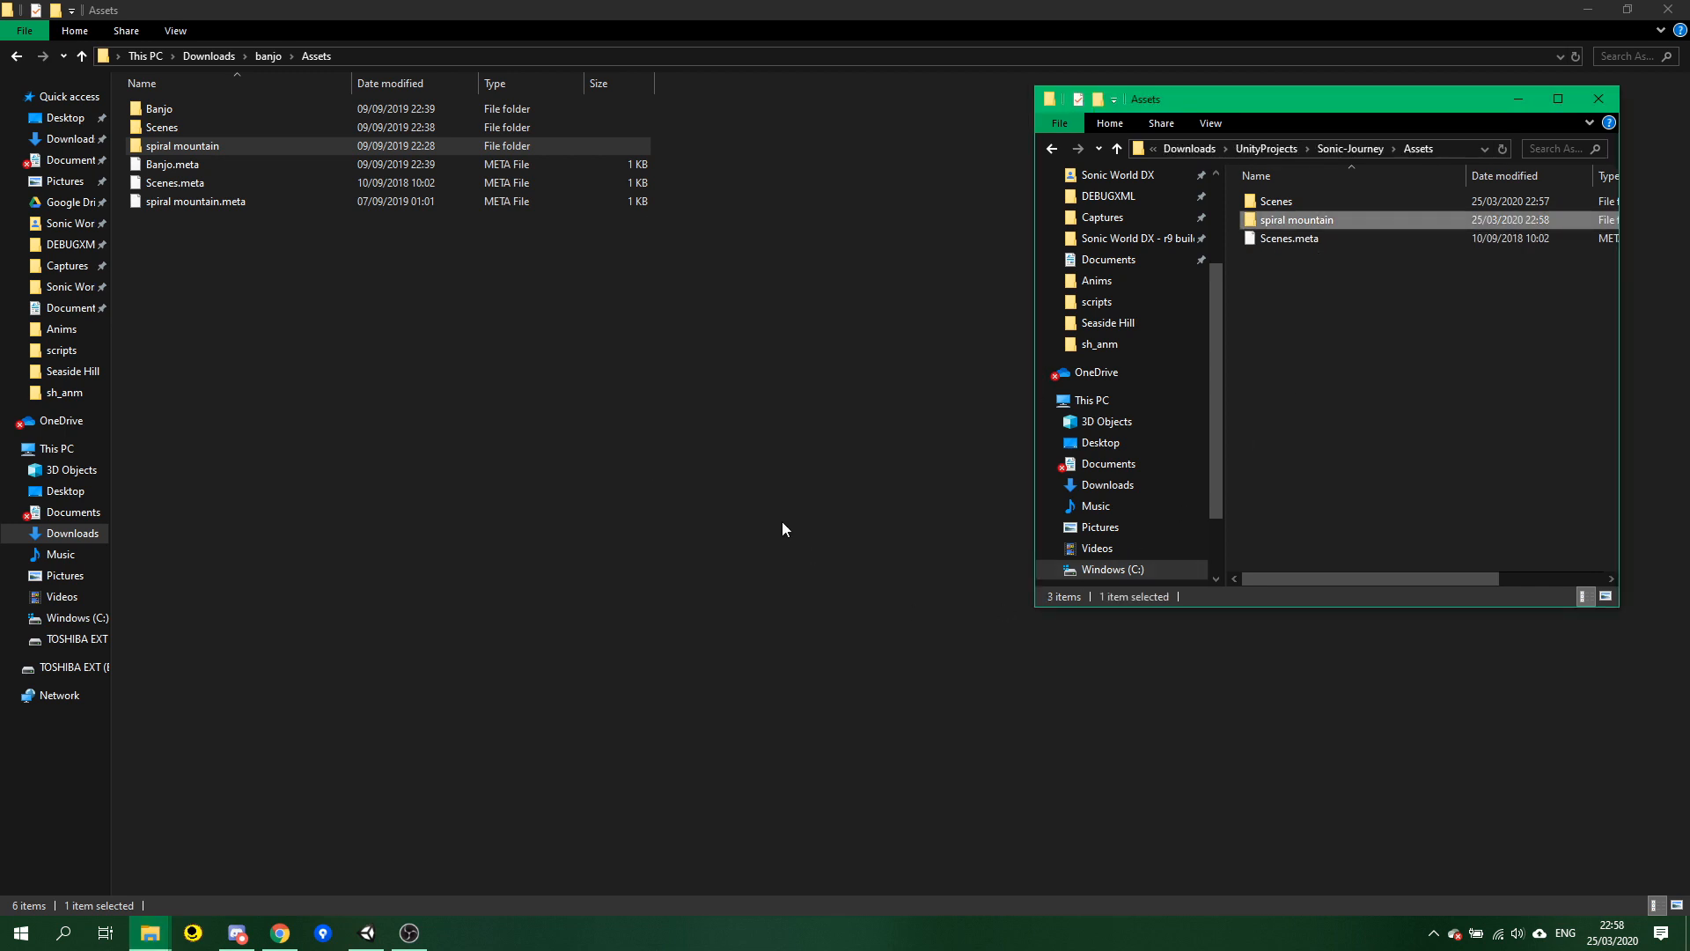
{"action": "mouse_move", "coordinate": [794, 576]}
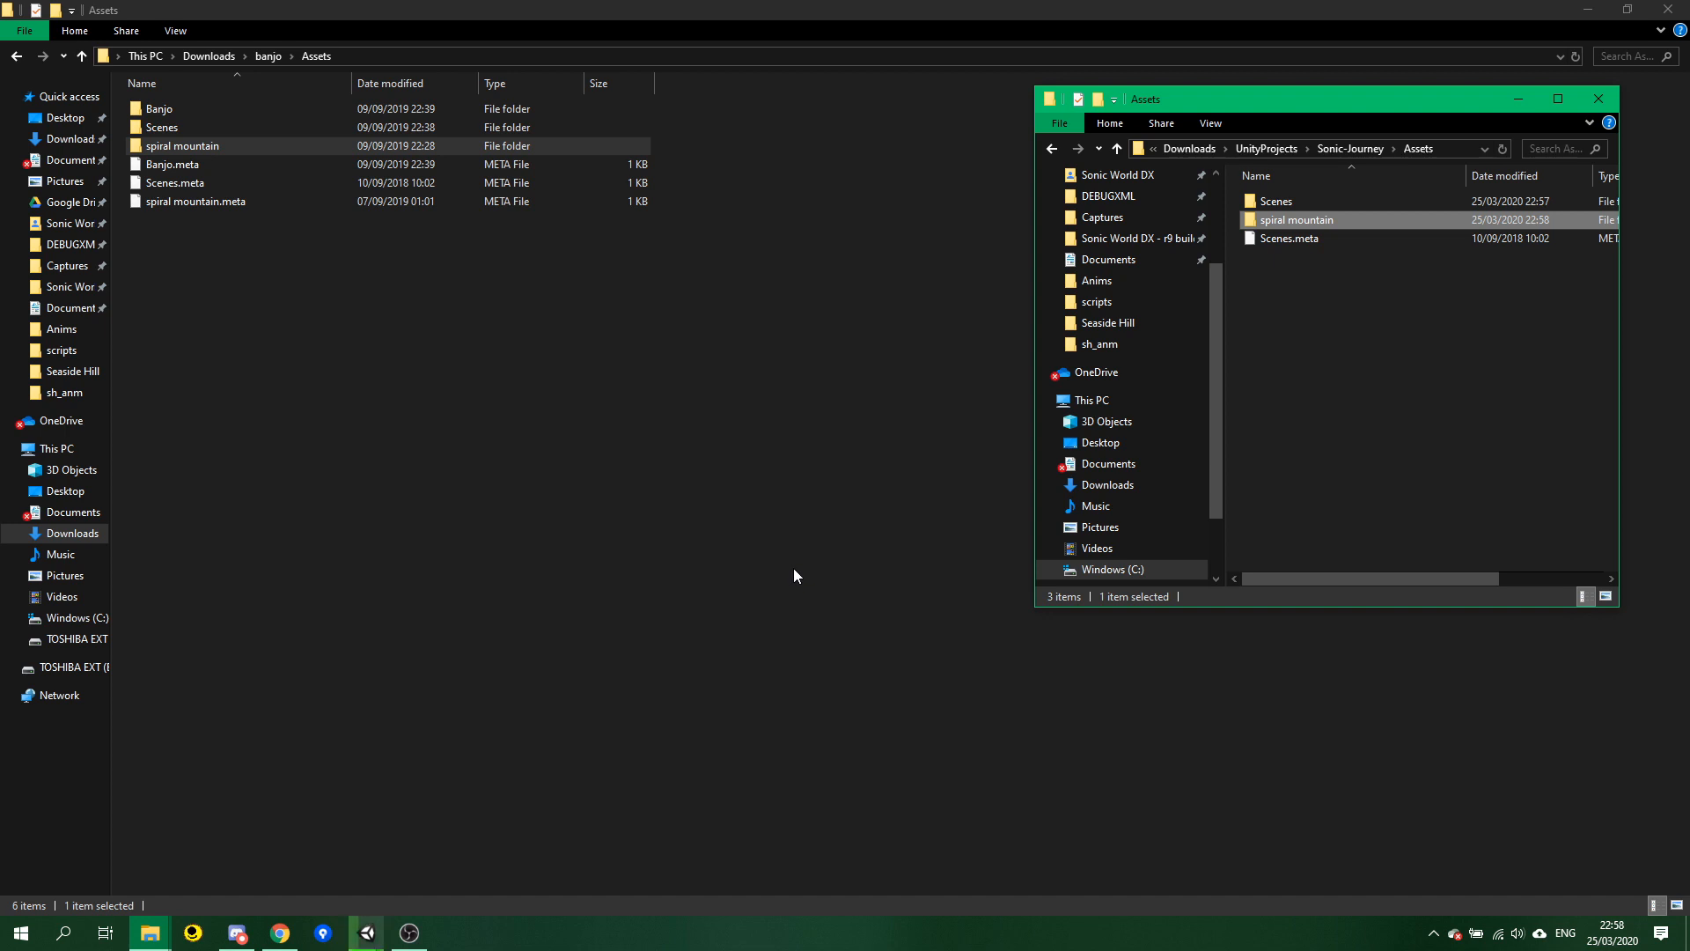
{"action": "mouse_move", "coordinate": [498, 787]}
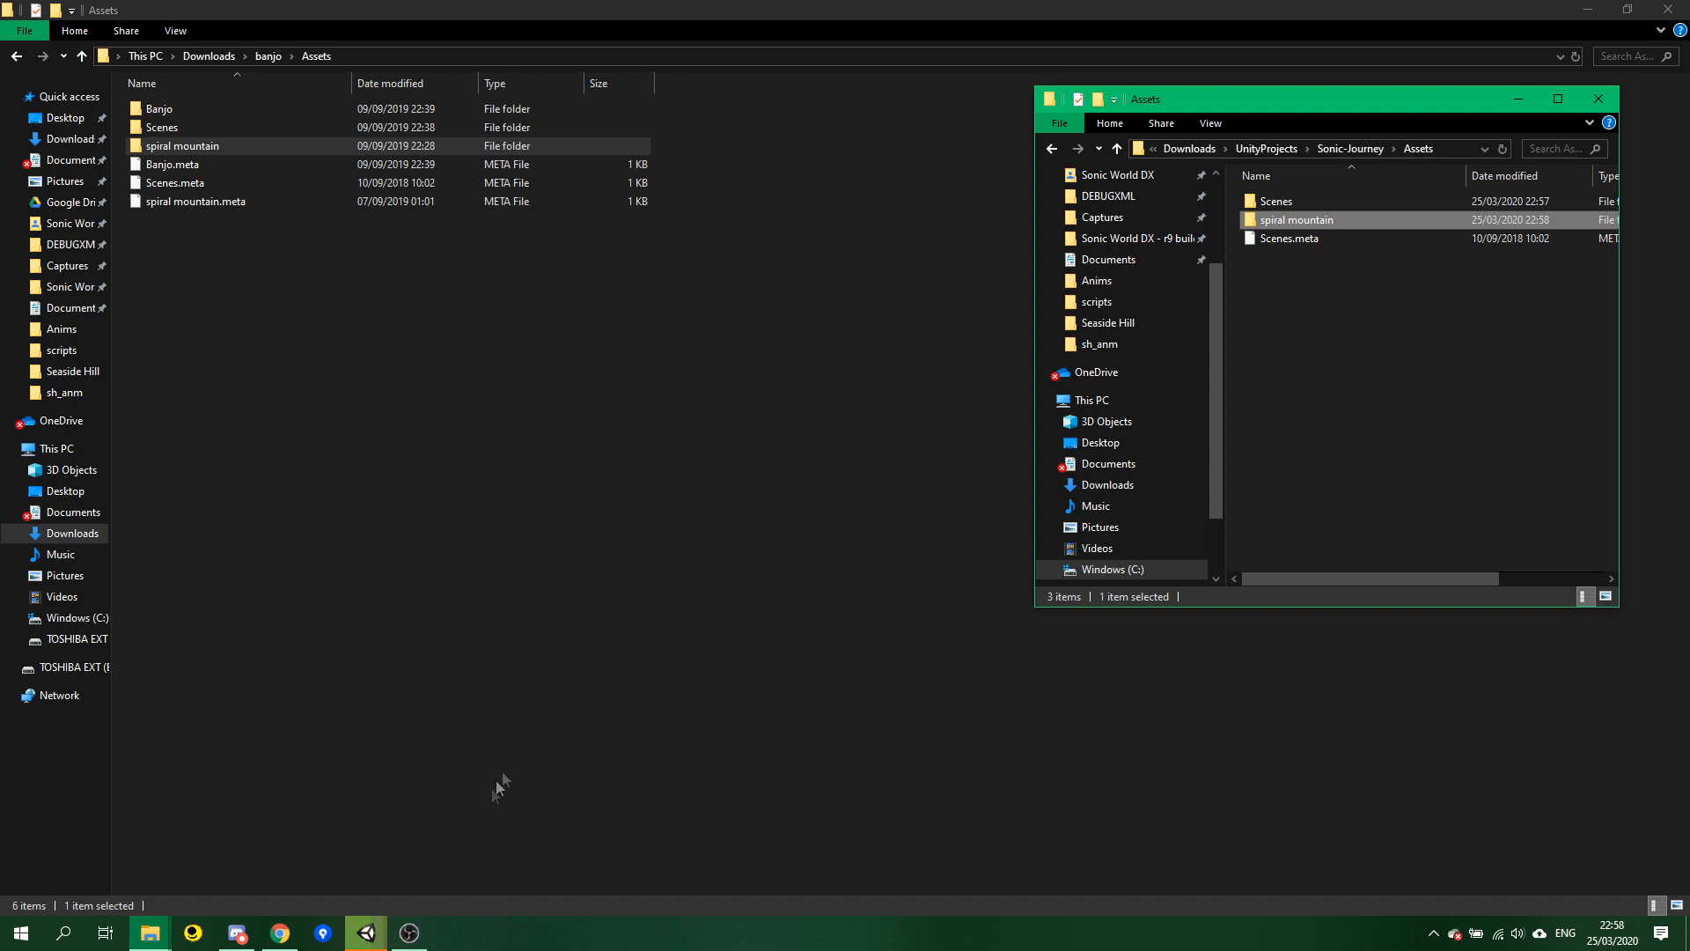
{"action": "mouse_move", "coordinate": [345, 910]}
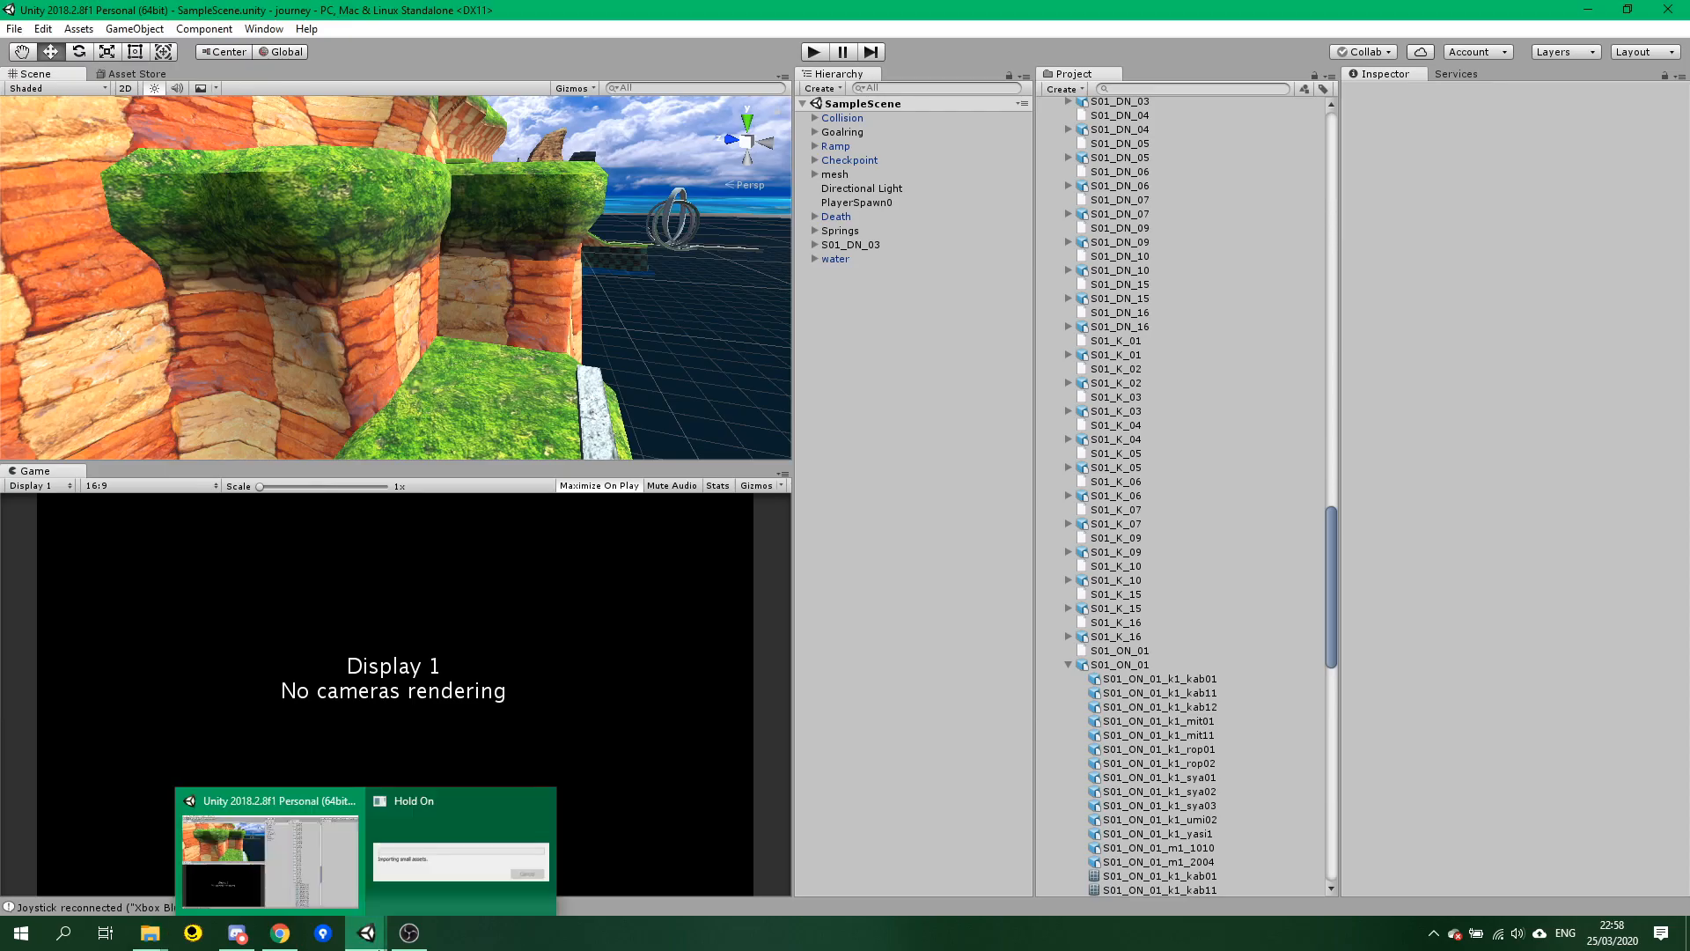
{"action": "mouse_move", "coordinate": [349, 803]}
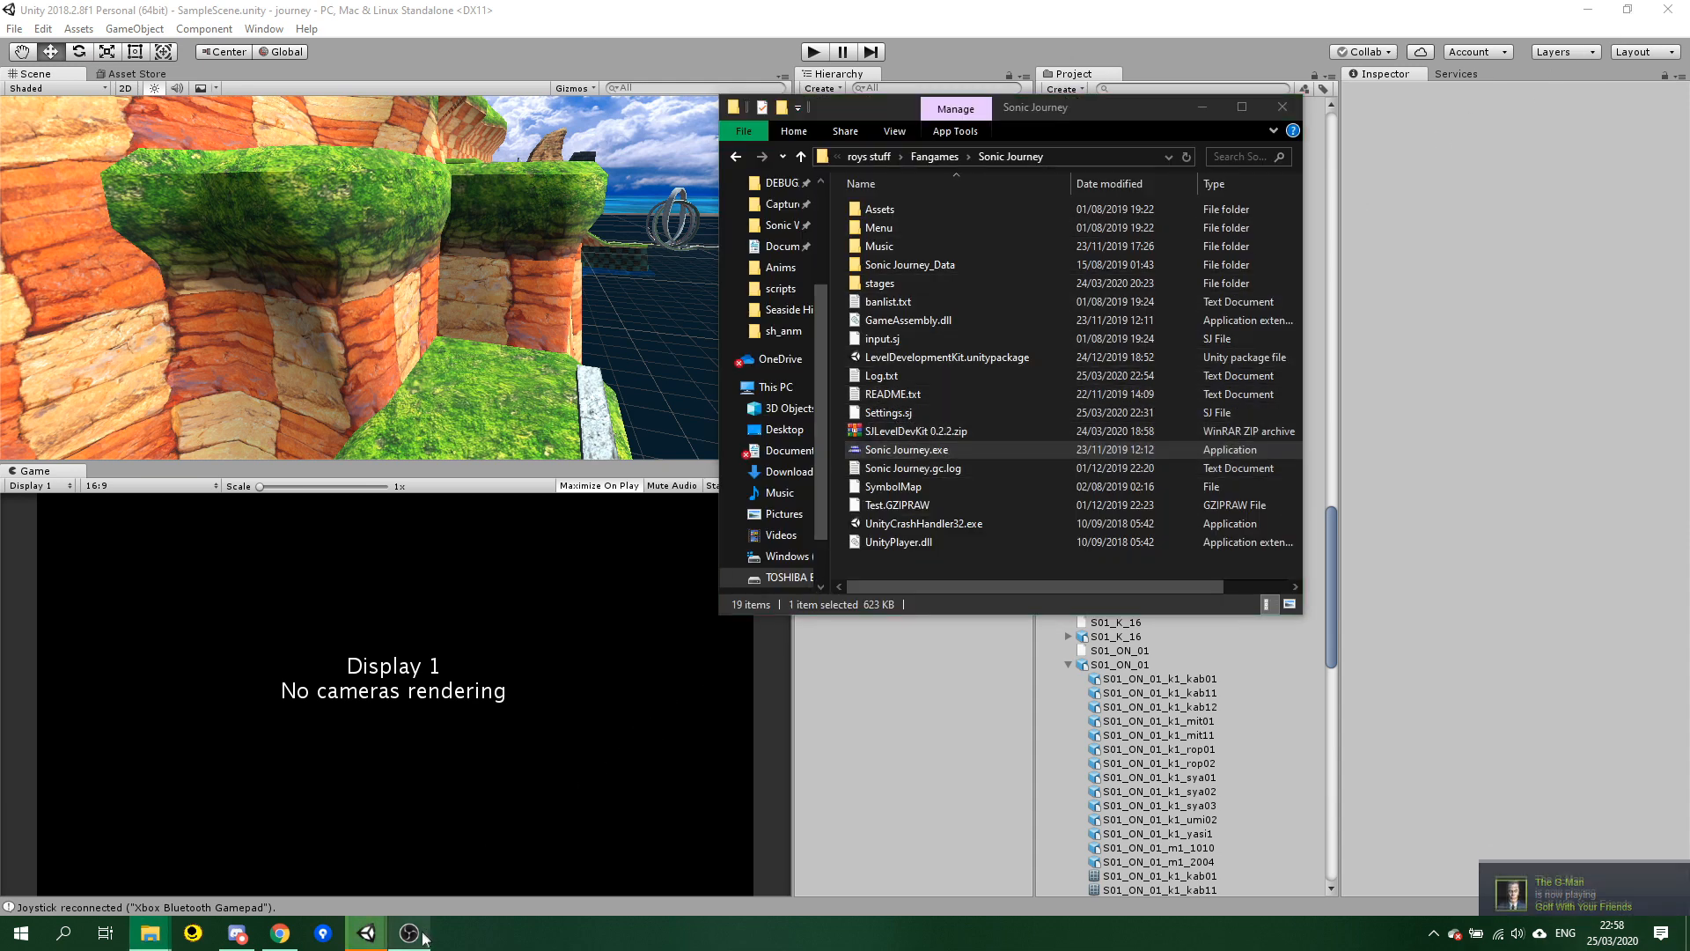
Bring up the Sonic Journey game folder while Unity imports small assets.
{"action": "left_click", "coordinate": [366, 933]}
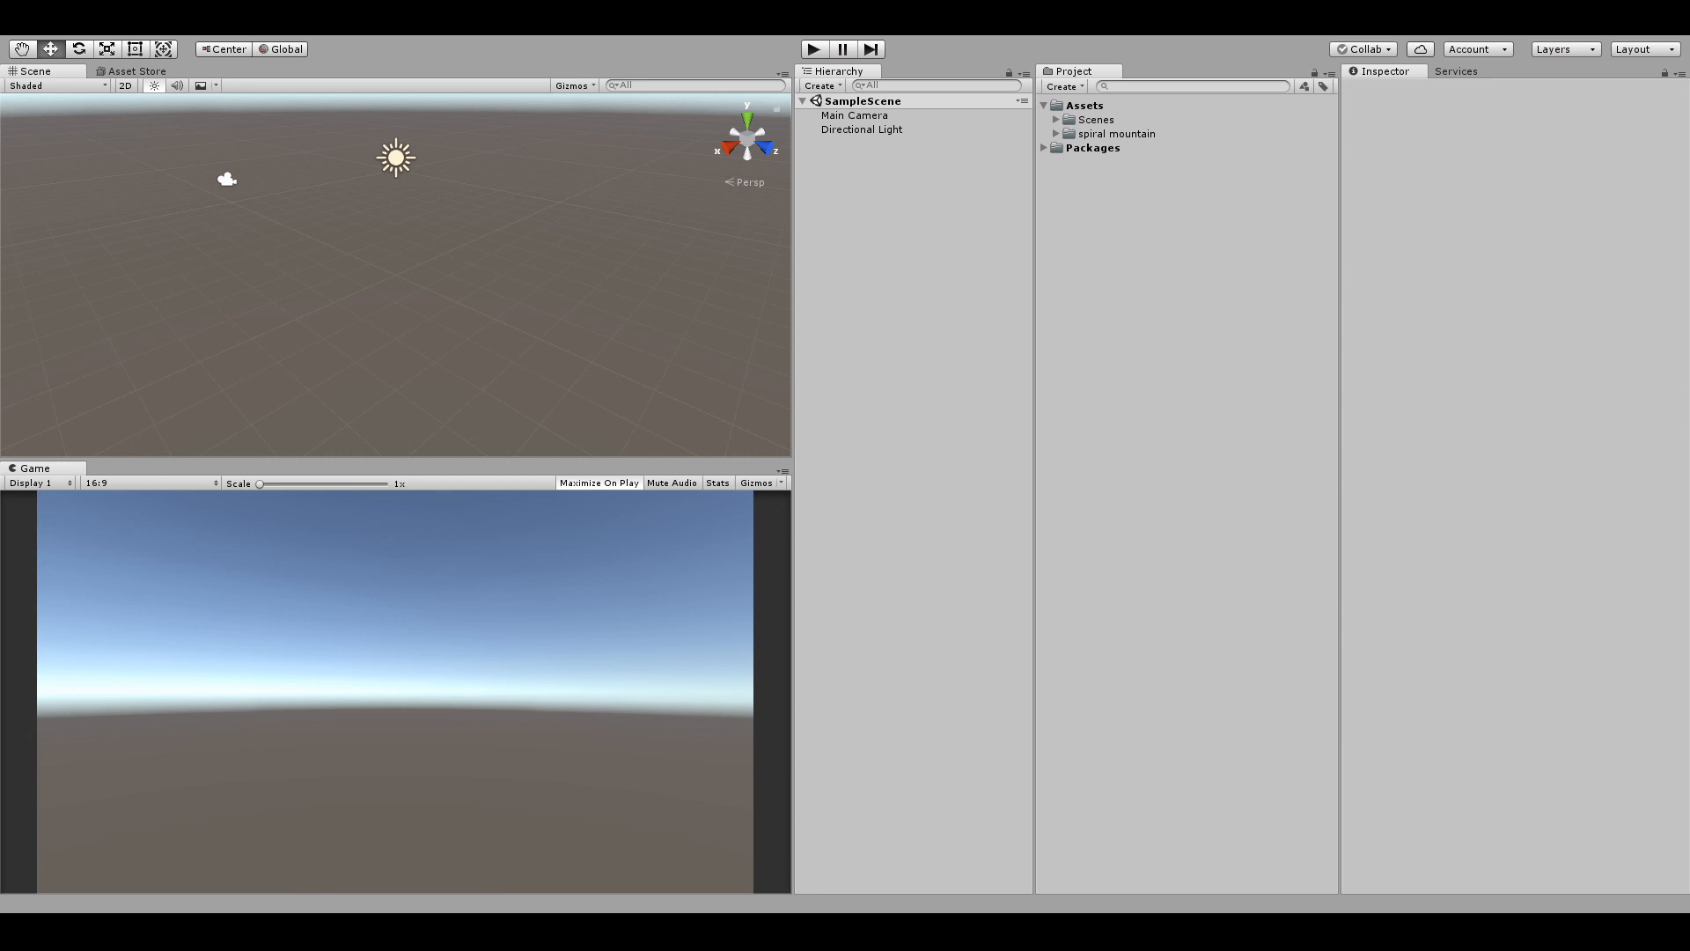
{"action": "mouse_move", "coordinate": [888, 136]}
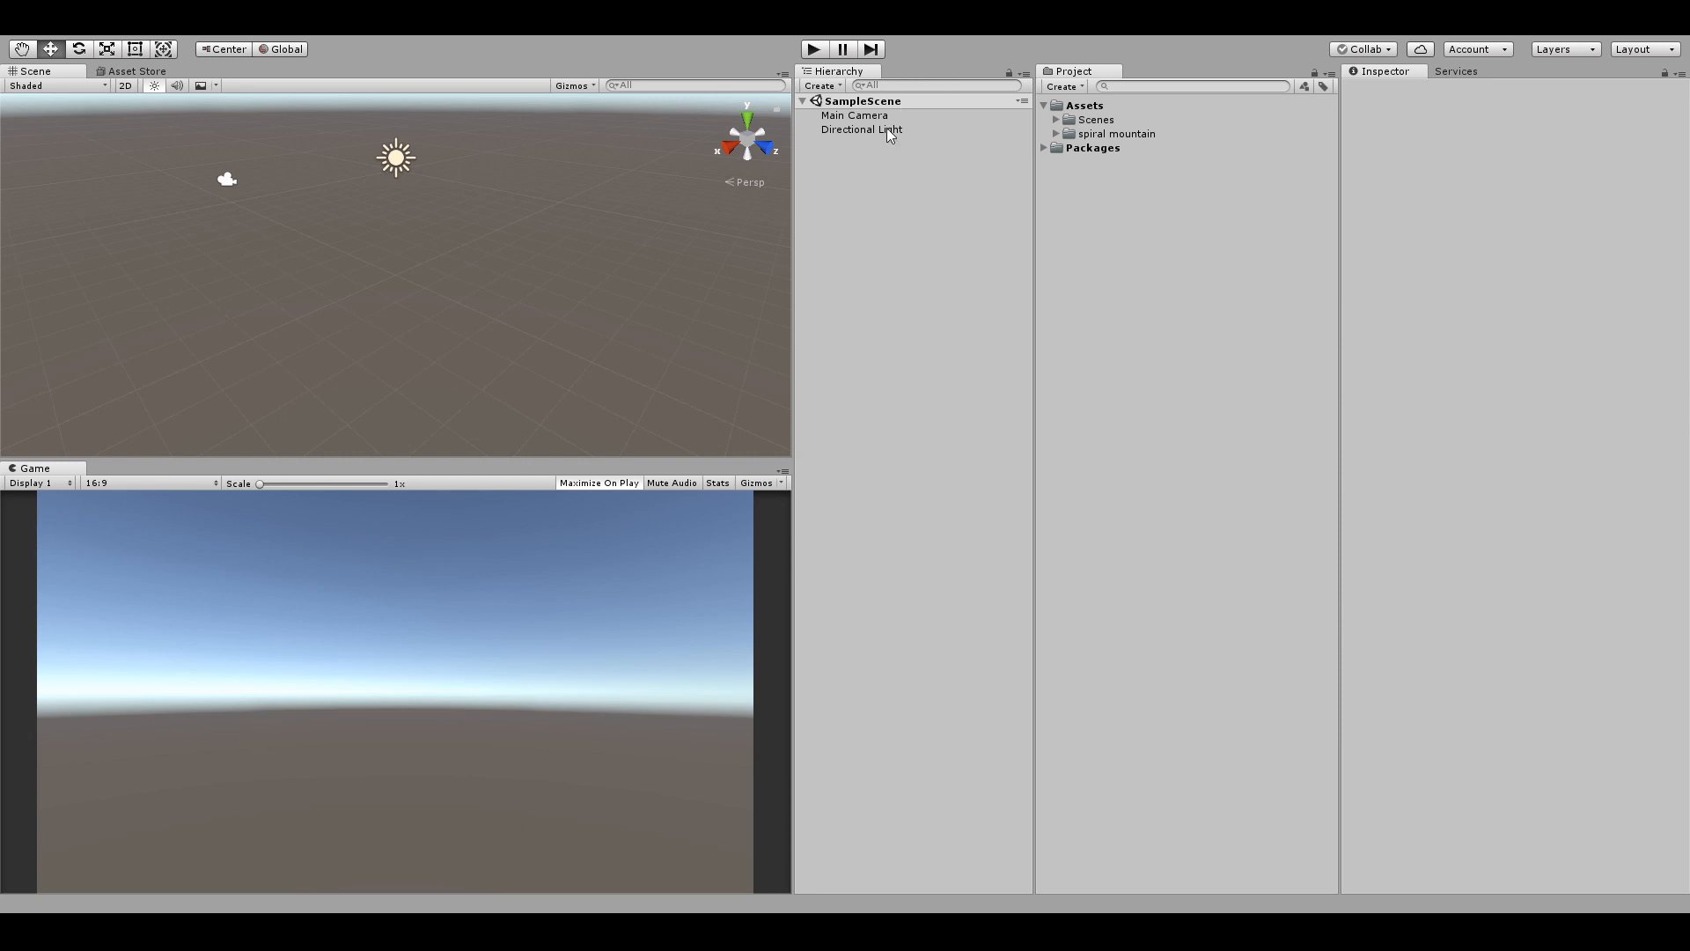
Delete the Main Camera from SampleScene, leaving only Directional Light.
{"action": "left_click", "coordinate": [854, 116]}
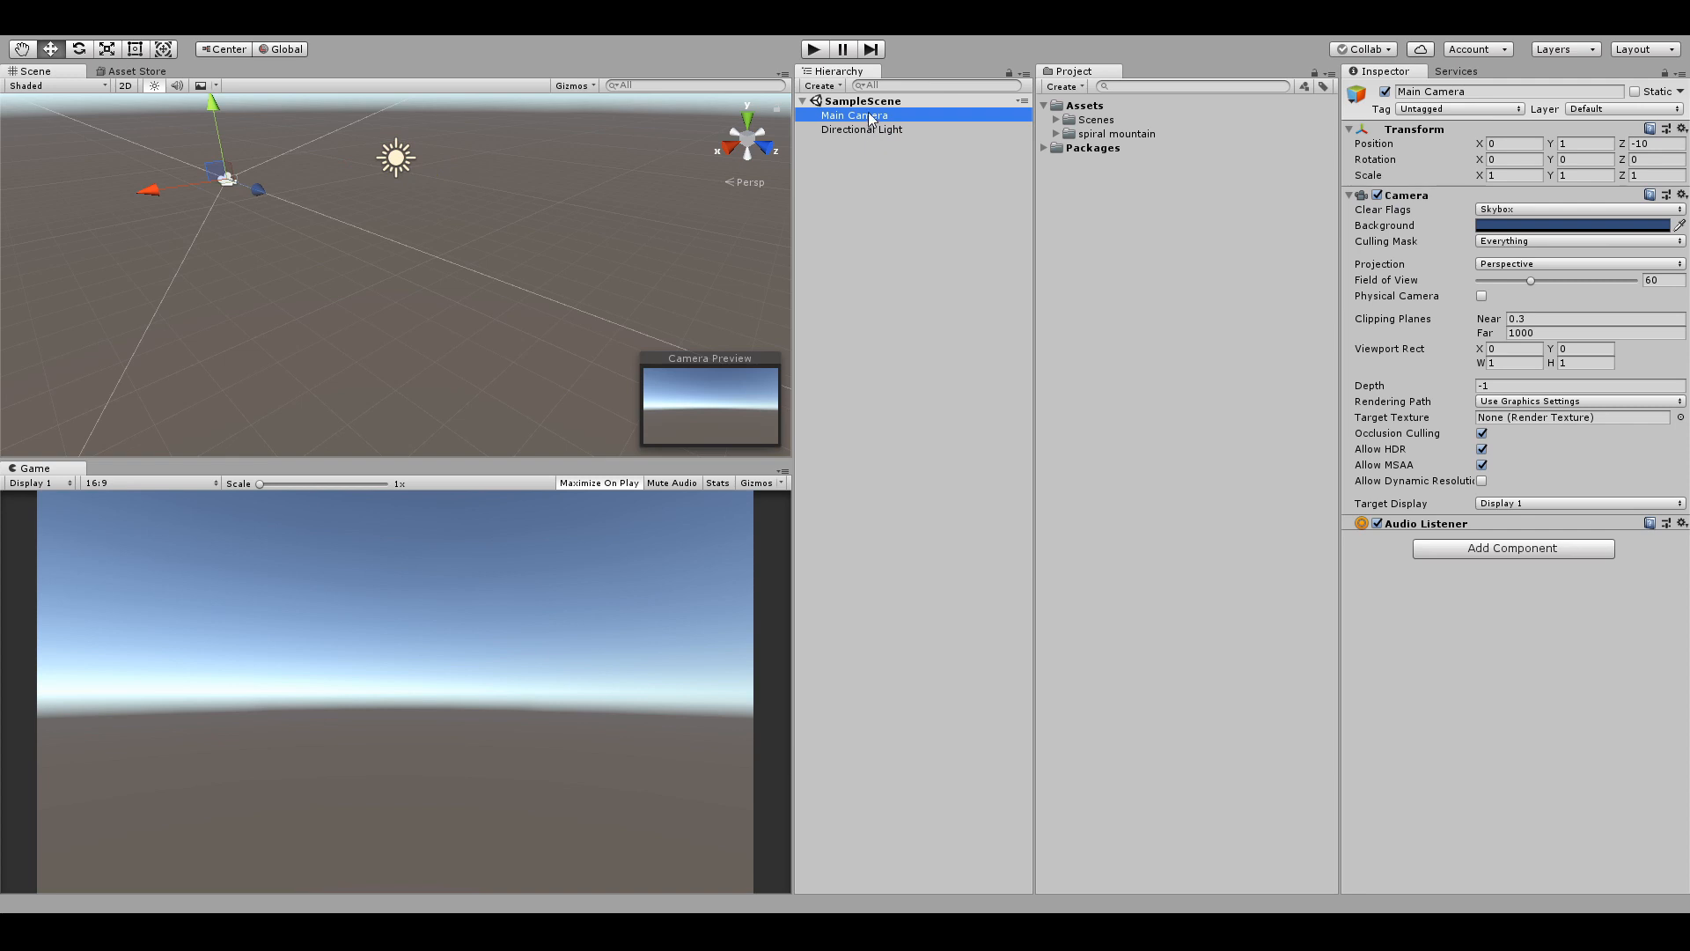
{"action": "mouse_move", "coordinate": [943, 421]}
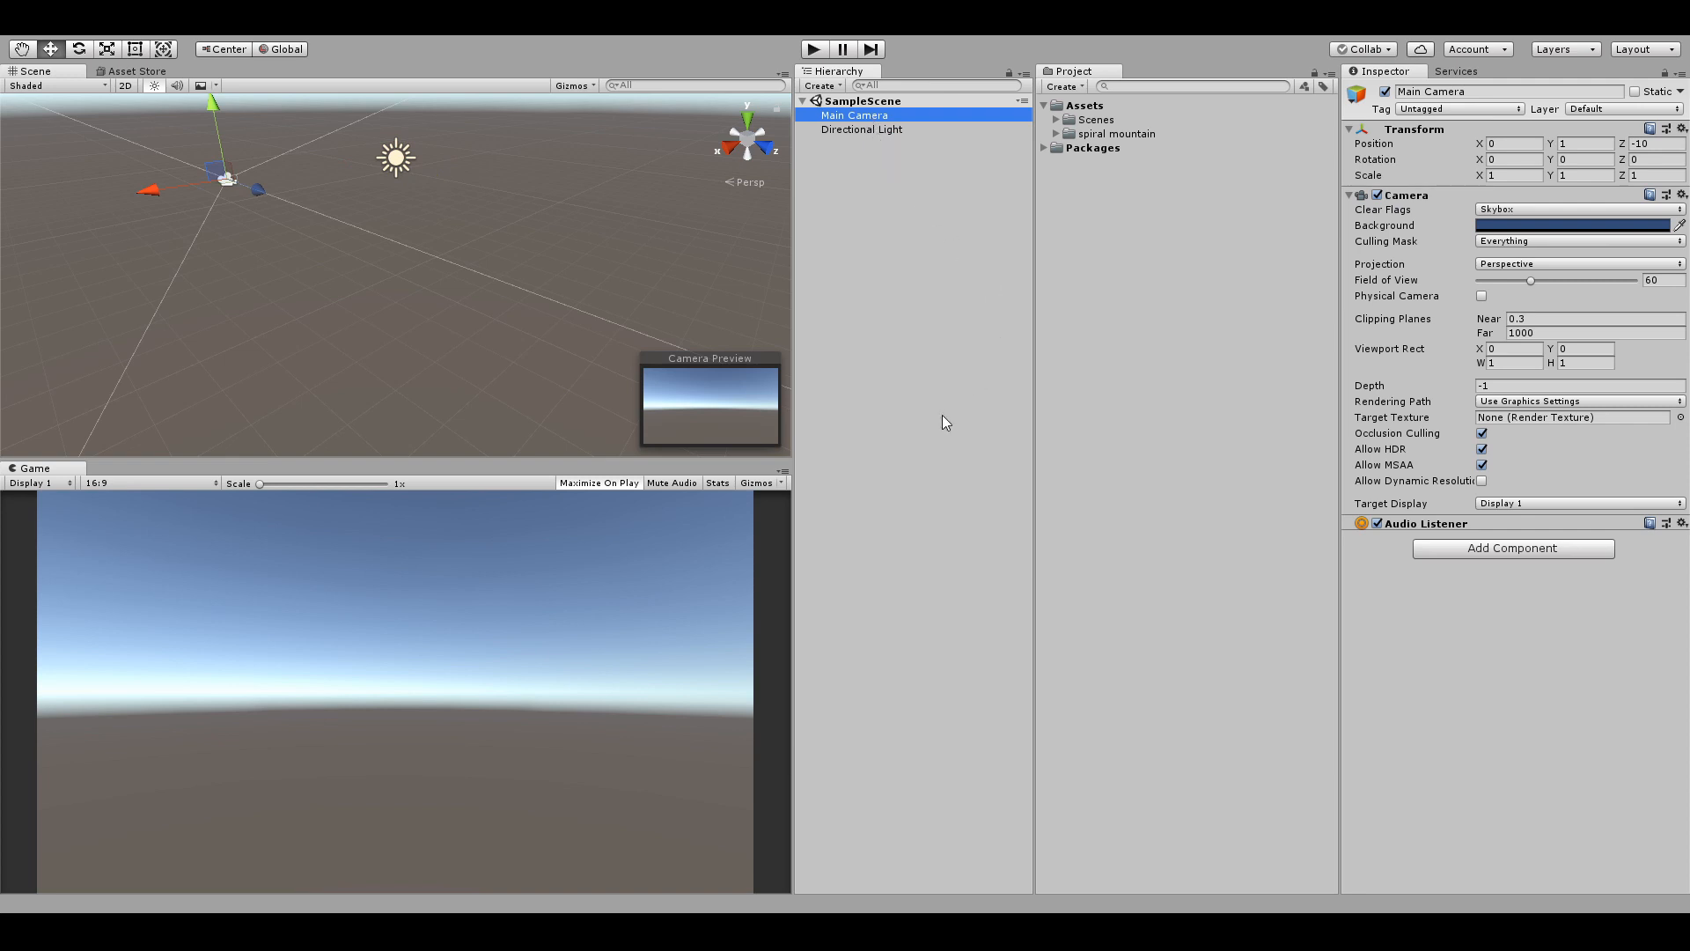
{"action": "key", "text": "Delete"}
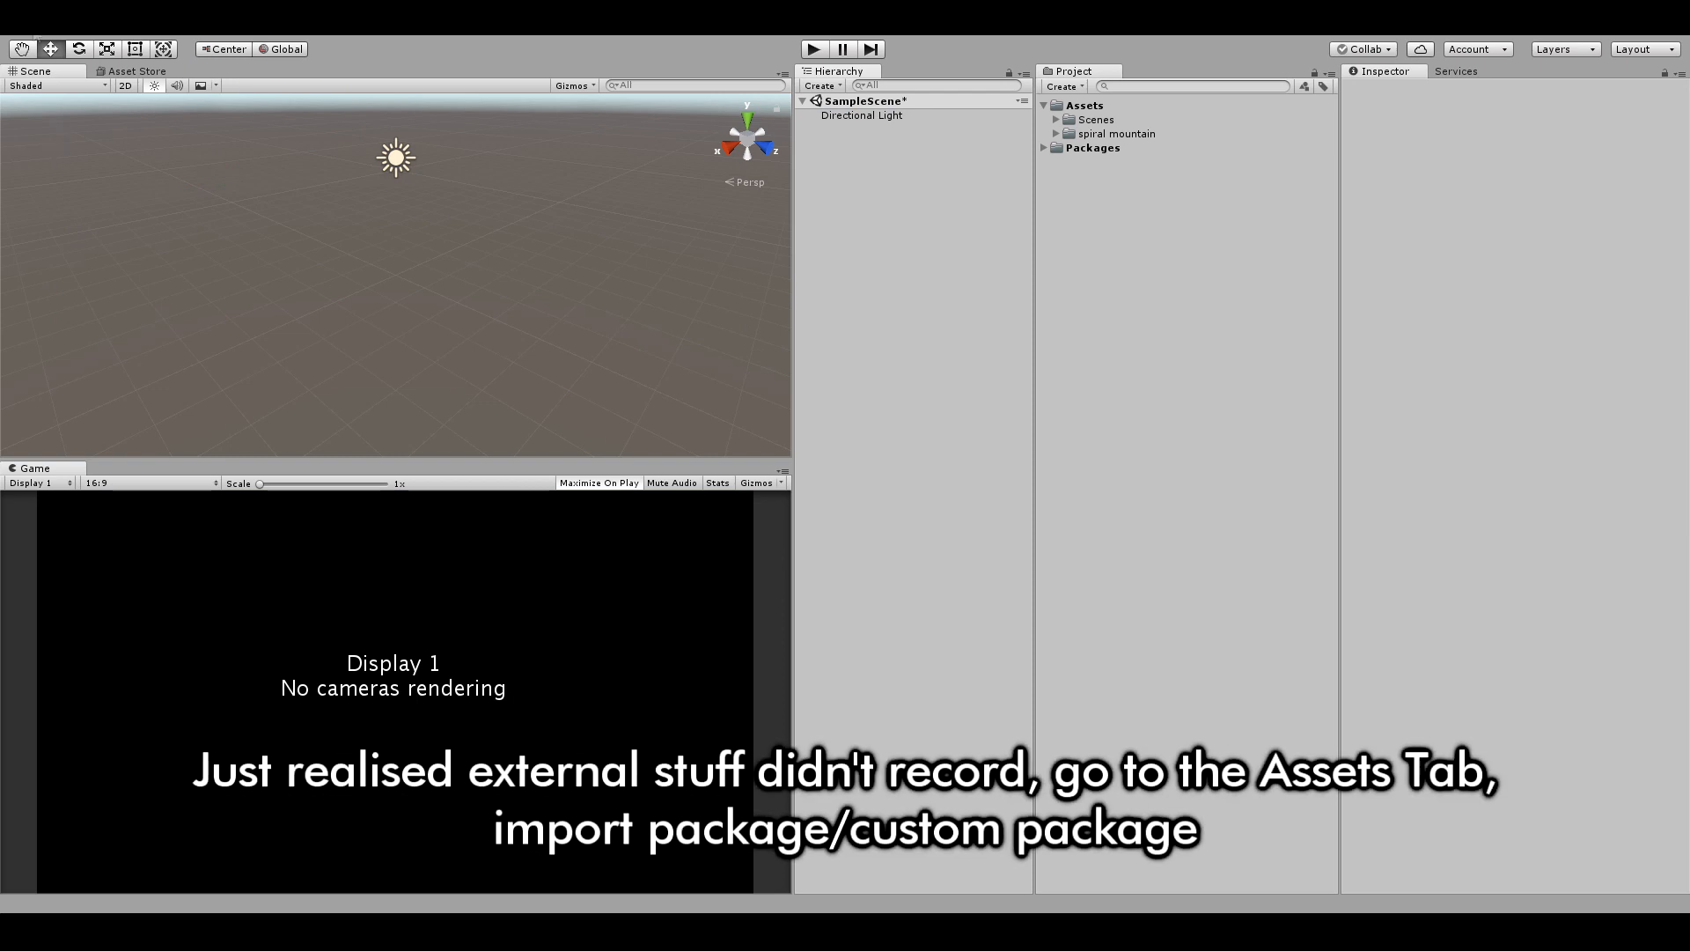
{"action": "mouse_move", "coordinate": [236, 217]}
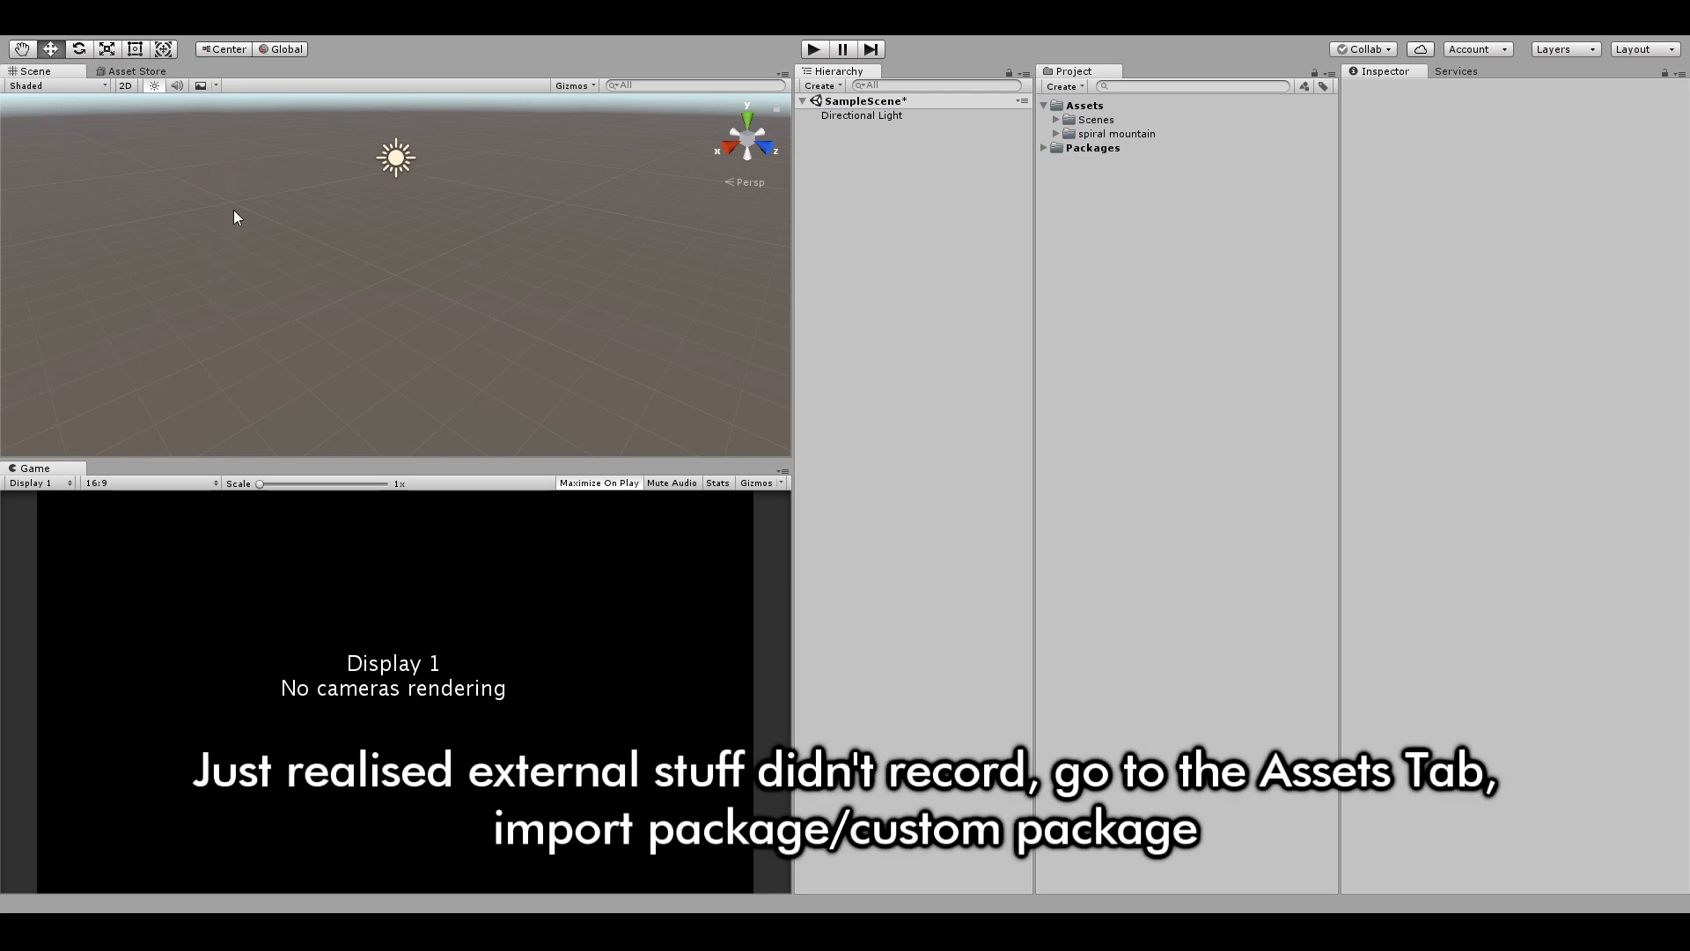
{"action": "mouse_move", "coordinate": [377, 223]}
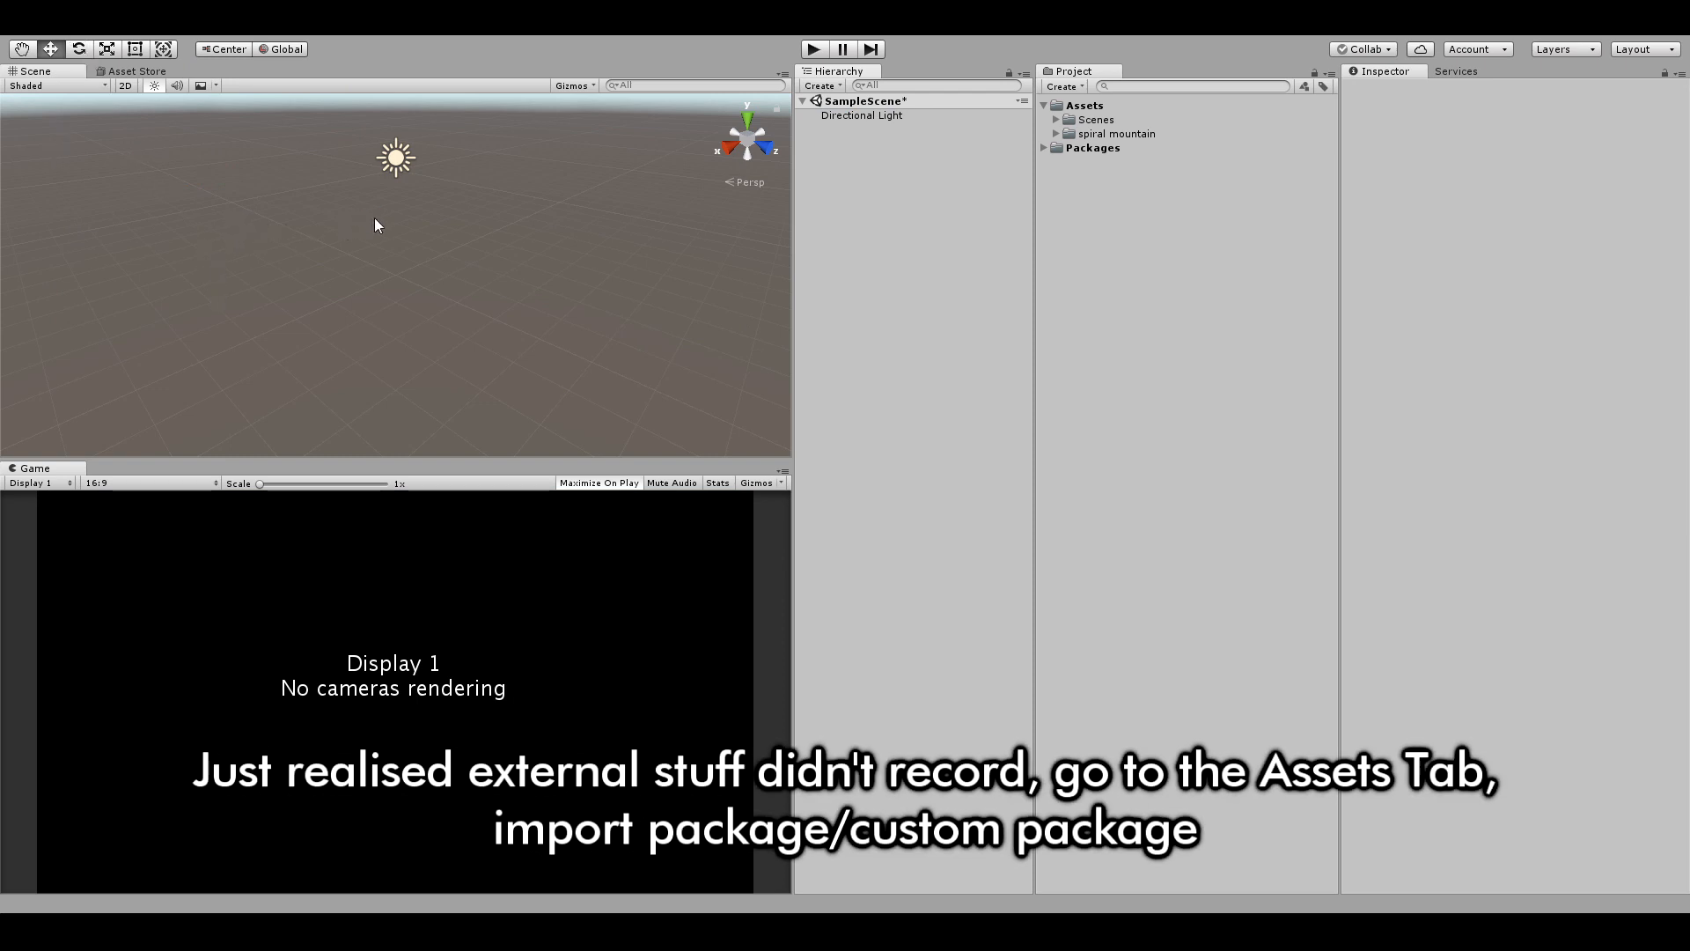
{"action": "mouse_move", "coordinate": [148, 277]}
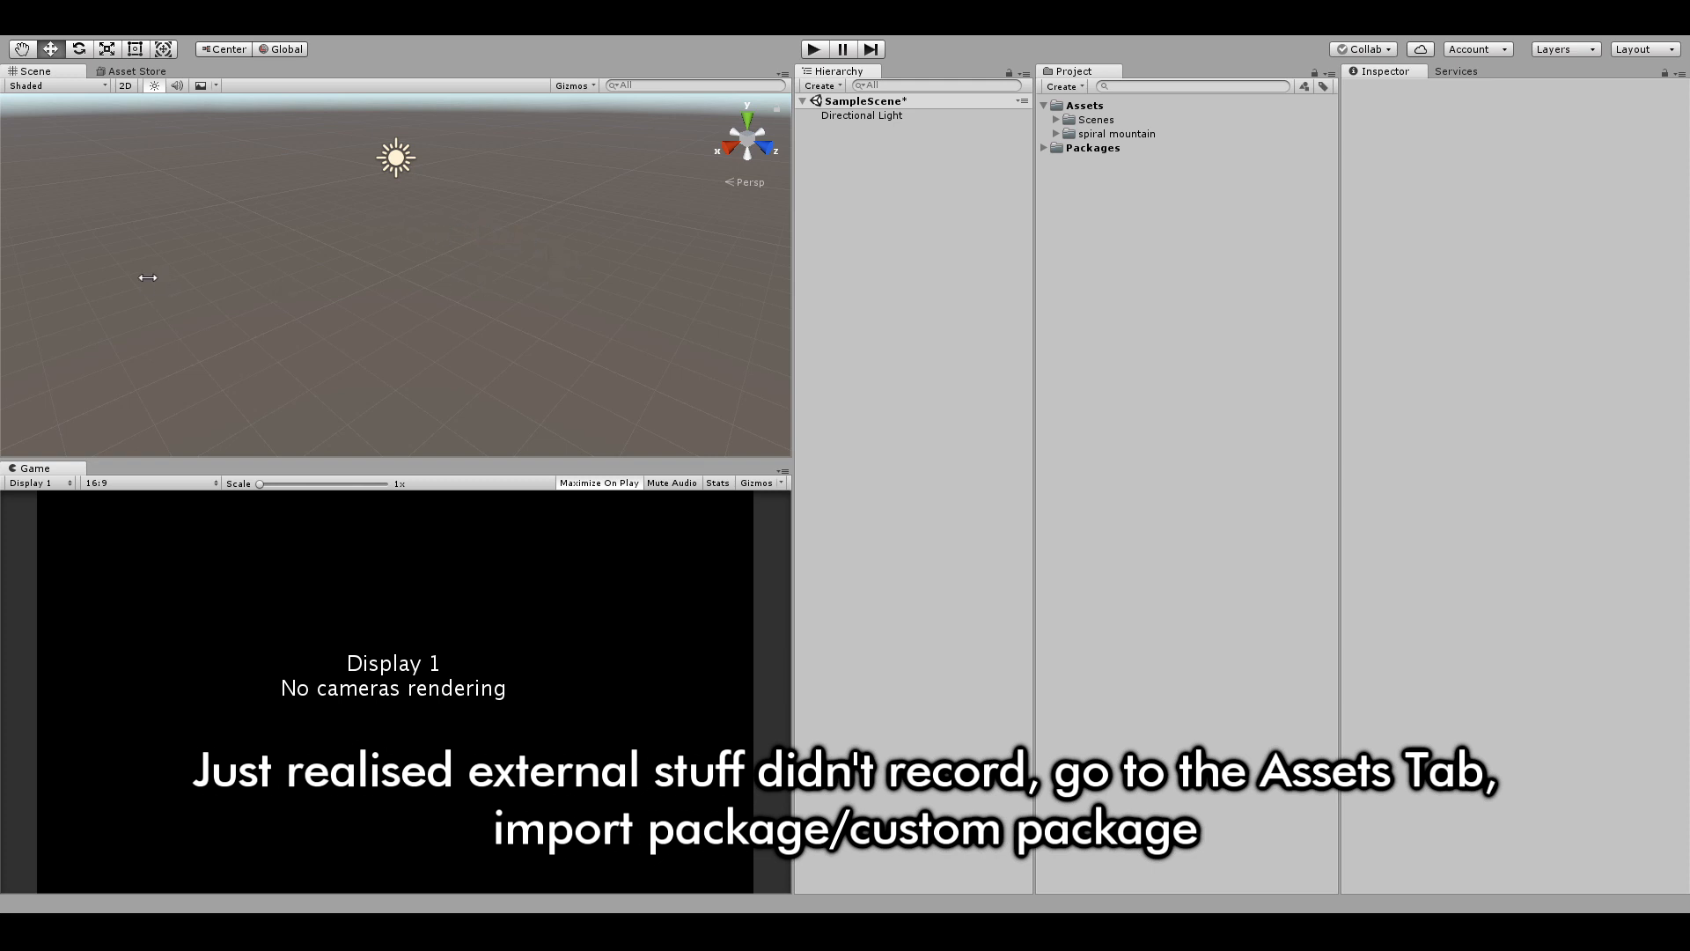
{"action": "mouse_move", "coordinate": [371, 100]}
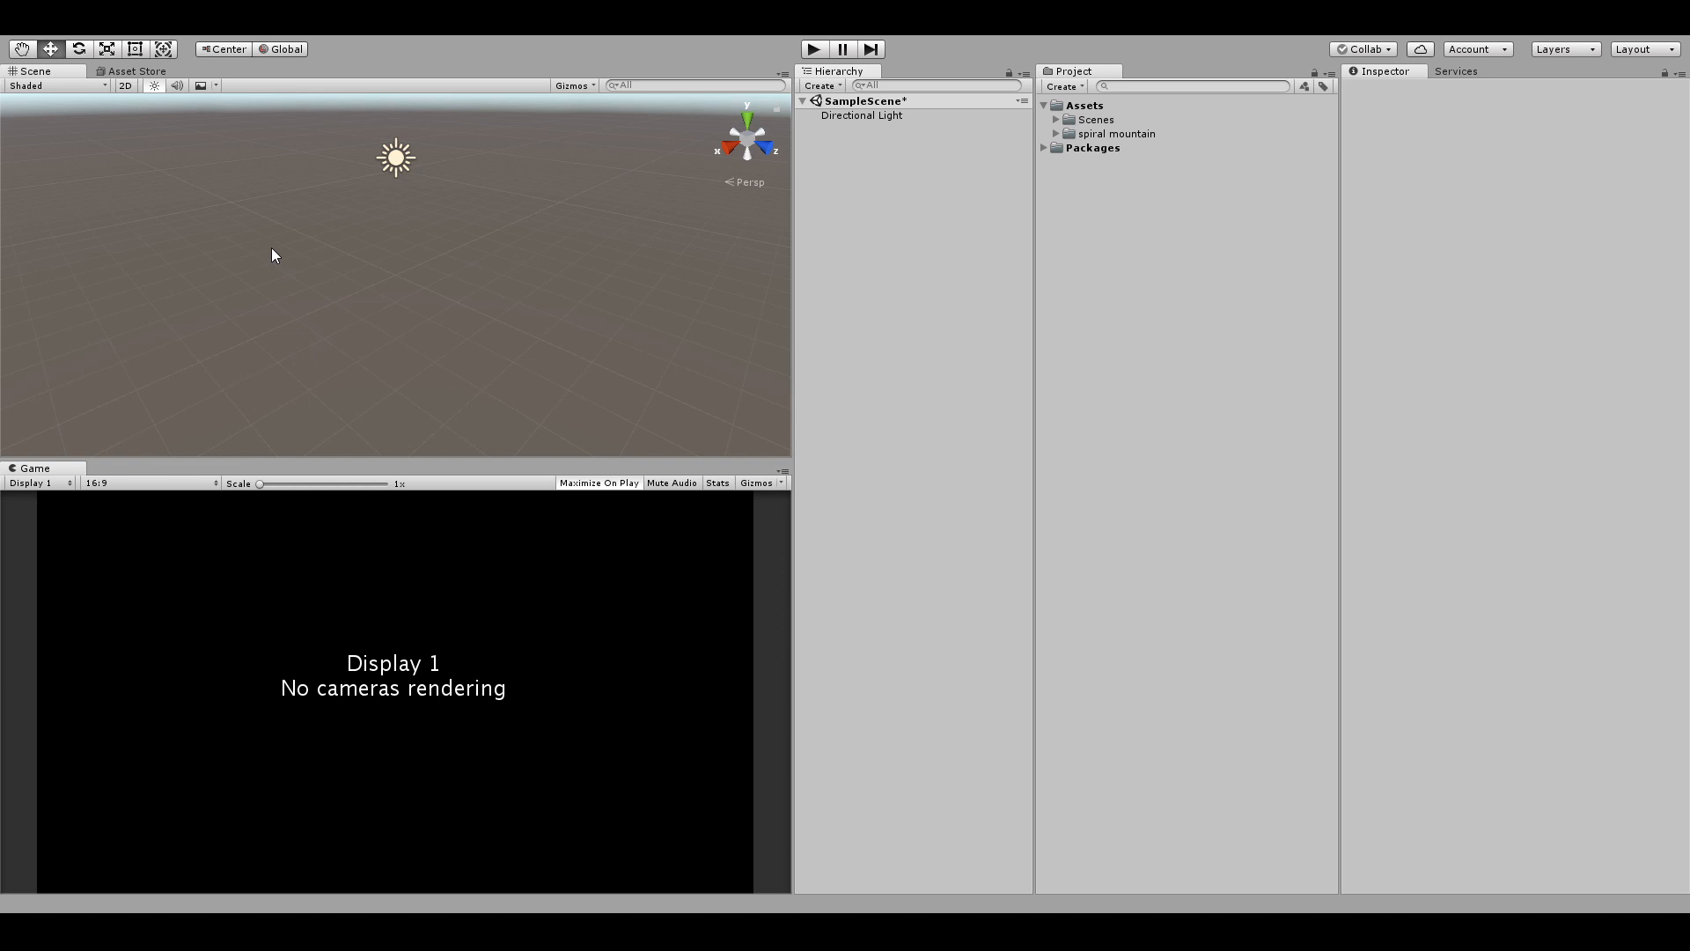
{"action": "mouse_move", "coordinate": [622, 276]}
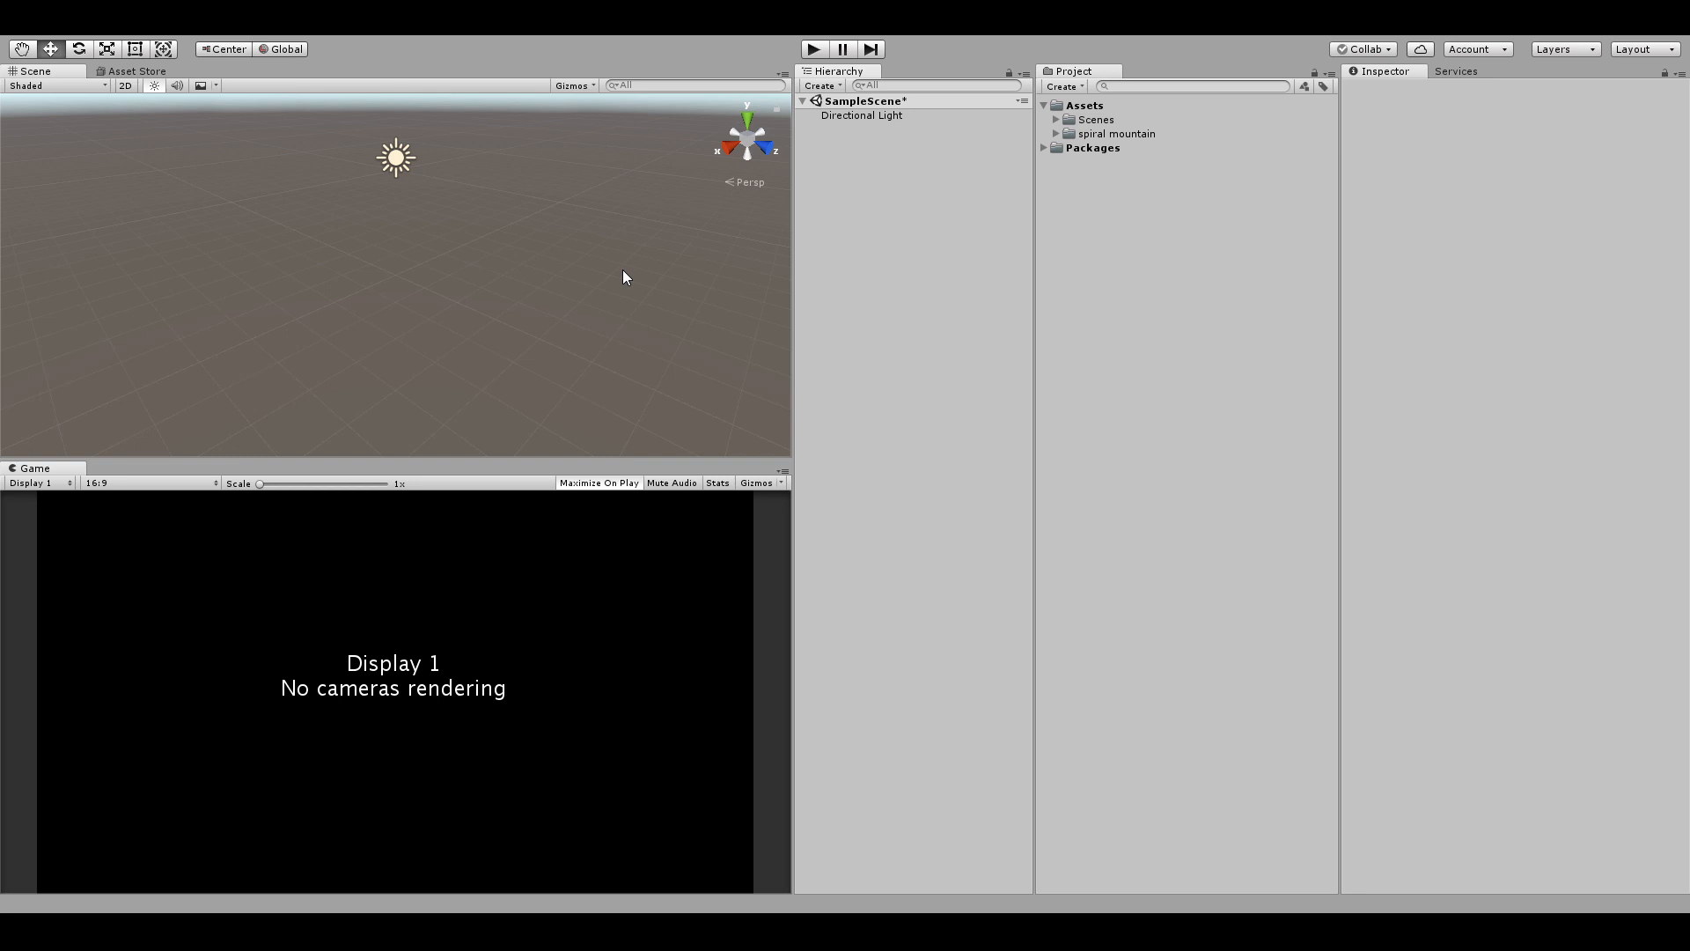
{"action": "mouse_move", "coordinate": [740, 368]}
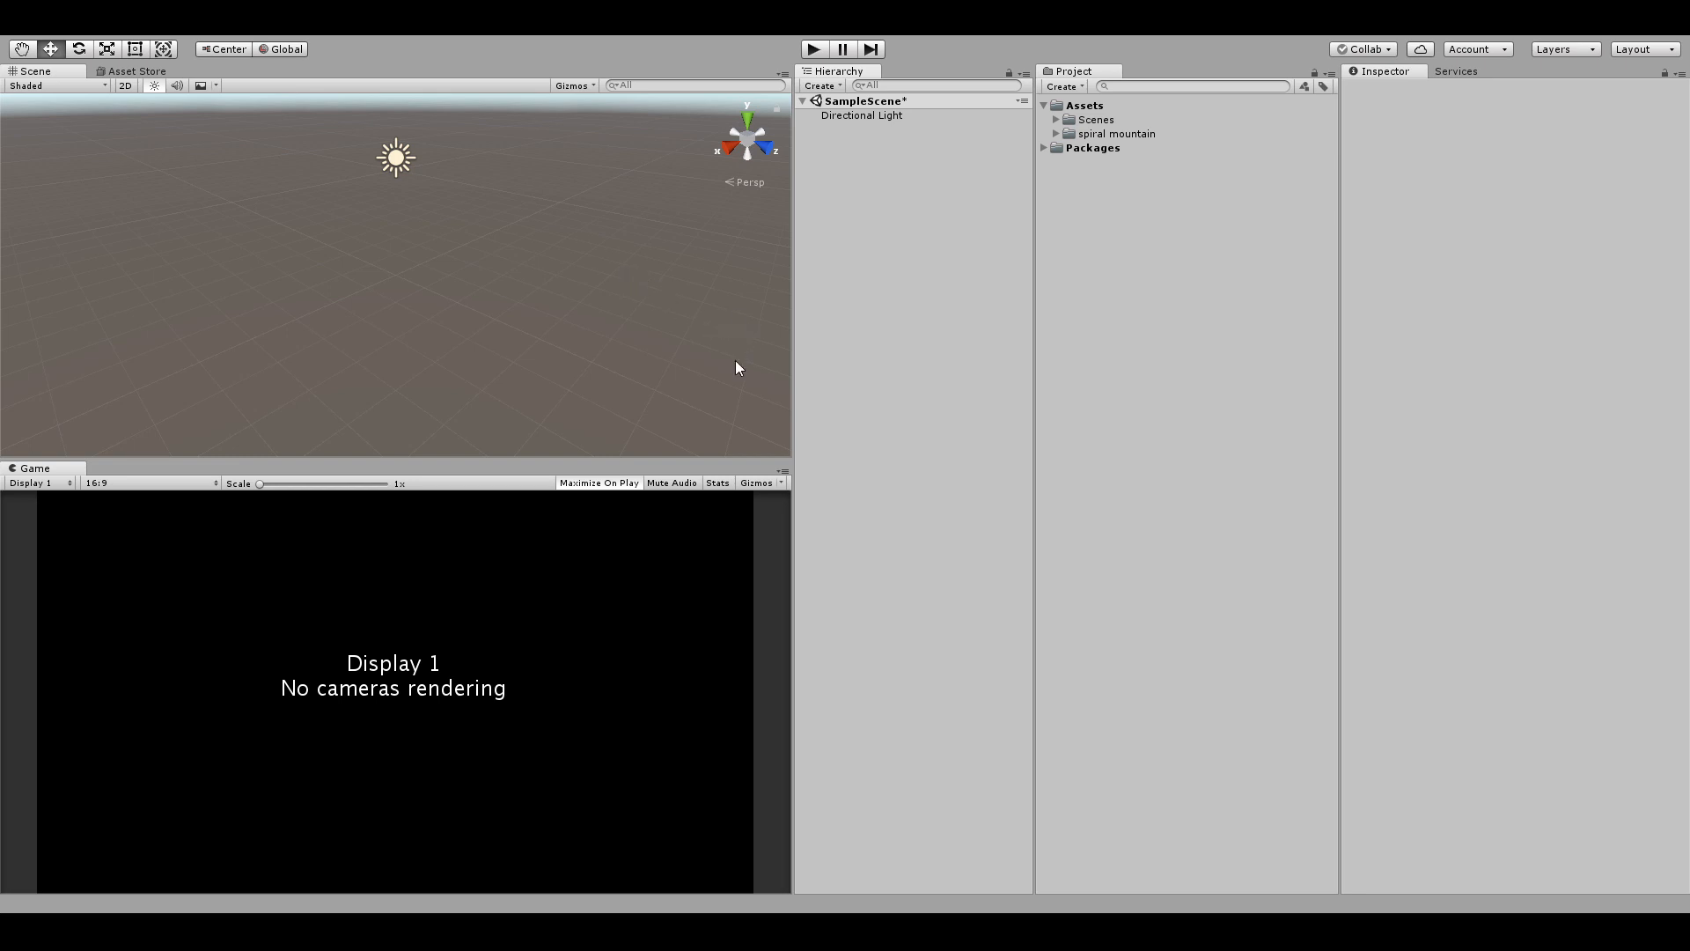
{"action": "mouse_move", "coordinate": [278, 331]}
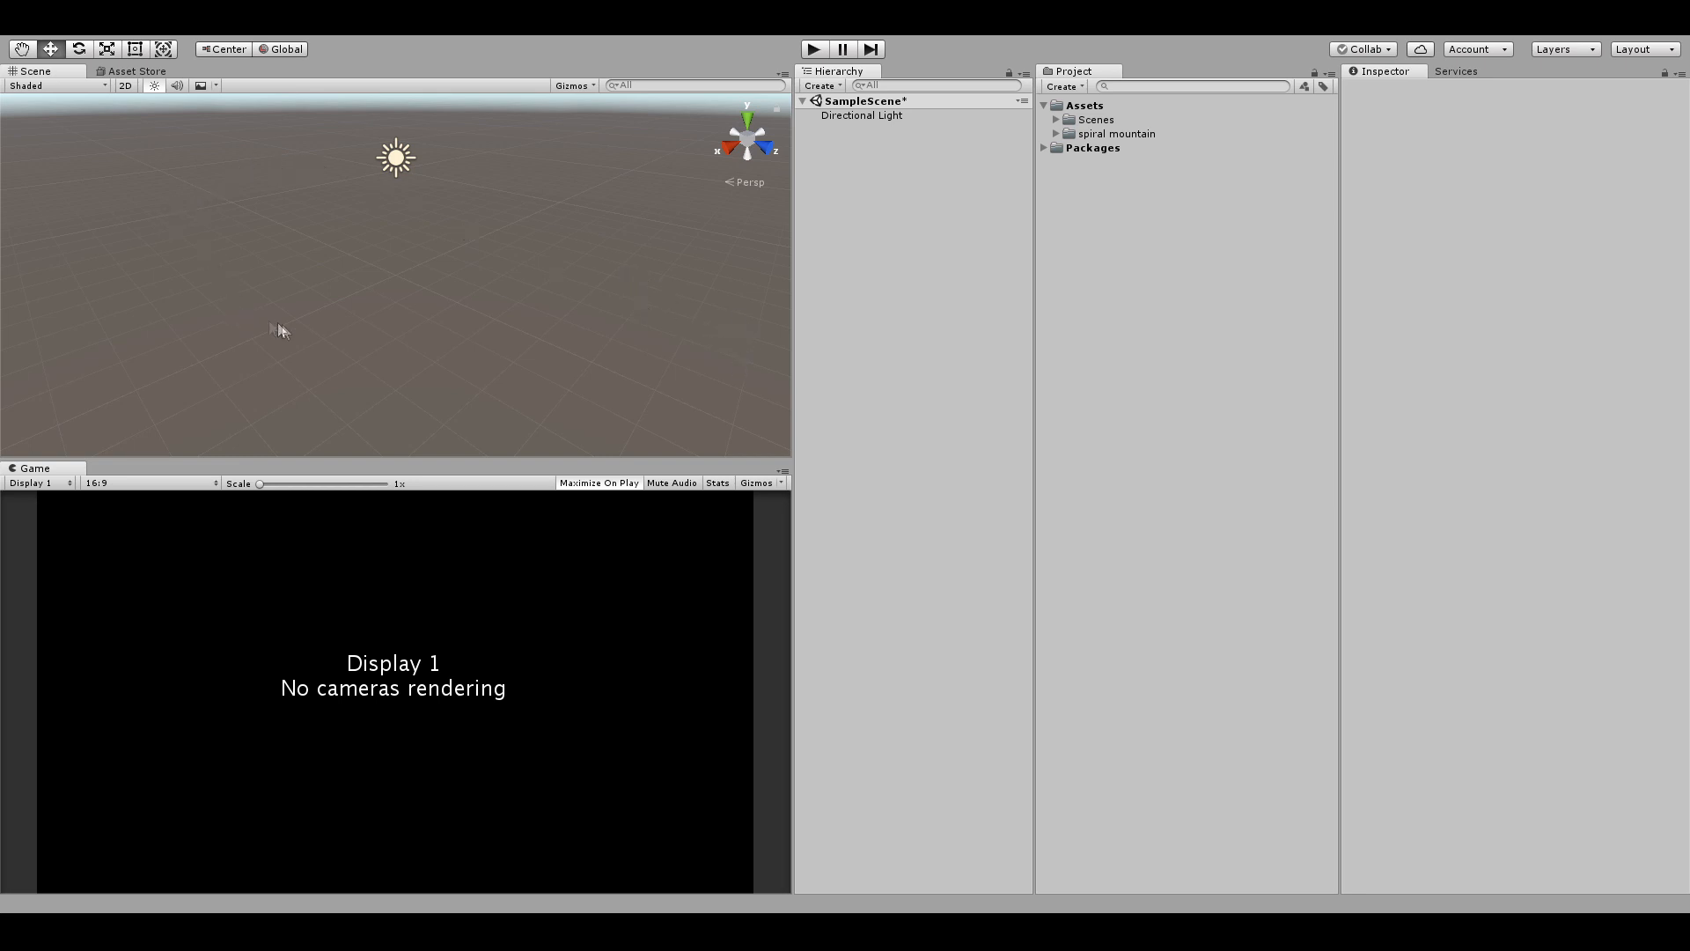
{"action": "mouse_move", "coordinate": [315, 104]}
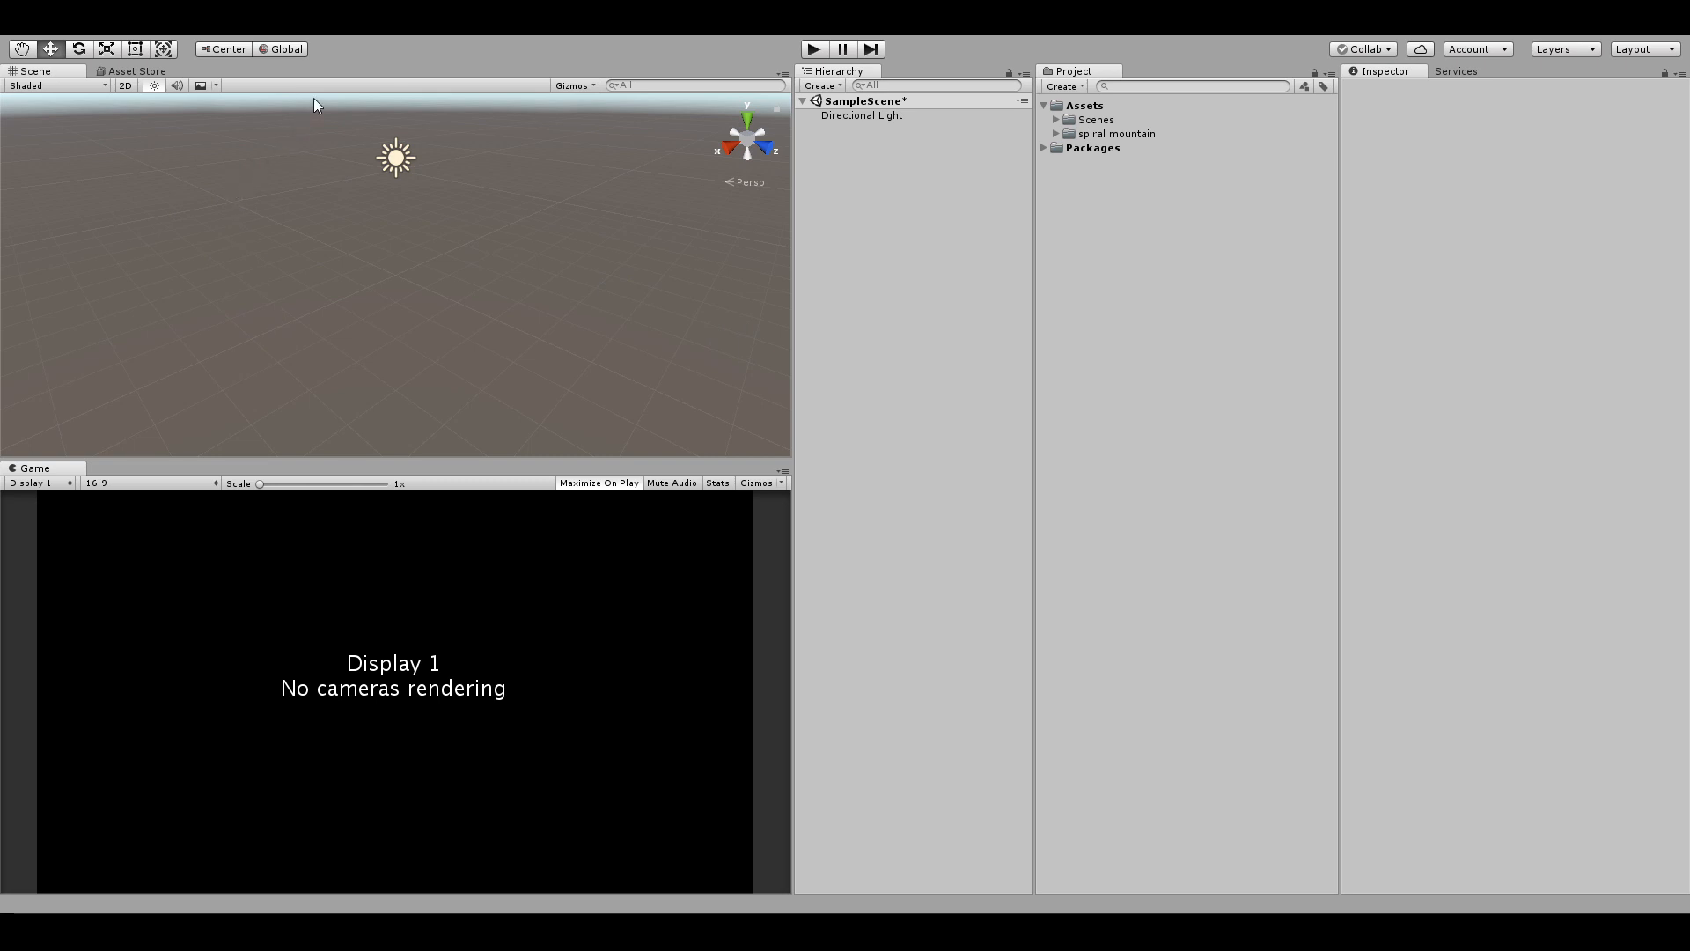
{"action": "mouse_move", "coordinate": [282, 324]}
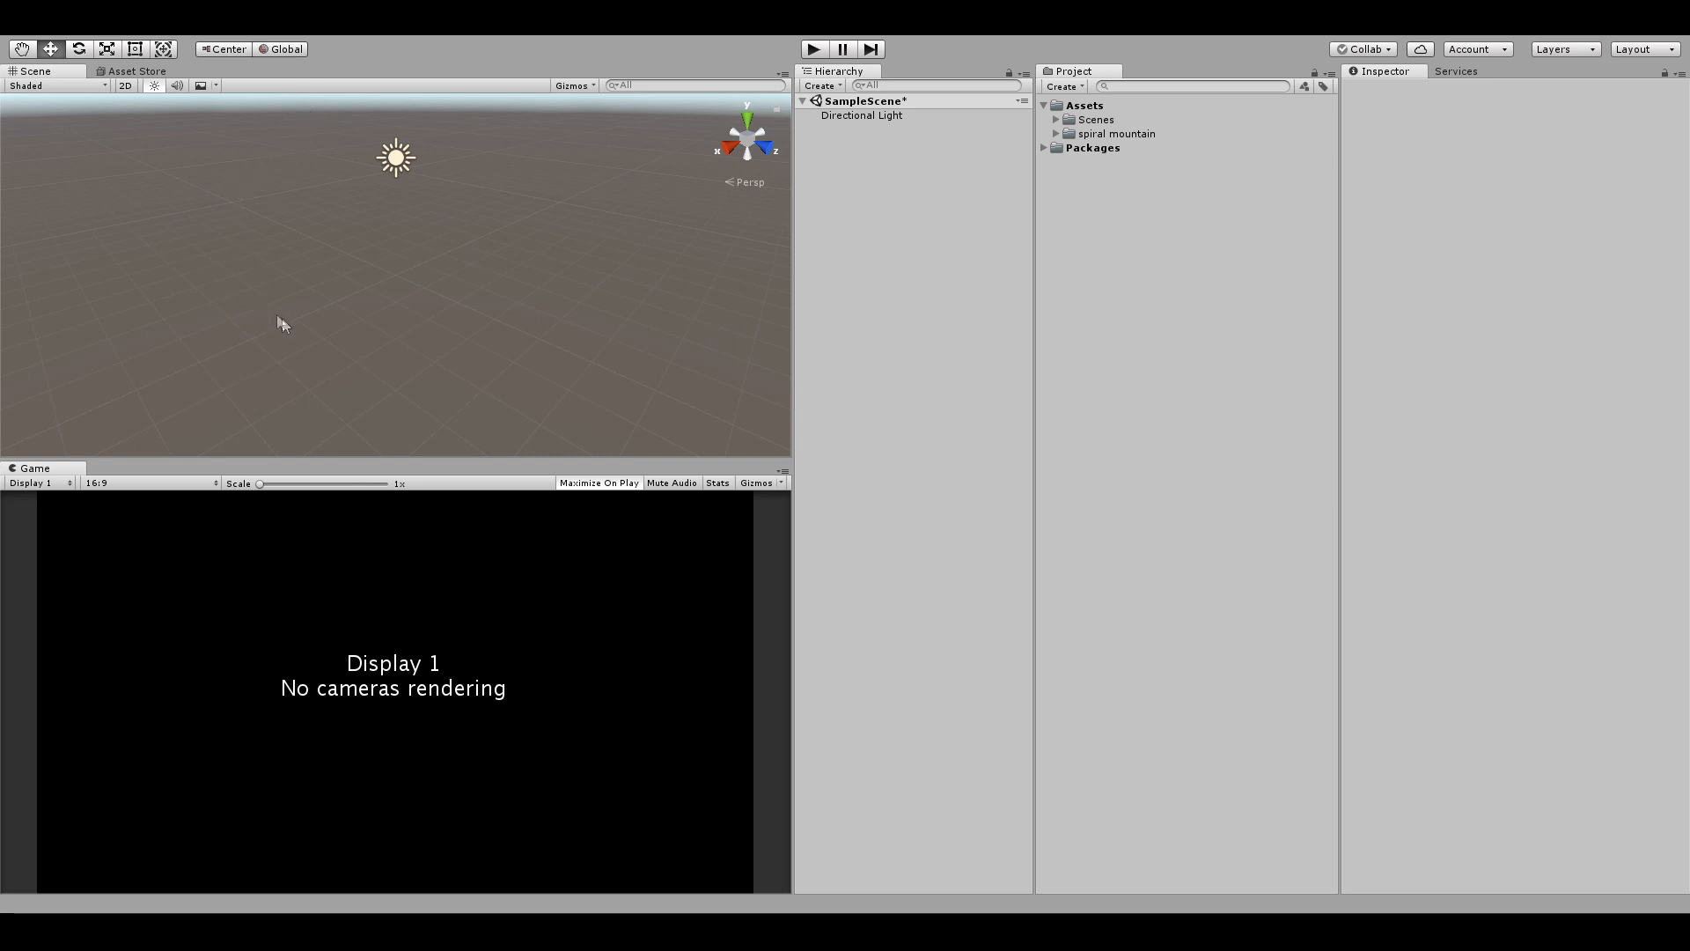
{"action": "mouse_move", "coordinate": [305, 104]}
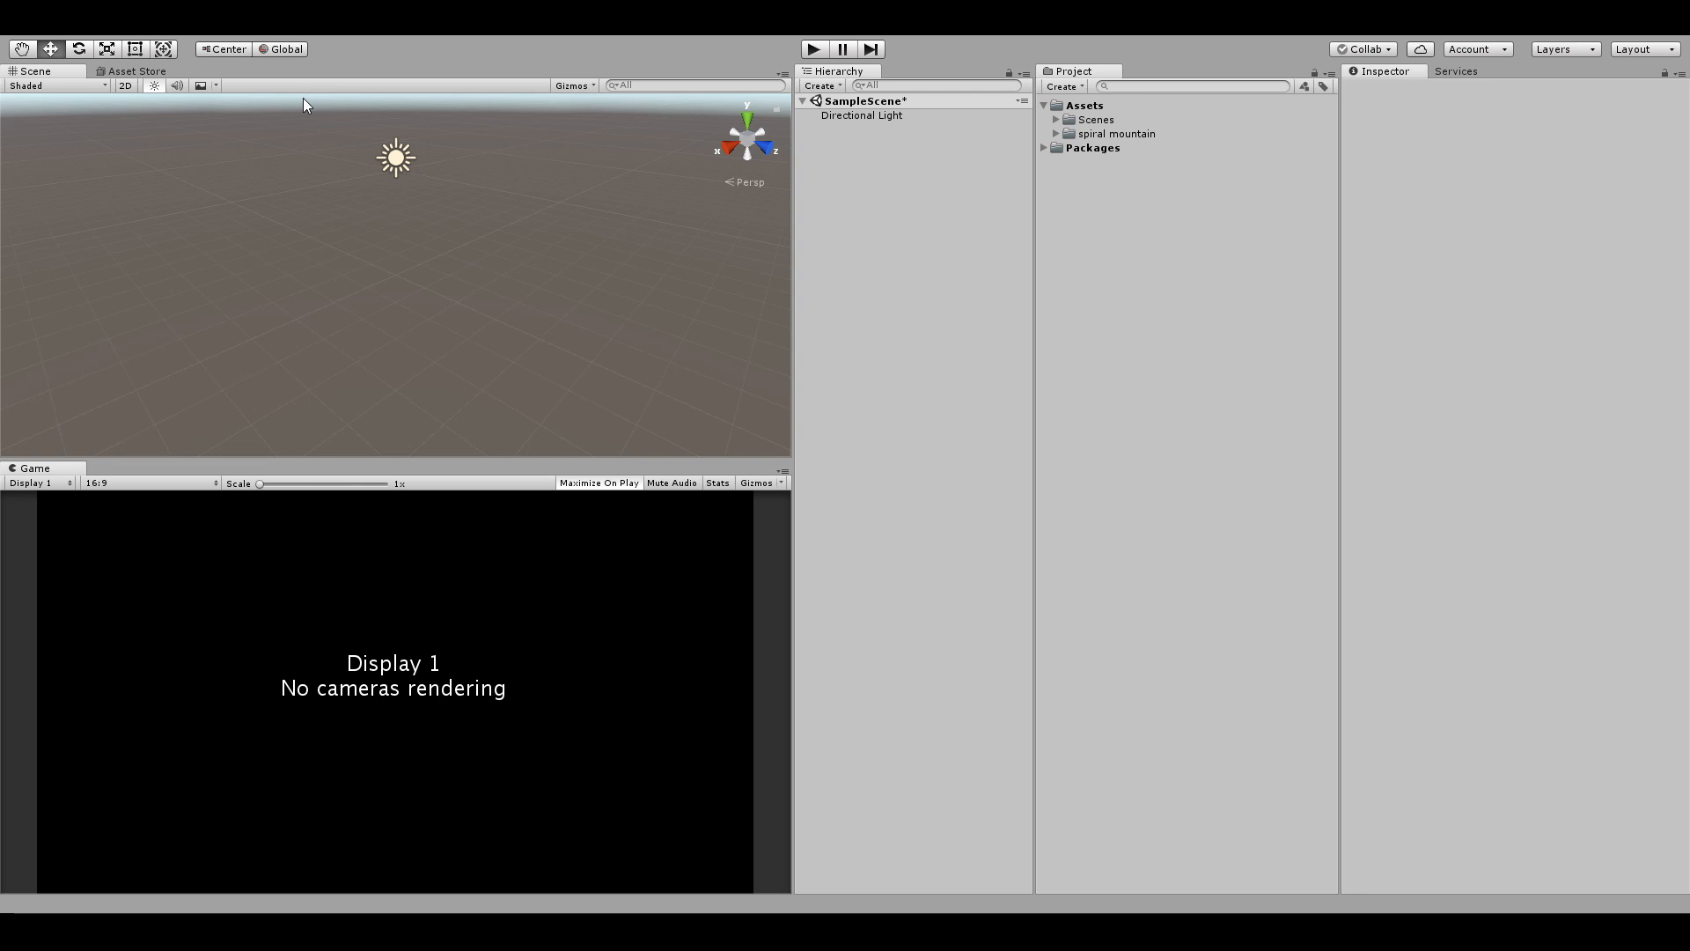
{"action": "mouse_move", "coordinate": [286, 329]}
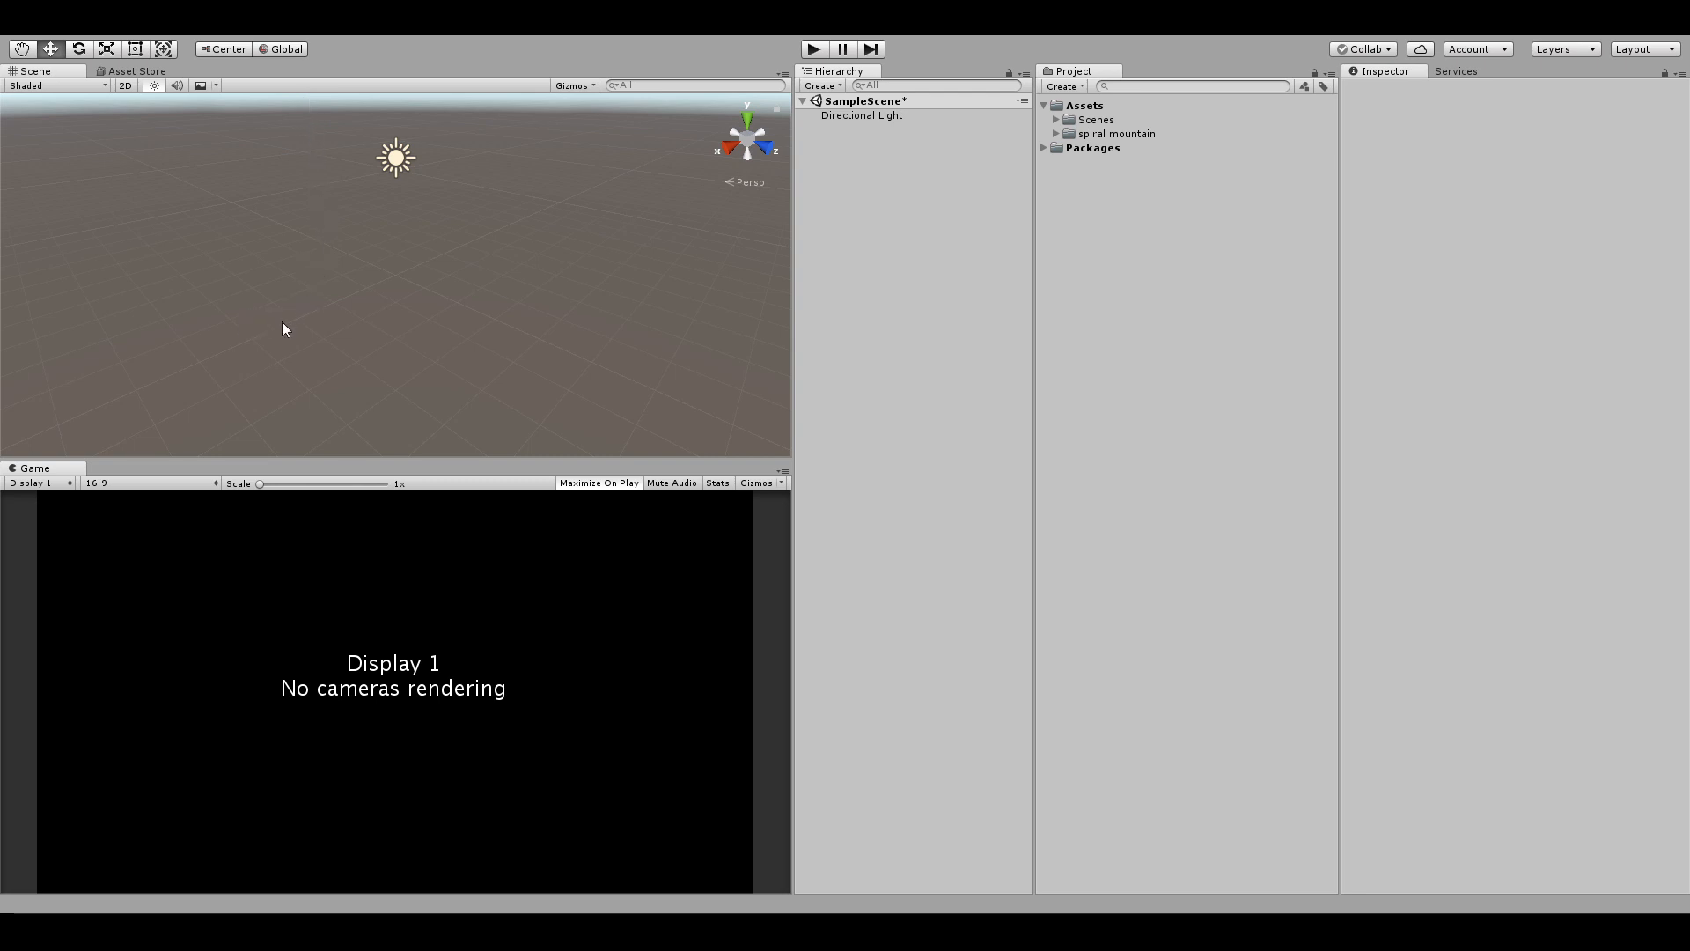
{"action": "mouse_move", "coordinate": [294, 223]}
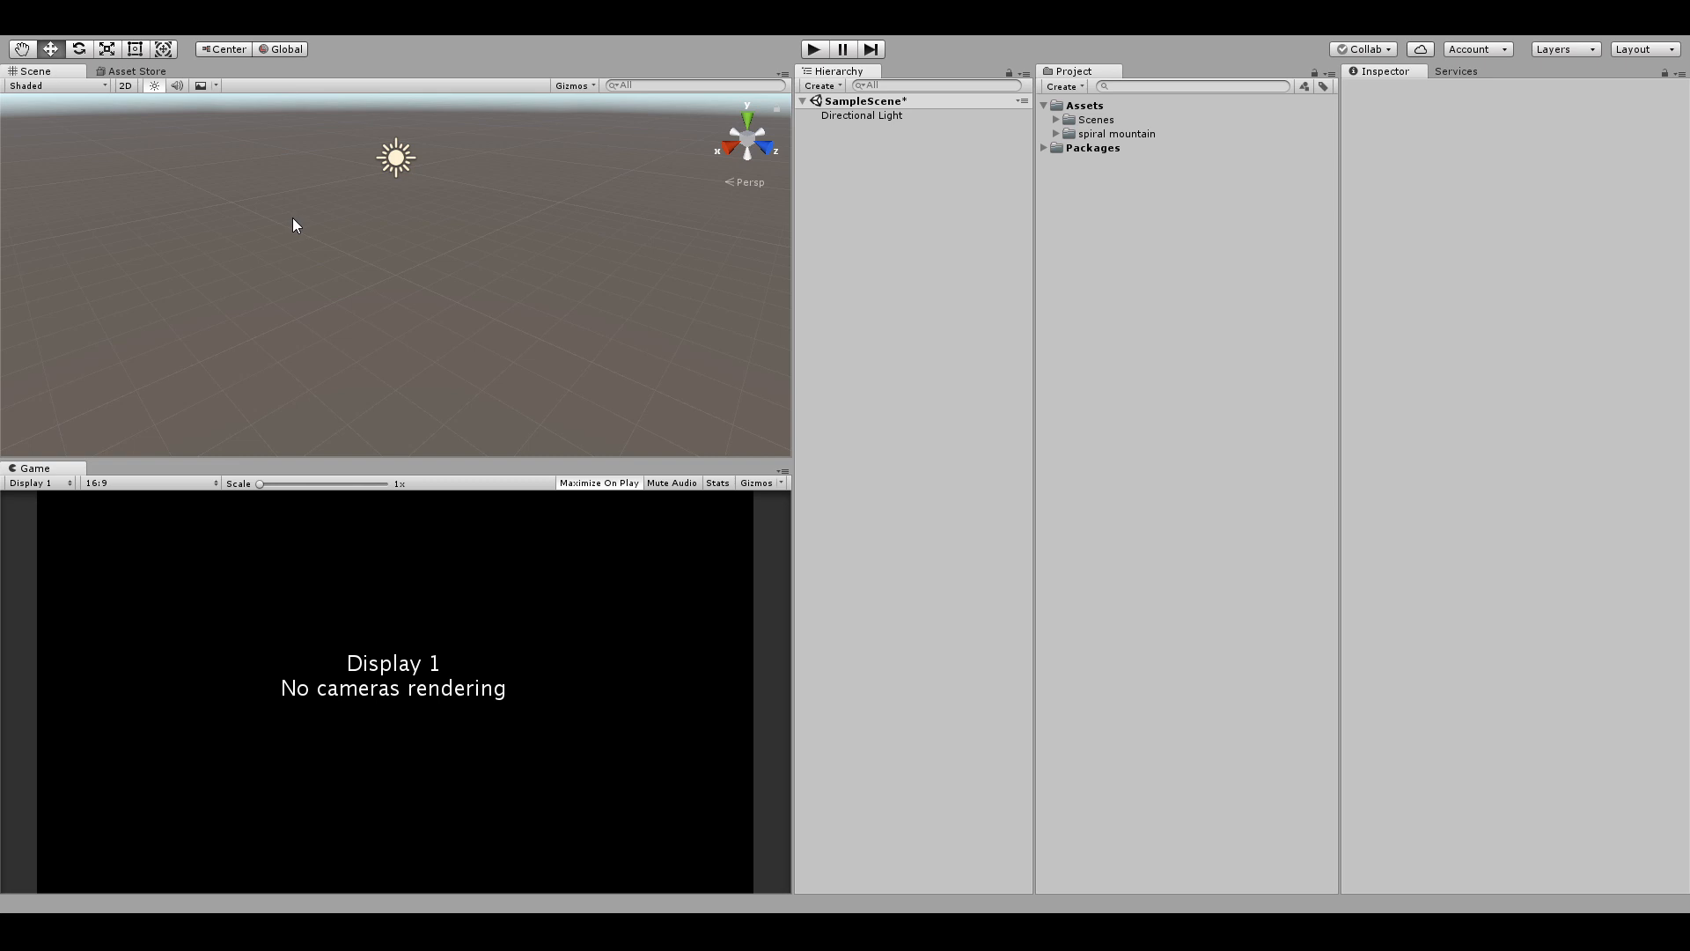
{"action": "mouse_move", "coordinate": [607, 46]}
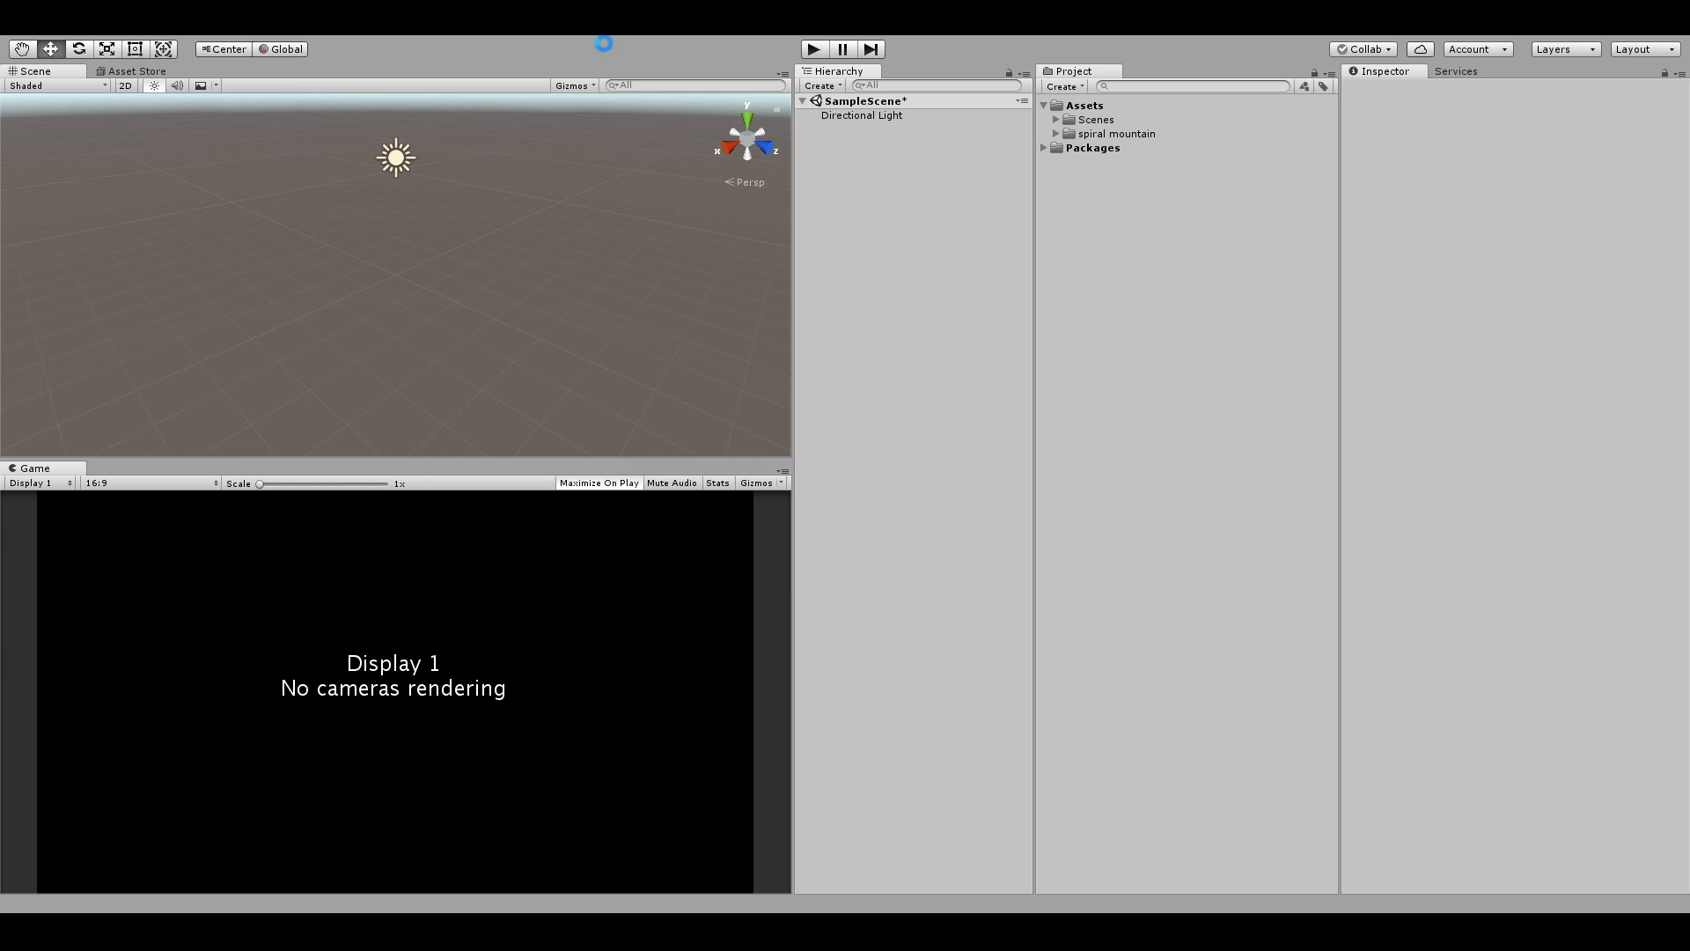
{"action": "mouse_move", "coordinate": [604, 49]}
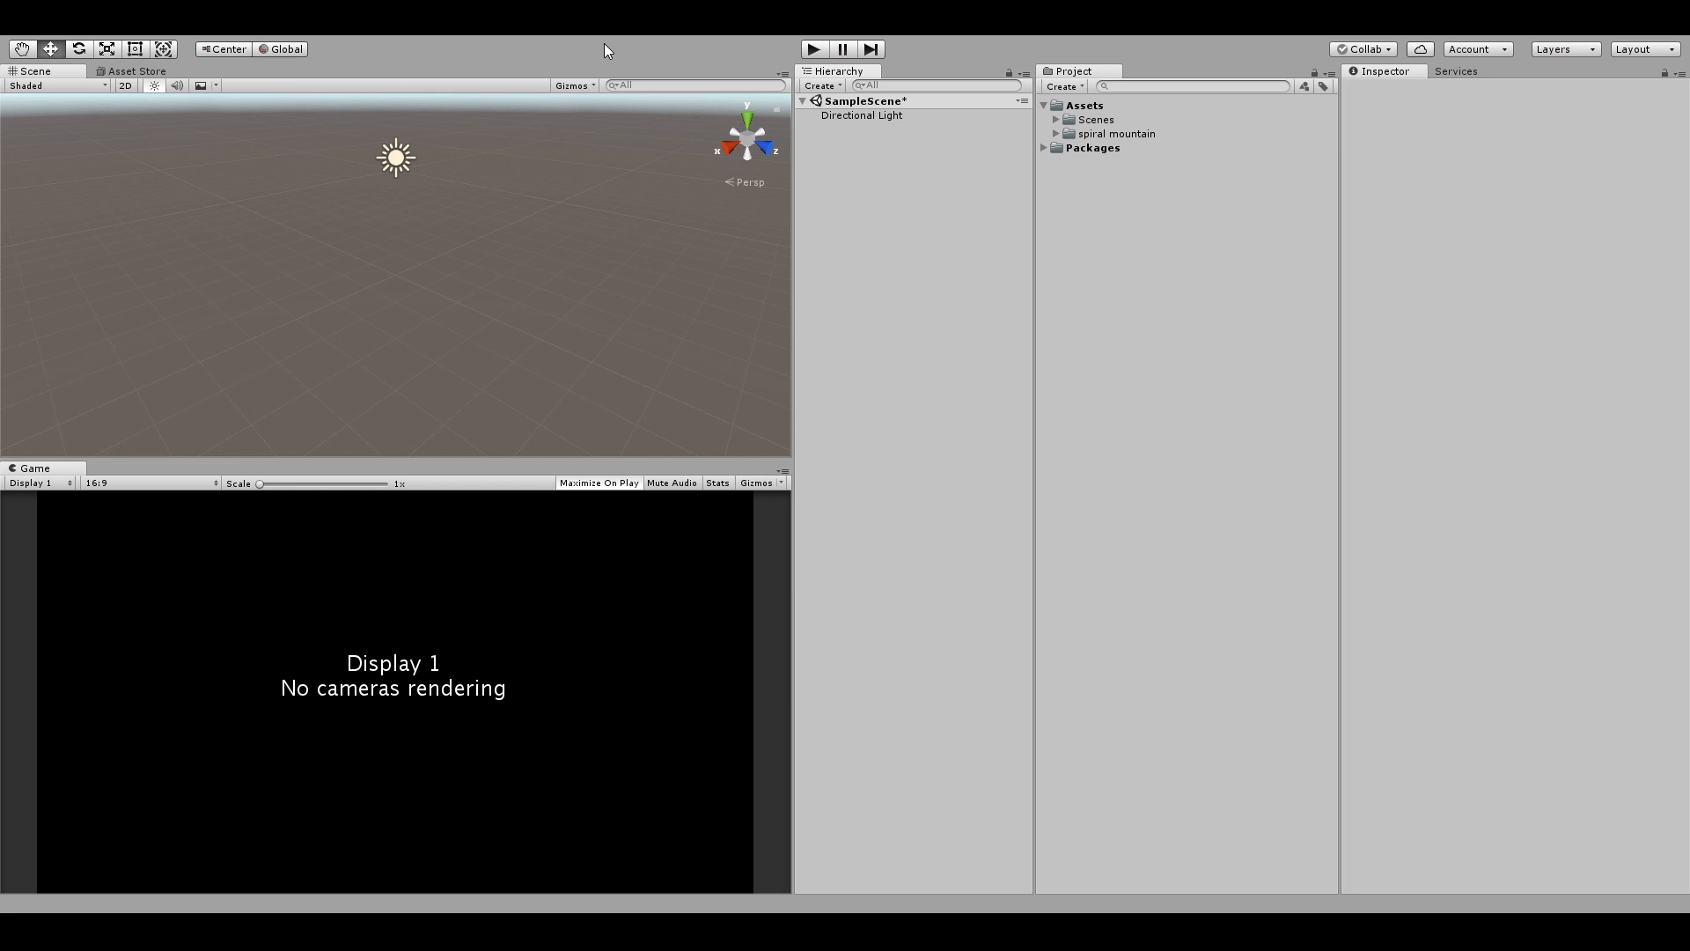
{"action": "mouse_move", "coordinate": [1020, 338]}
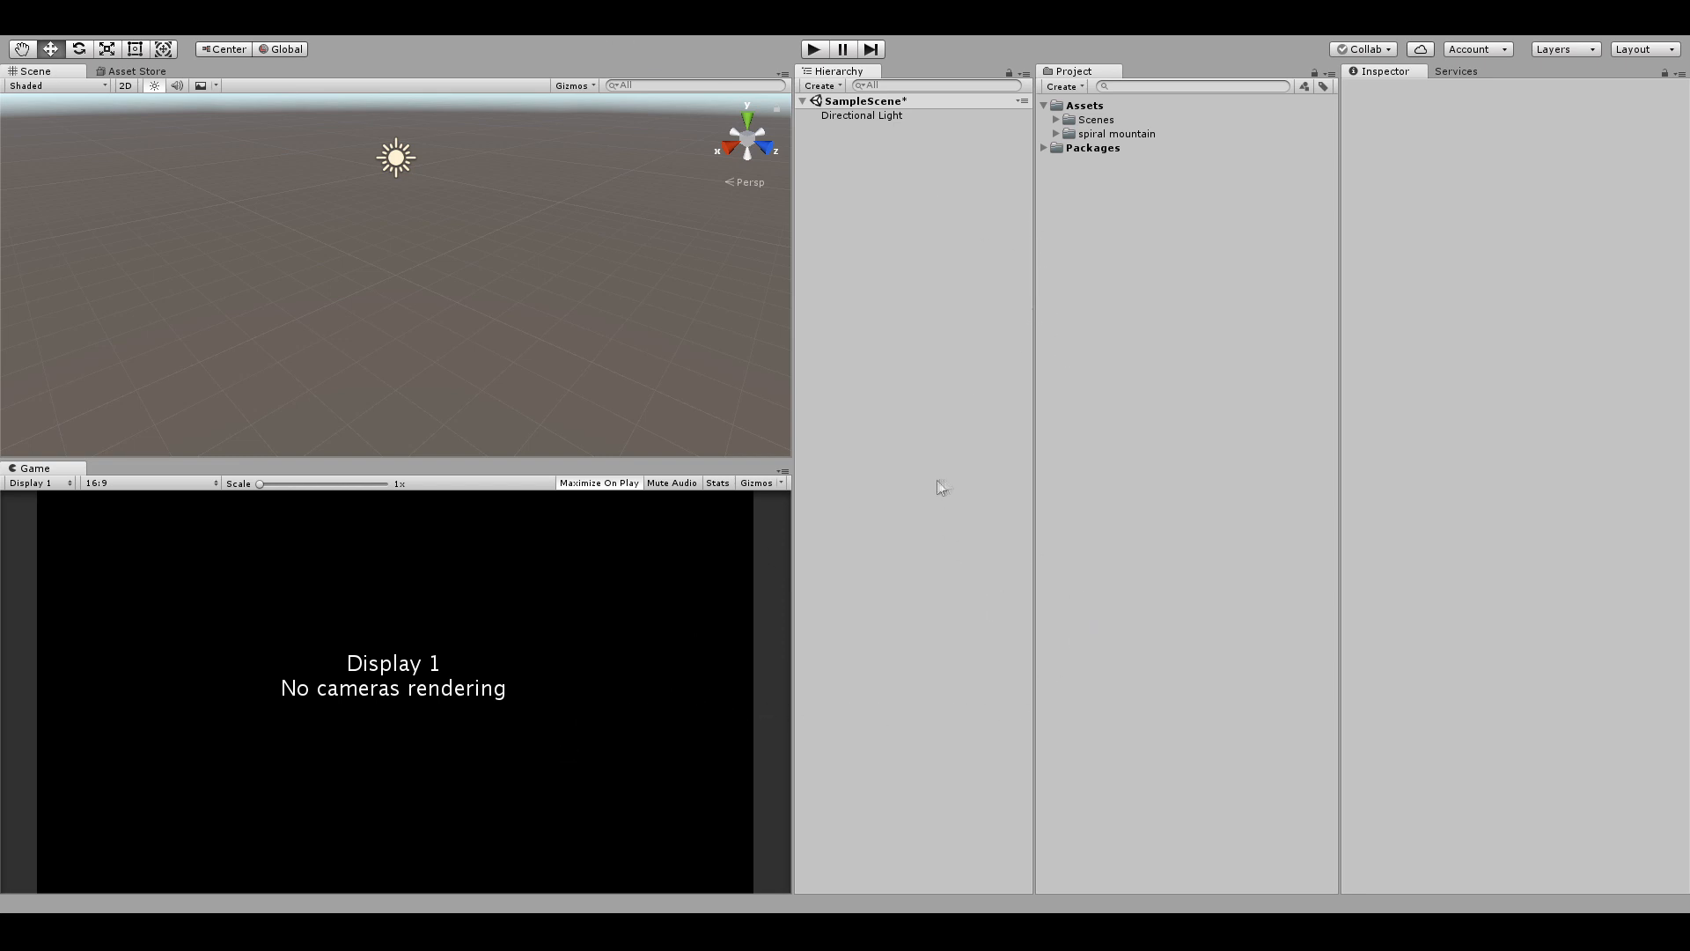
{"action": "mouse_move", "coordinate": [987, 306]}
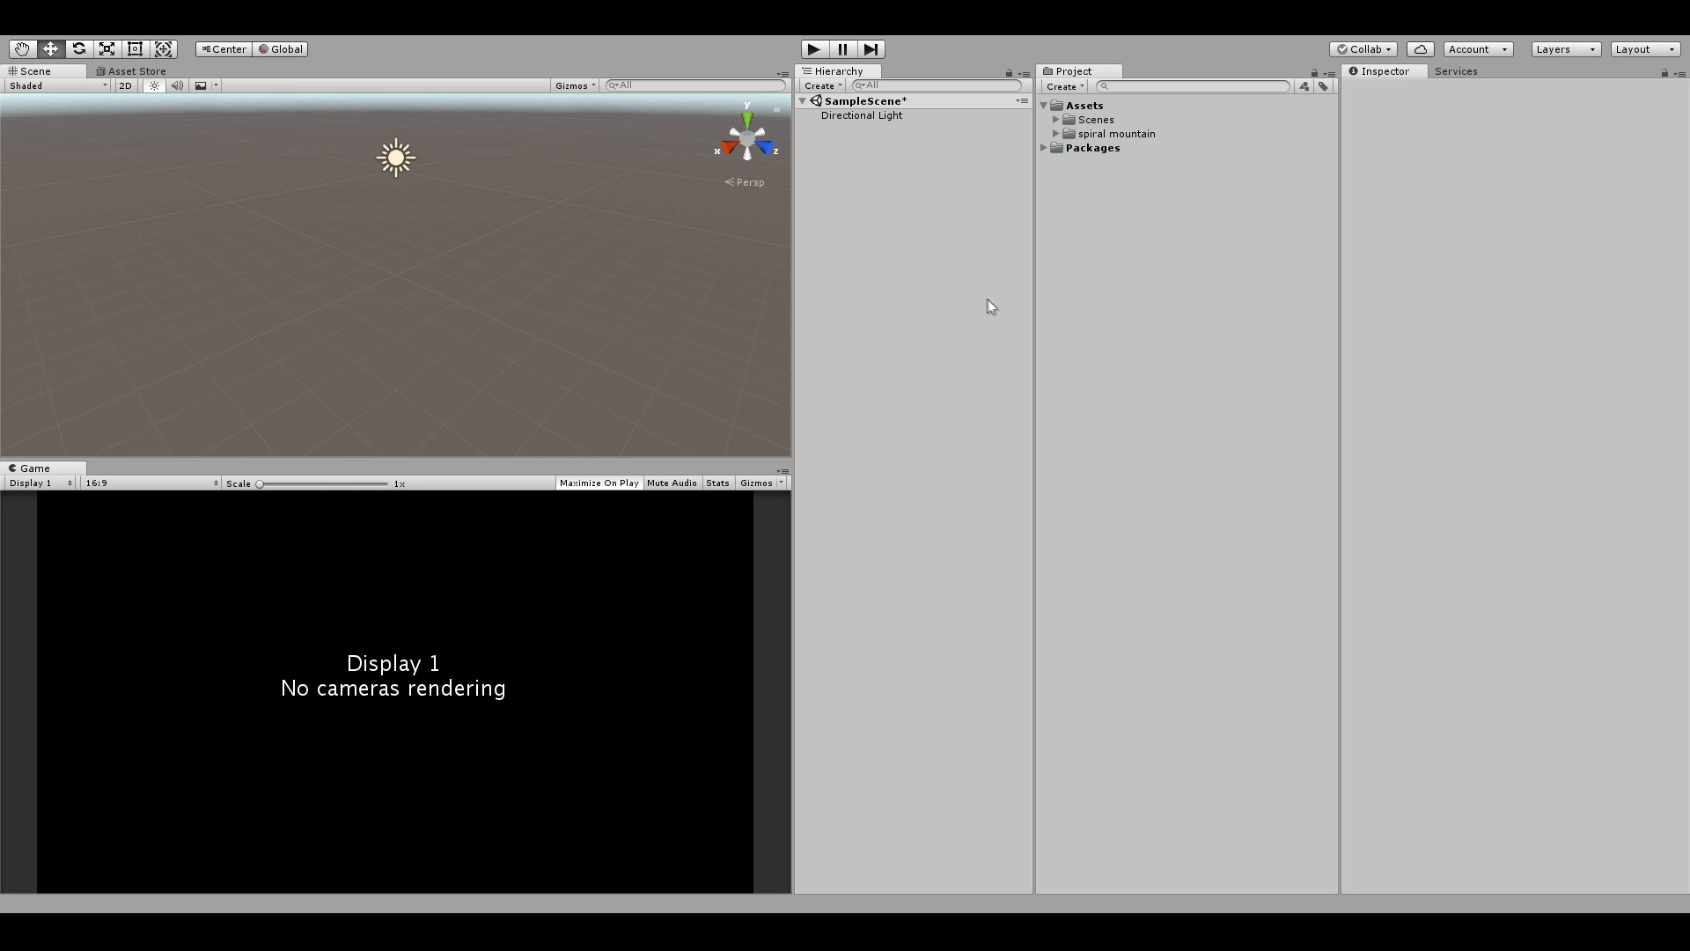
{"action": "mouse_move", "coordinate": [1027, 407]}
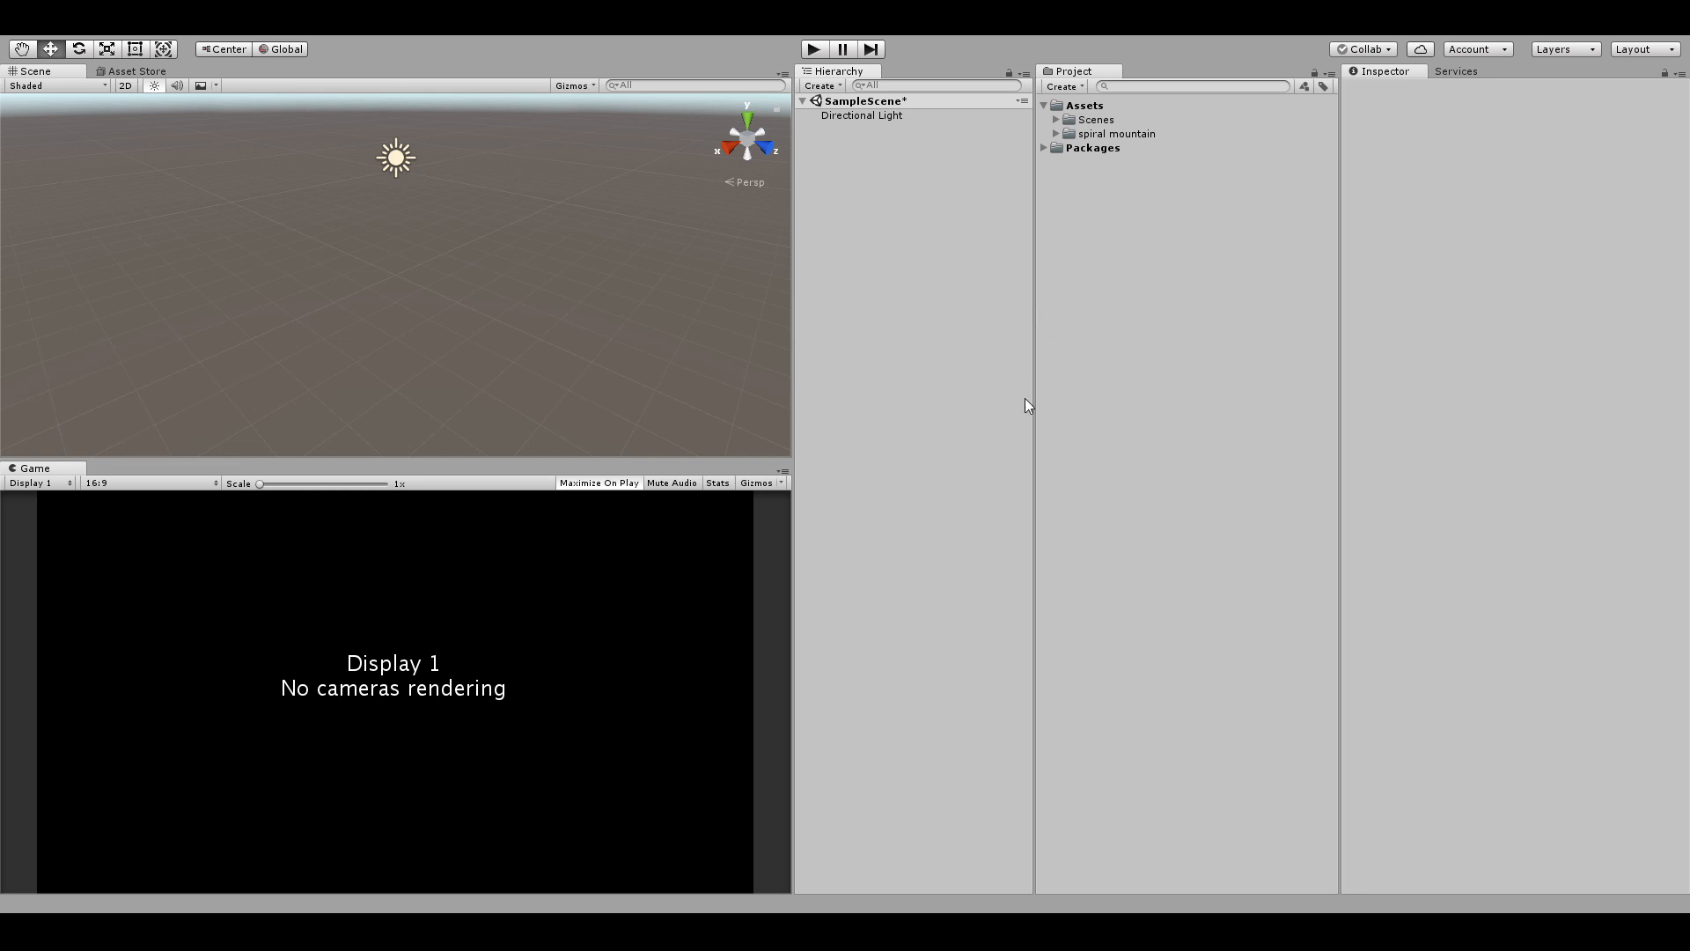
{"action": "mouse_move", "coordinate": [1113, 338]}
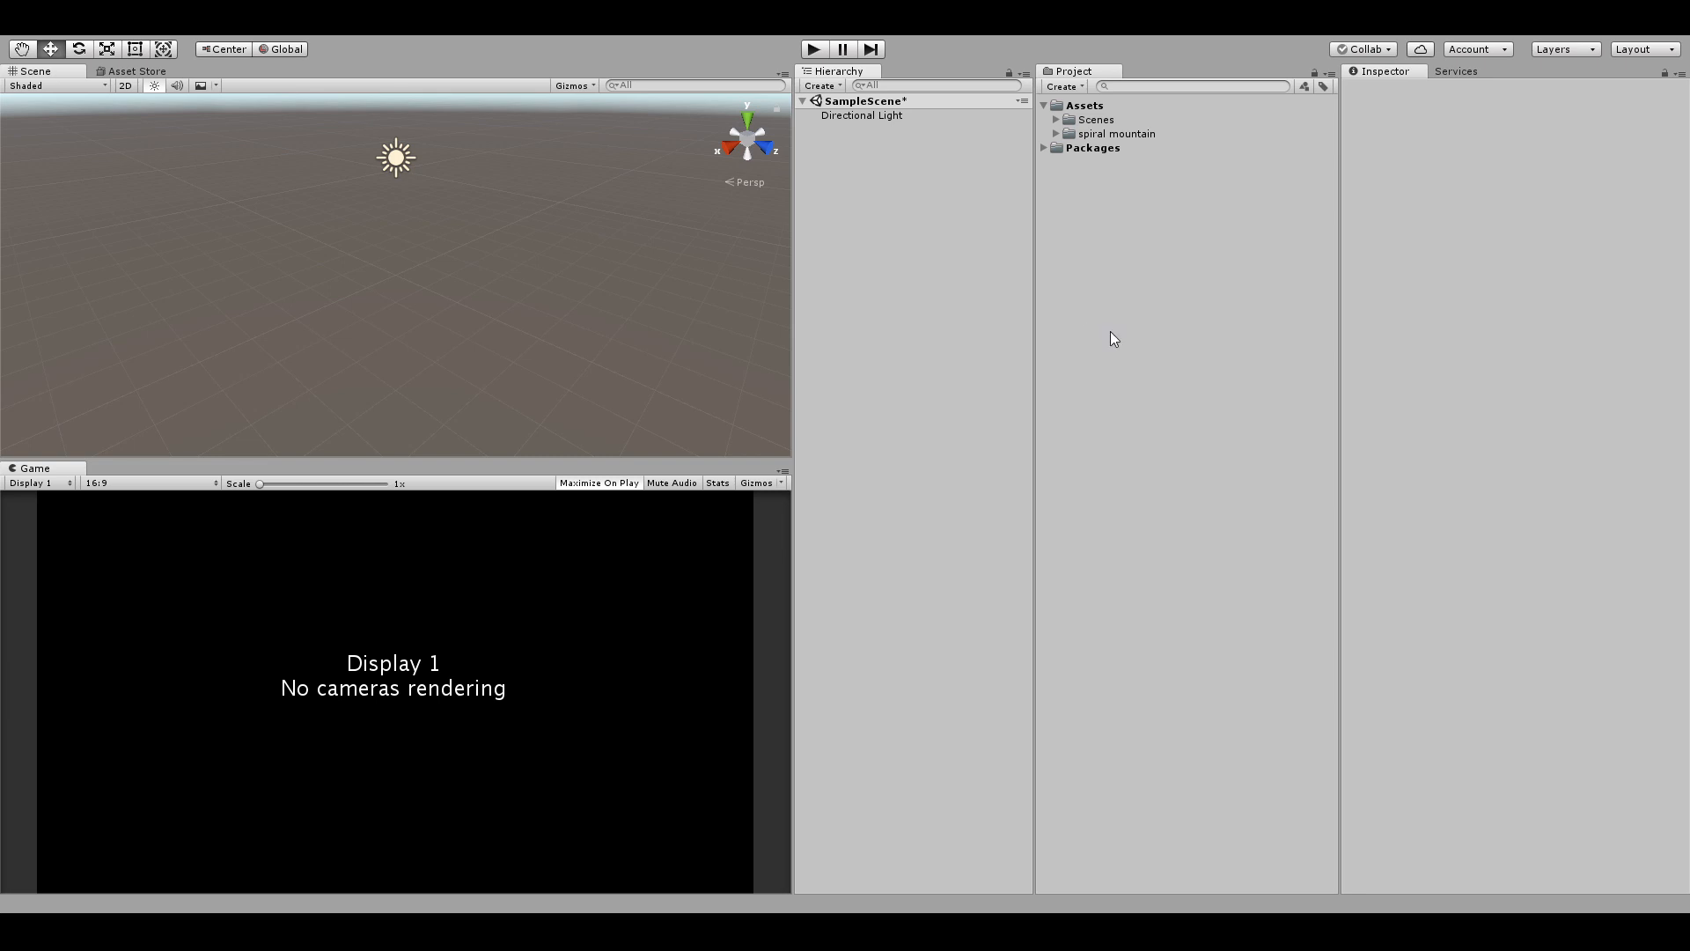
{"action": "mouse_move", "coordinate": [1046, 333]}
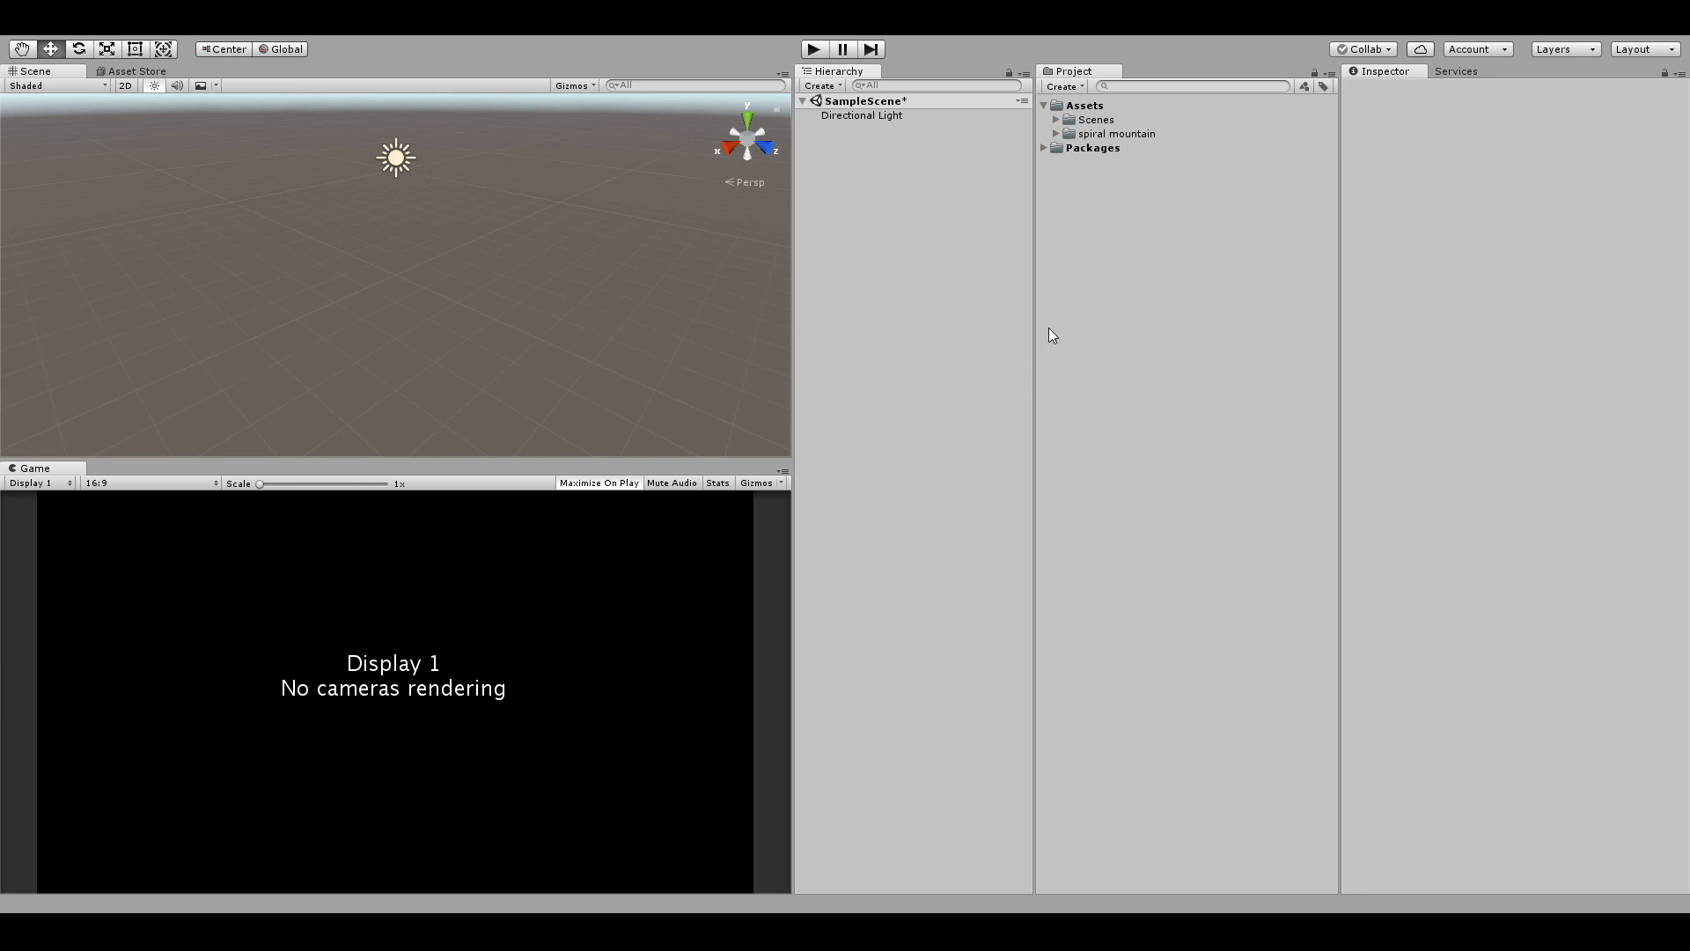
{"action": "mouse_move", "coordinate": [868, 354]}
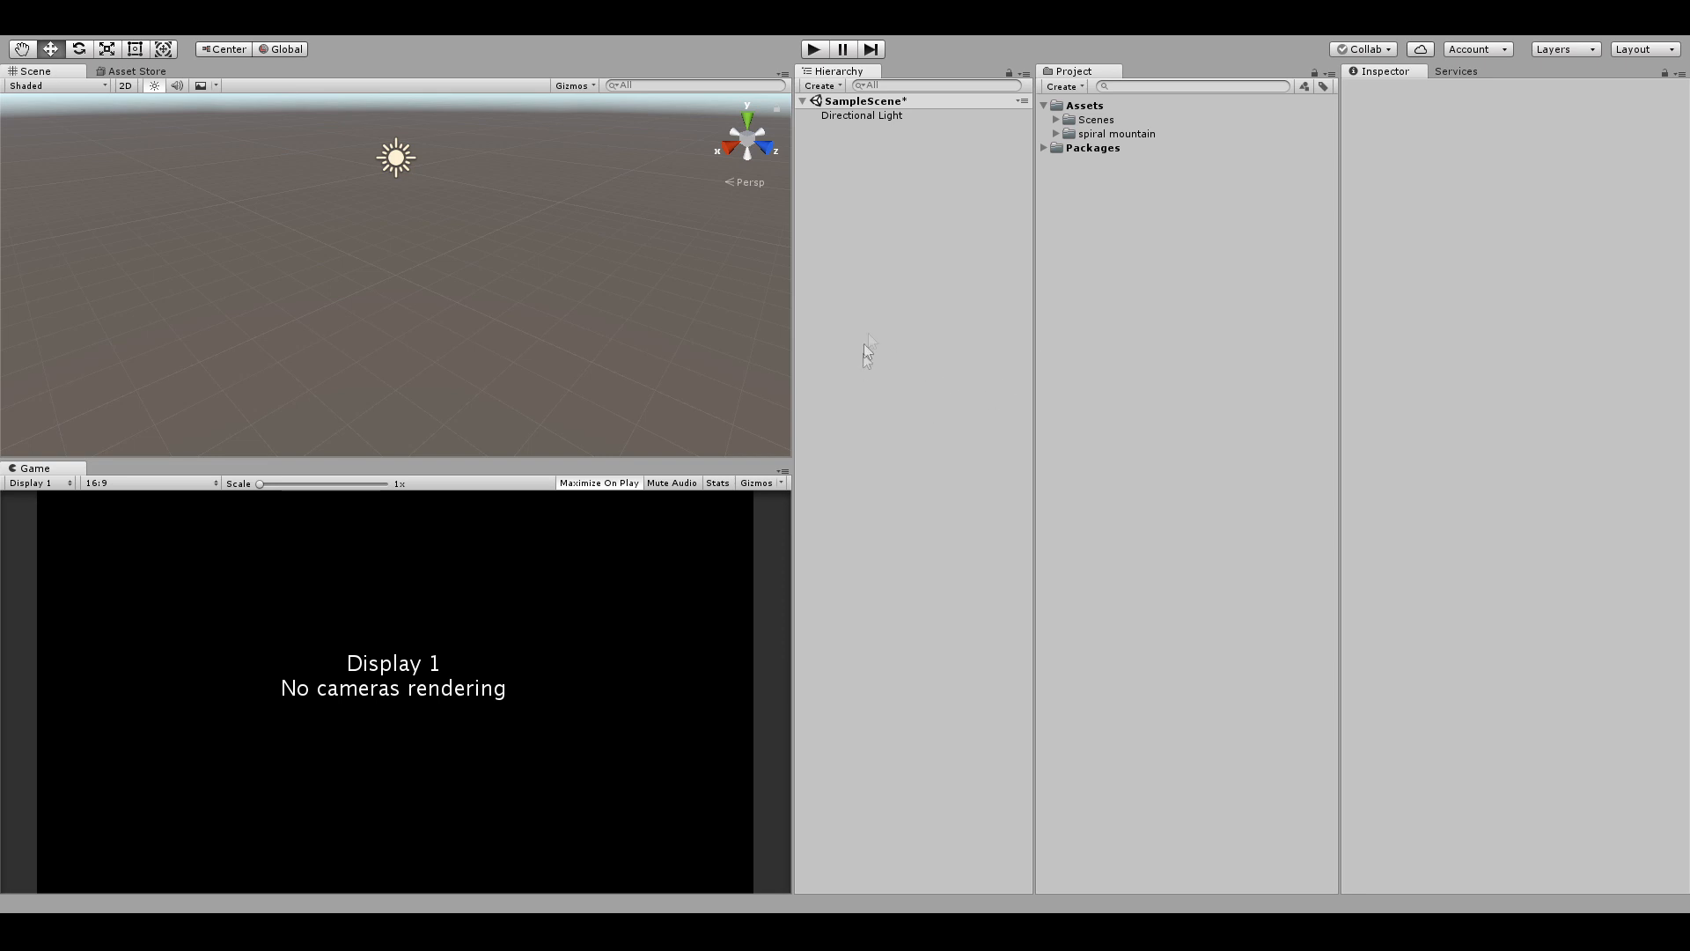
{"action": "mouse_move", "coordinate": [1067, 424]}
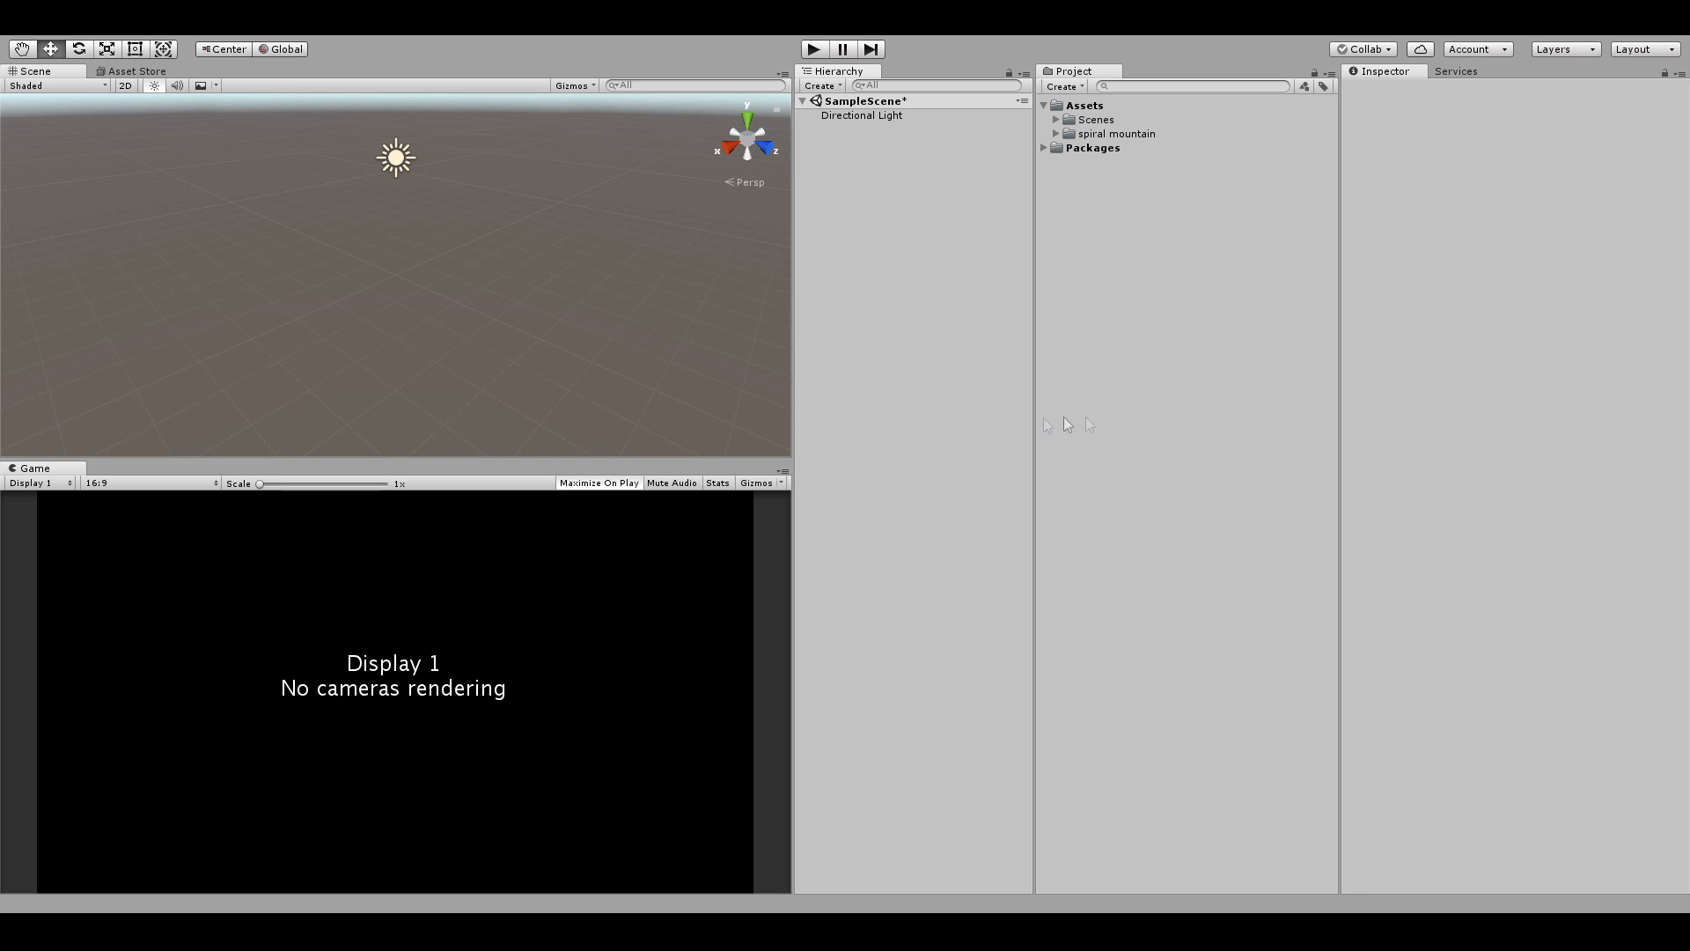
{"action": "mouse_move", "coordinate": [1300, 438]}
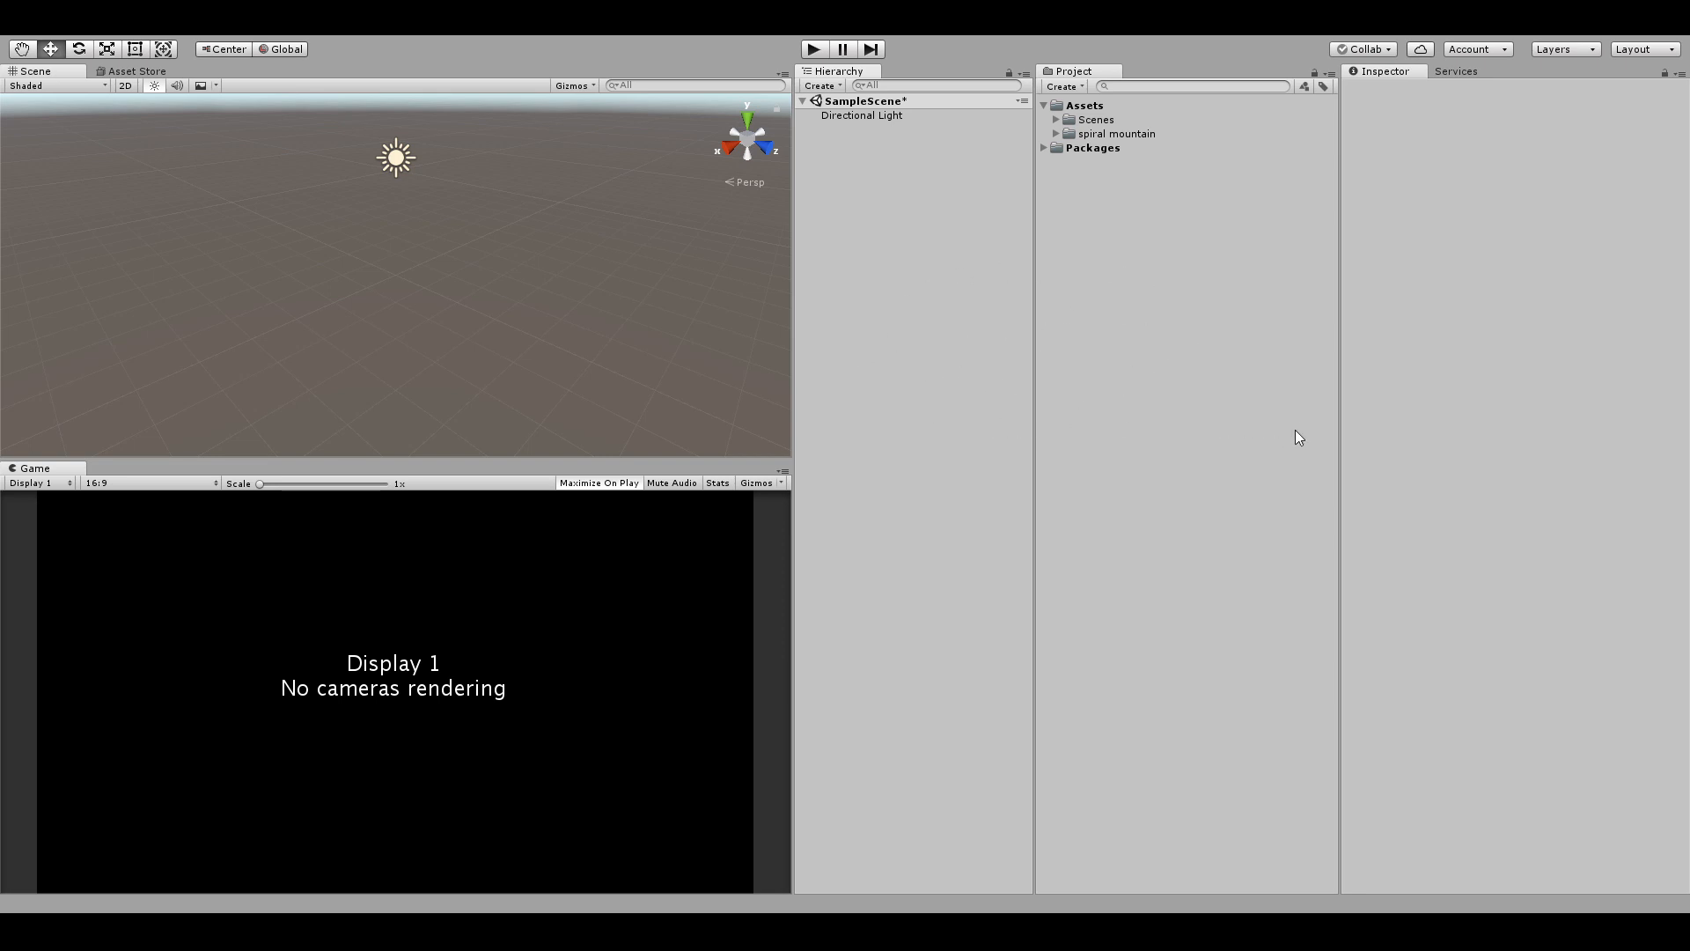
{"action": "mouse_move", "coordinate": [1233, 495]}
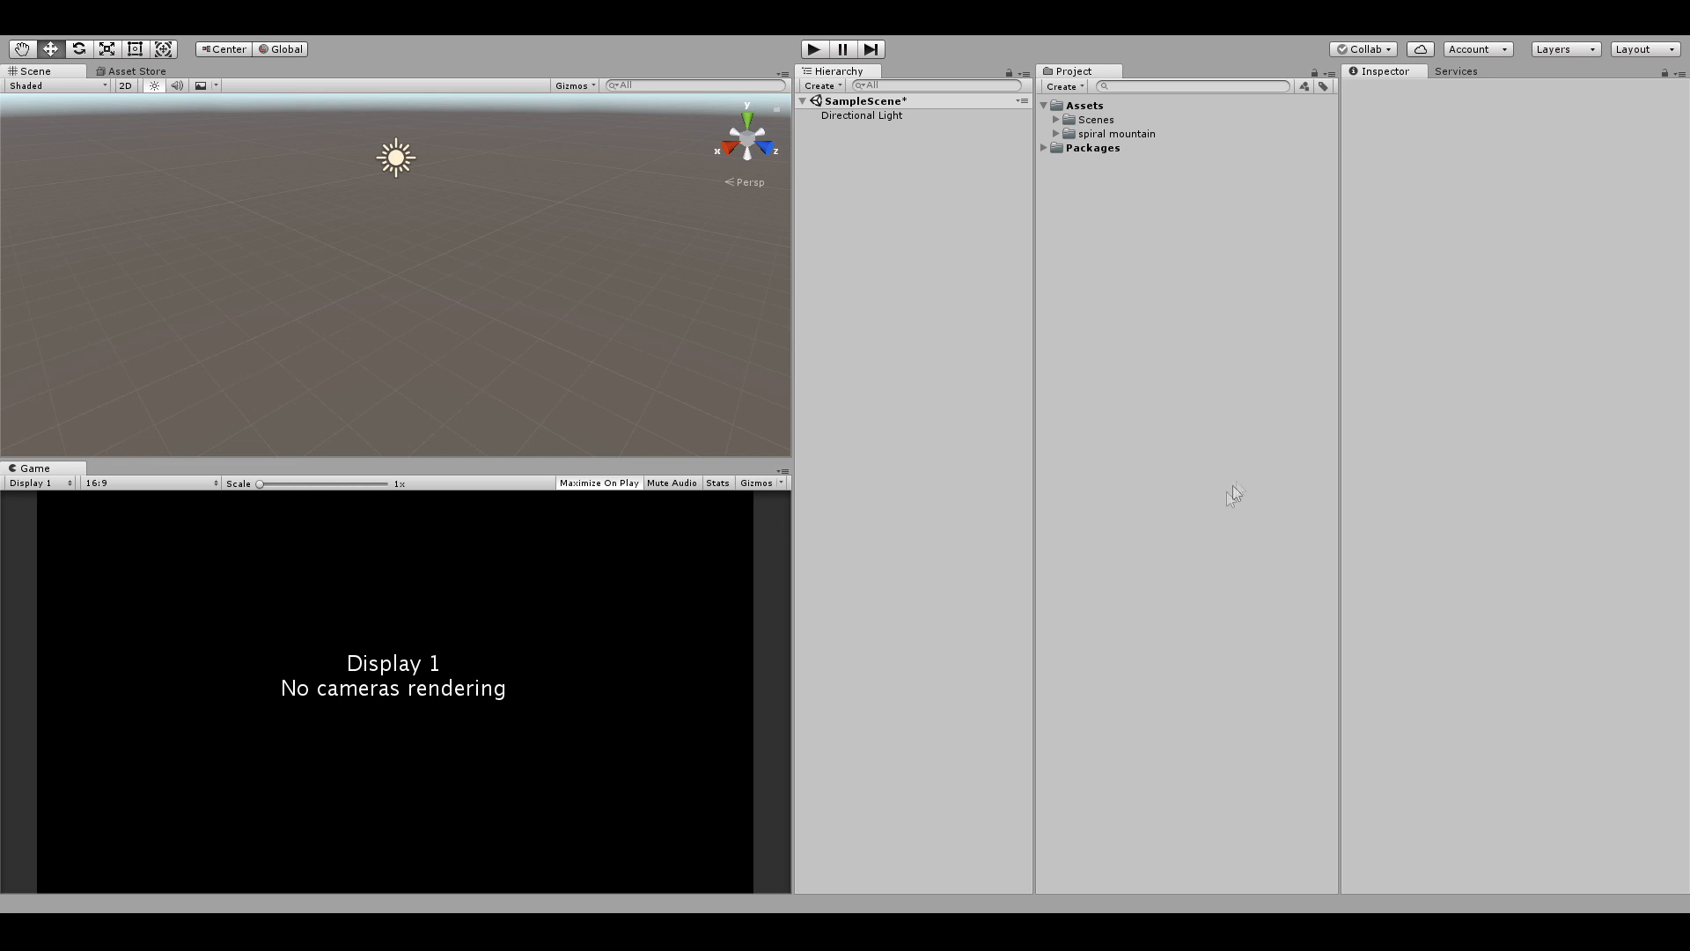
{"action": "mouse_move", "coordinate": [1086, 611]}
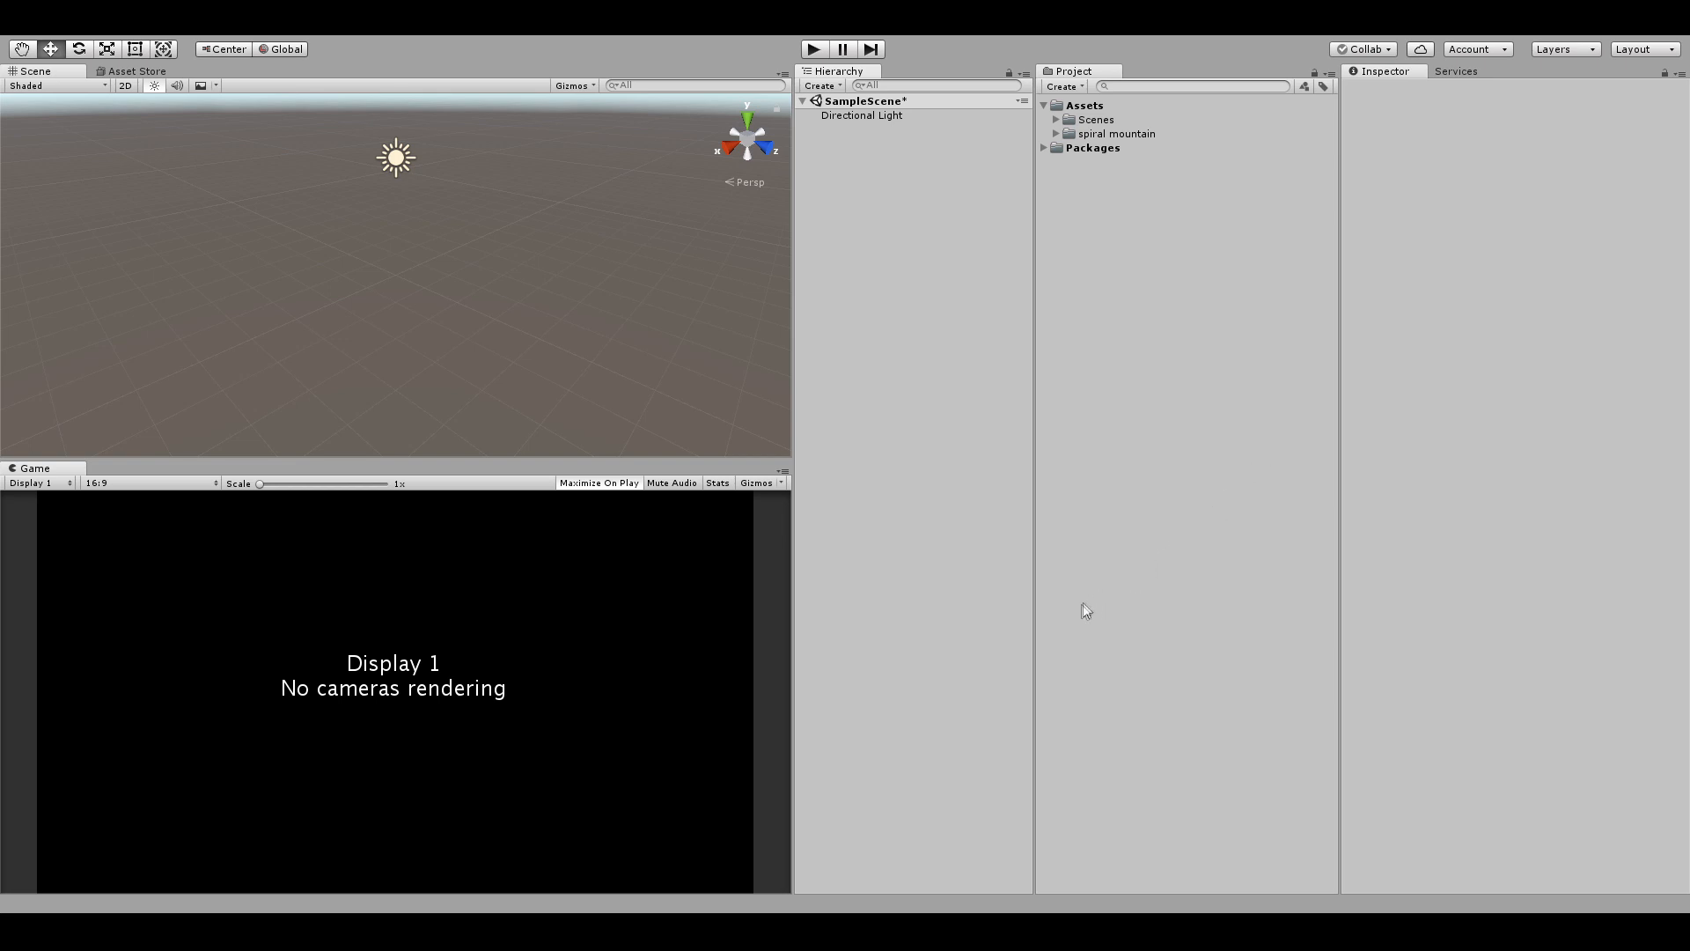
{"action": "mouse_move", "coordinate": [1074, 620]}
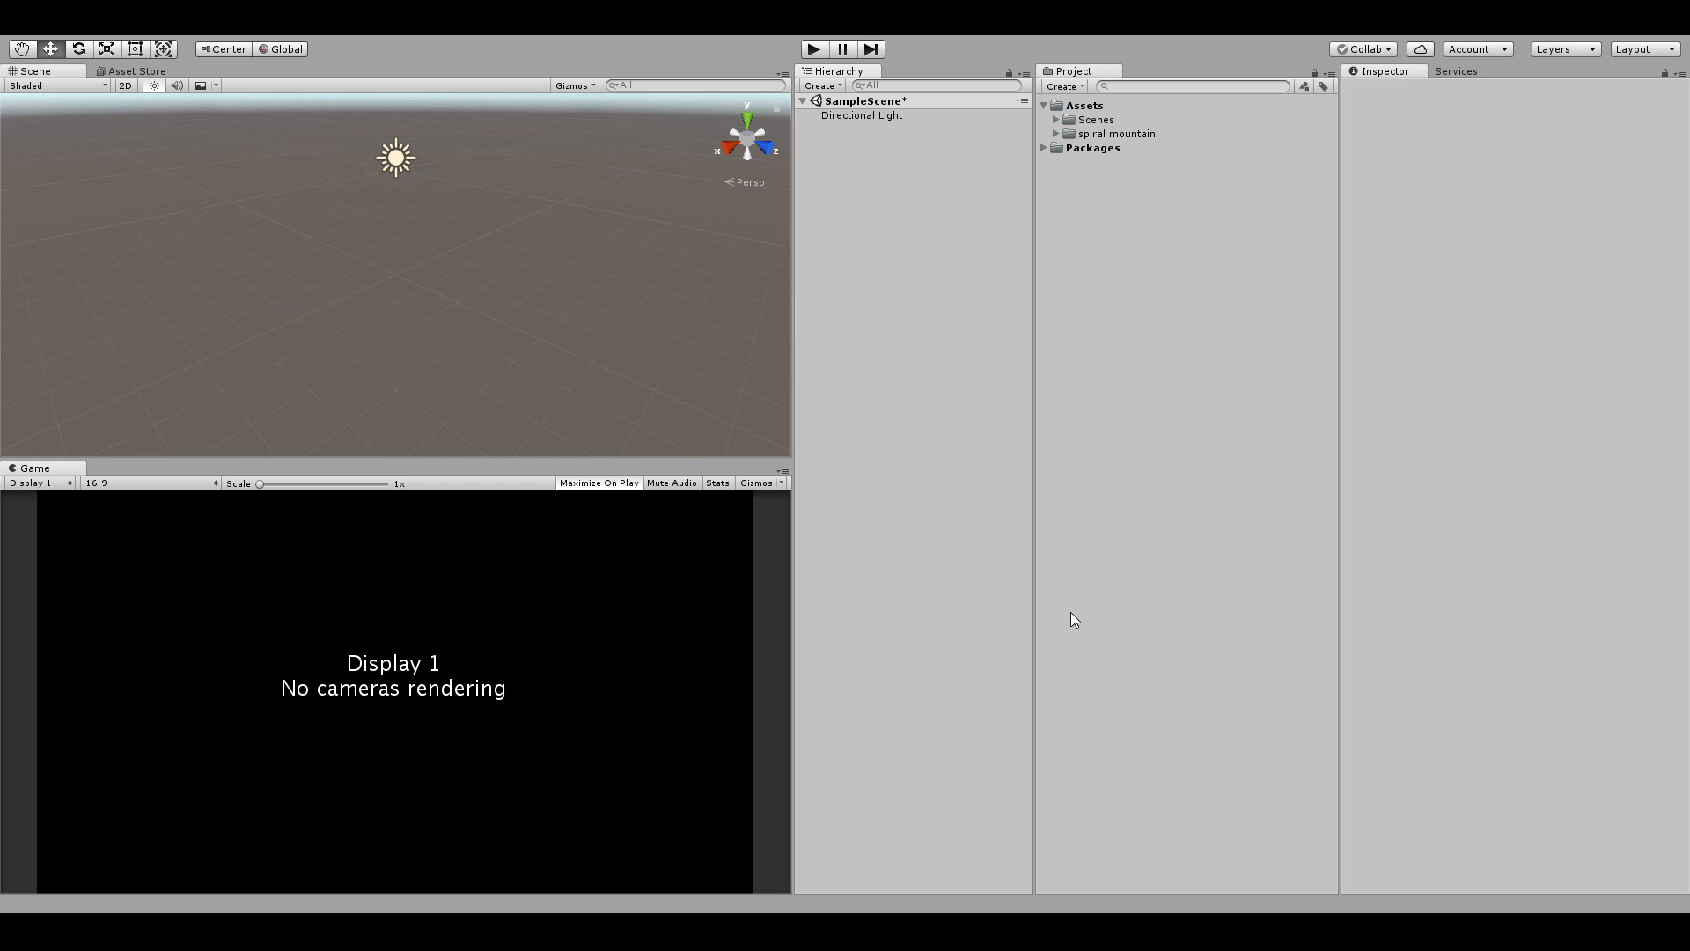
{"action": "mouse_move", "coordinate": [1051, 635]}
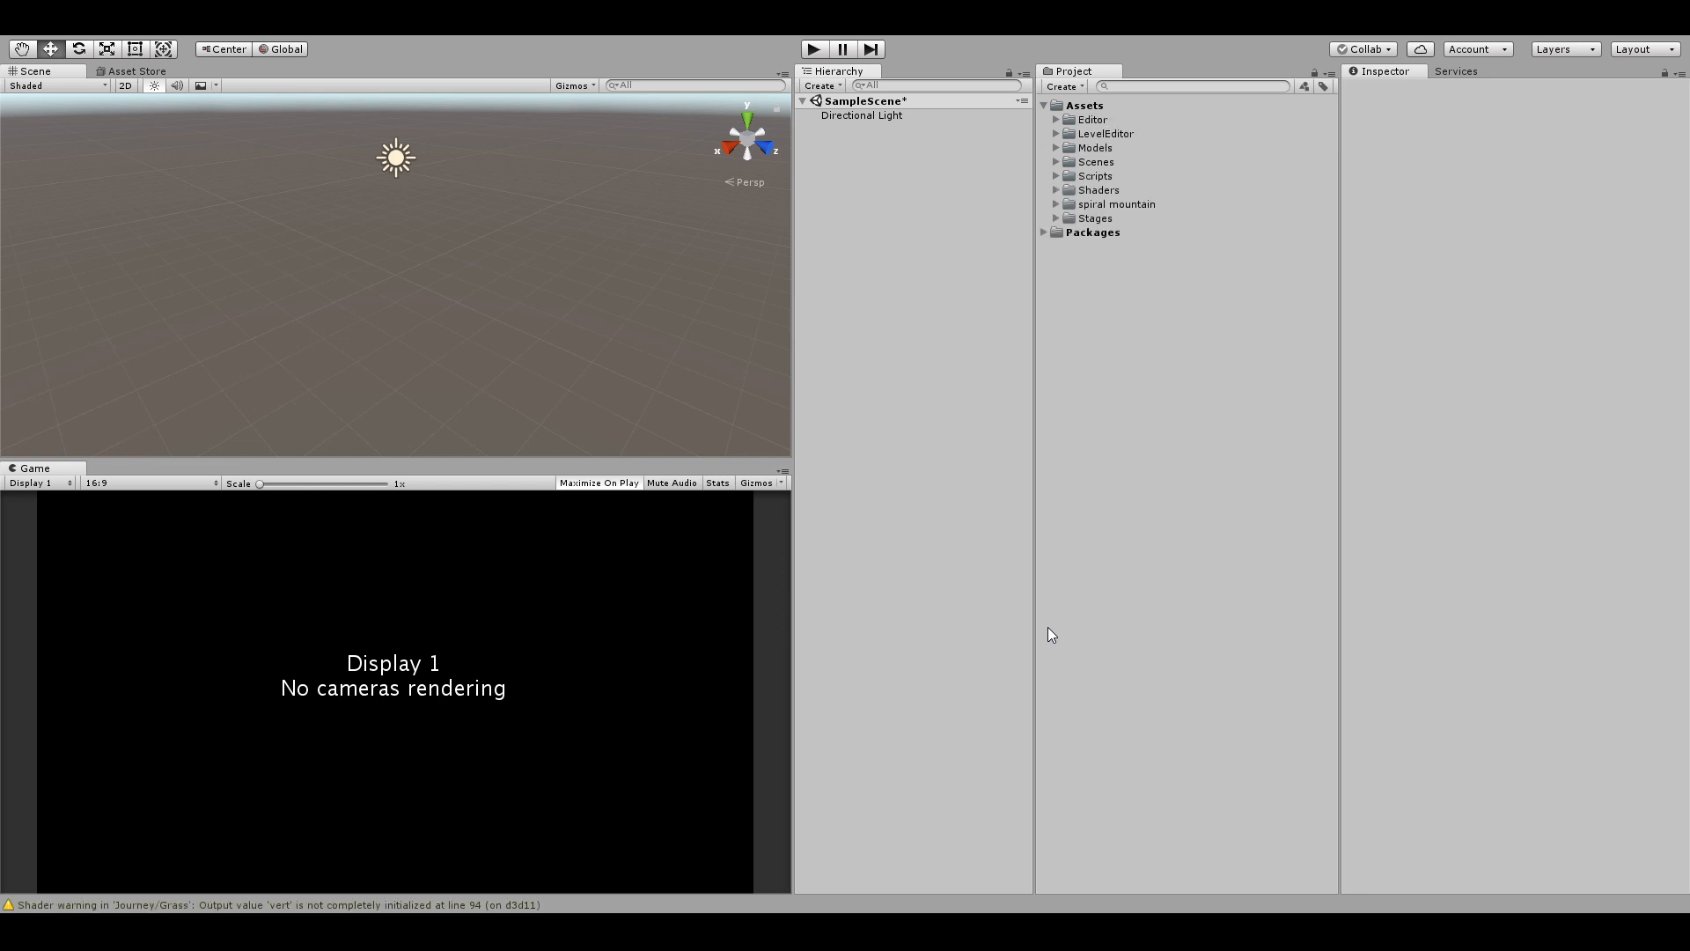
Set the Player Settings rendering Color Space from Gamma to Linear.
{"action": "left_click", "coordinate": [1054, 204]}
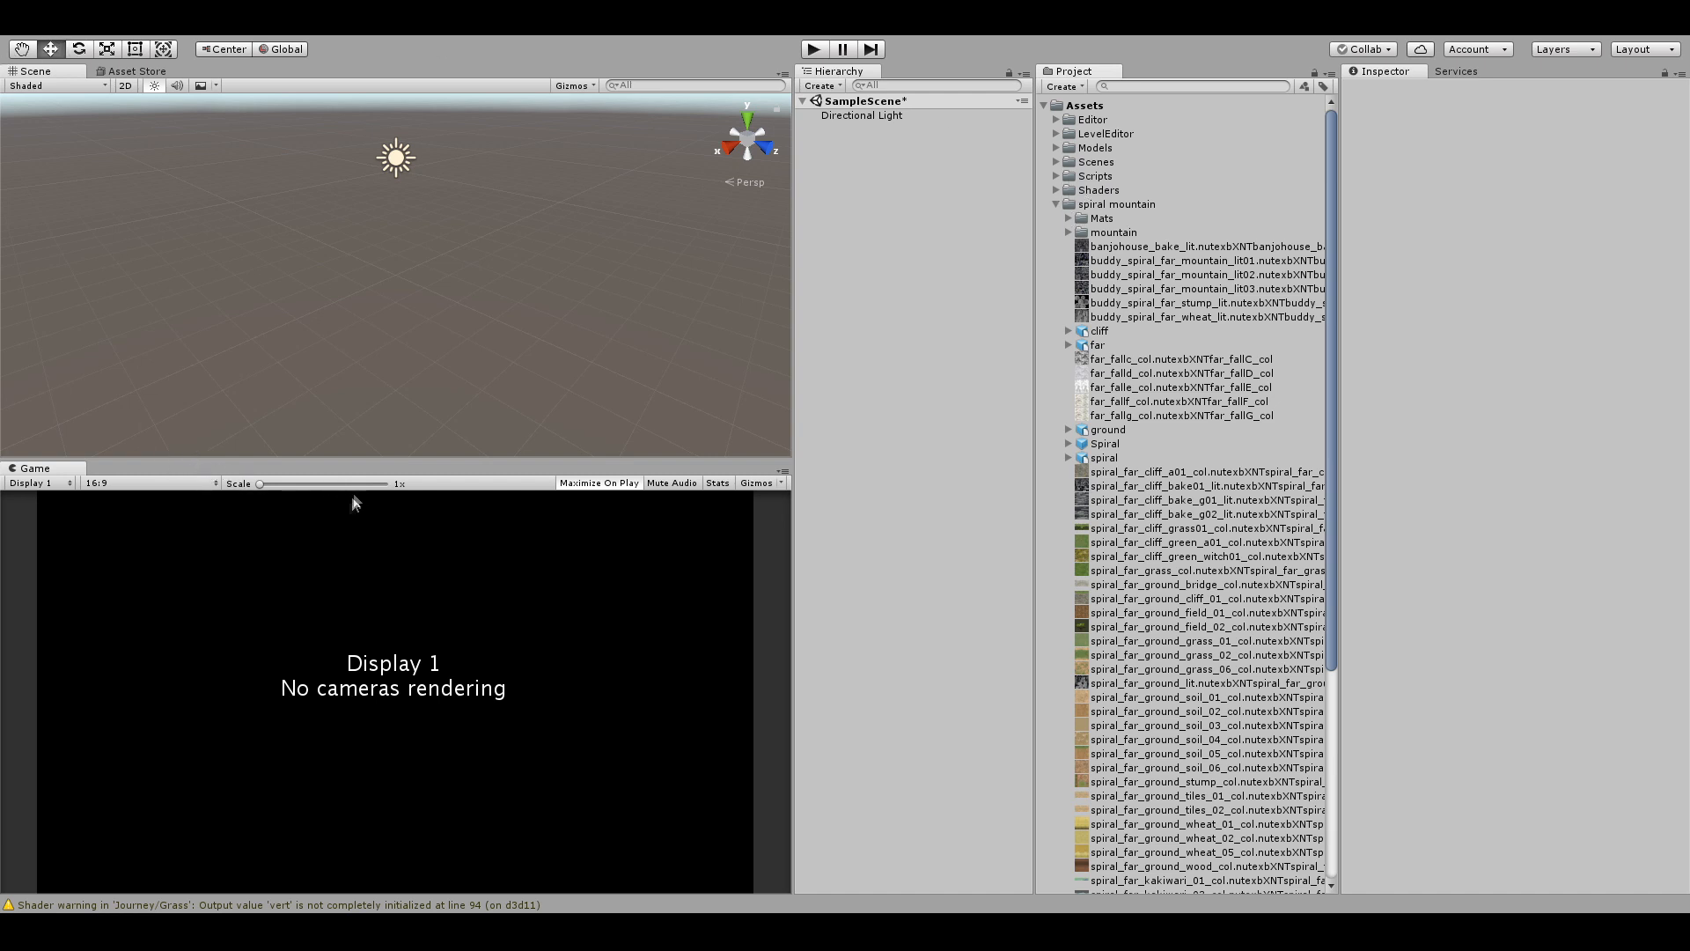
{"action": "mouse_move", "coordinate": [340, 544]}
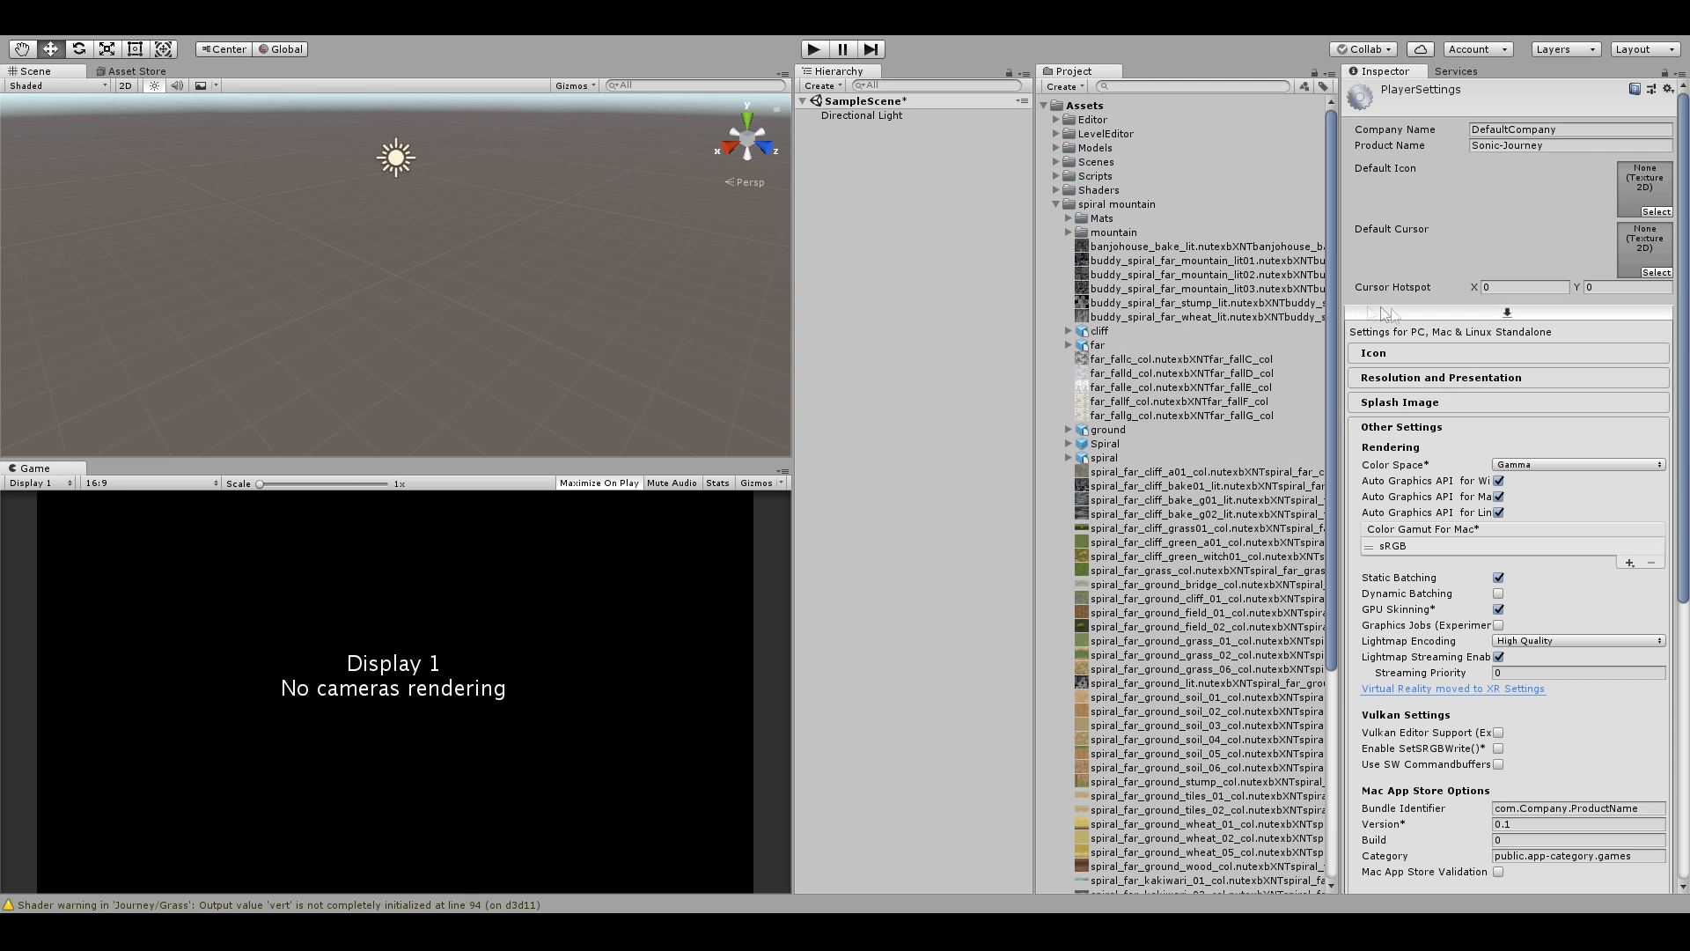
{"action": "mouse_move", "coordinate": [1543, 508]}
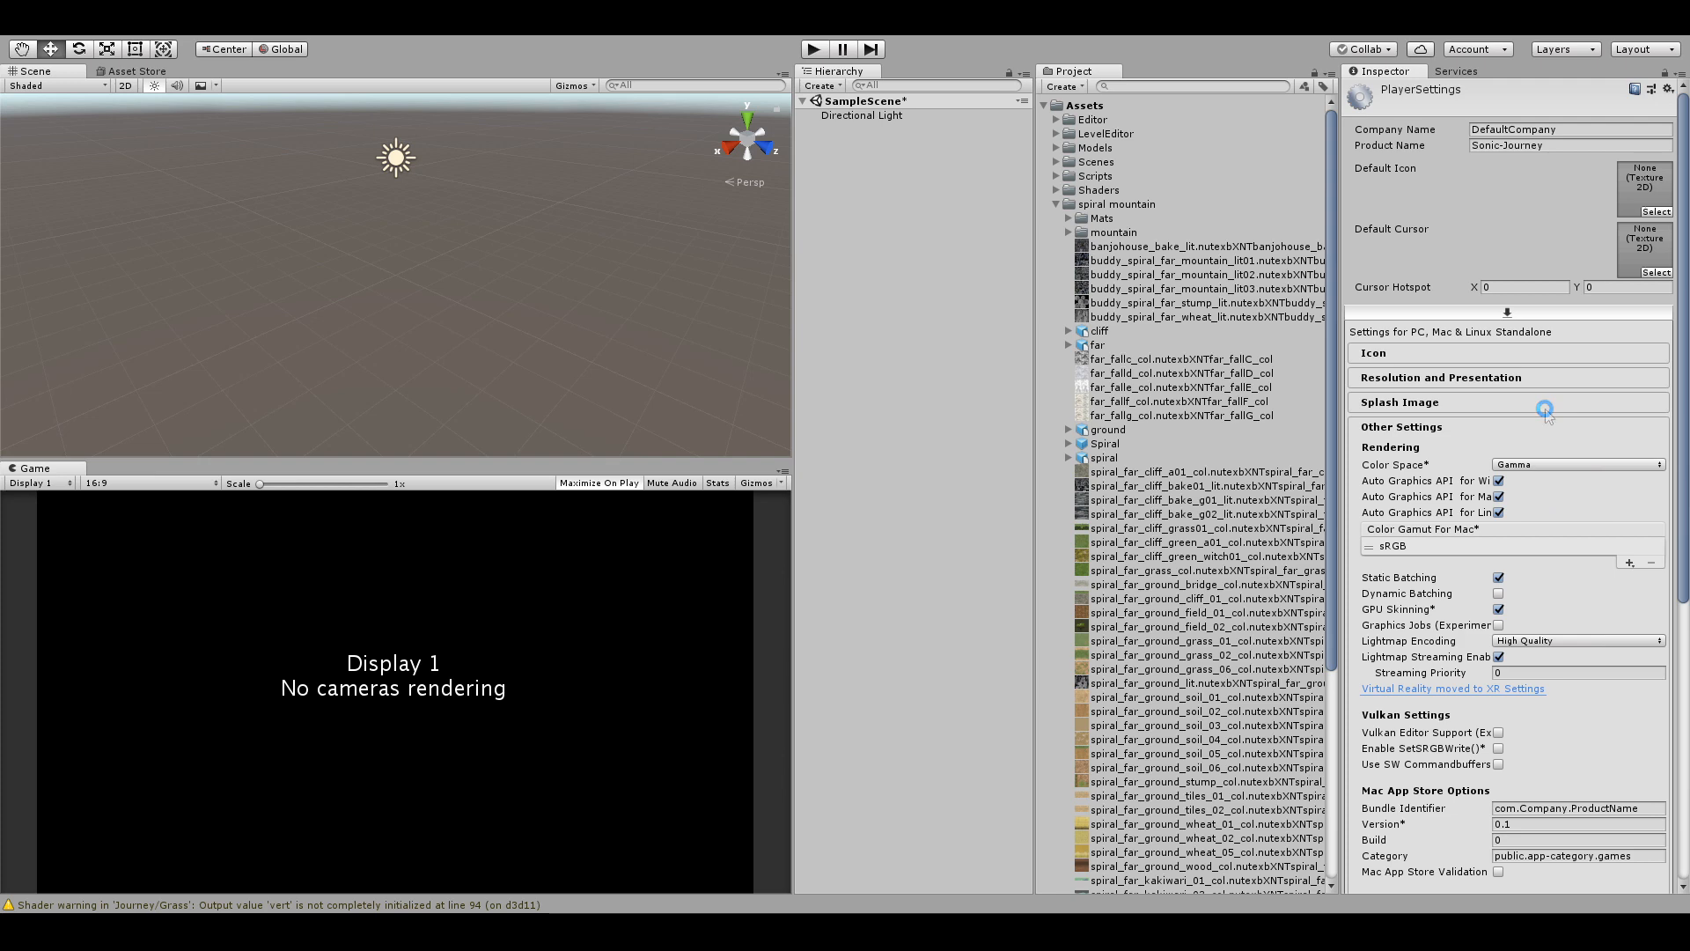
{"action": "left_click", "coordinate": [1575, 463]}
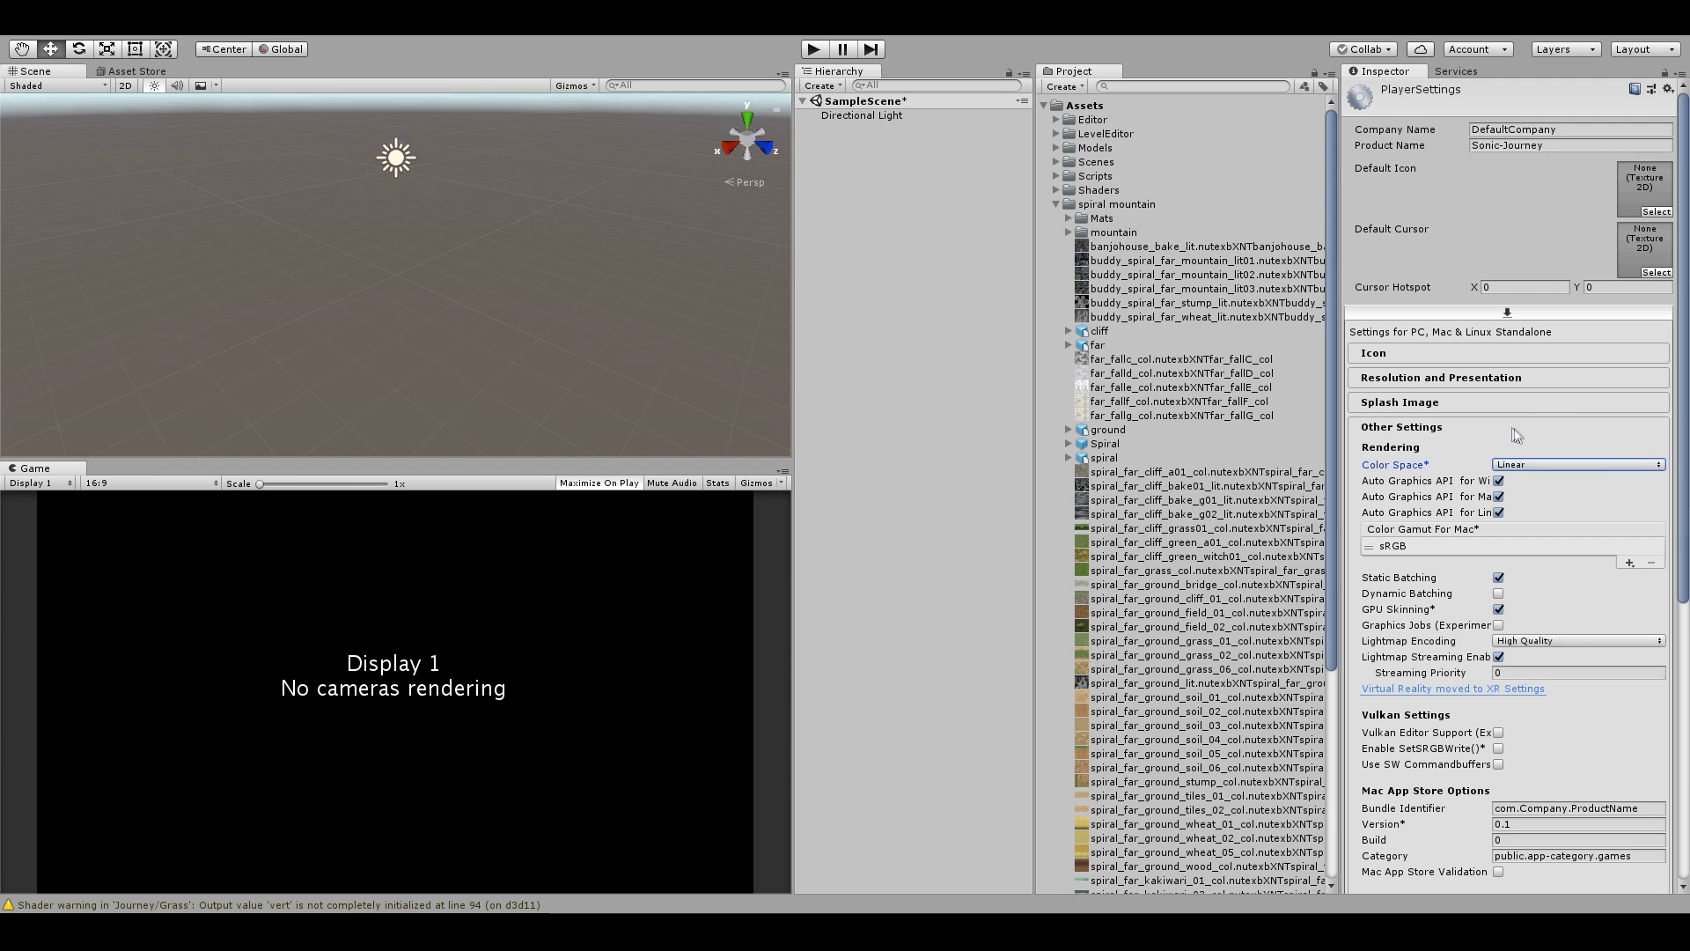
{"action": "mouse_move", "coordinate": [1579, 487]}
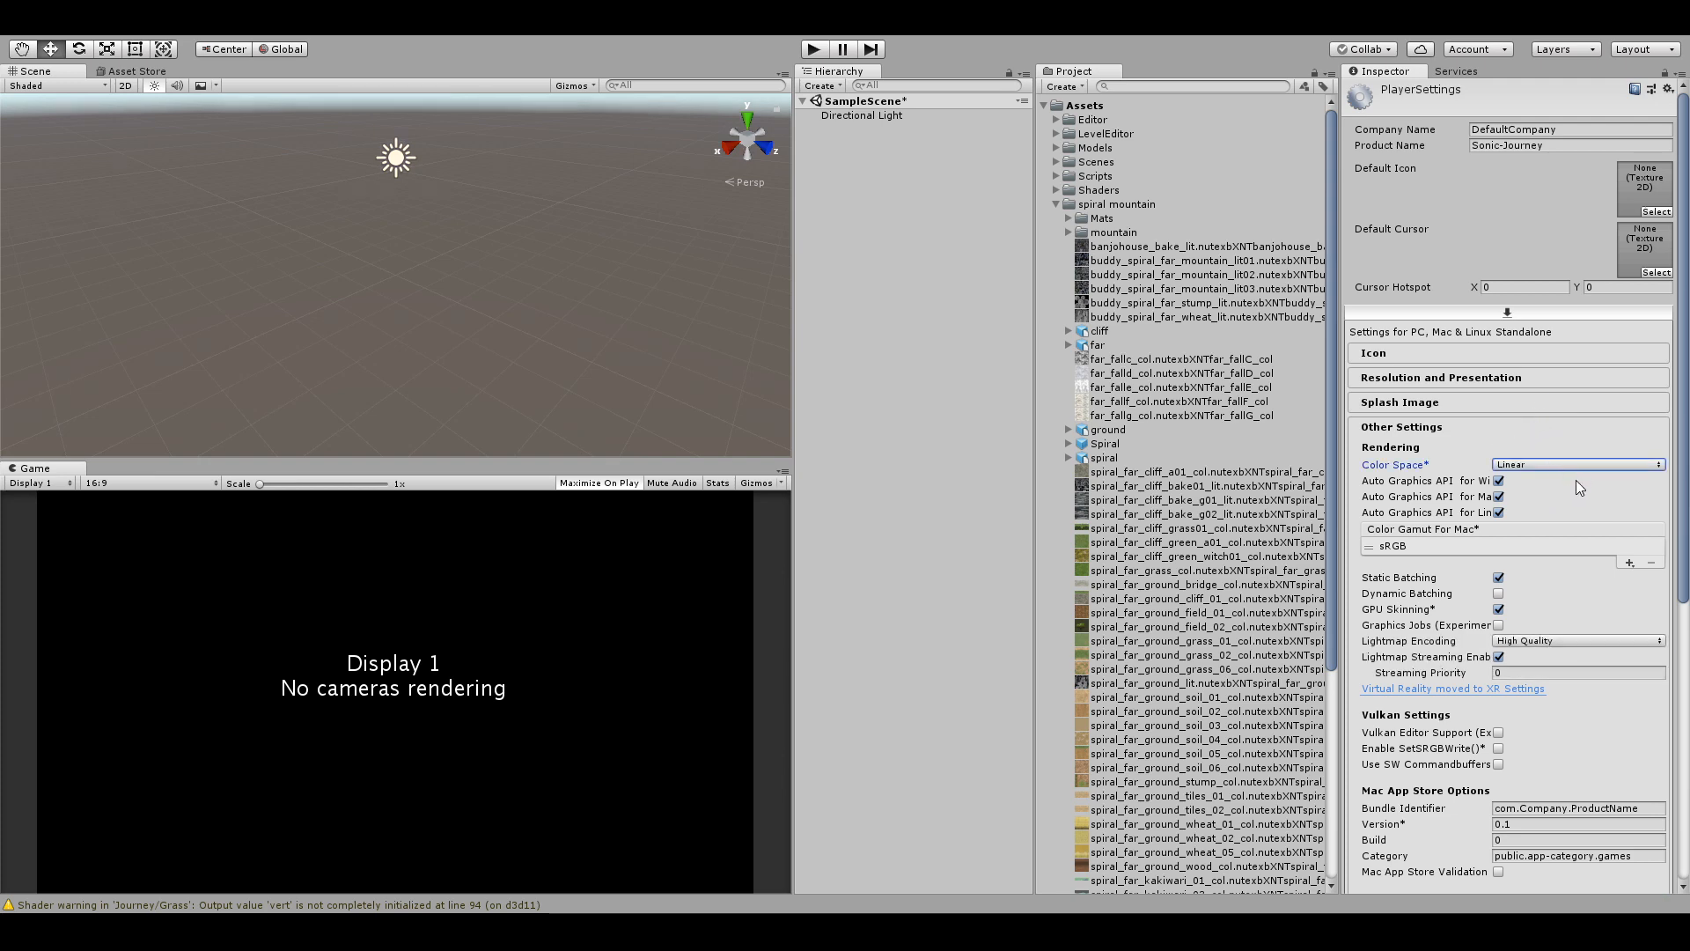
{"action": "scroll", "scroll_direction": "down", "scroll_amount": 3}
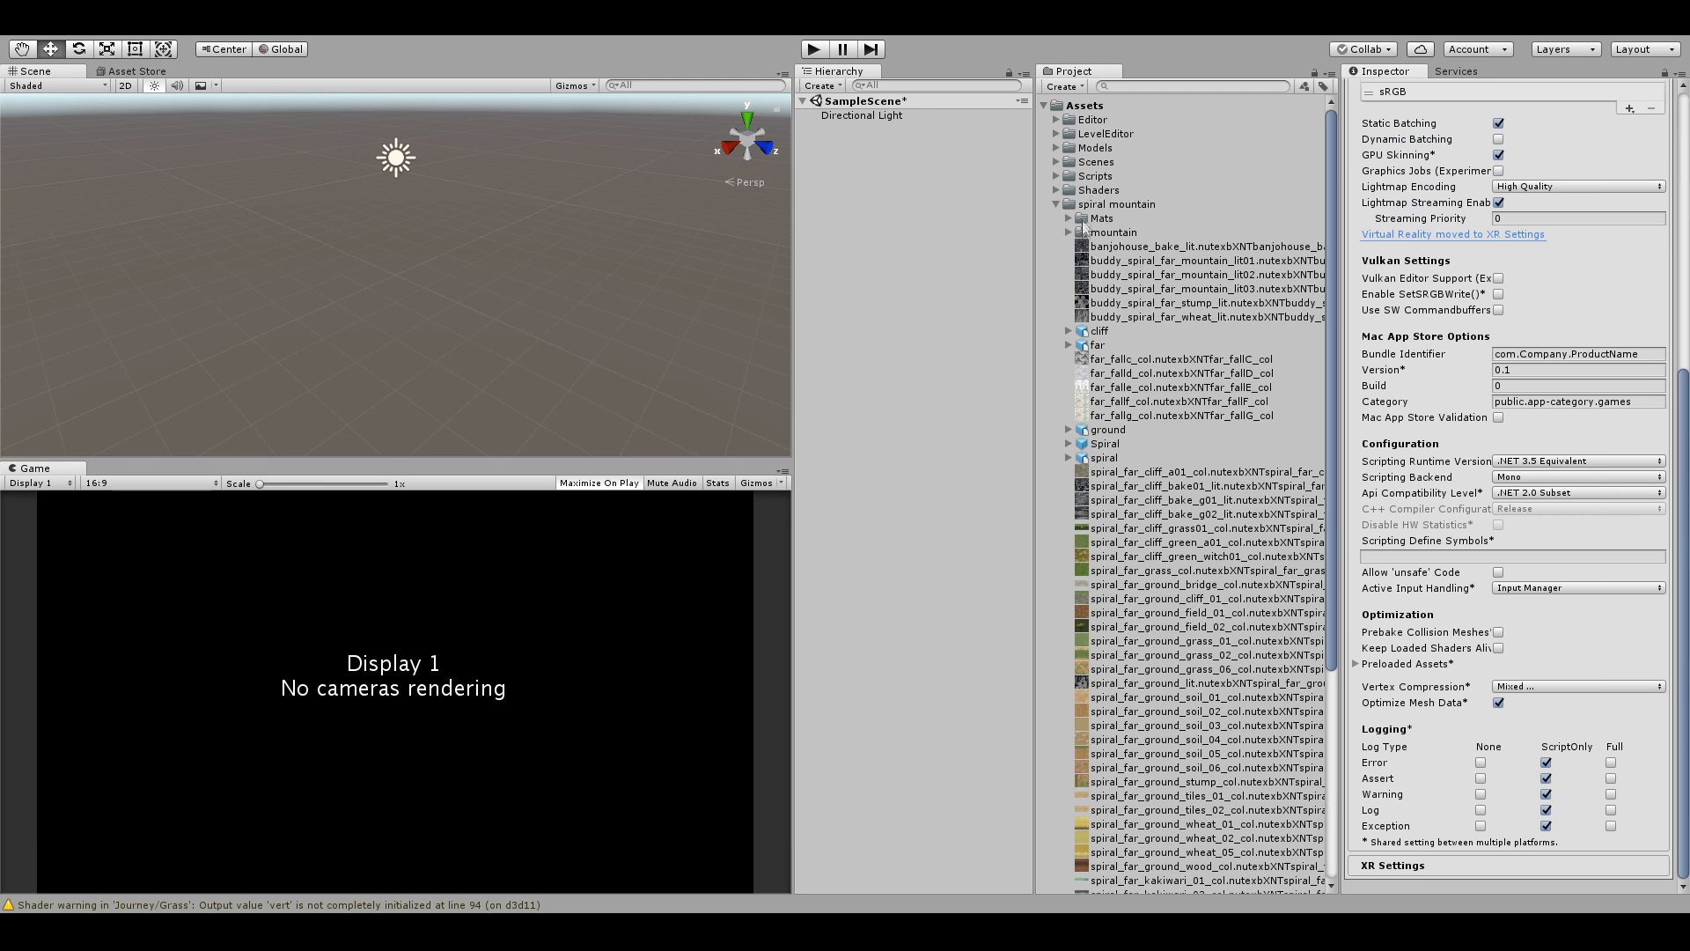
Inspect the cliff, far and ground models, then place the Spiral model into the scene.
{"action": "left_click", "coordinate": [1099, 329]}
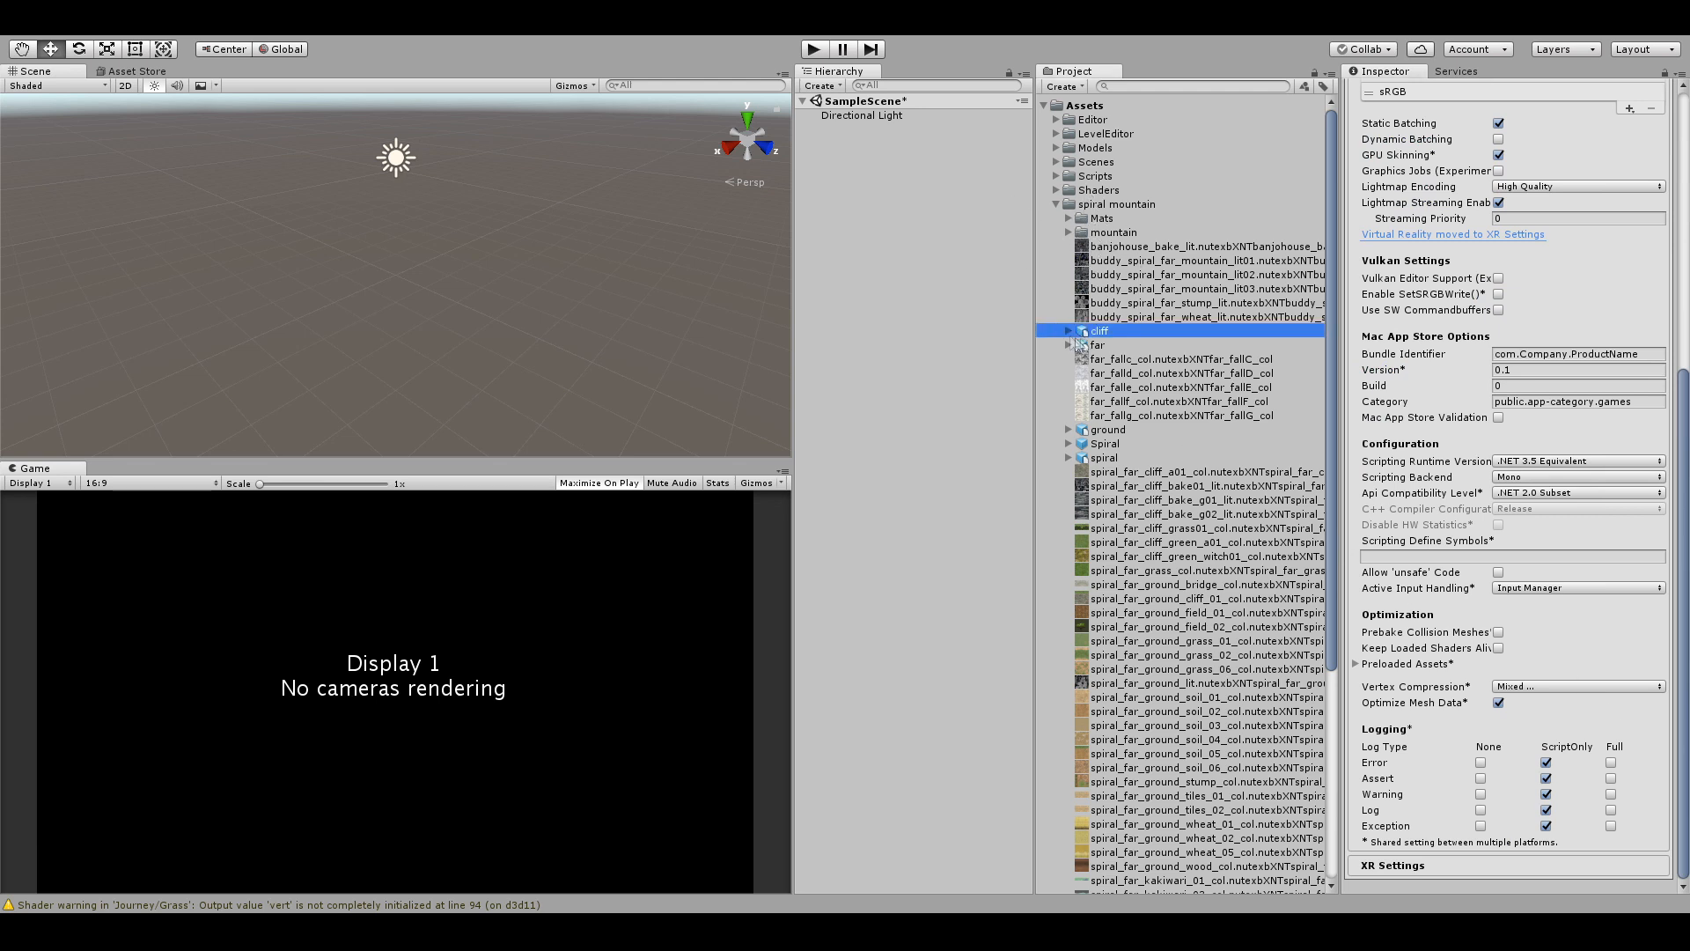
{"action": "left_click", "coordinate": [1097, 329]}
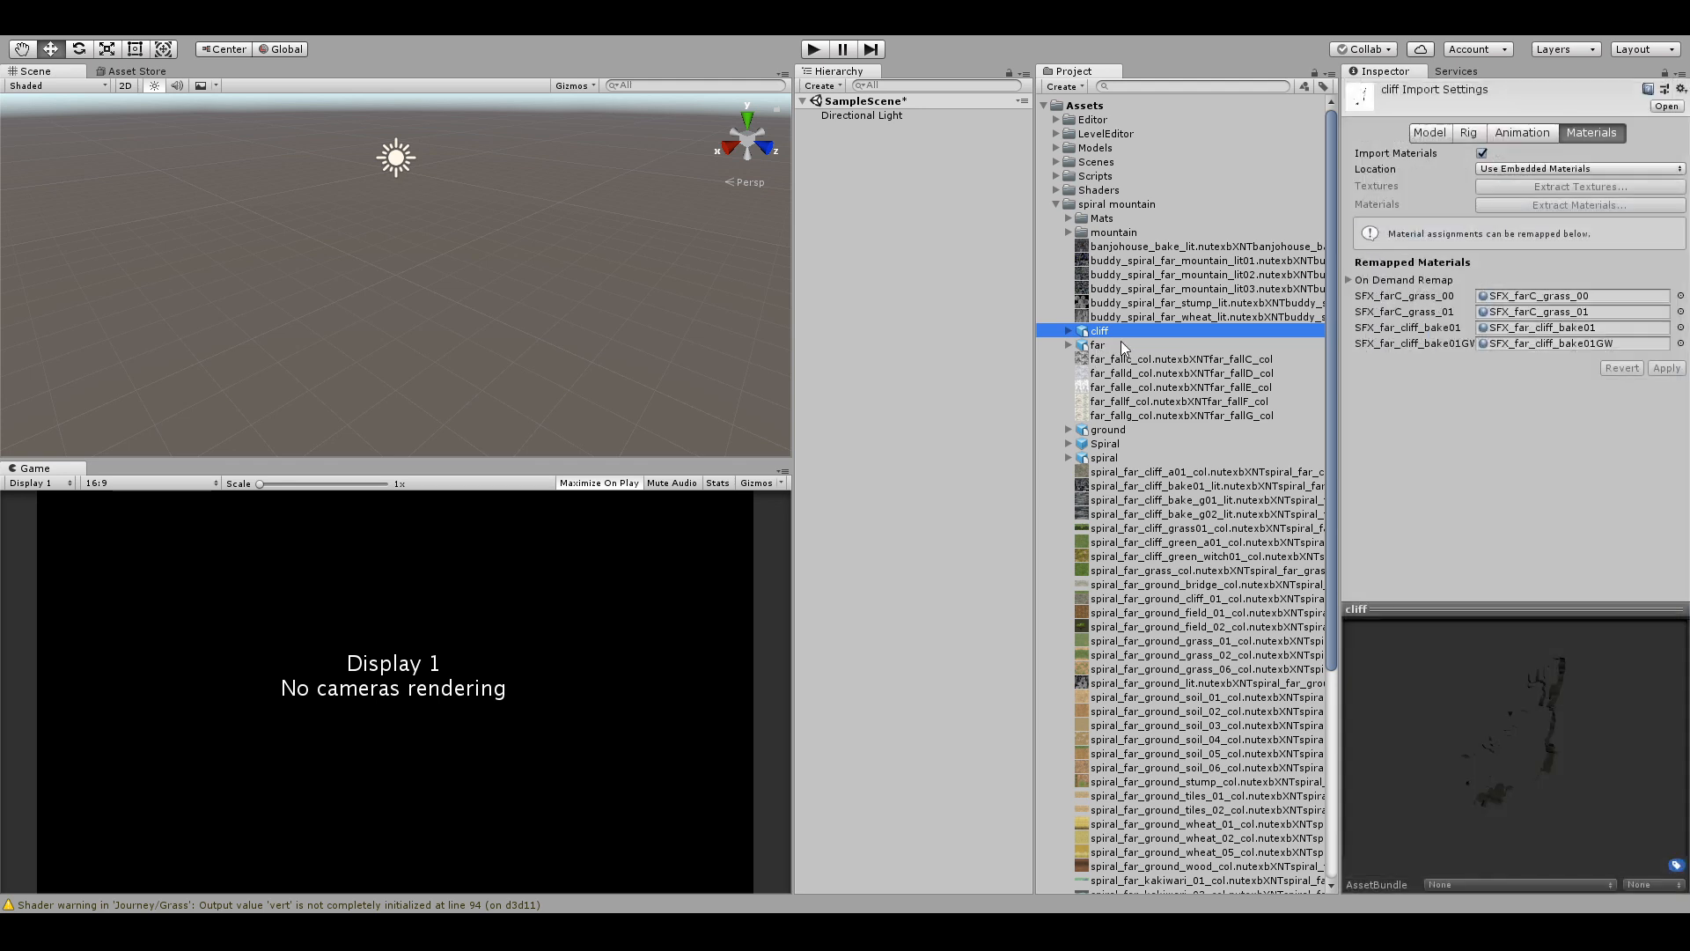
{"action": "left_click", "coordinate": [1097, 345]}
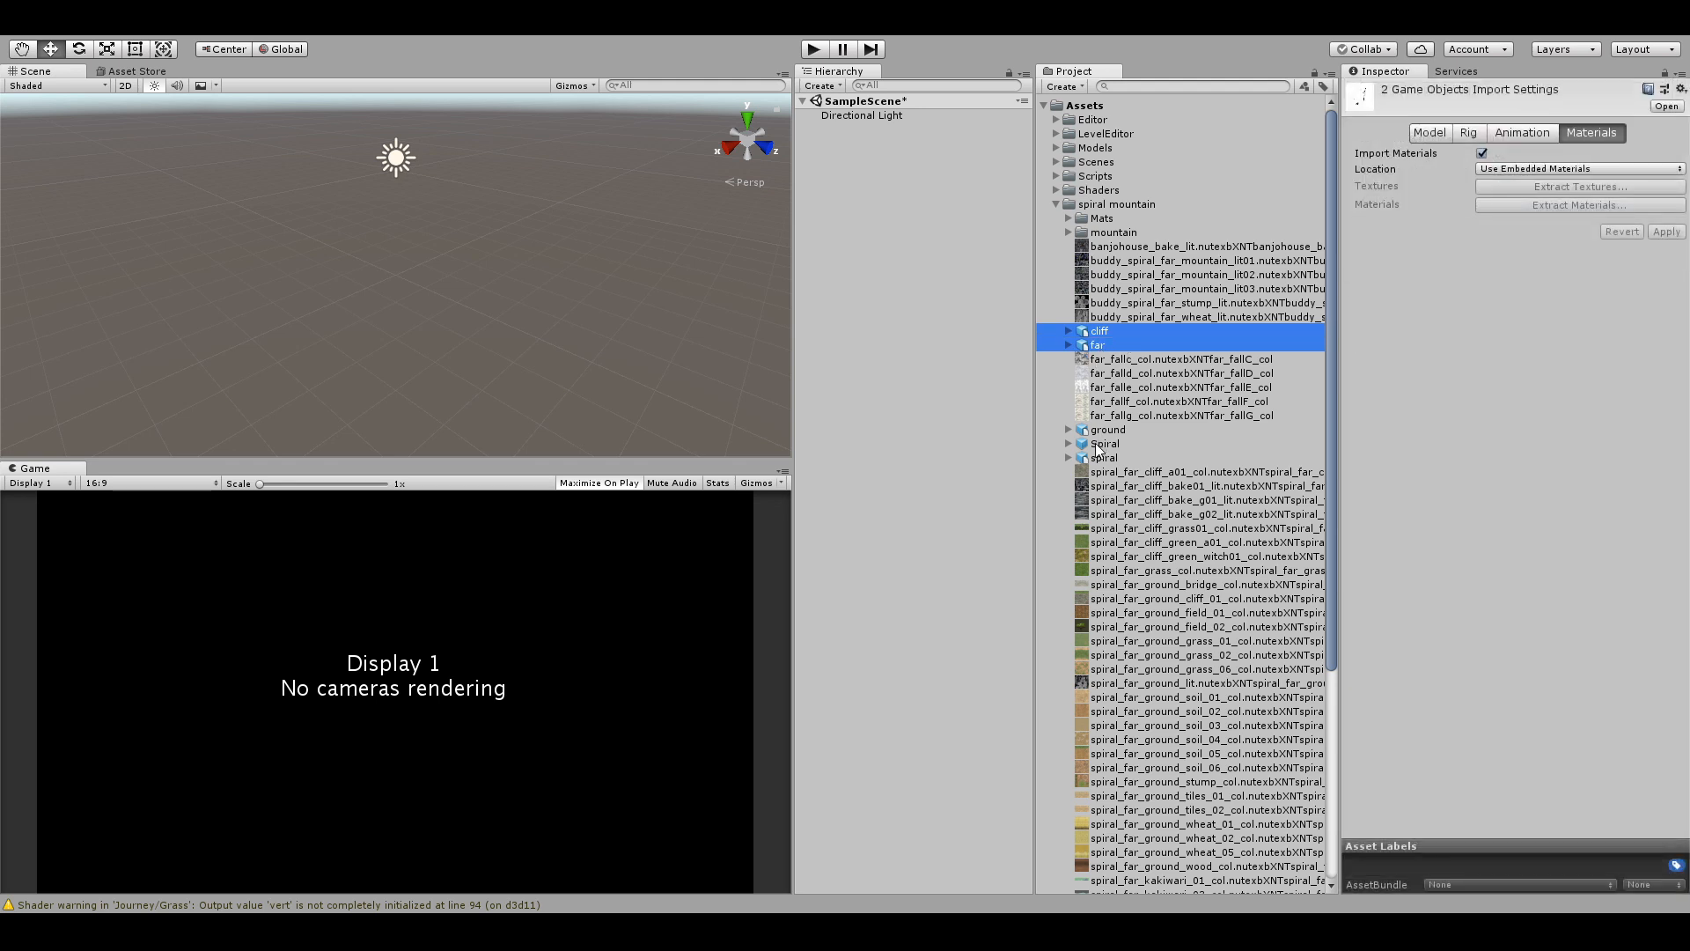
{"action": "left_click", "coordinate": [1106, 430]}
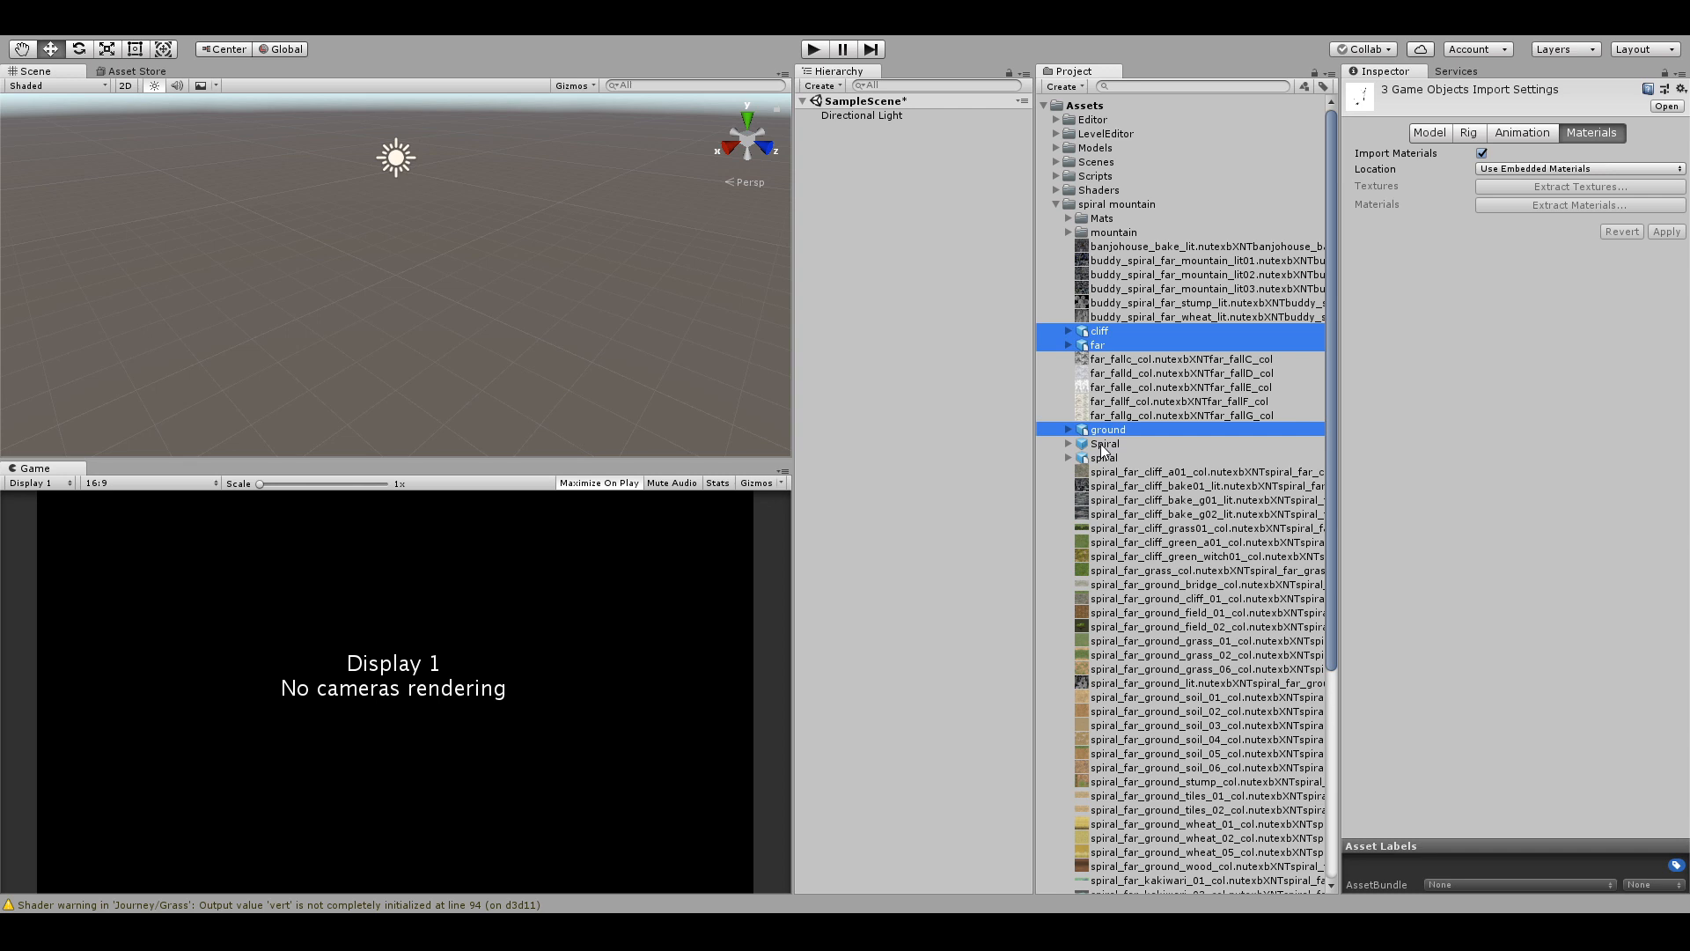
{"action": "left_click", "coordinate": [1106, 444]}
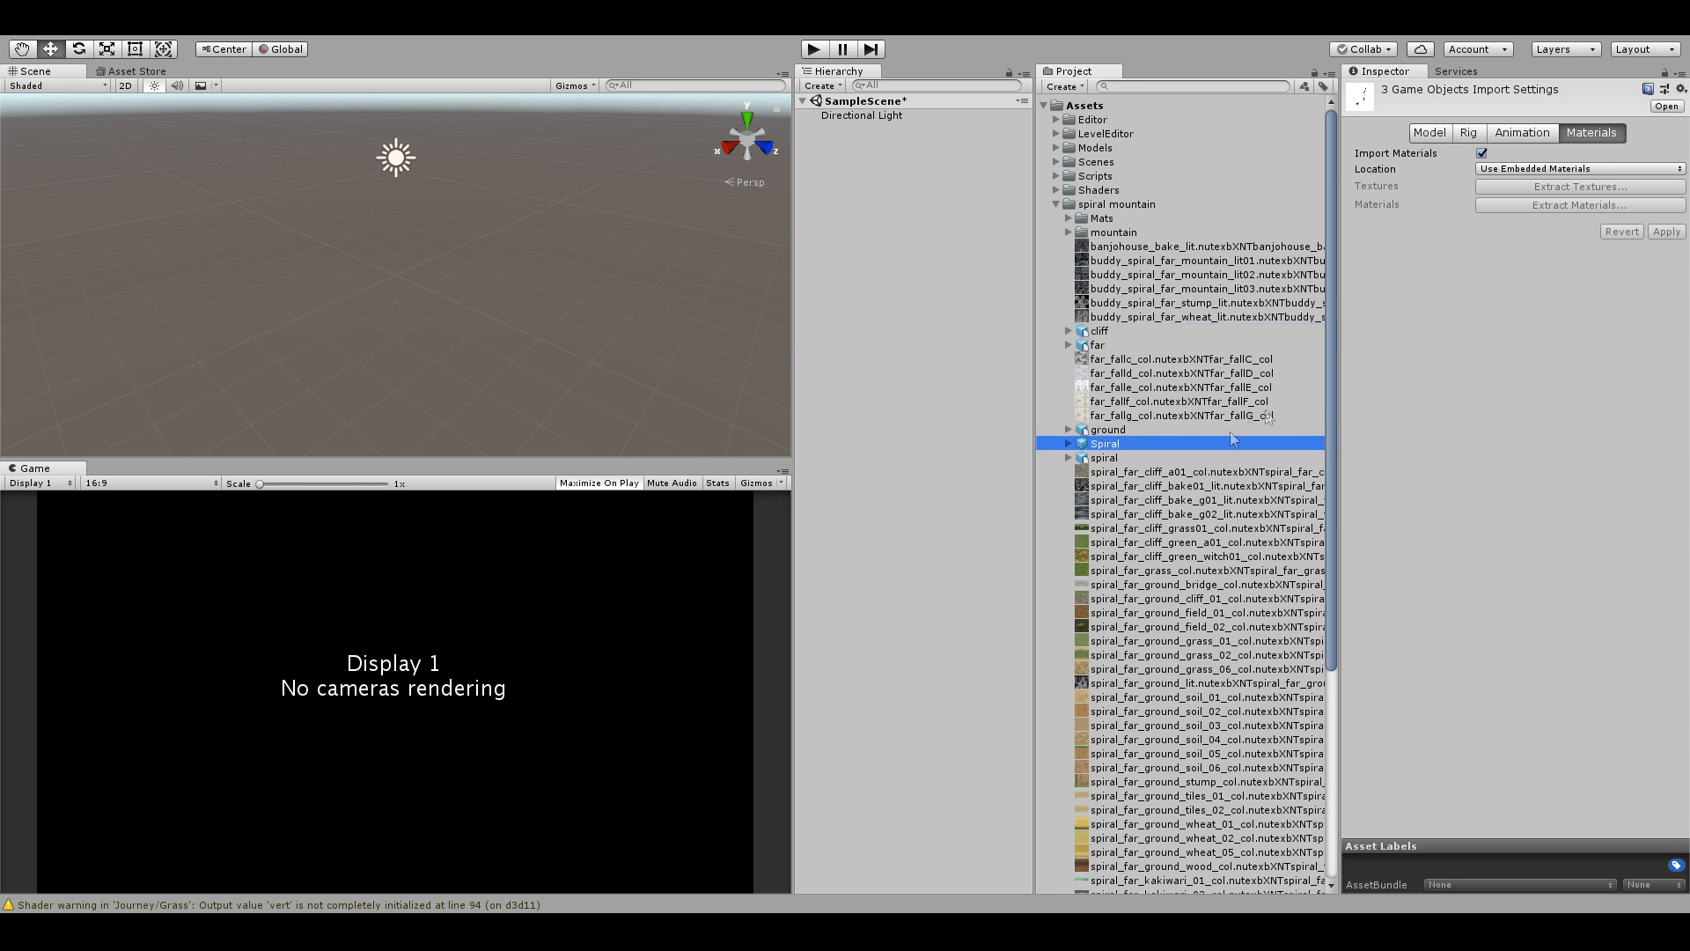
{"action": "left_click", "coordinate": [1104, 443]}
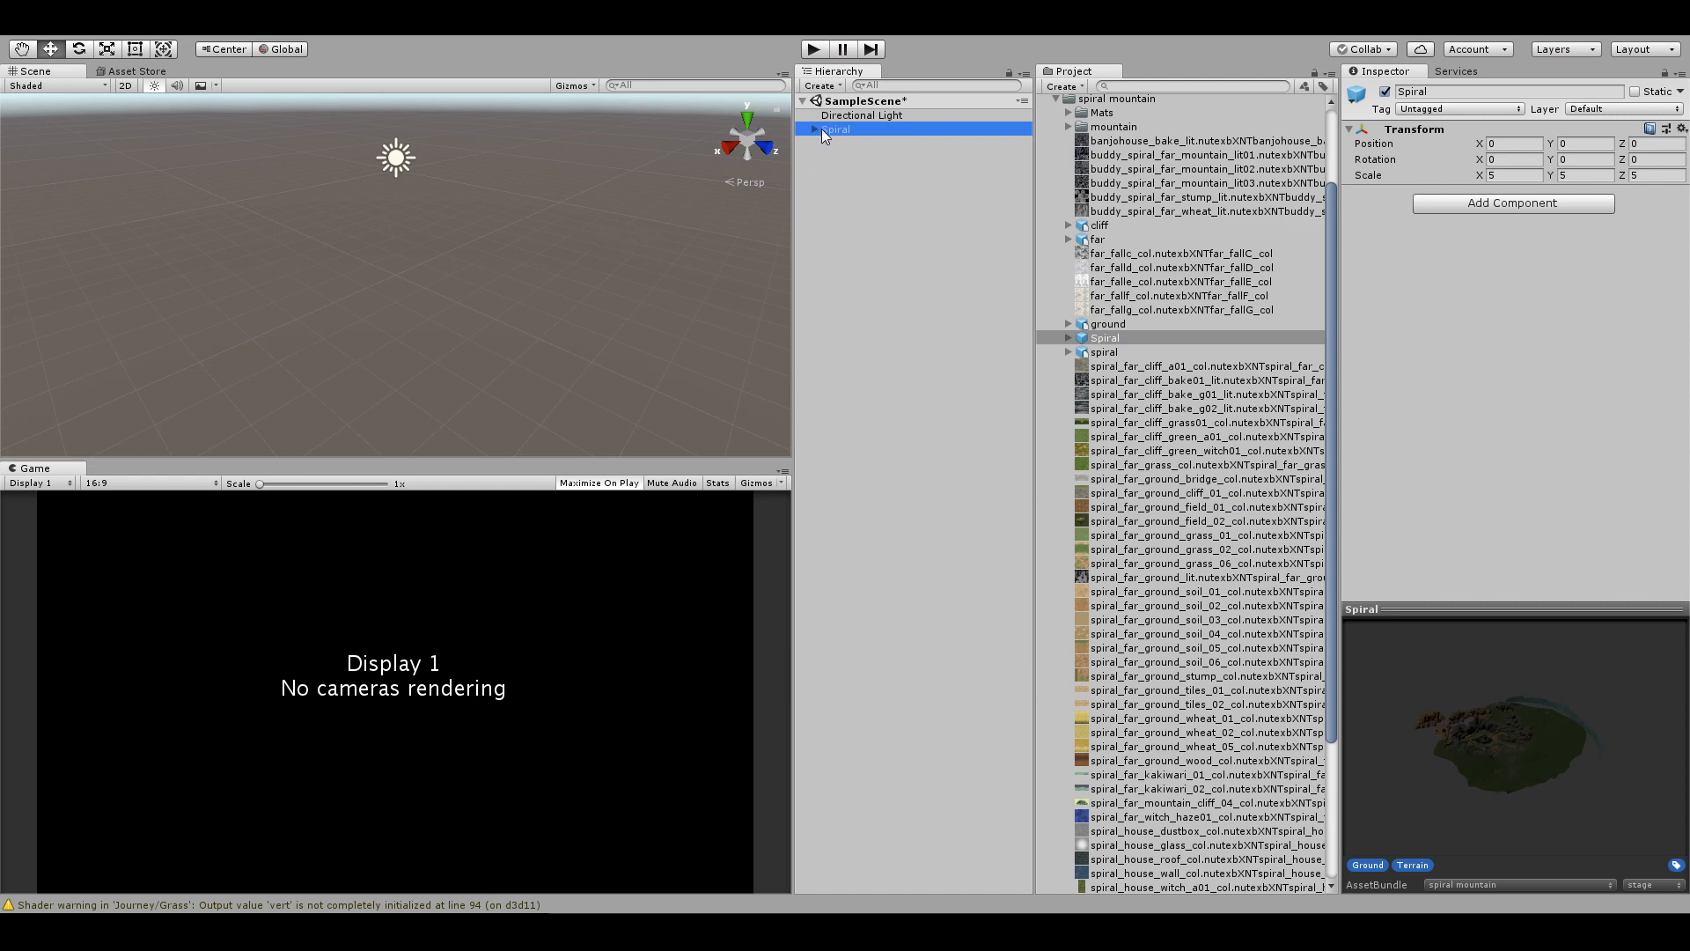
{"action": "left_click", "coordinate": [834, 128]}
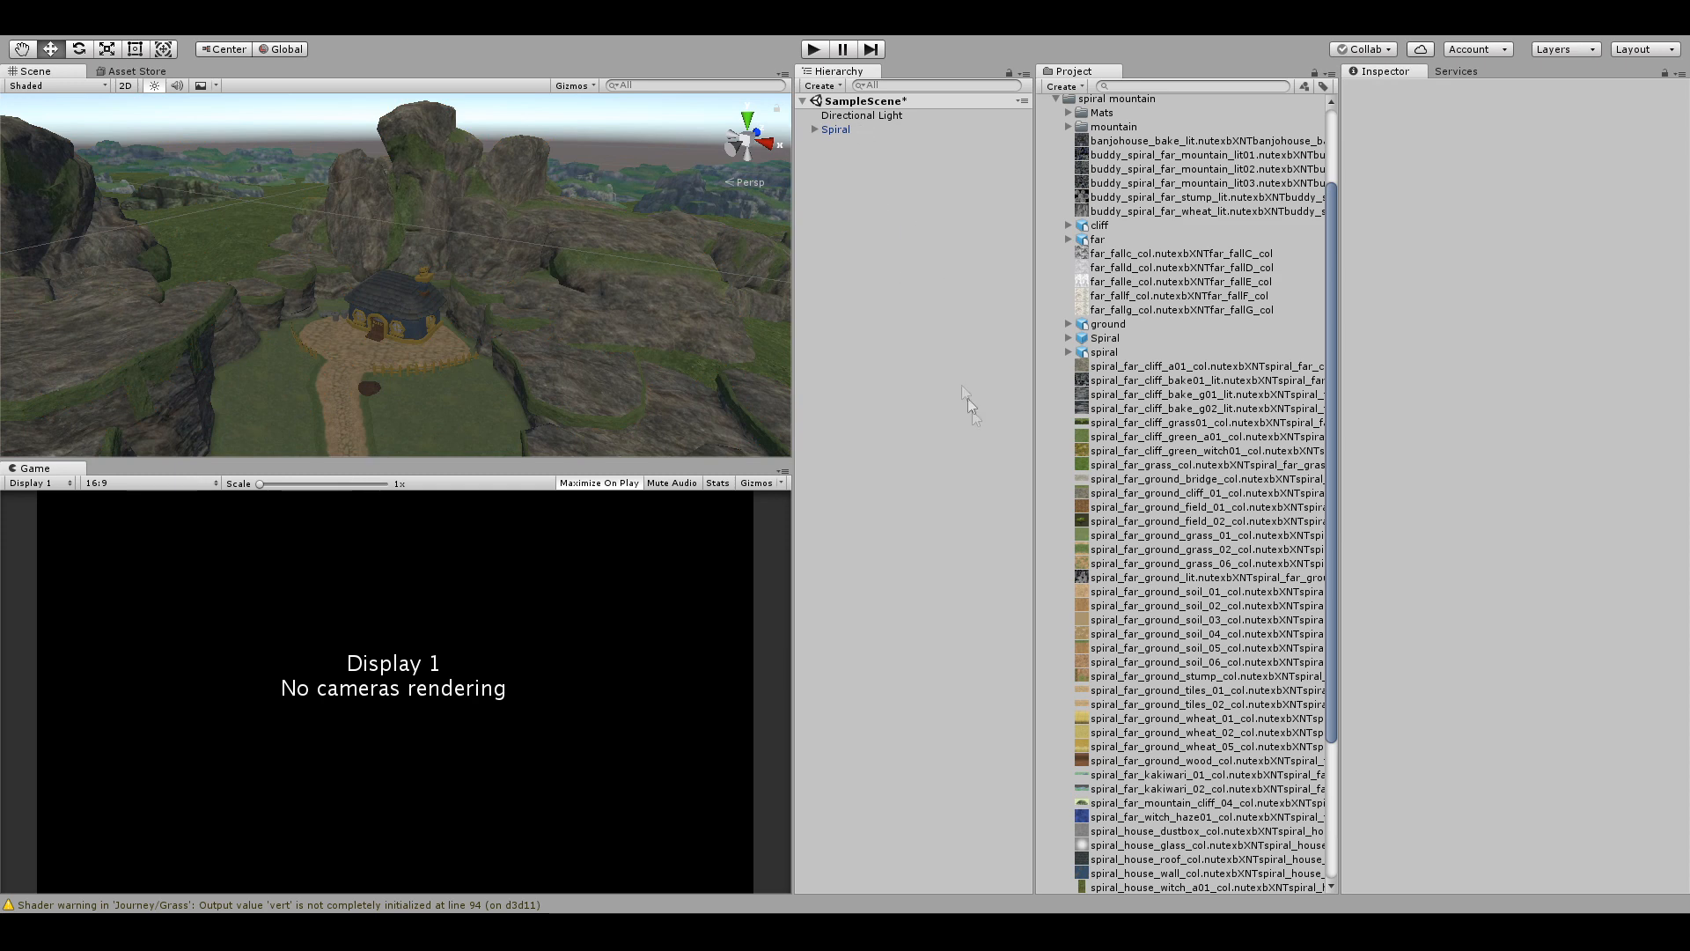
{"action": "mouse_move", "coordinate": [1092, 450]}
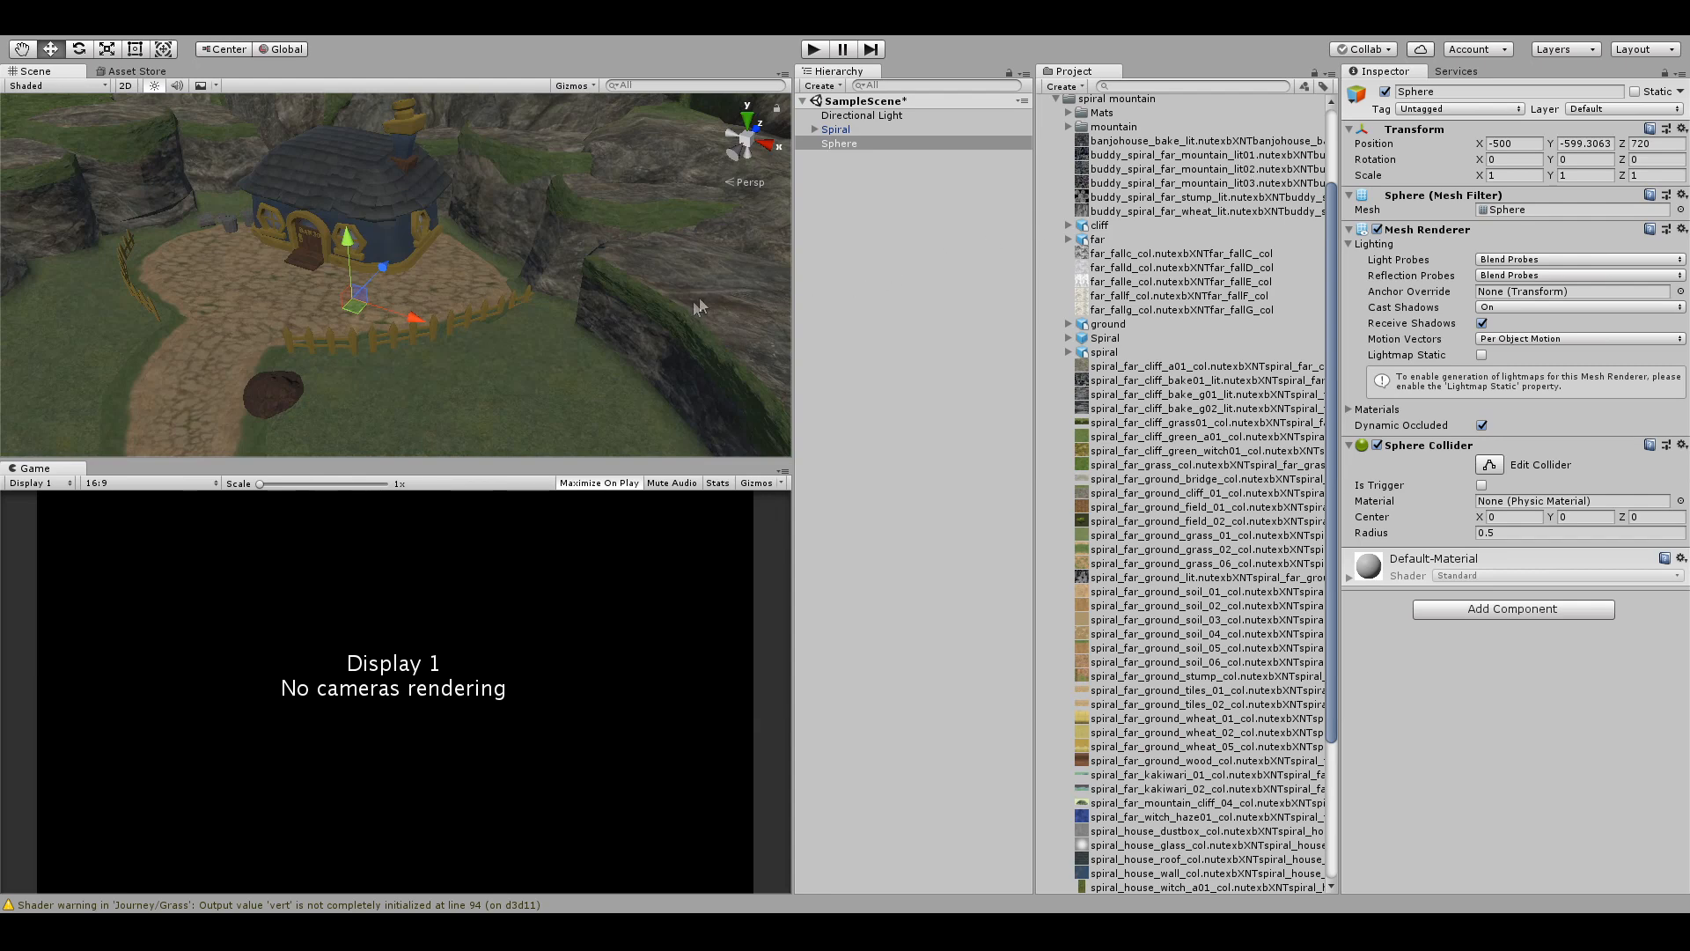
{"action": "left_click", "coordinate": [838, 143]}
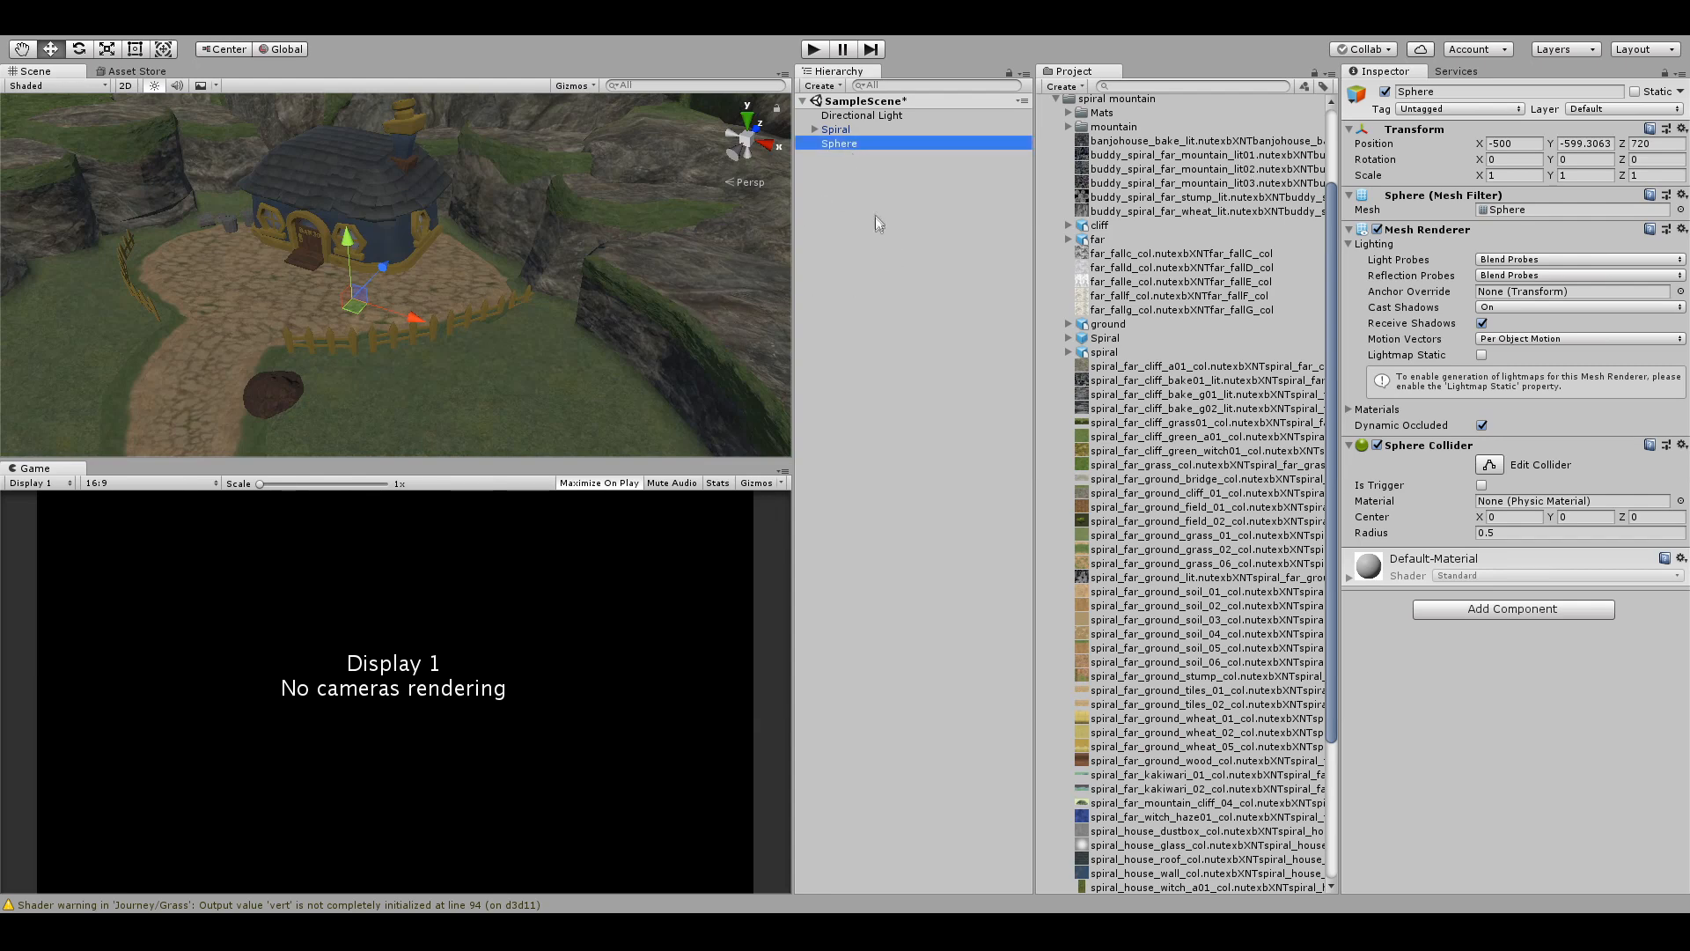
{"action": "left_click", "coordinate": [834, 129]}
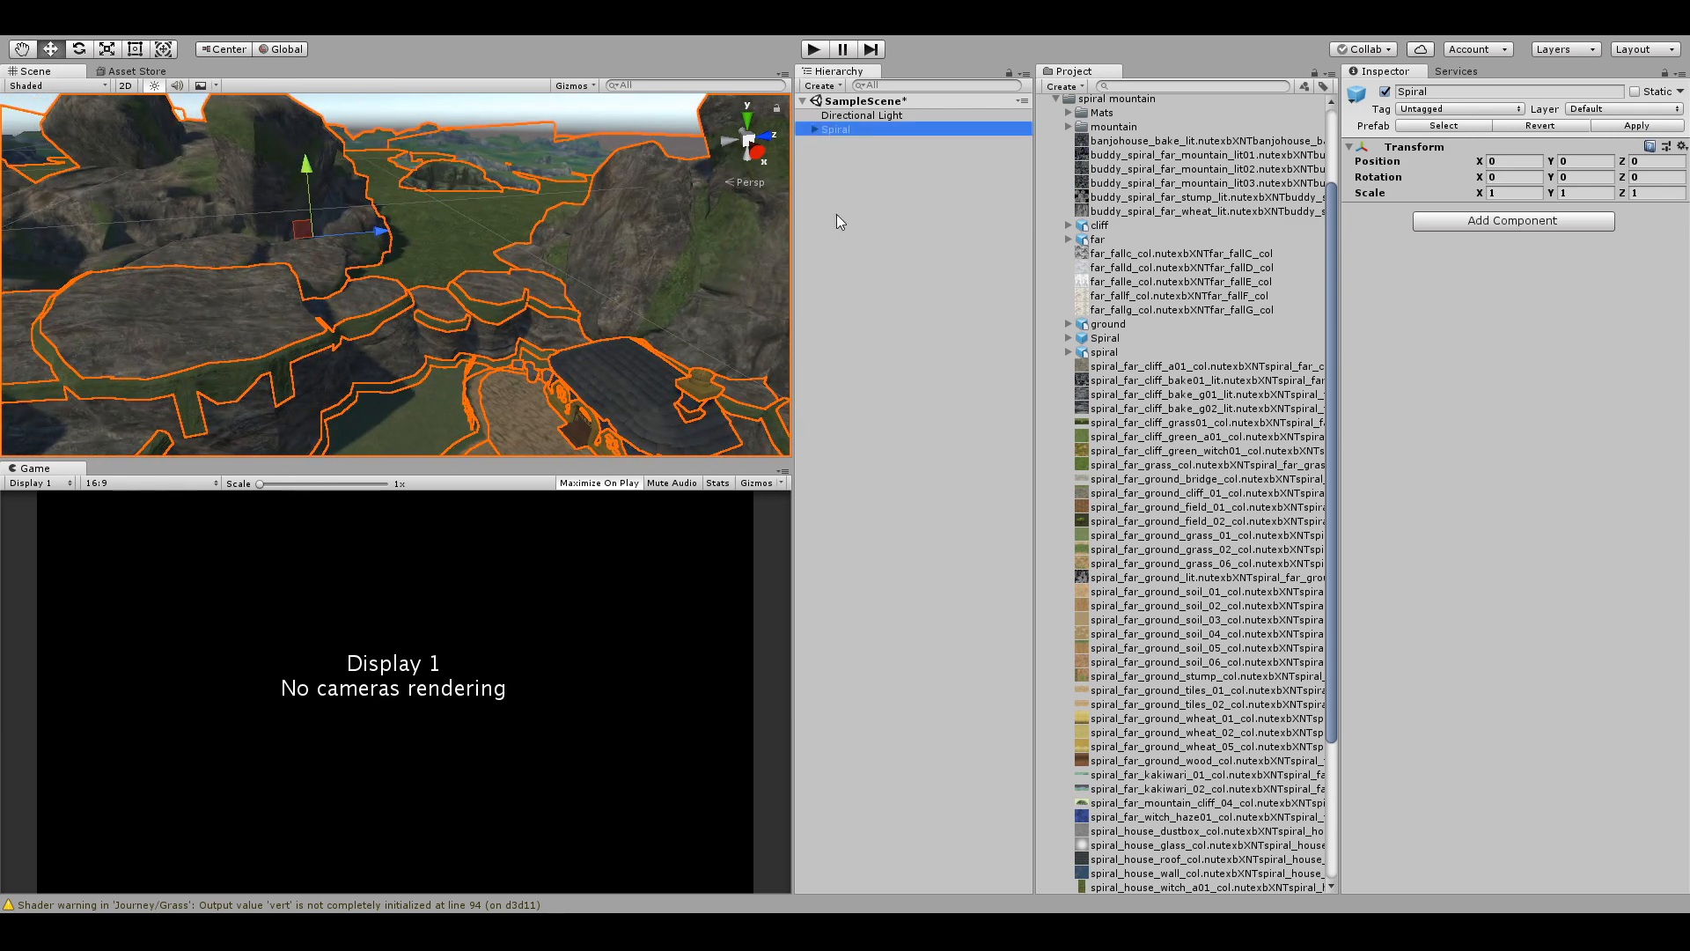
{"action": "mouse_move", "coordinate": [1023, 391]}
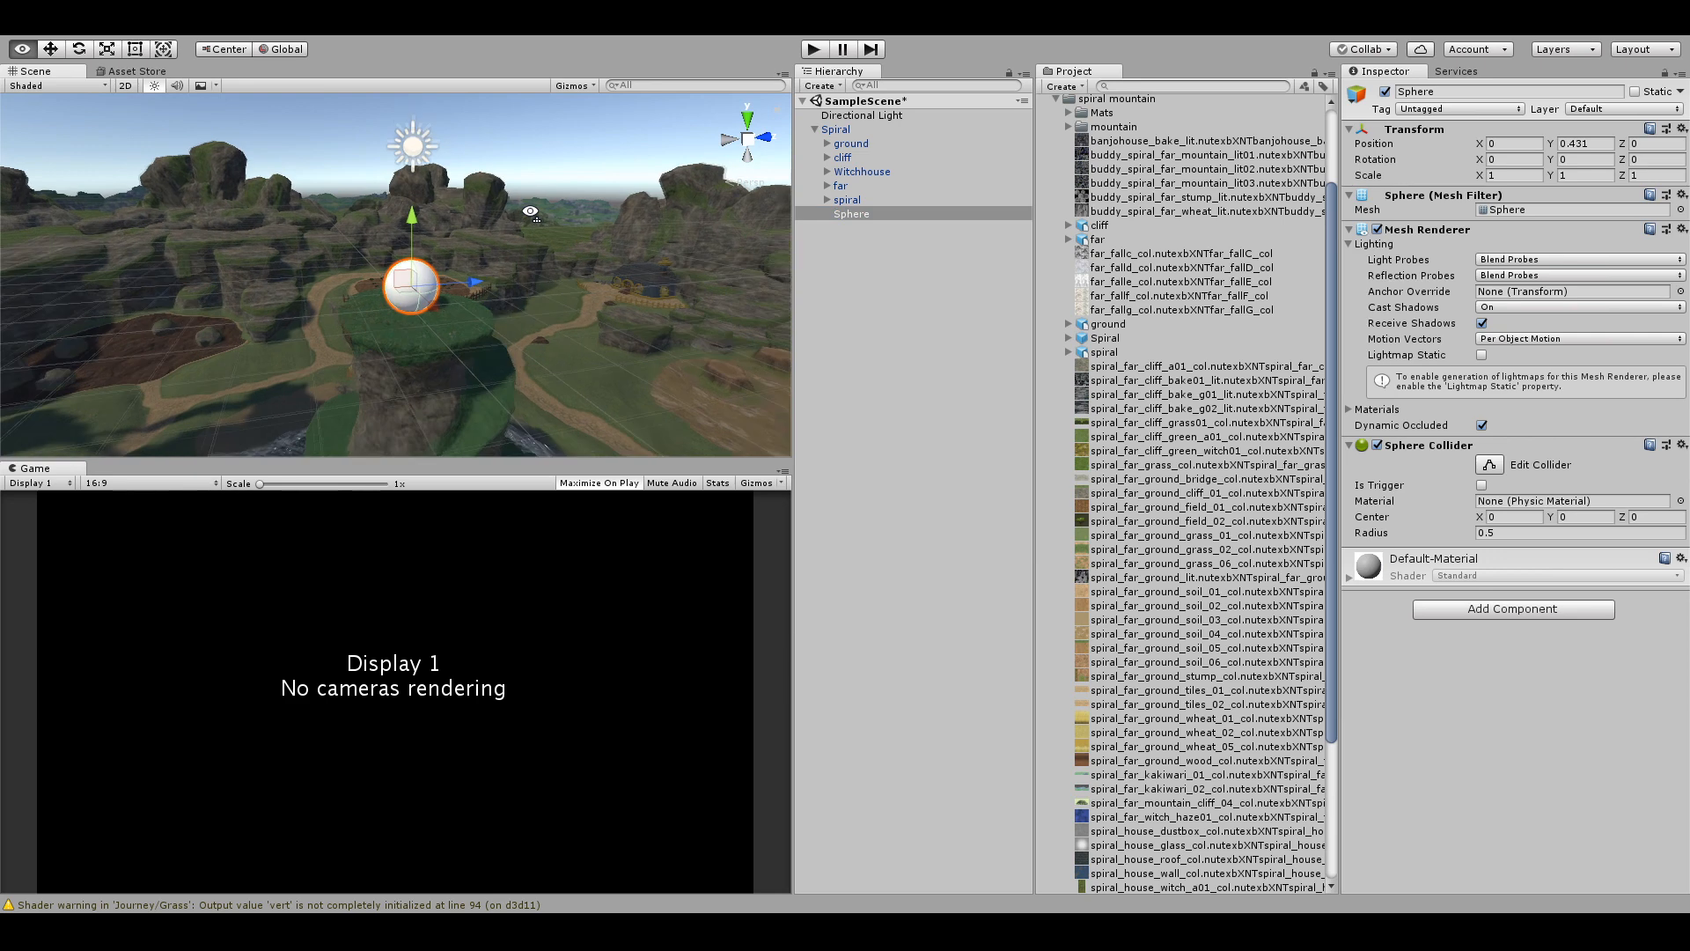
Try a Spiral stage scale of 4 to judge its size against the test sphere.
{"action": "left_click", "coordinate": [847, 199]}
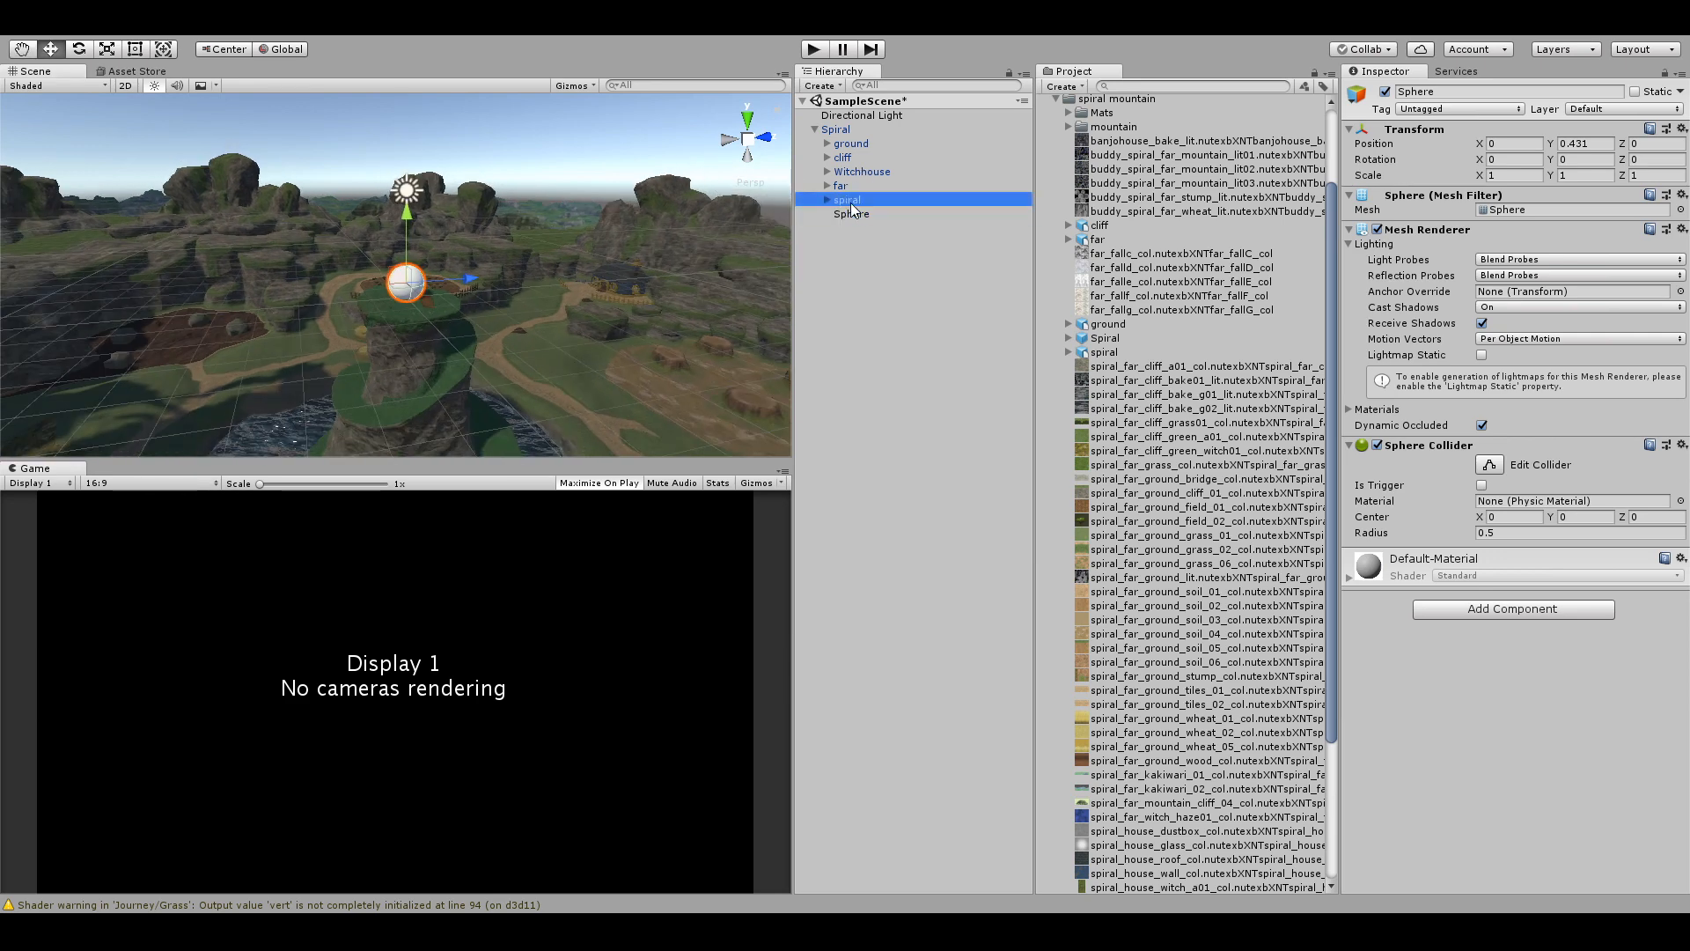
{"action": "left_click", "coordinate": [847, 199]}
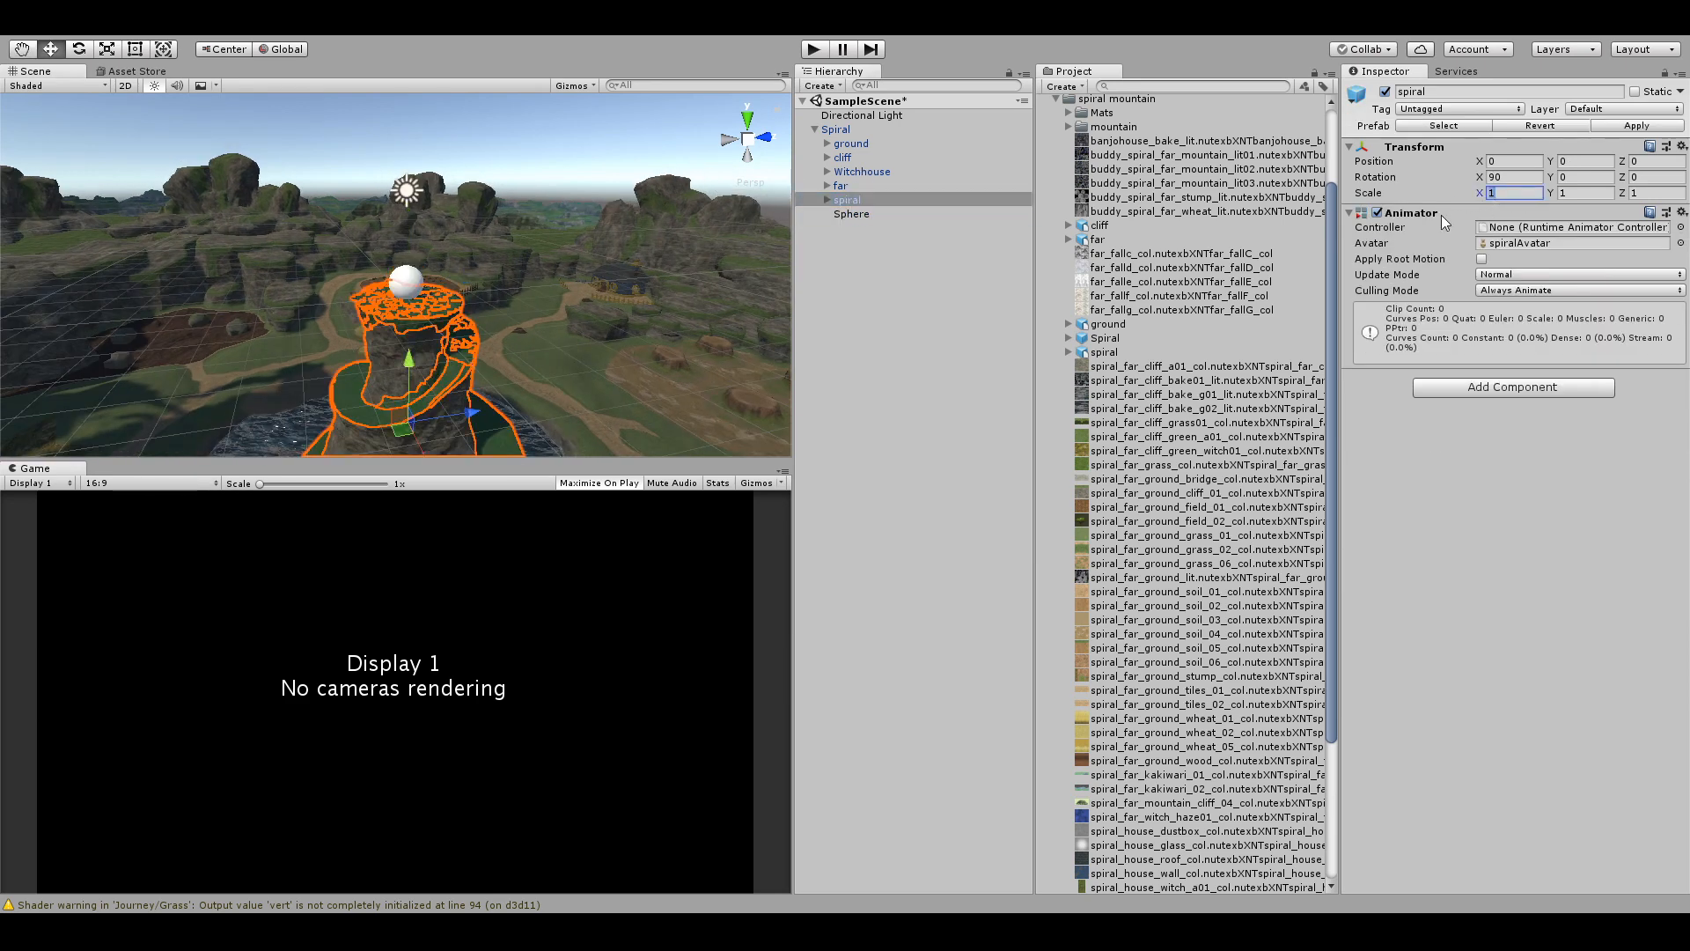
{"action": "type", "text": "4"}
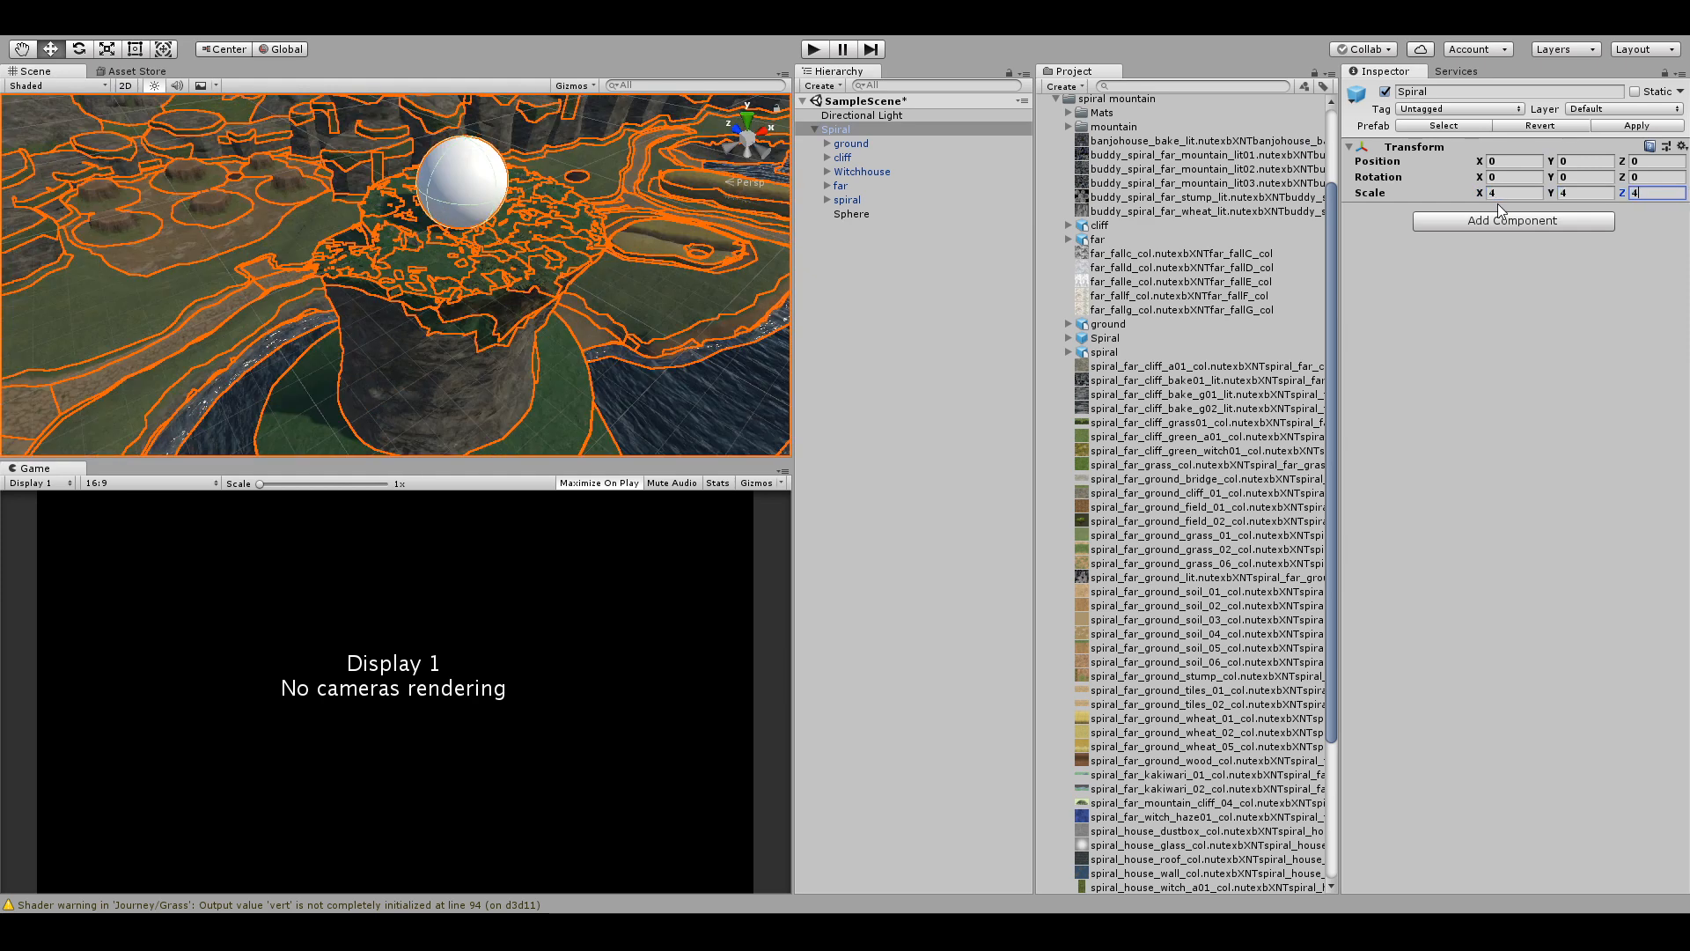
{"action": "left_click", "coordinate": [851, 214]}
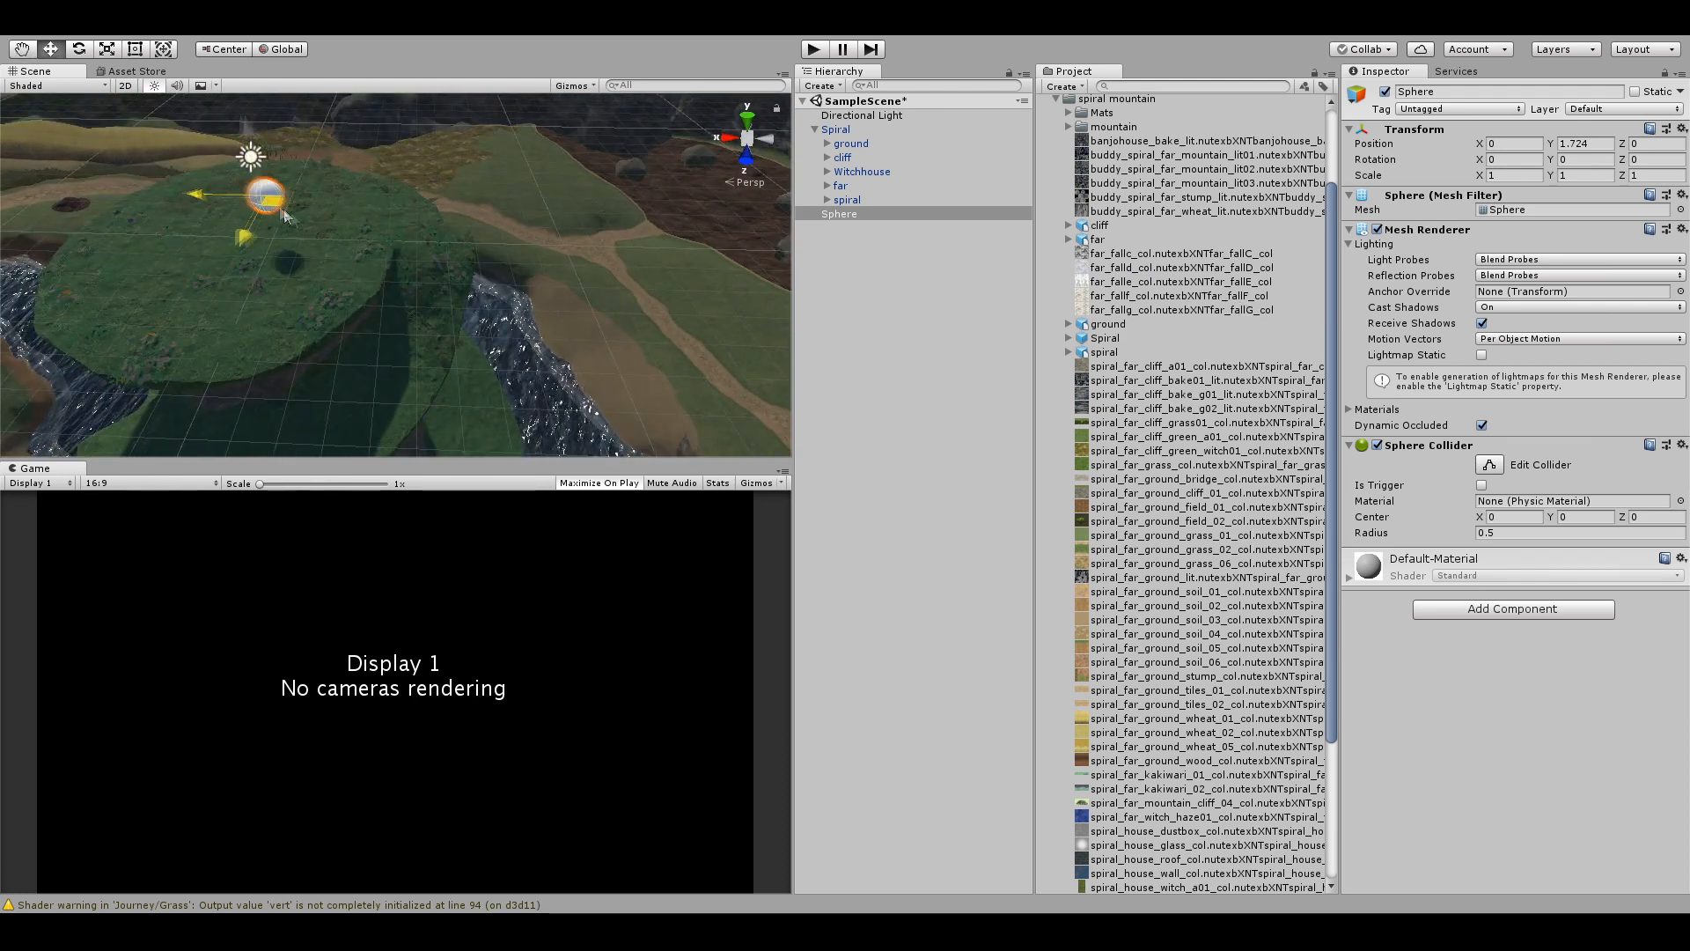
Move the test sphere over the pillar top, then reselect the whole Spiral stage for scale 5.
{"action": "left_click_drag", "start_coordinate": [264, 194], "coordinate": [393, 372]}
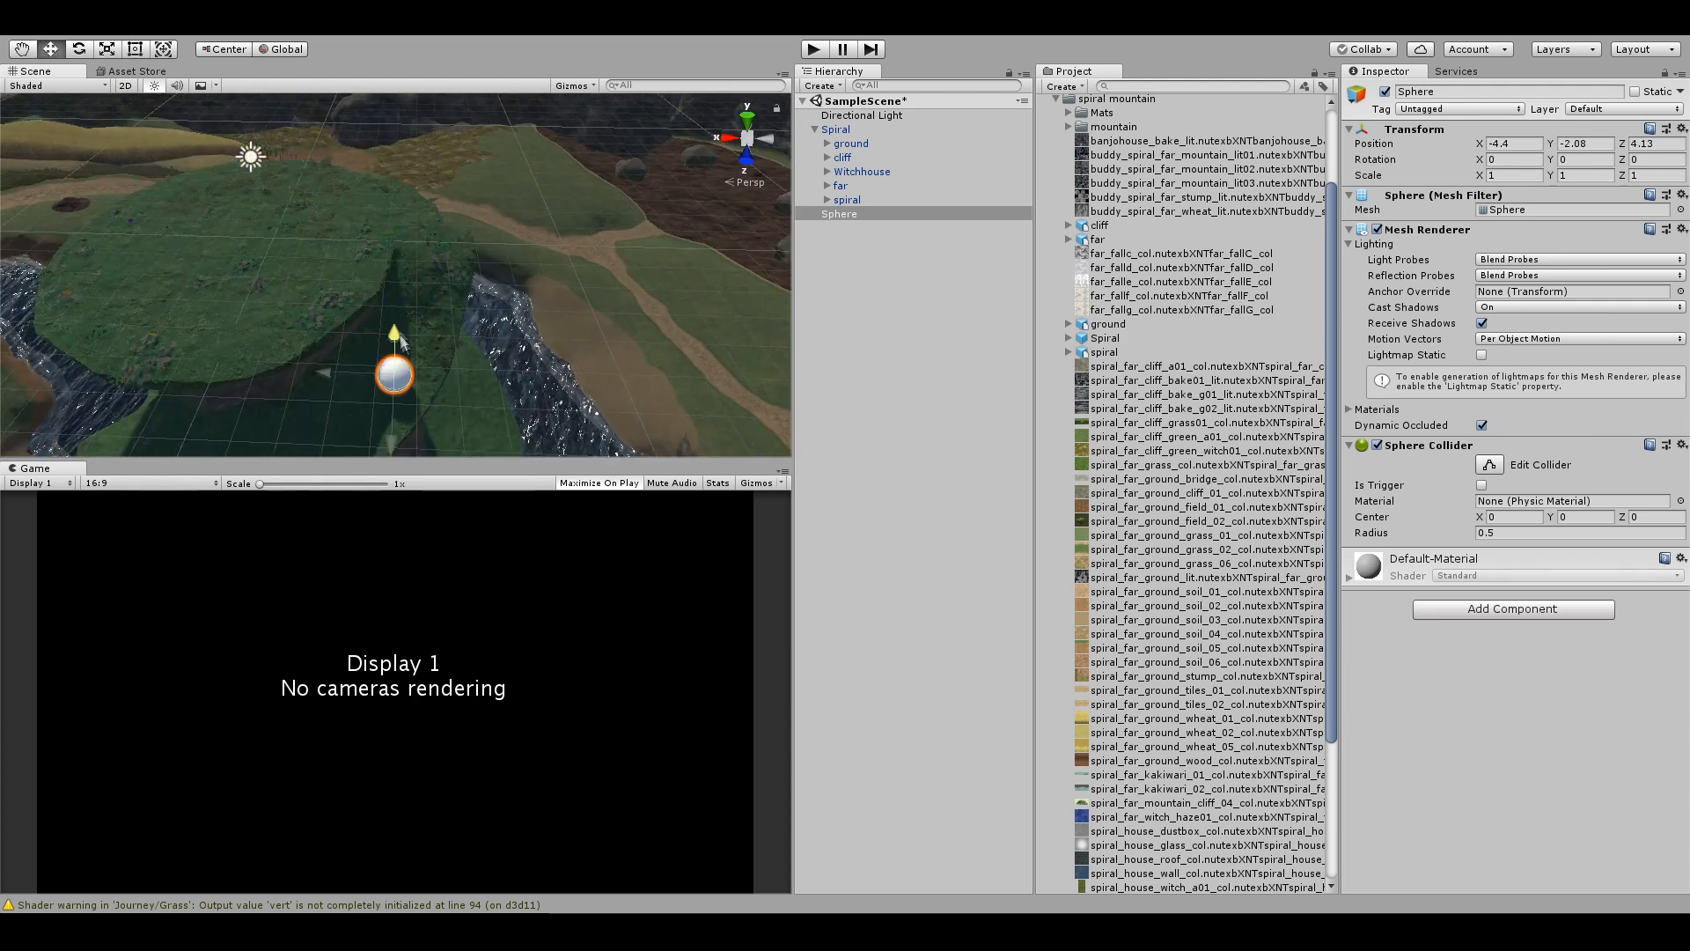
{"action": "left_click_drag", "start_coordinate": [393, 355], "coordinate": [392, 307]}
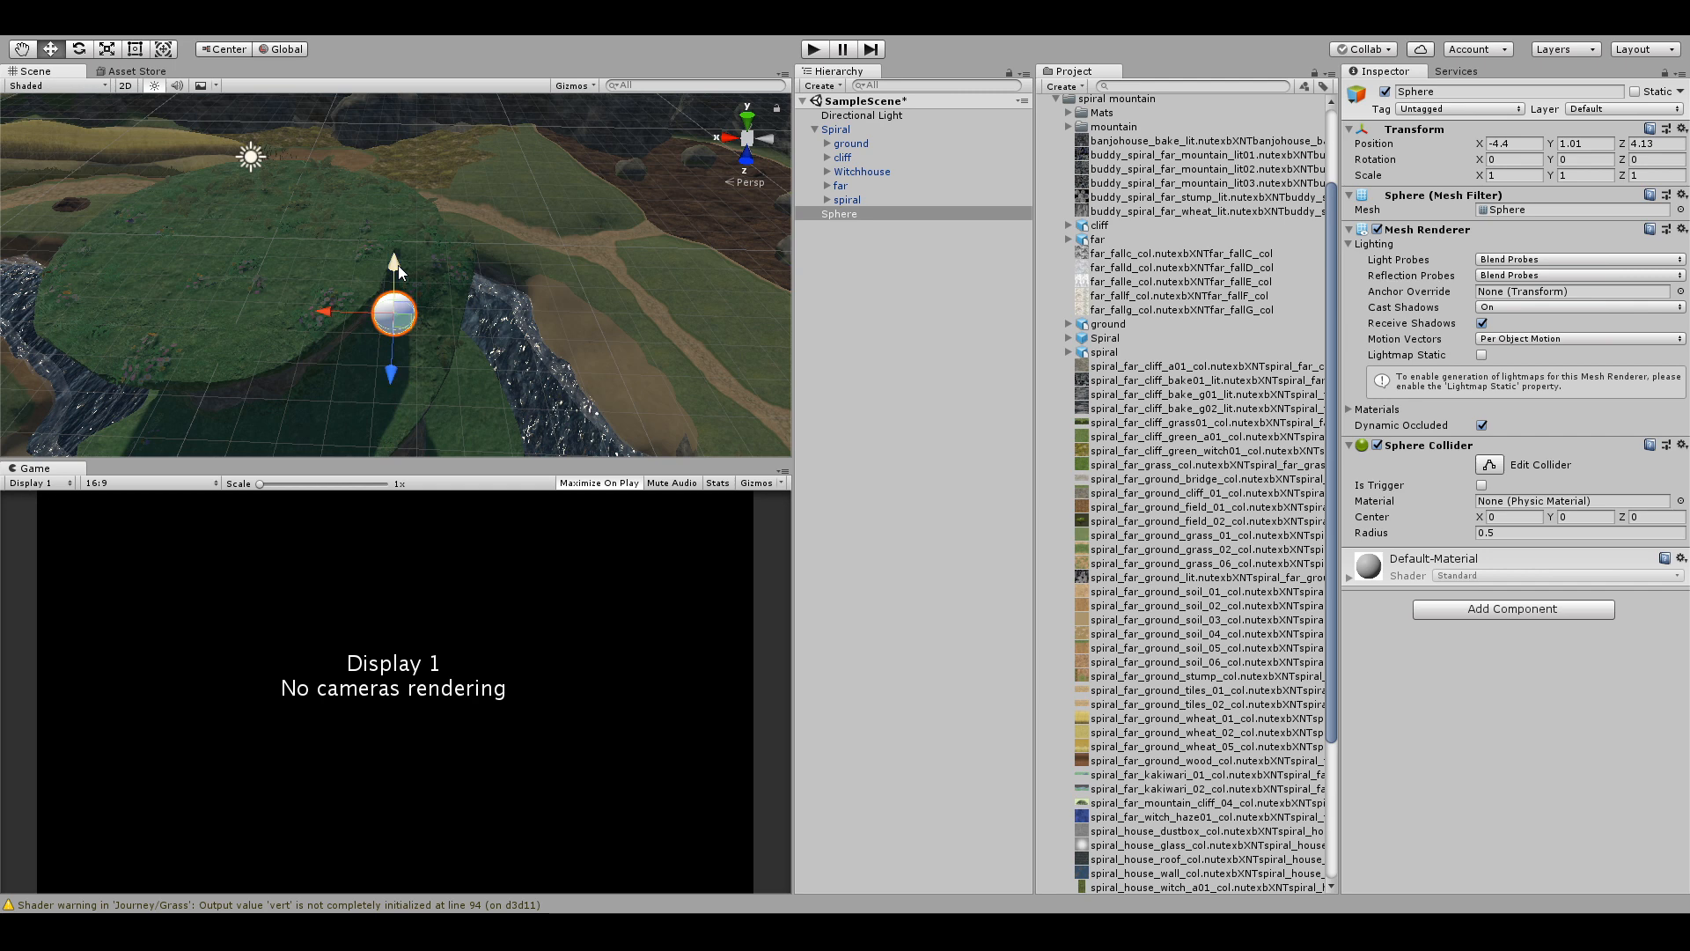
{"action": "left_click", "coordinate": [834, 129]}
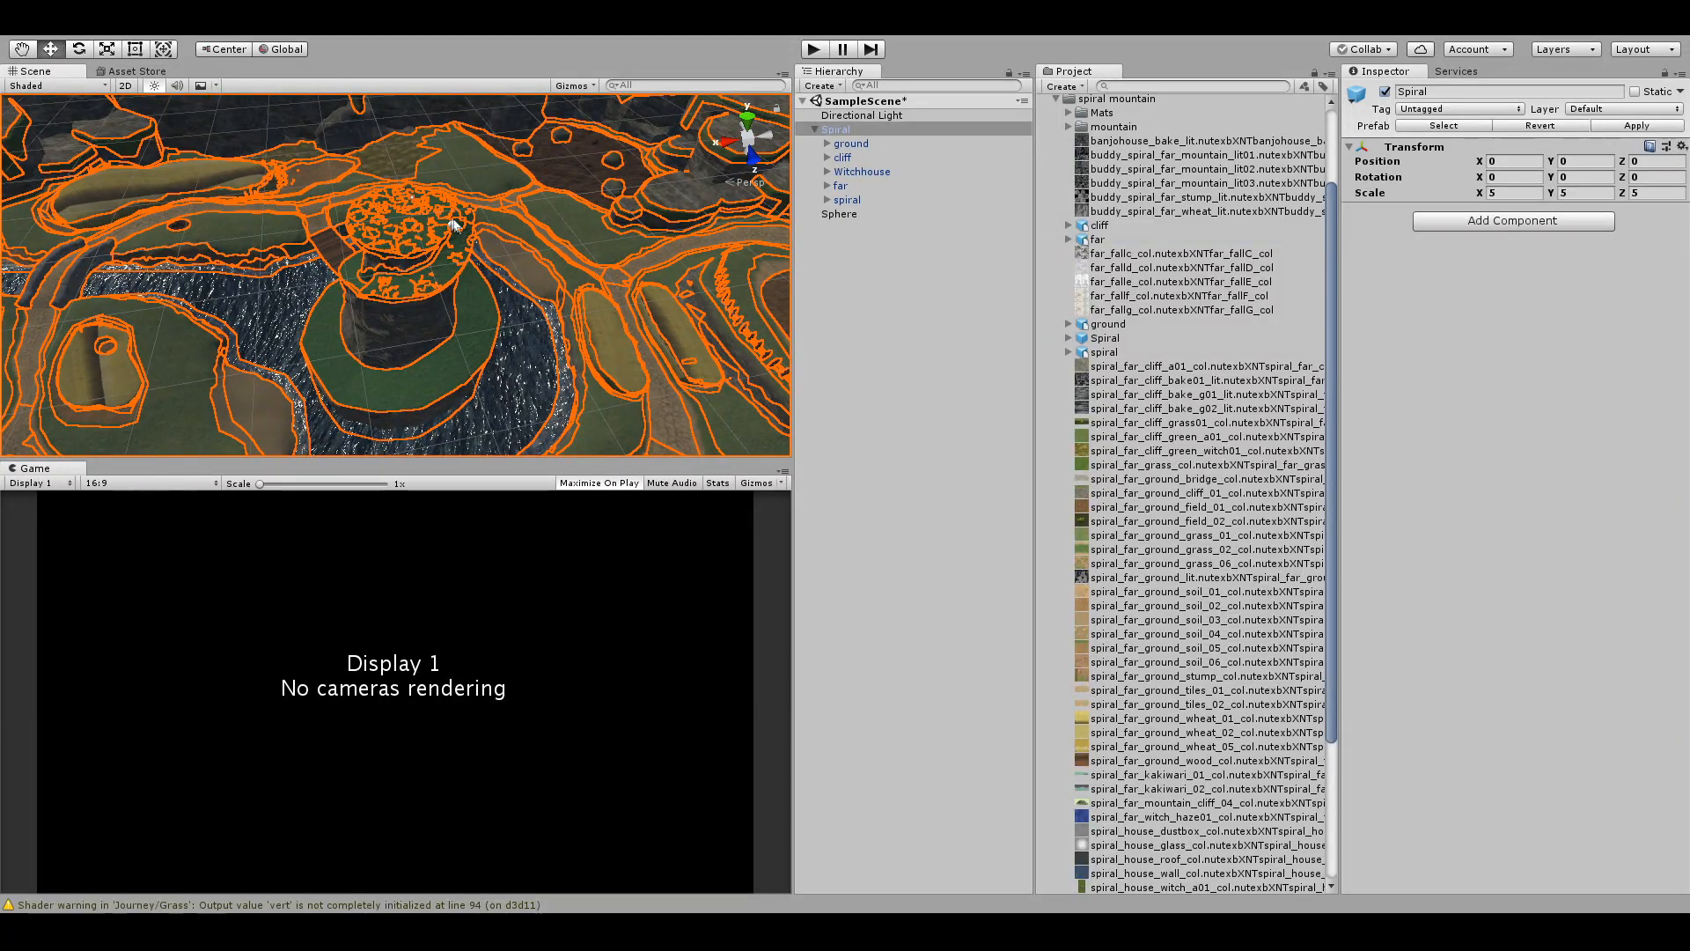
{"action": "left_click", "coordinate": [838, 213]}
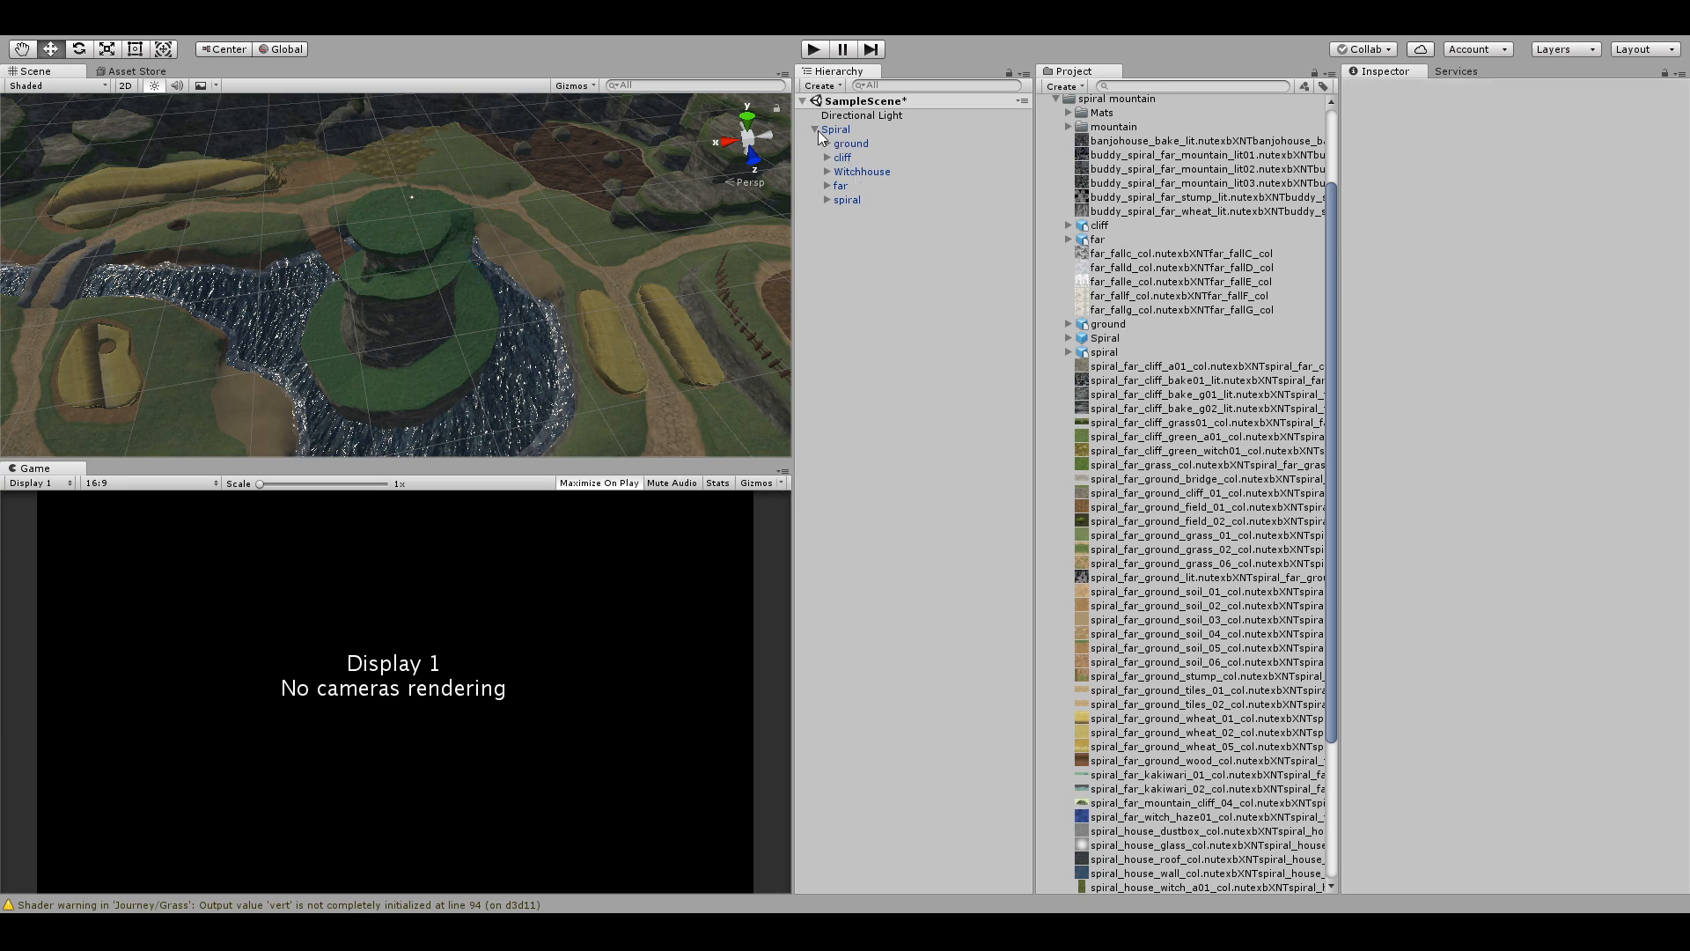
Select the Spiral stage before adding the PlayerSpawn0 object on the path.
{"action": "left_click", "coordinate": [819, 128]}
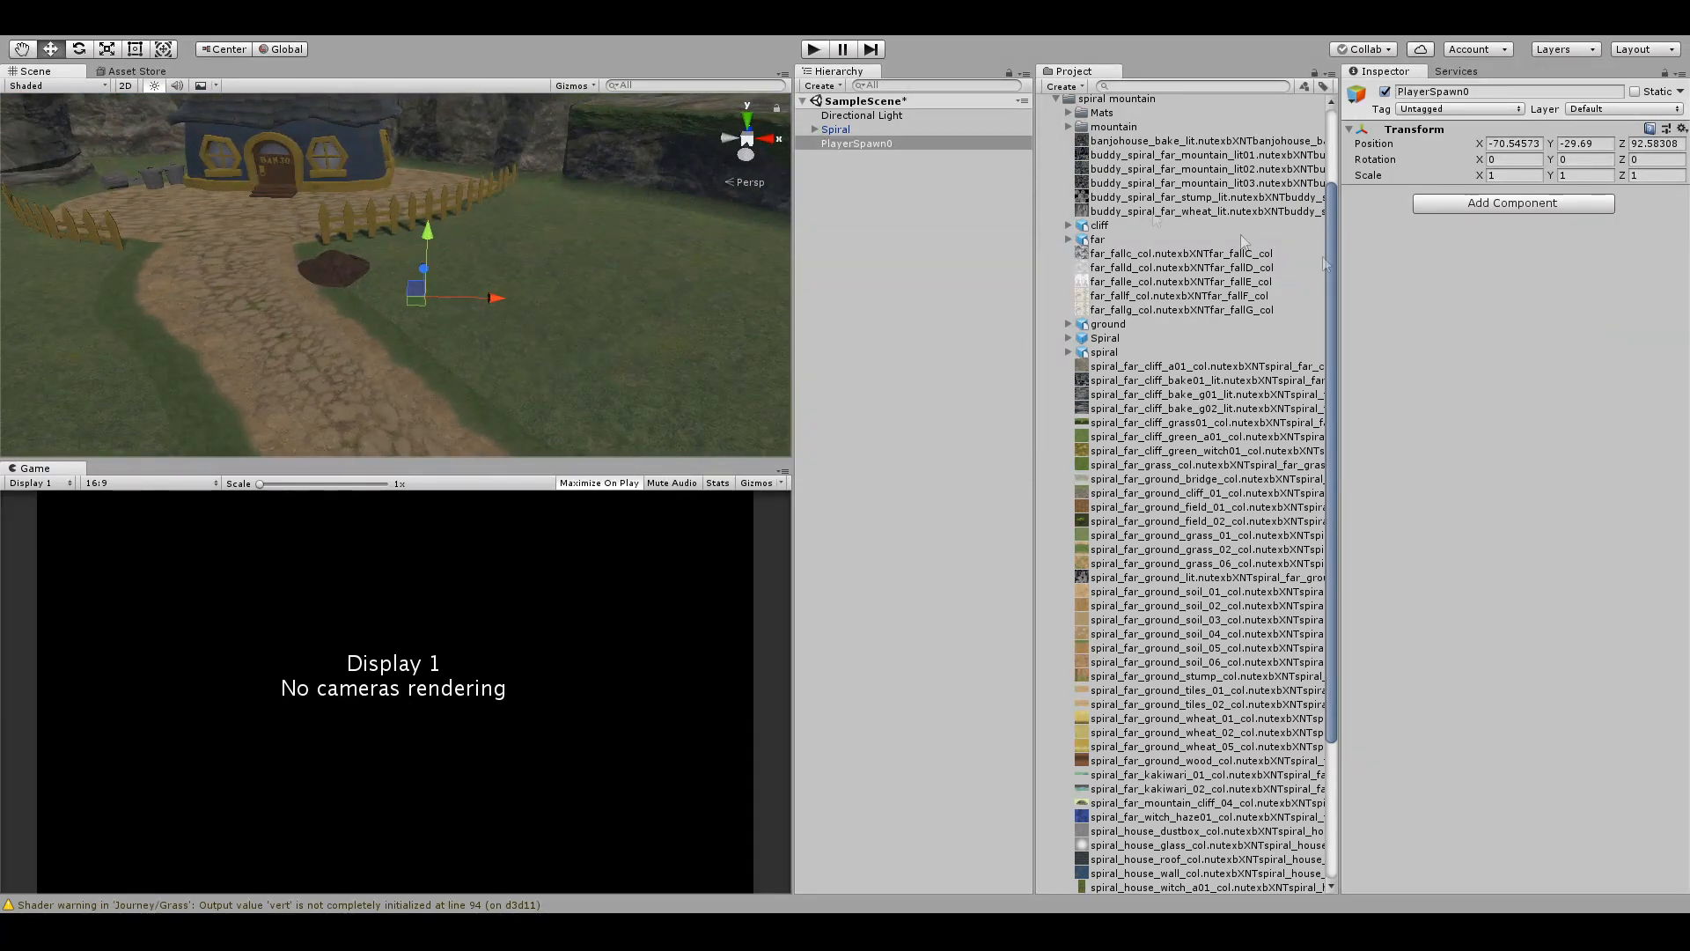
Select every mesh in Spiral's ground group for the Culling Group script.
{"action": "left_click", "coordinate": [817, 128]}
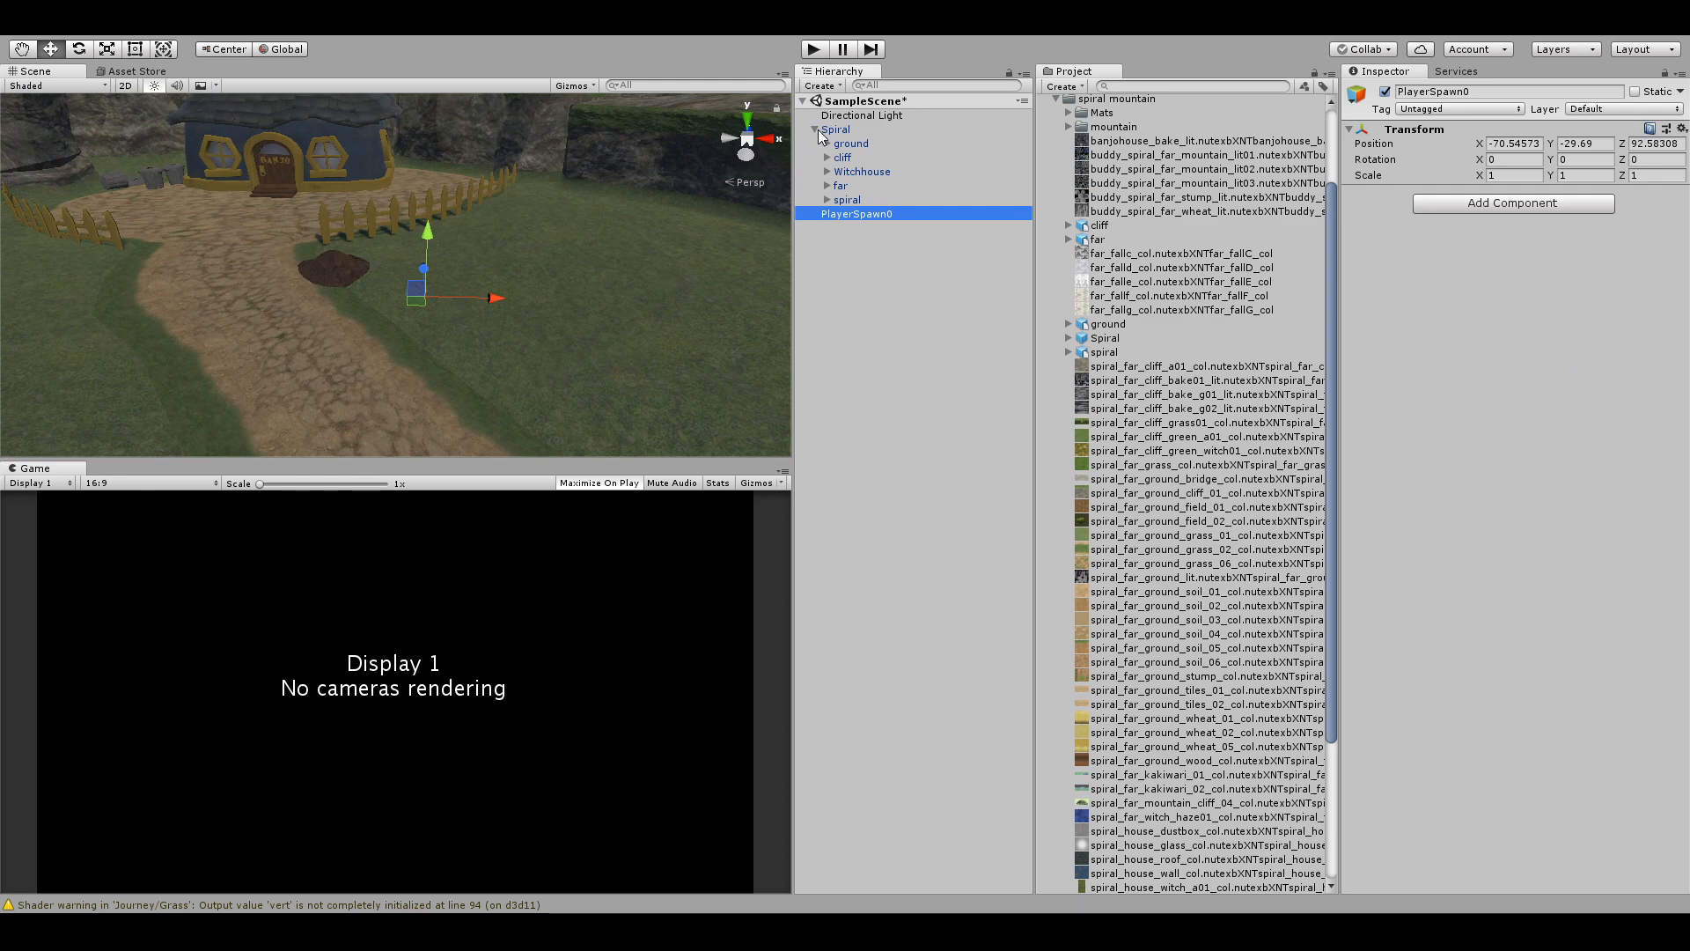
{"action": "left_click", "coordinate": [851, 142]}
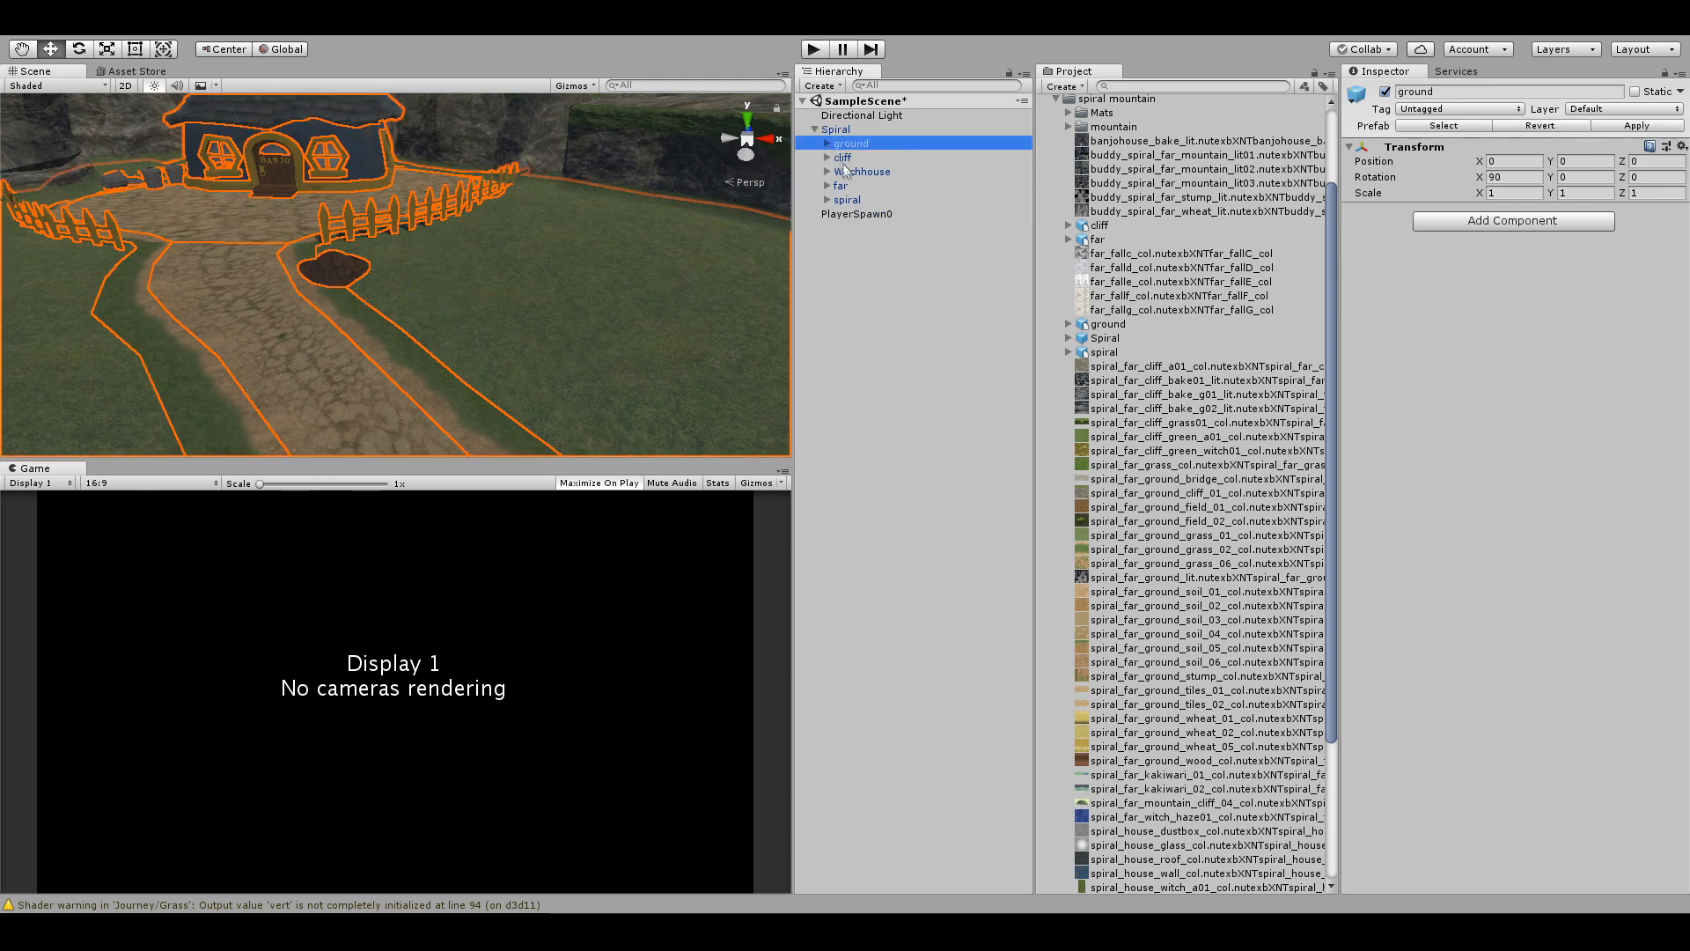
{"action": "left_click", "coordinate": [828, 143]}
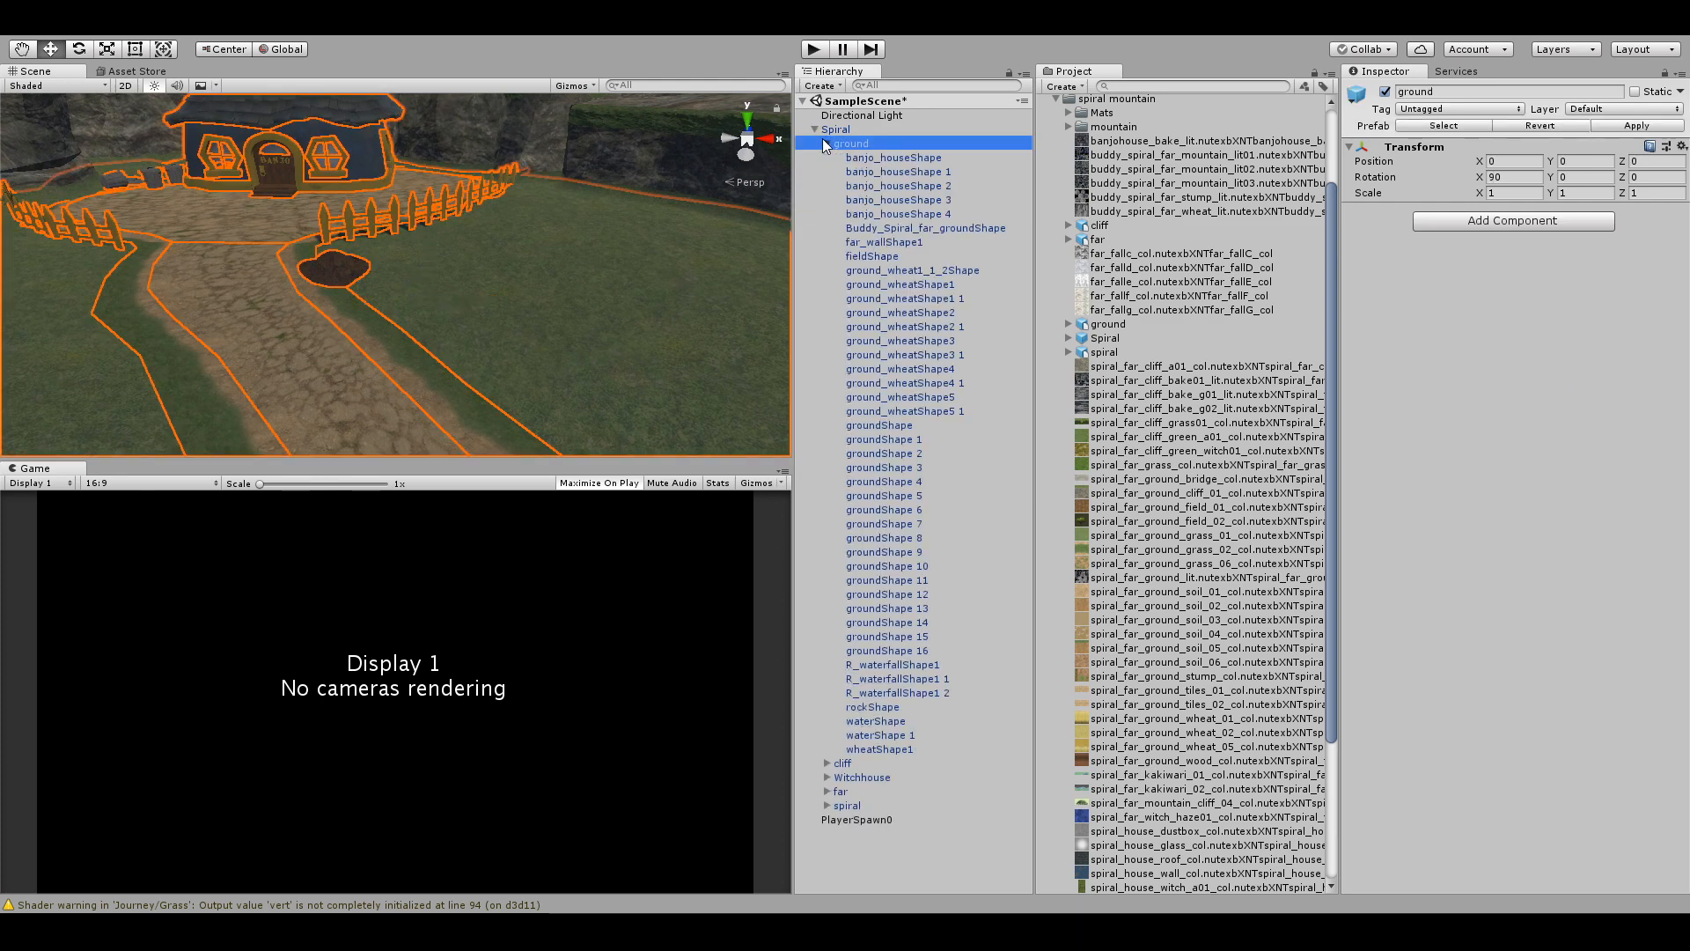
{"action": "left_click", "coordinate": [893, 157]}
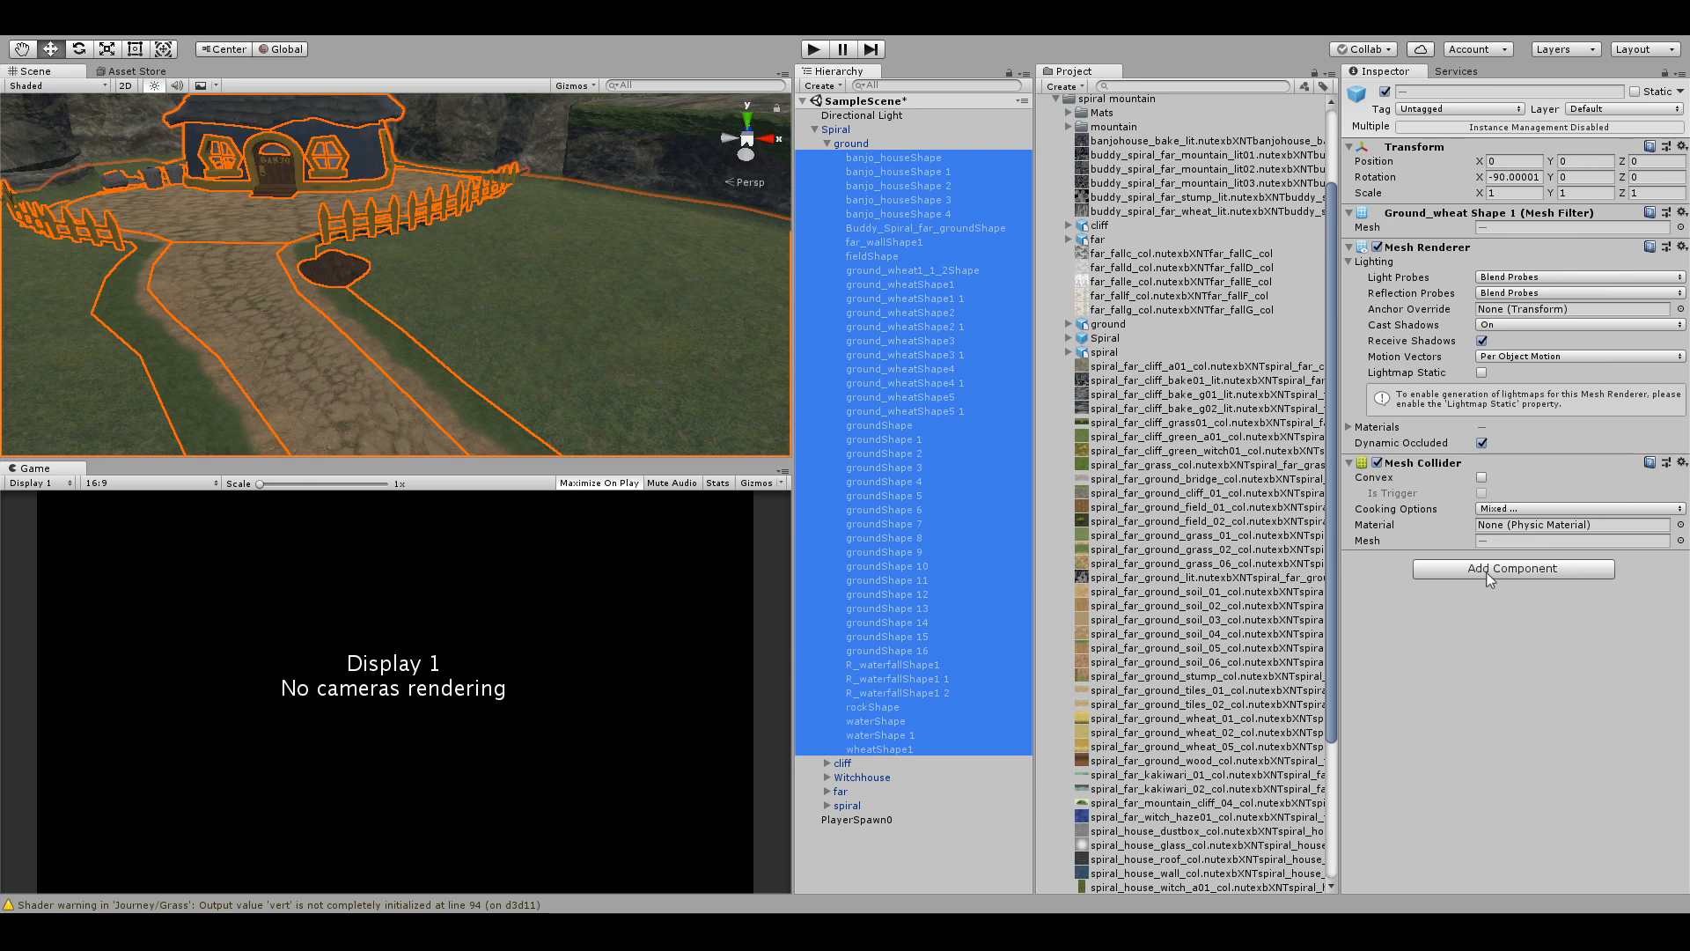
{"action": "mouse_move", "coordinate": [1475, 550]}
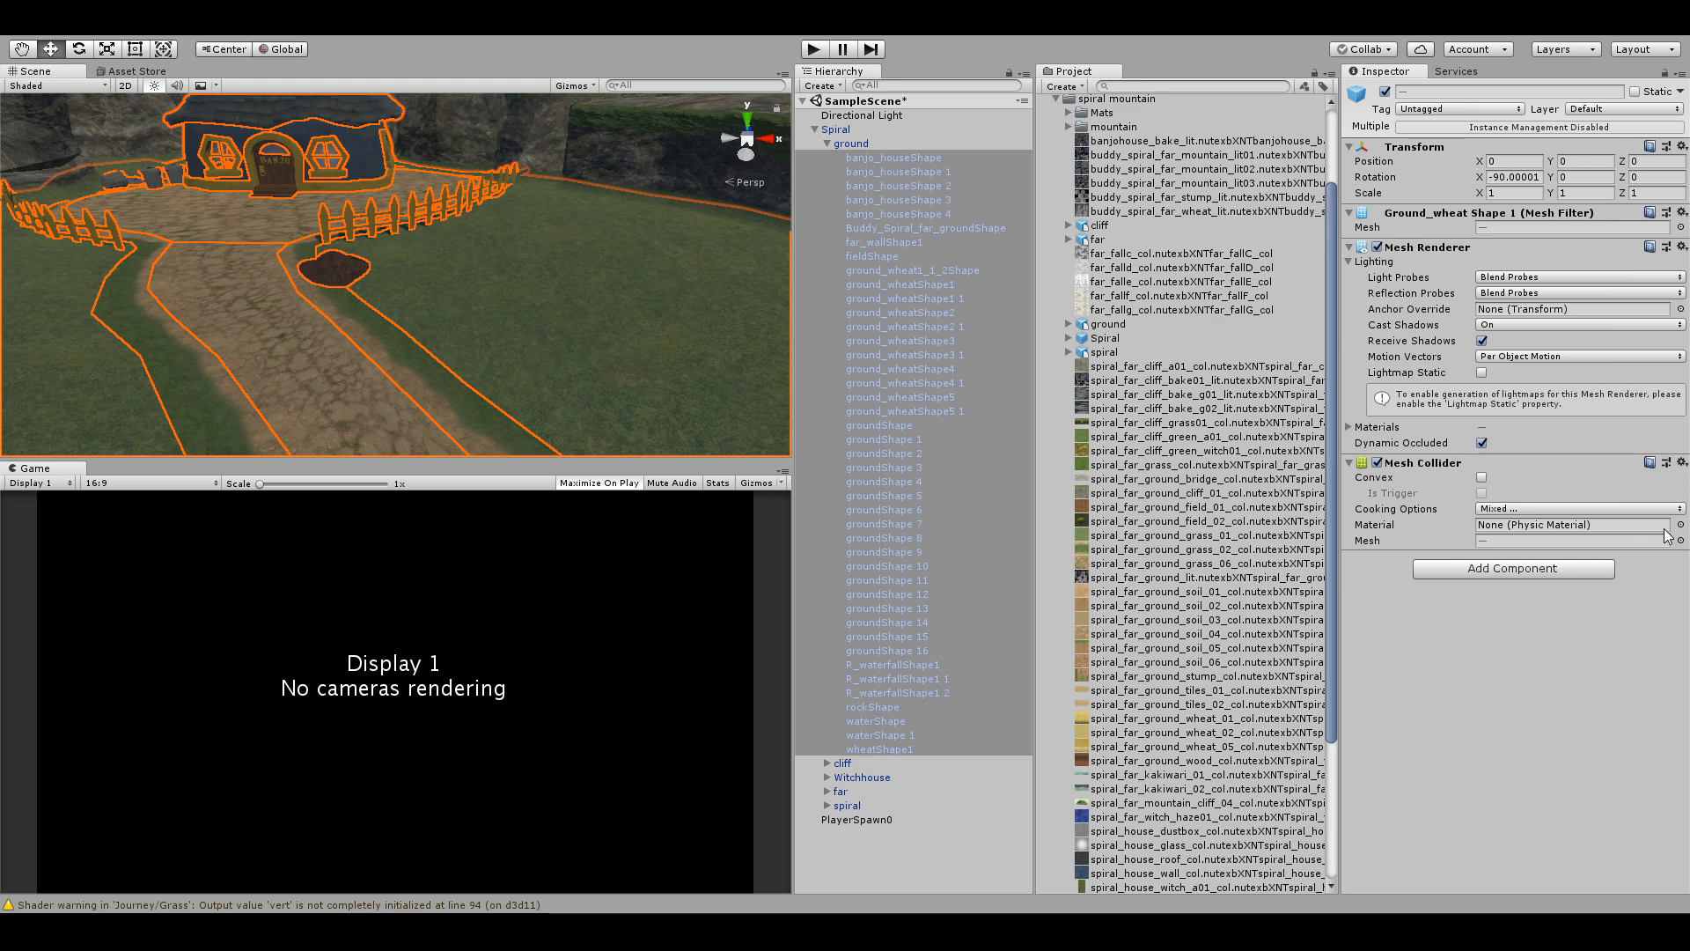
{"action": "mouse_move", "coordinate": [1016, 218]}
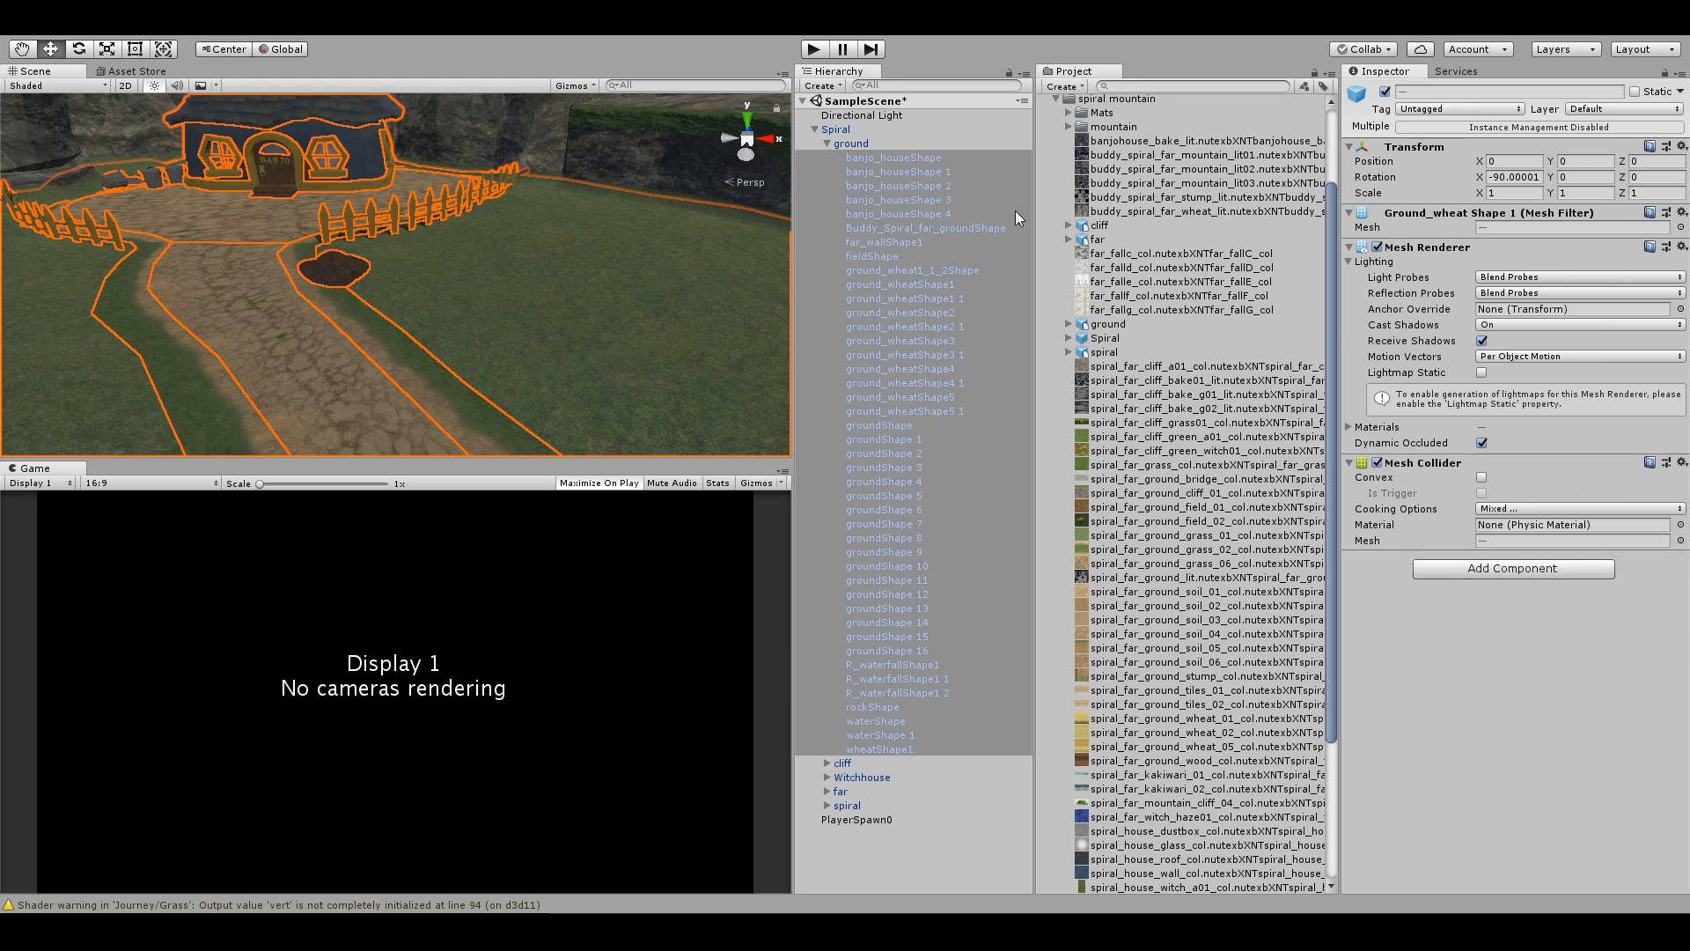
{"action": "mouse_move", "coordinate": [1010, 222]}
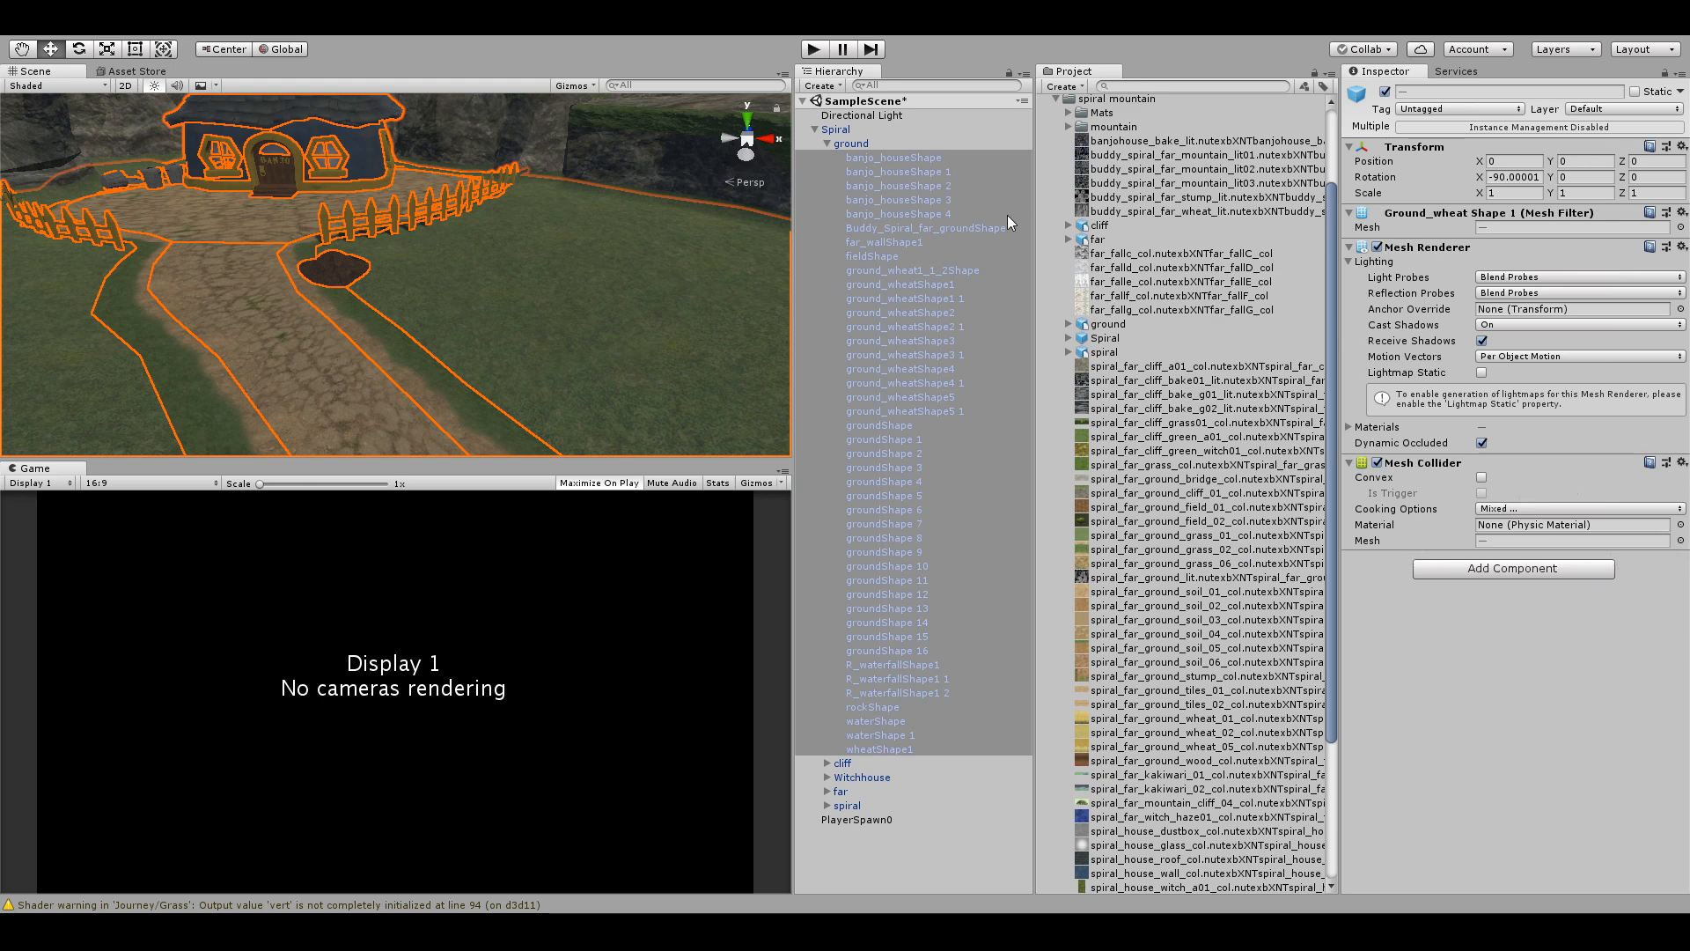
{"action": "mouse_move", "coordinate": [1511, 699]}
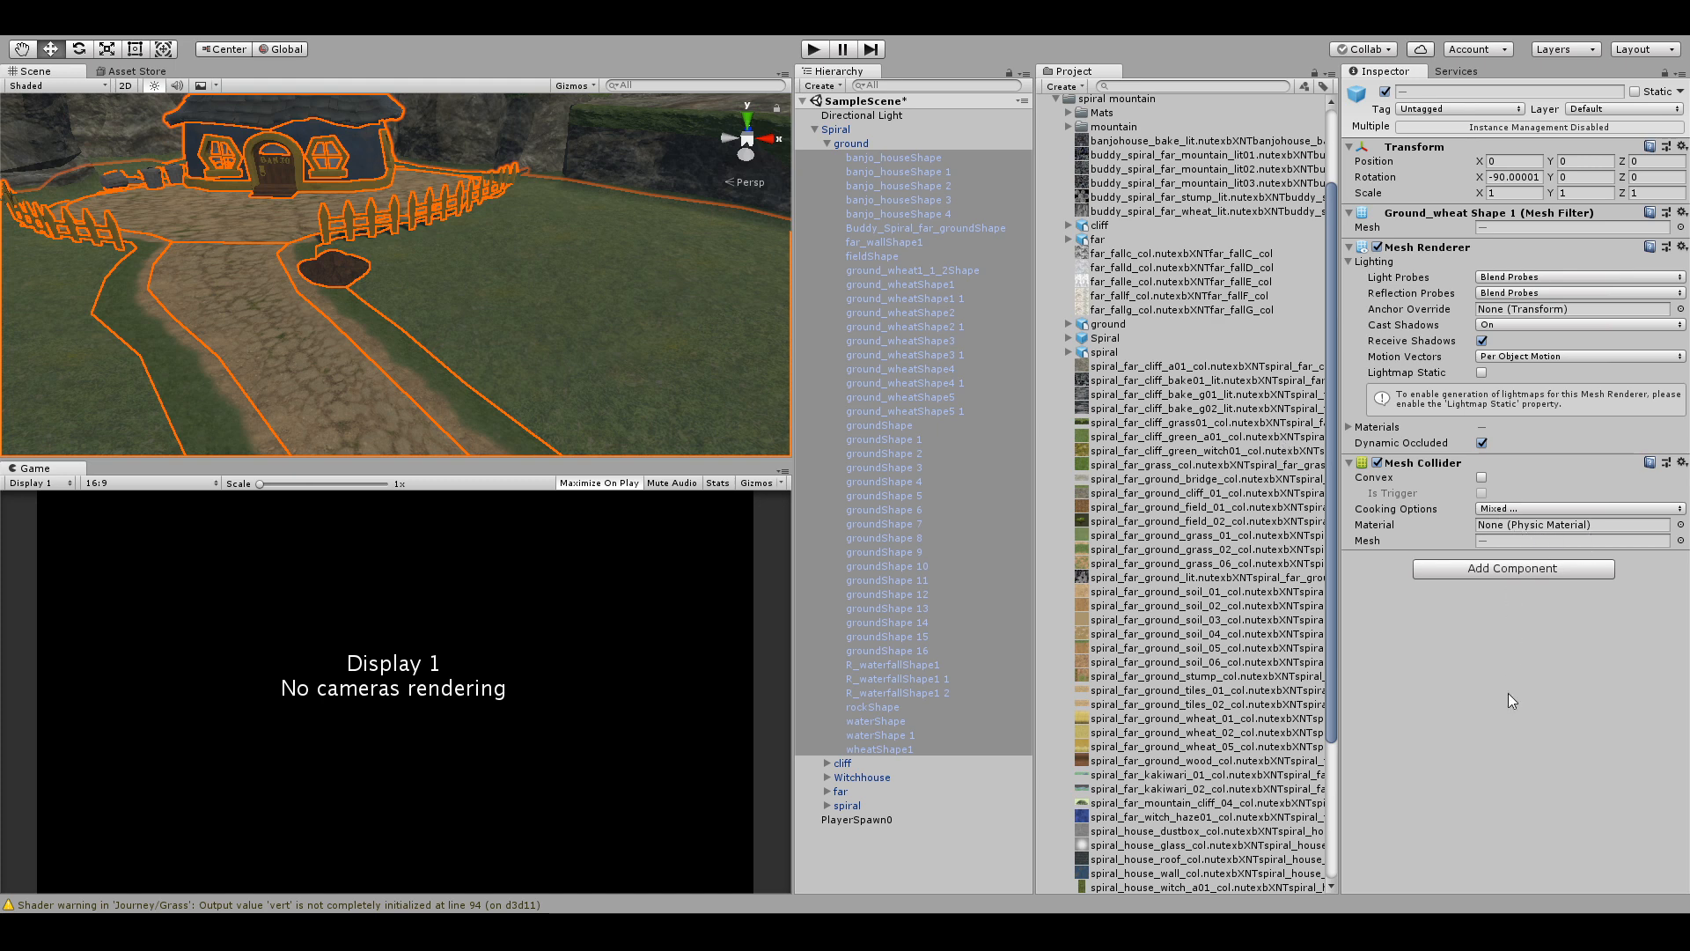
{"action": "mouse_move", "coordinate": [1492, 641]}
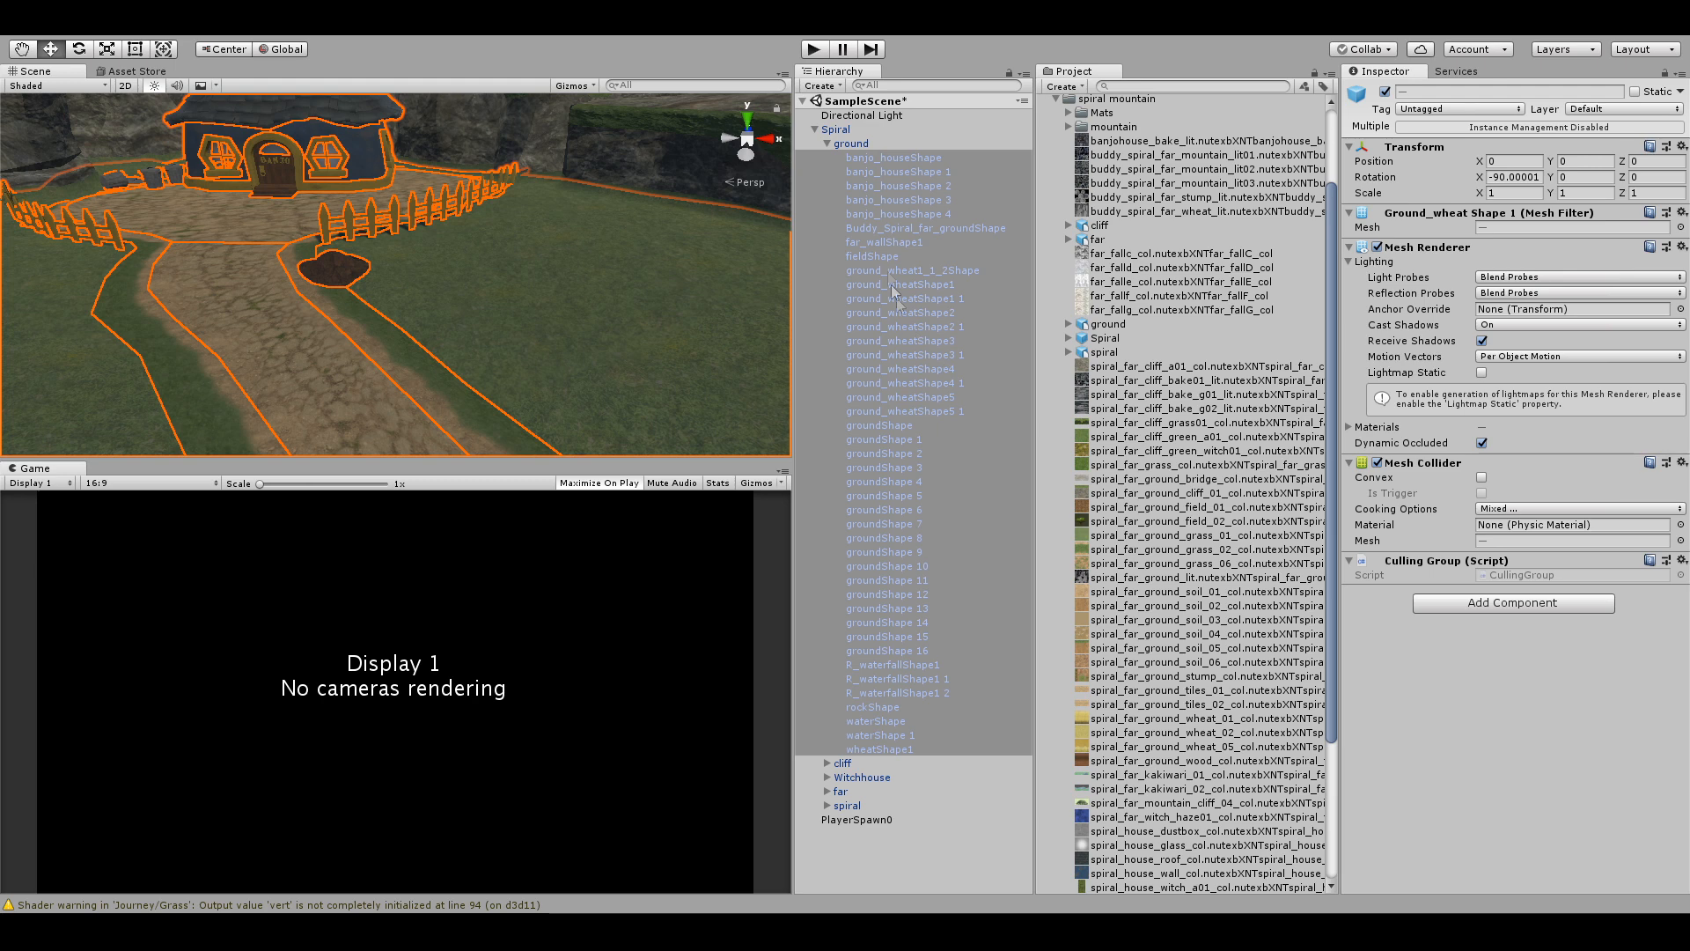
{"action": "left_click", "coordinate": [828, 142]}
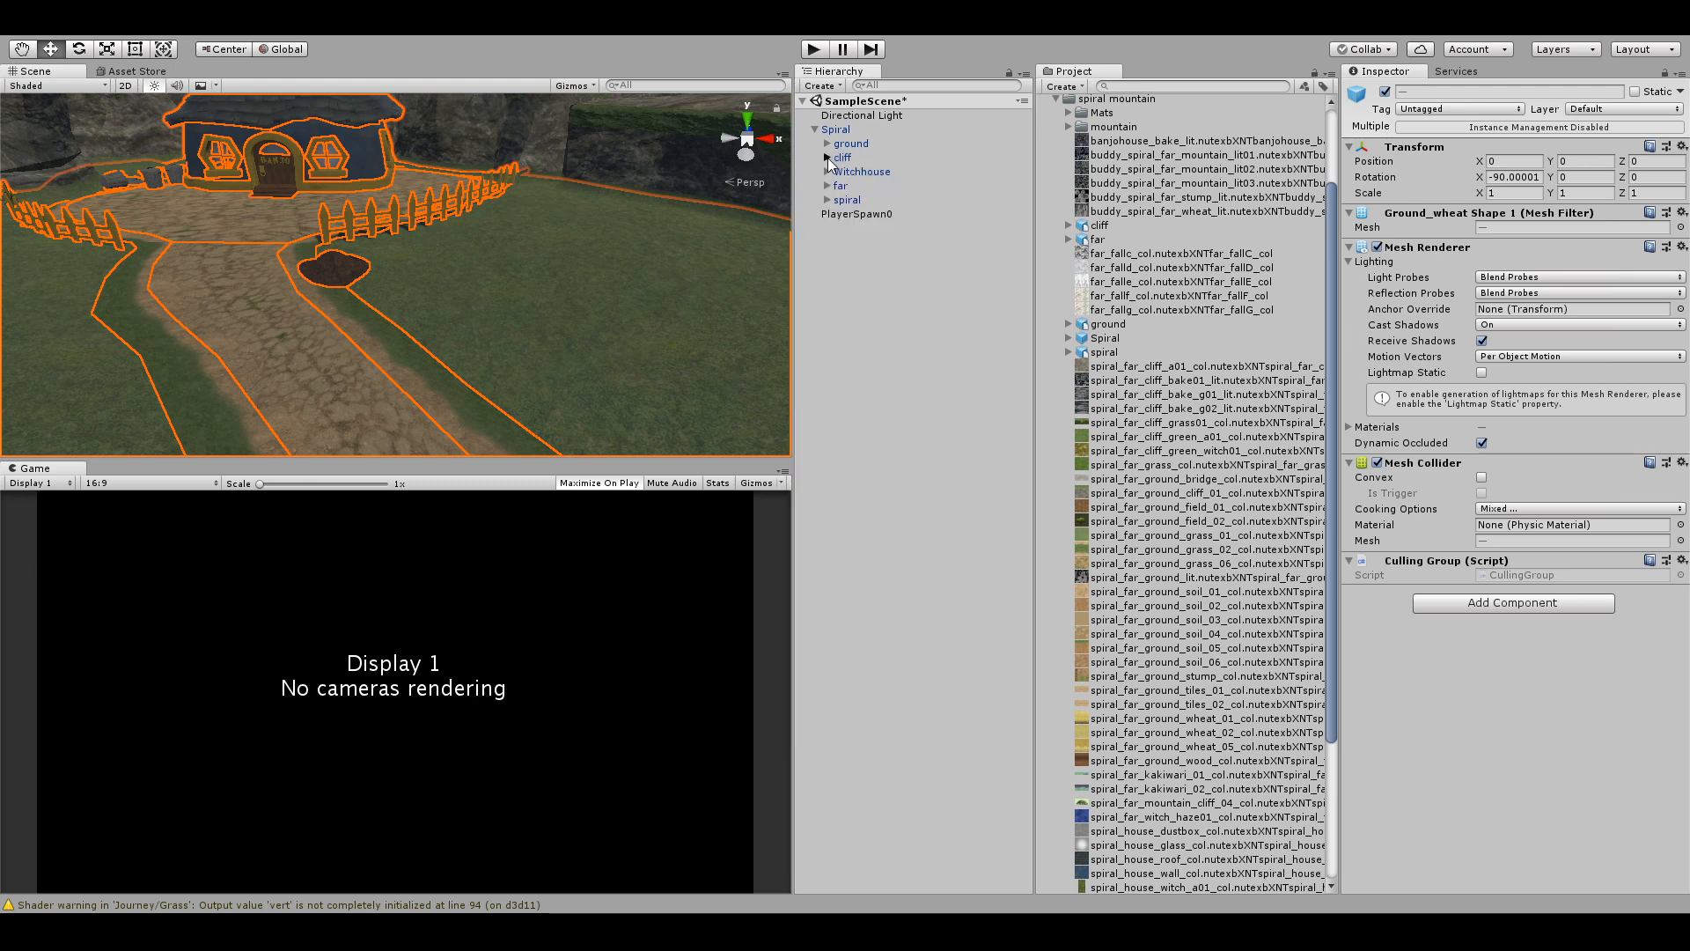
Select all meshes in the cliff, far and spiral groups for the Culling Group script.
{"action": "left_click", "coordinate": [827, 157]}
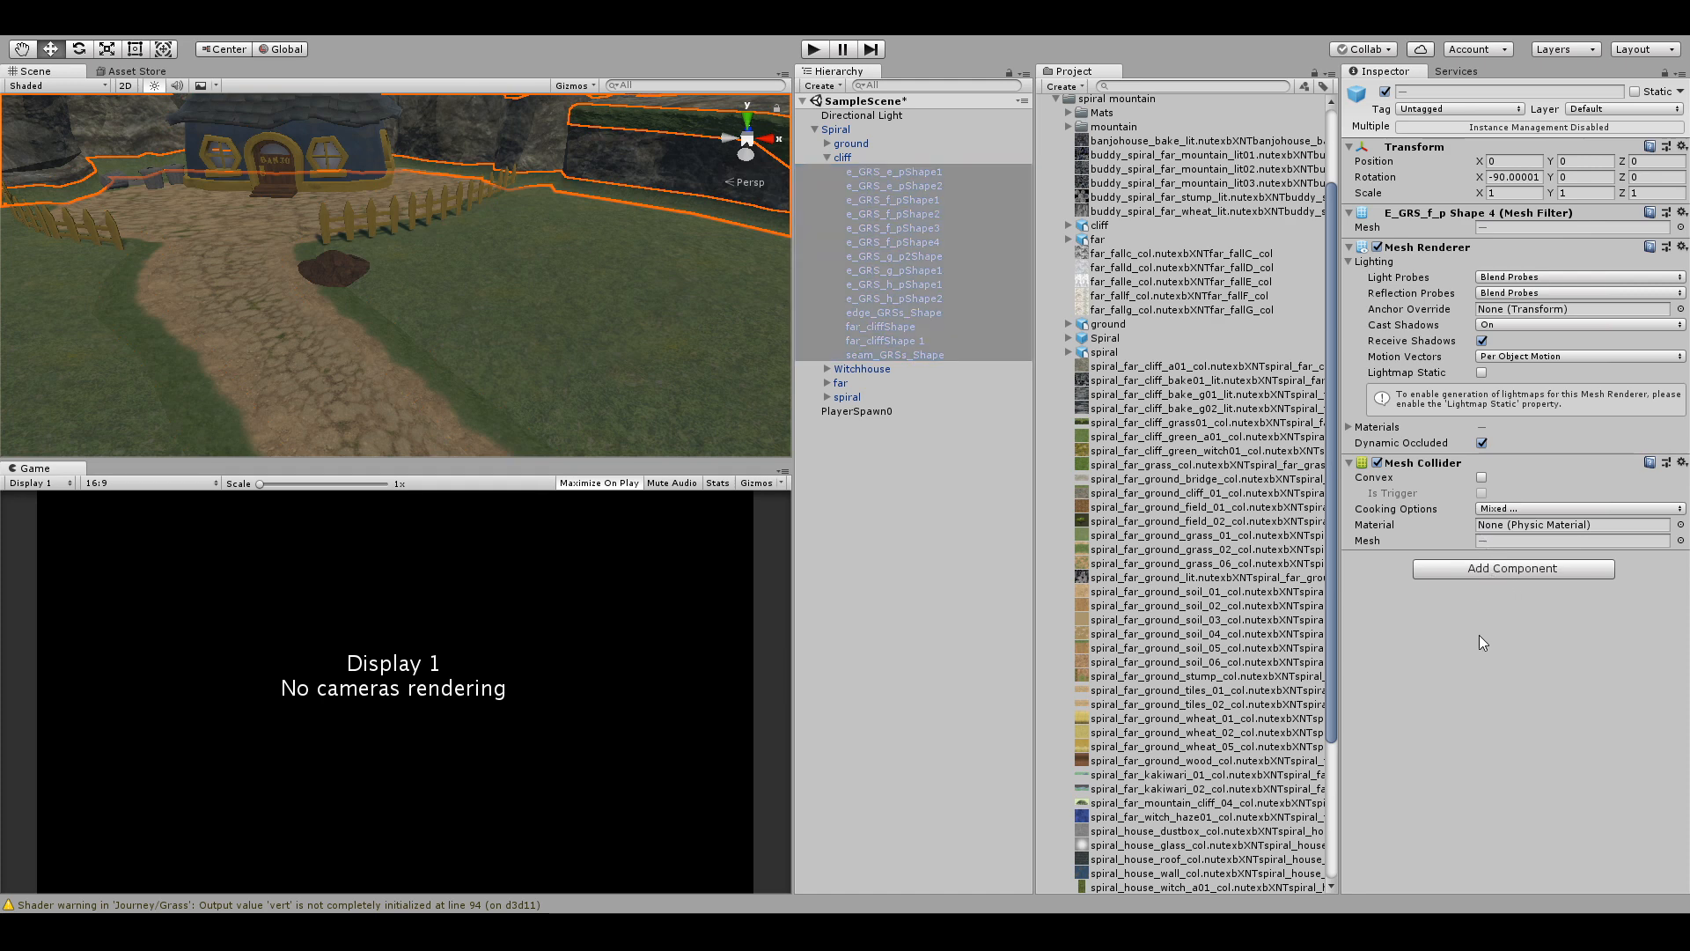
{"action": "left_click", "coordinate": [897, 382]}
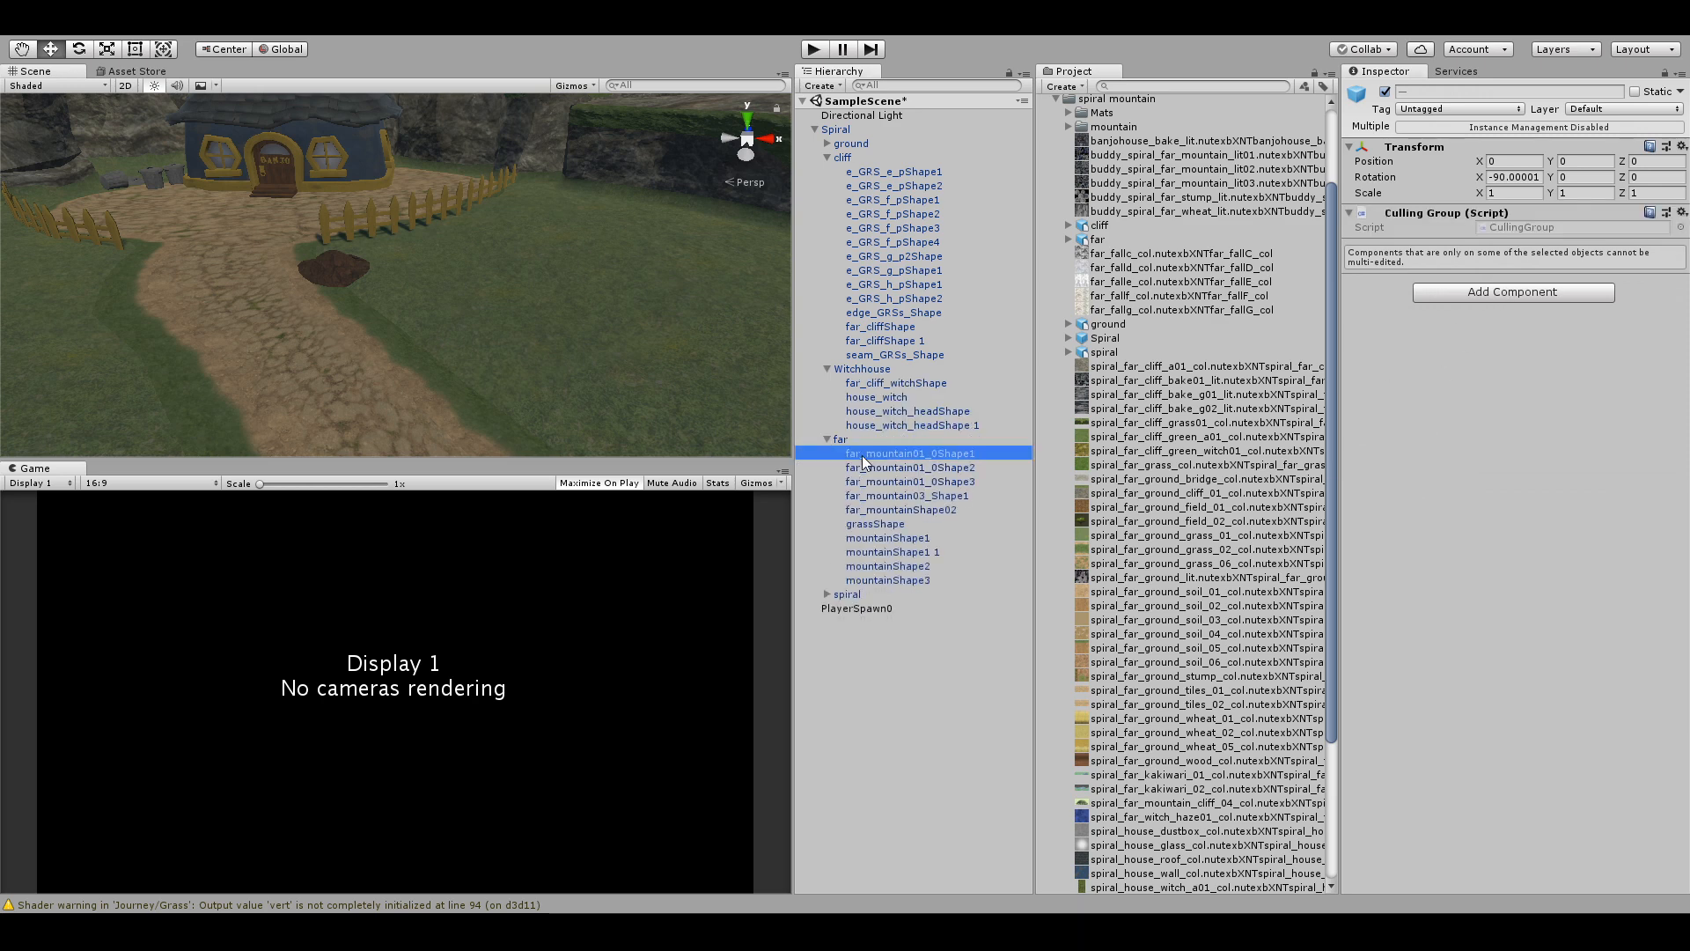
{"action": "left_click", "coordinate": [888, 580]}
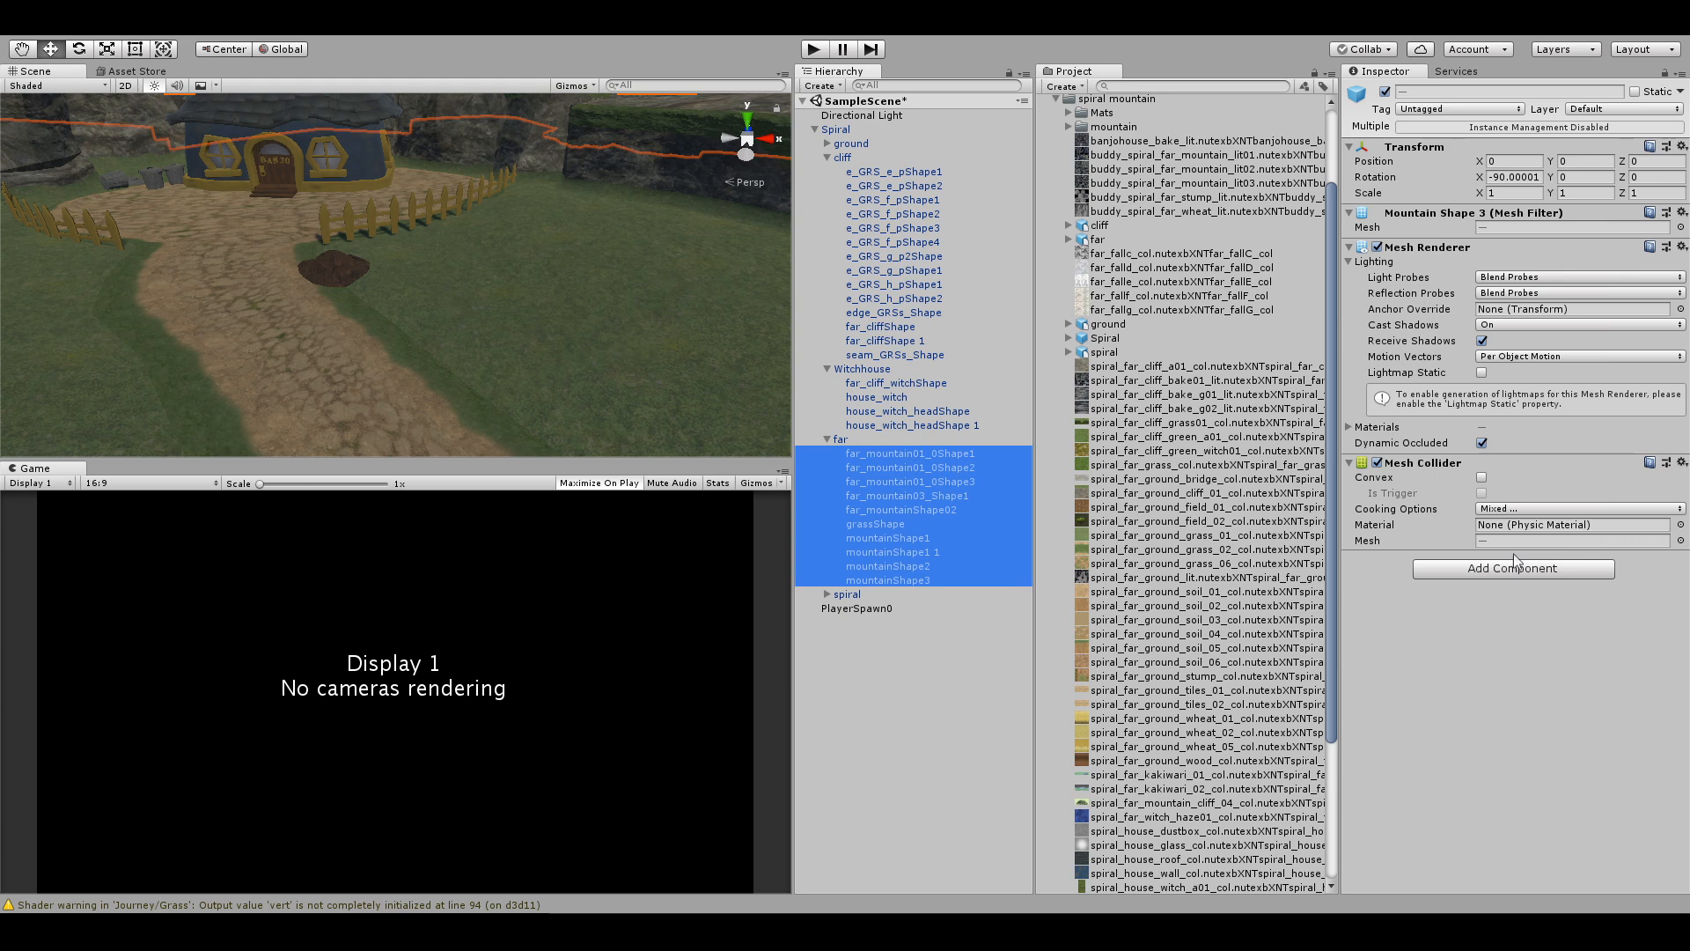
{"action": "left_click", "coordinate": [1511, 569]}
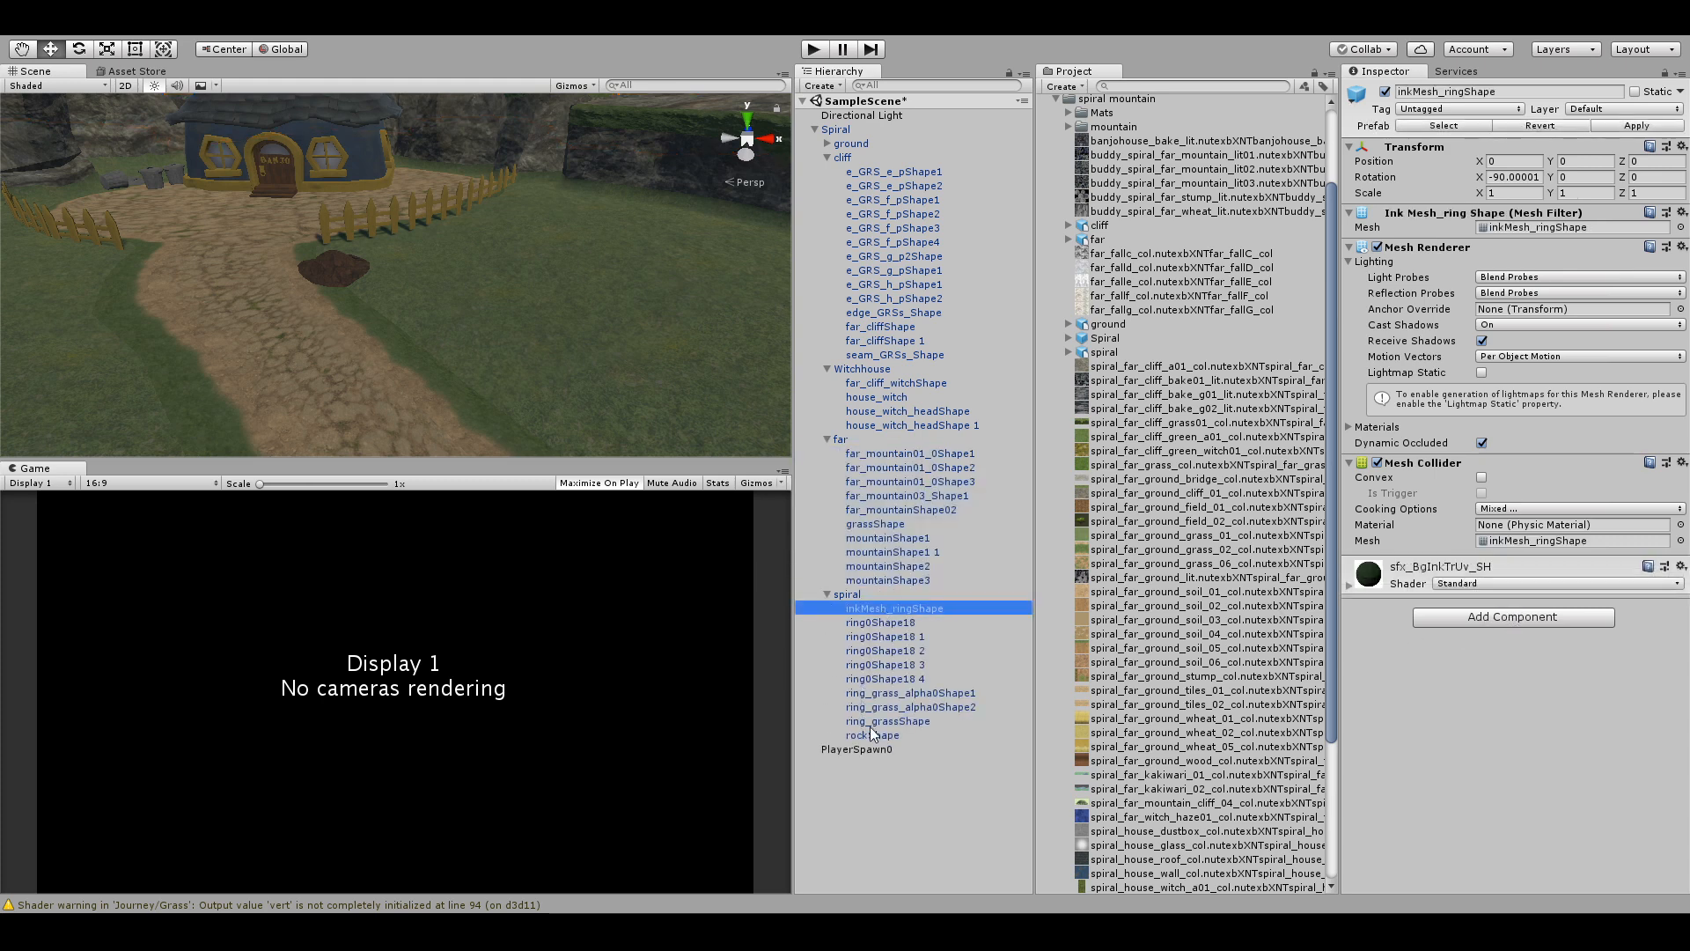
{"action": "left_click", "coordinate": [872, 735]}
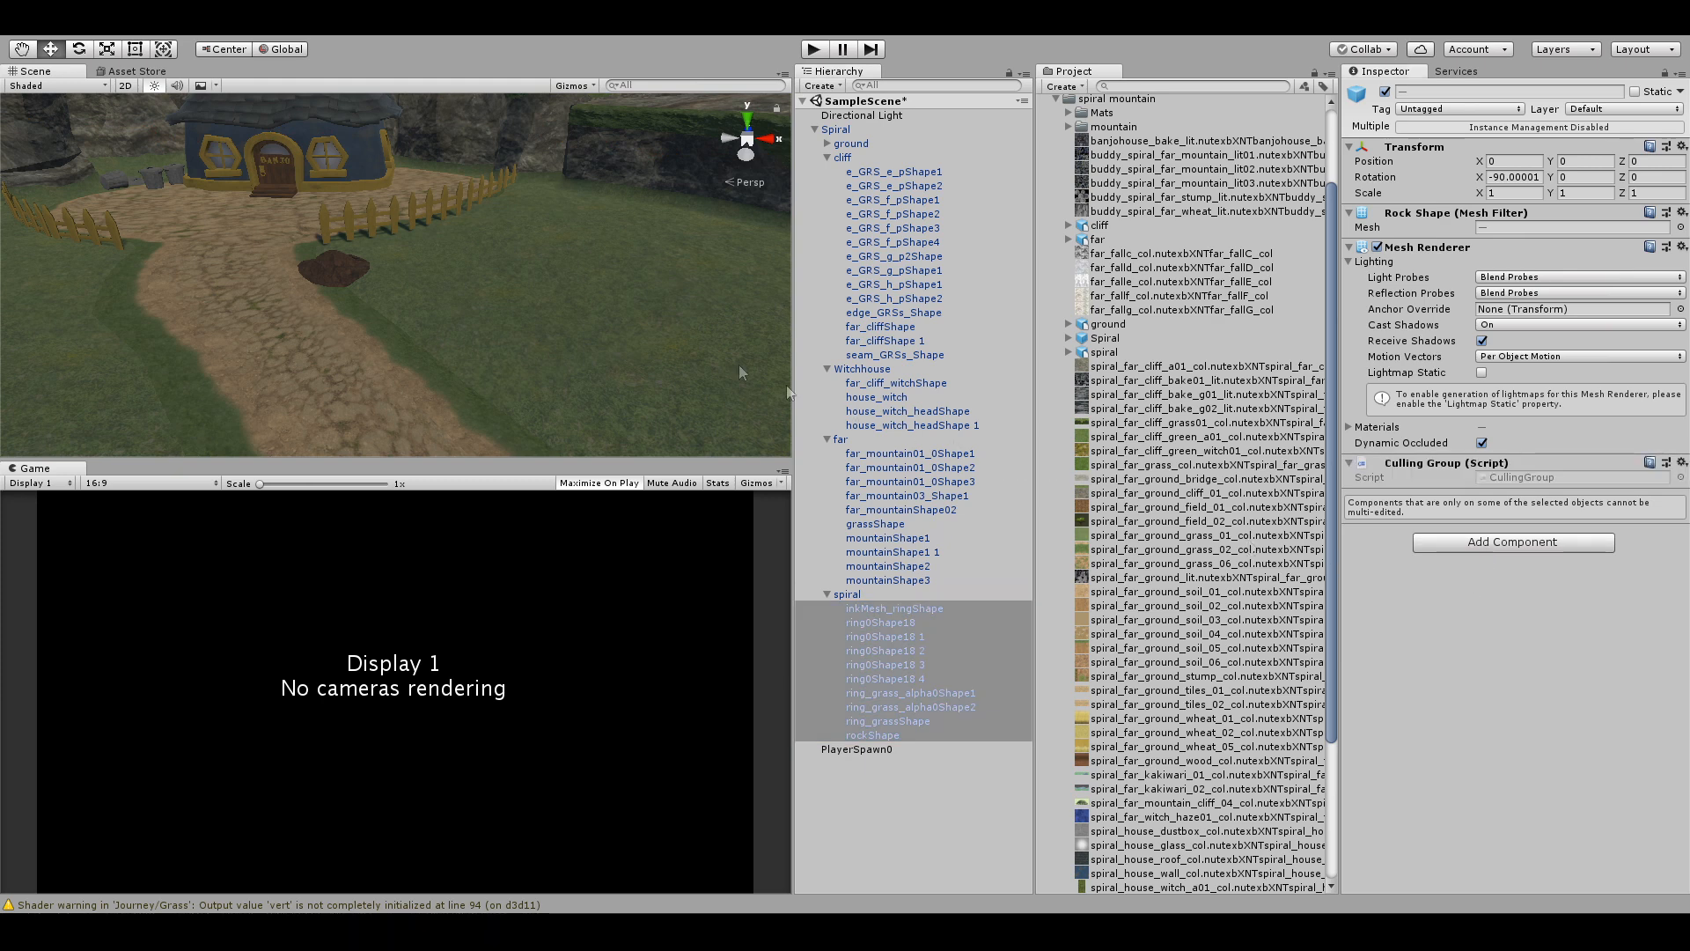
{"action": "mouse_move", "coordinate": [598, 357]}
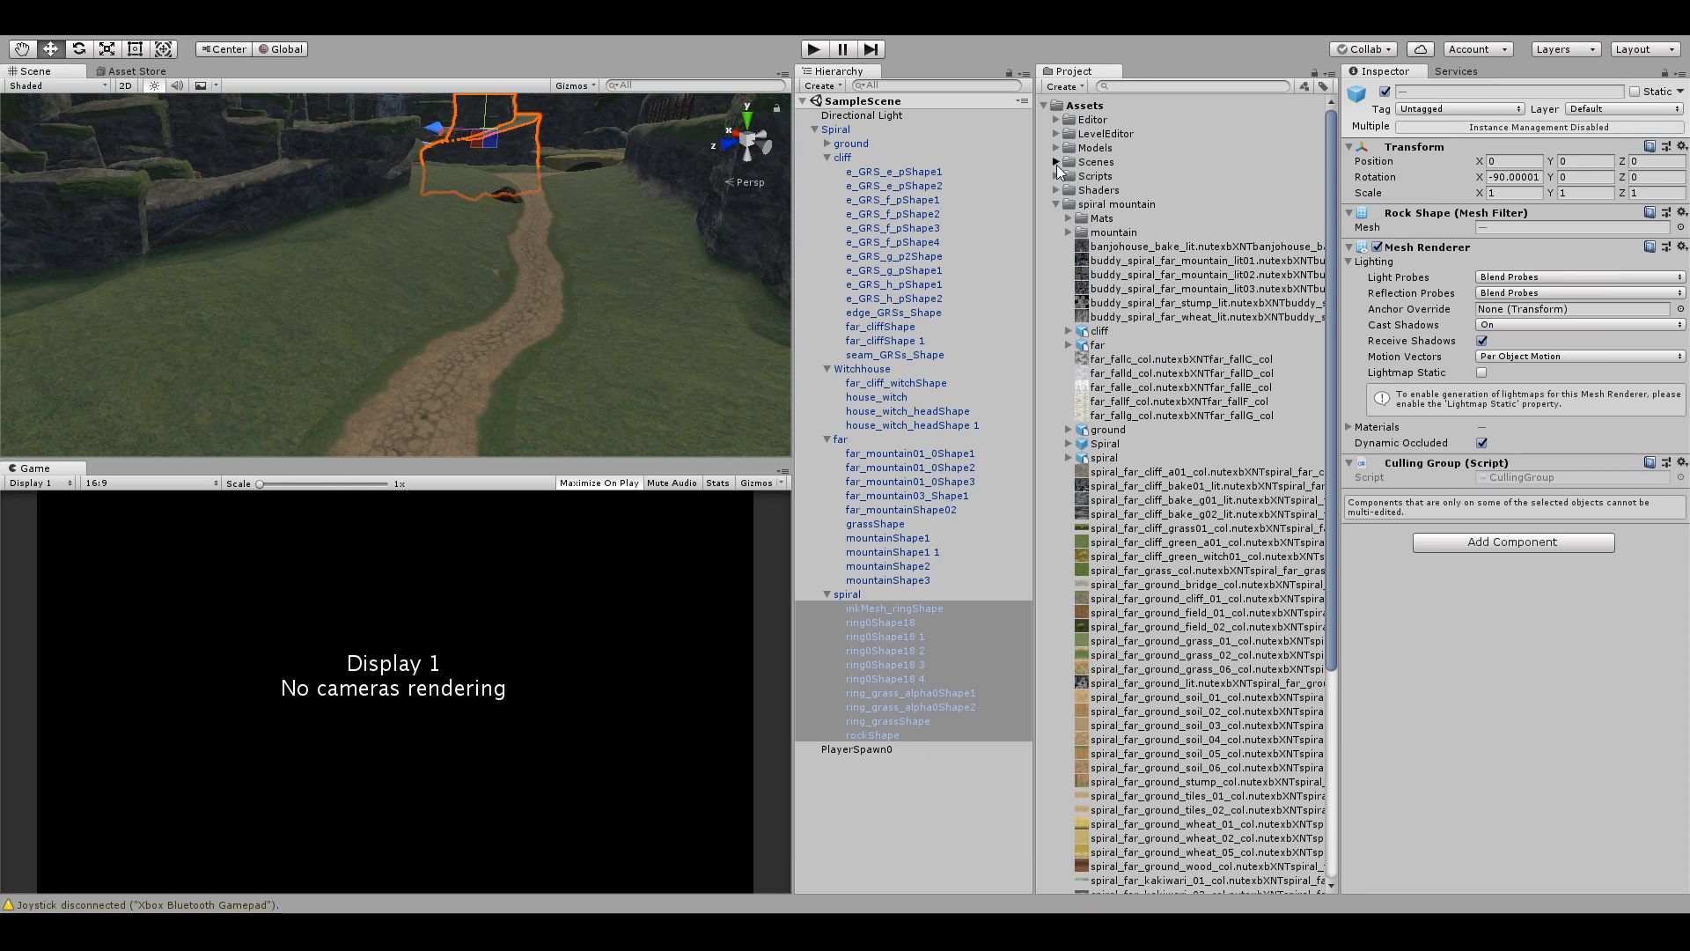
Show the Scenes folder contents so SampleScene and its asset bundle label are visible.
{"action": "left_click", "coordinate": [1058, 162]}
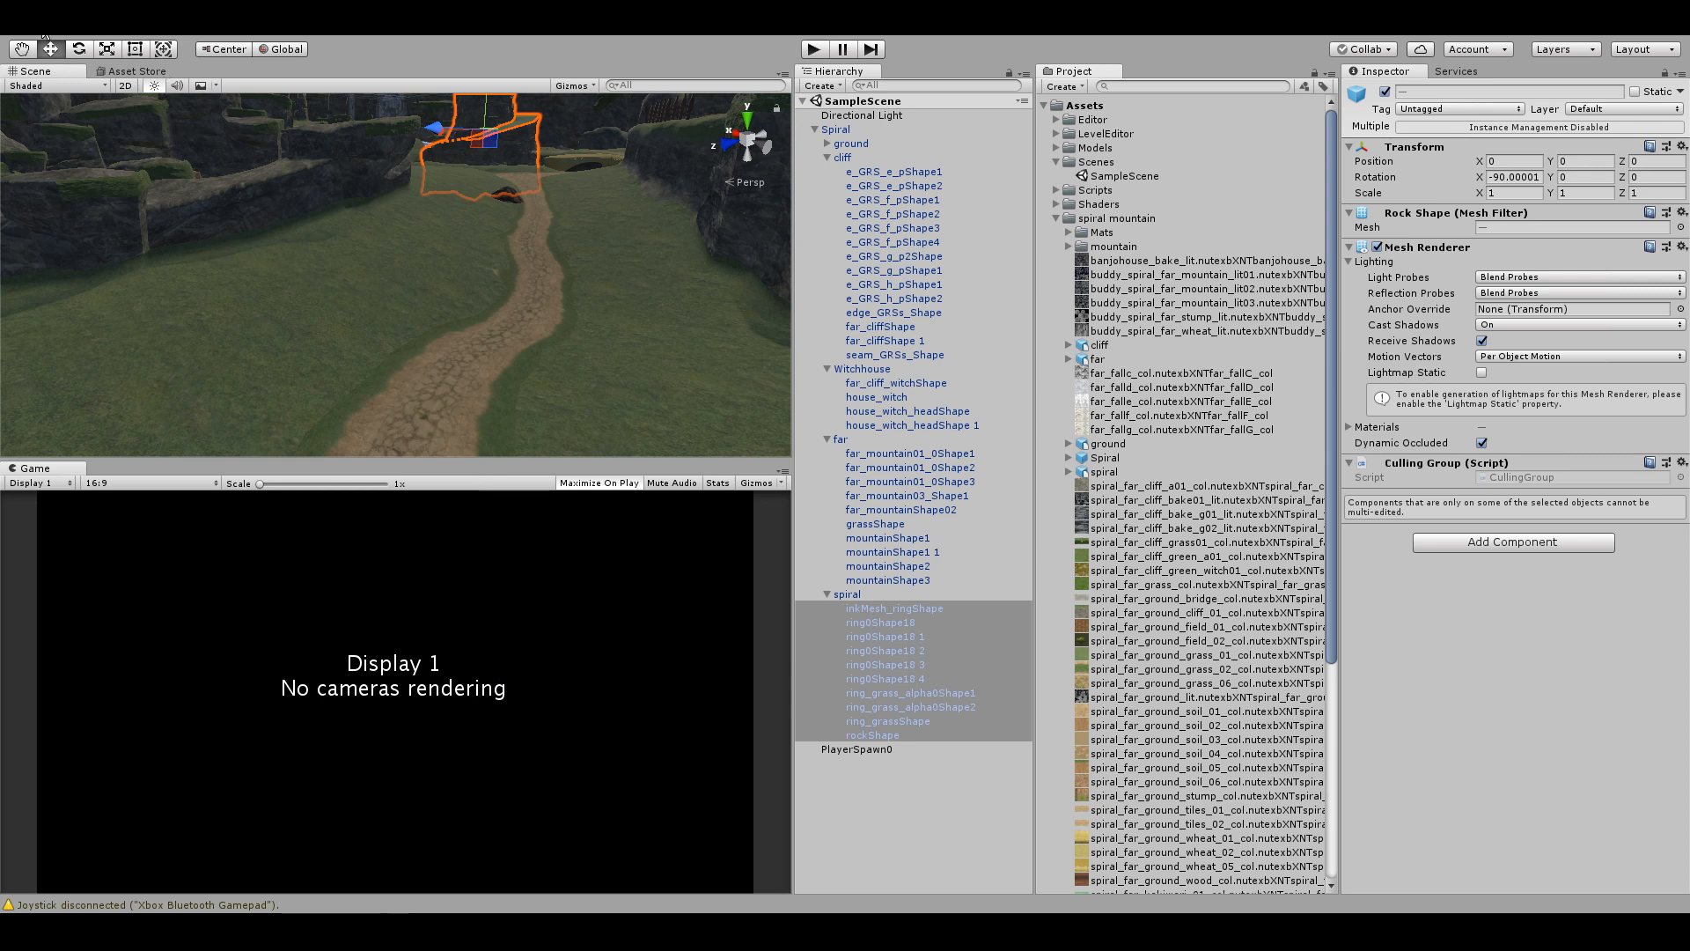
{"action": "mouse_move", "coordinate": [141, 333]}
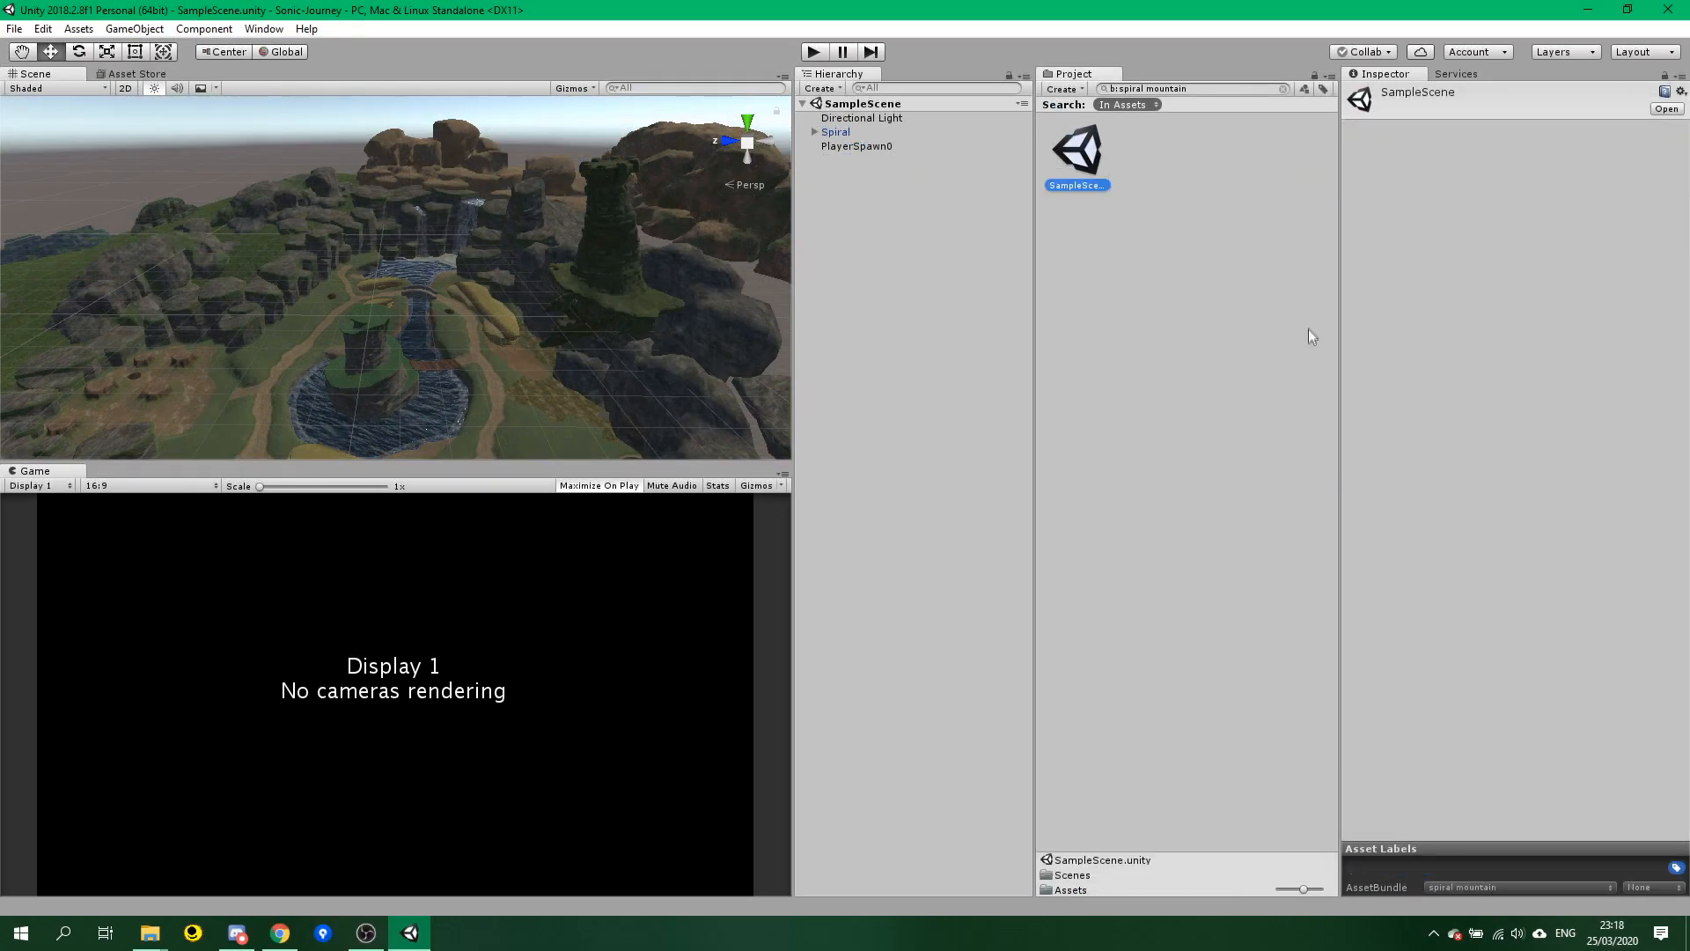
{"action": "mouse_move", "coordinate": [1438, 523]}
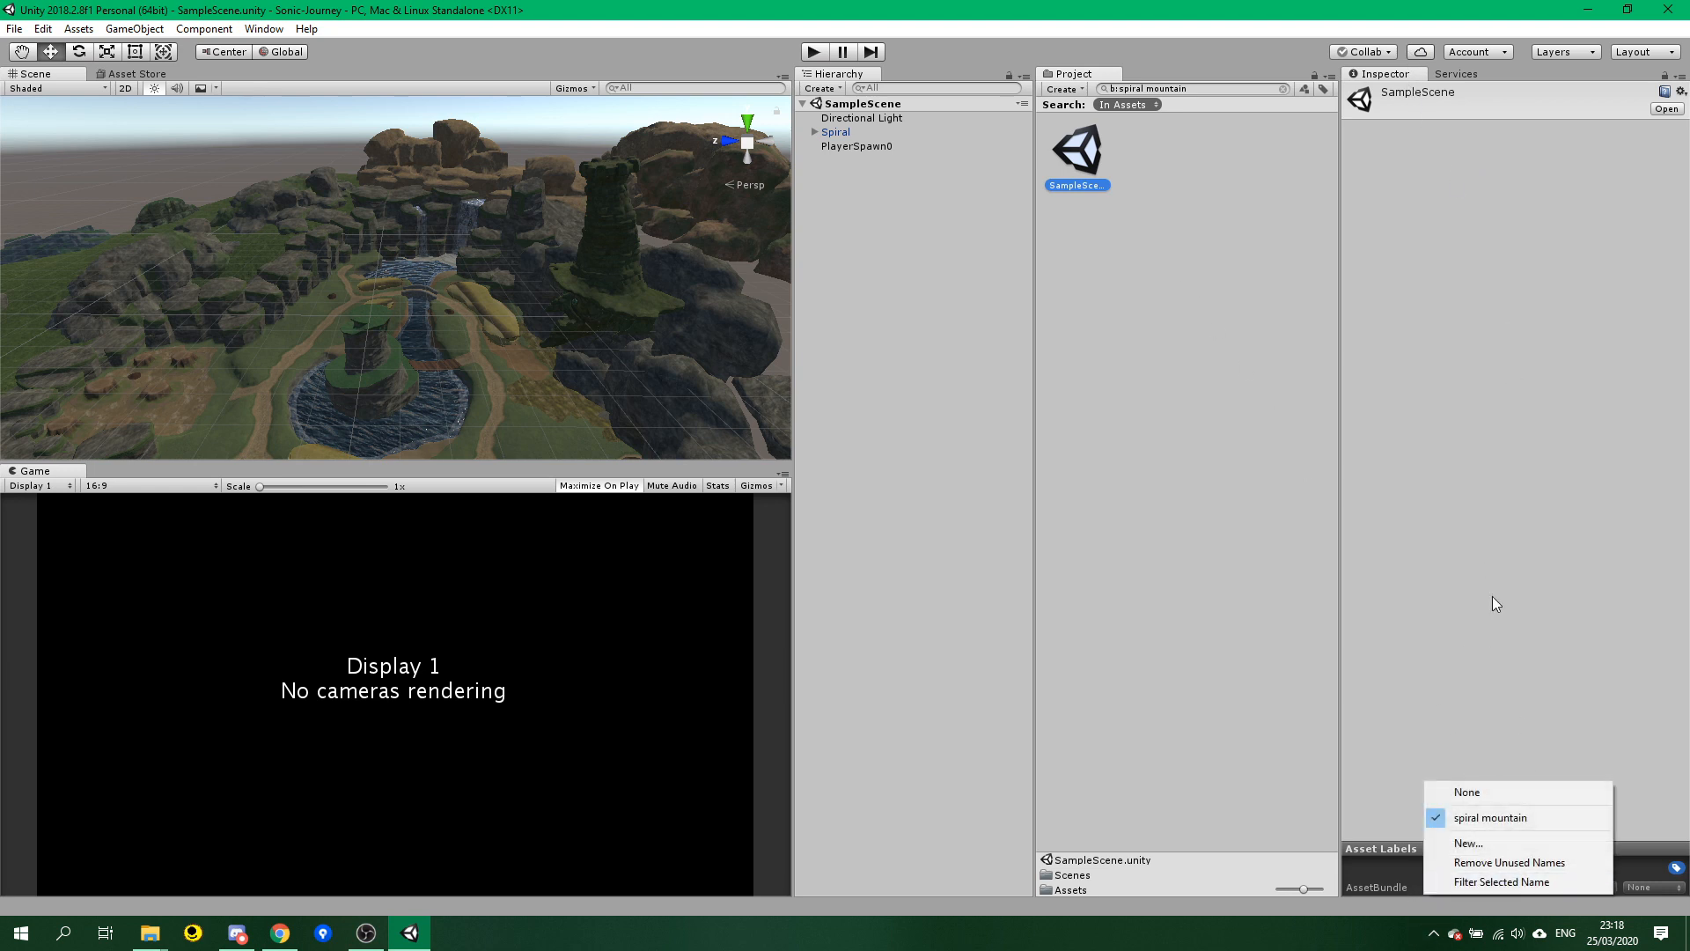
Keep SampleScene in the spiral mountain bundle, then run Build Culling Groups and Build AssetBundles from Assets.
{"action": "left_click", "coordinate": [1491, 817]}
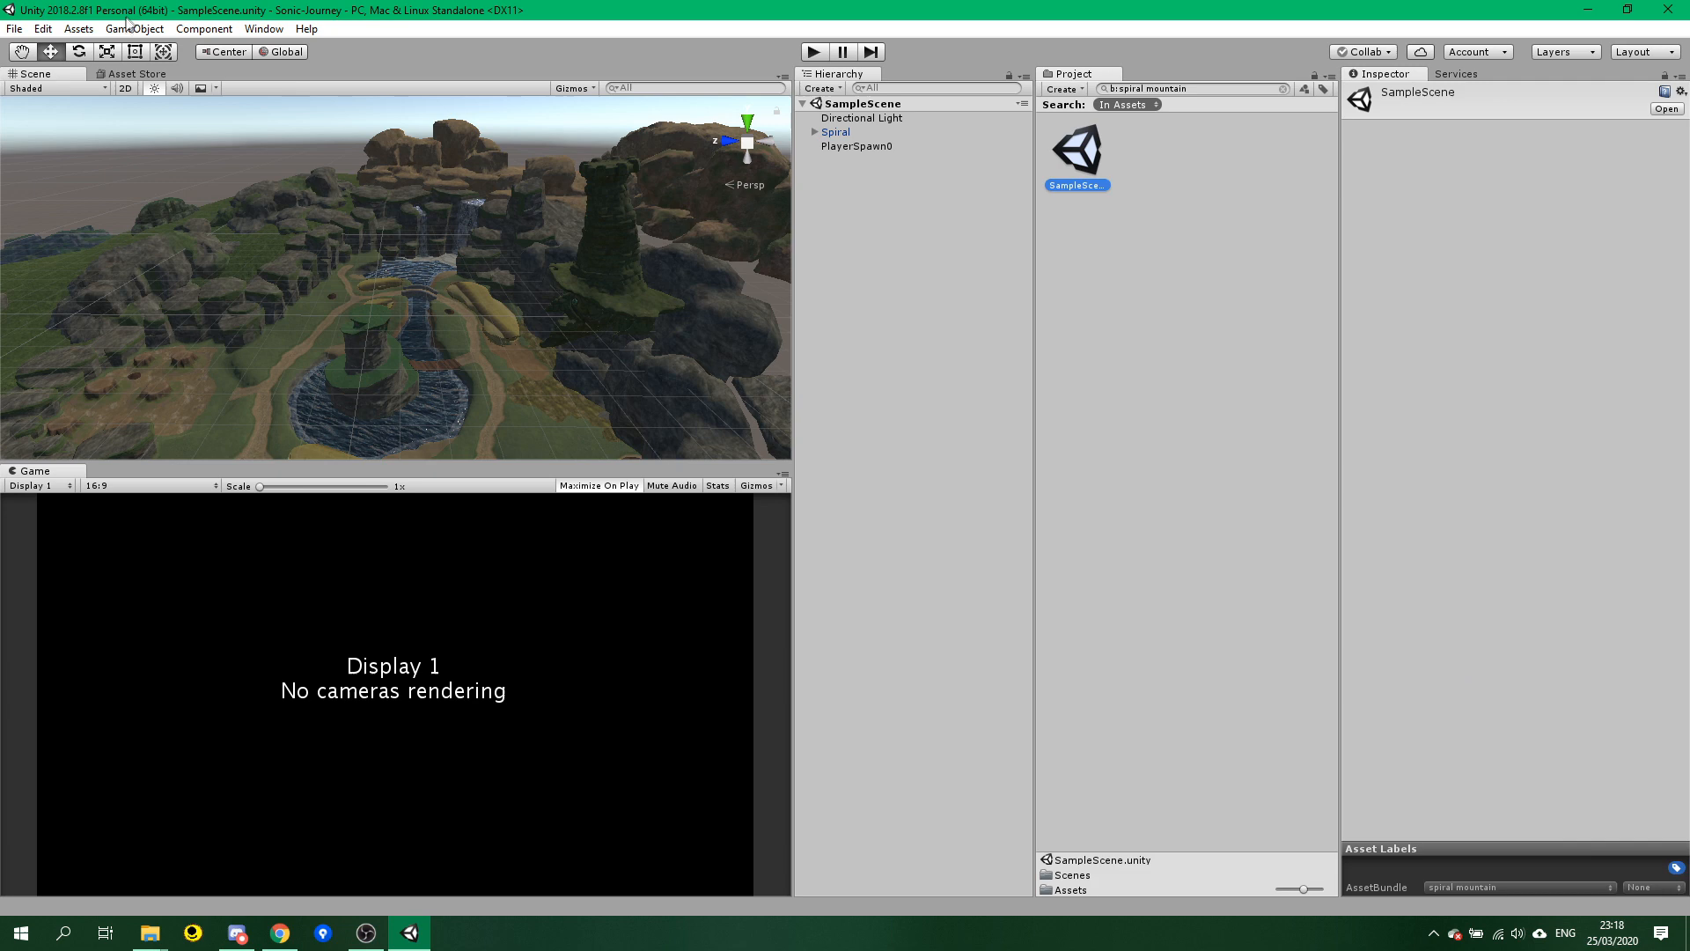
{"action": "left_click", "coordinate": [77, 28]}
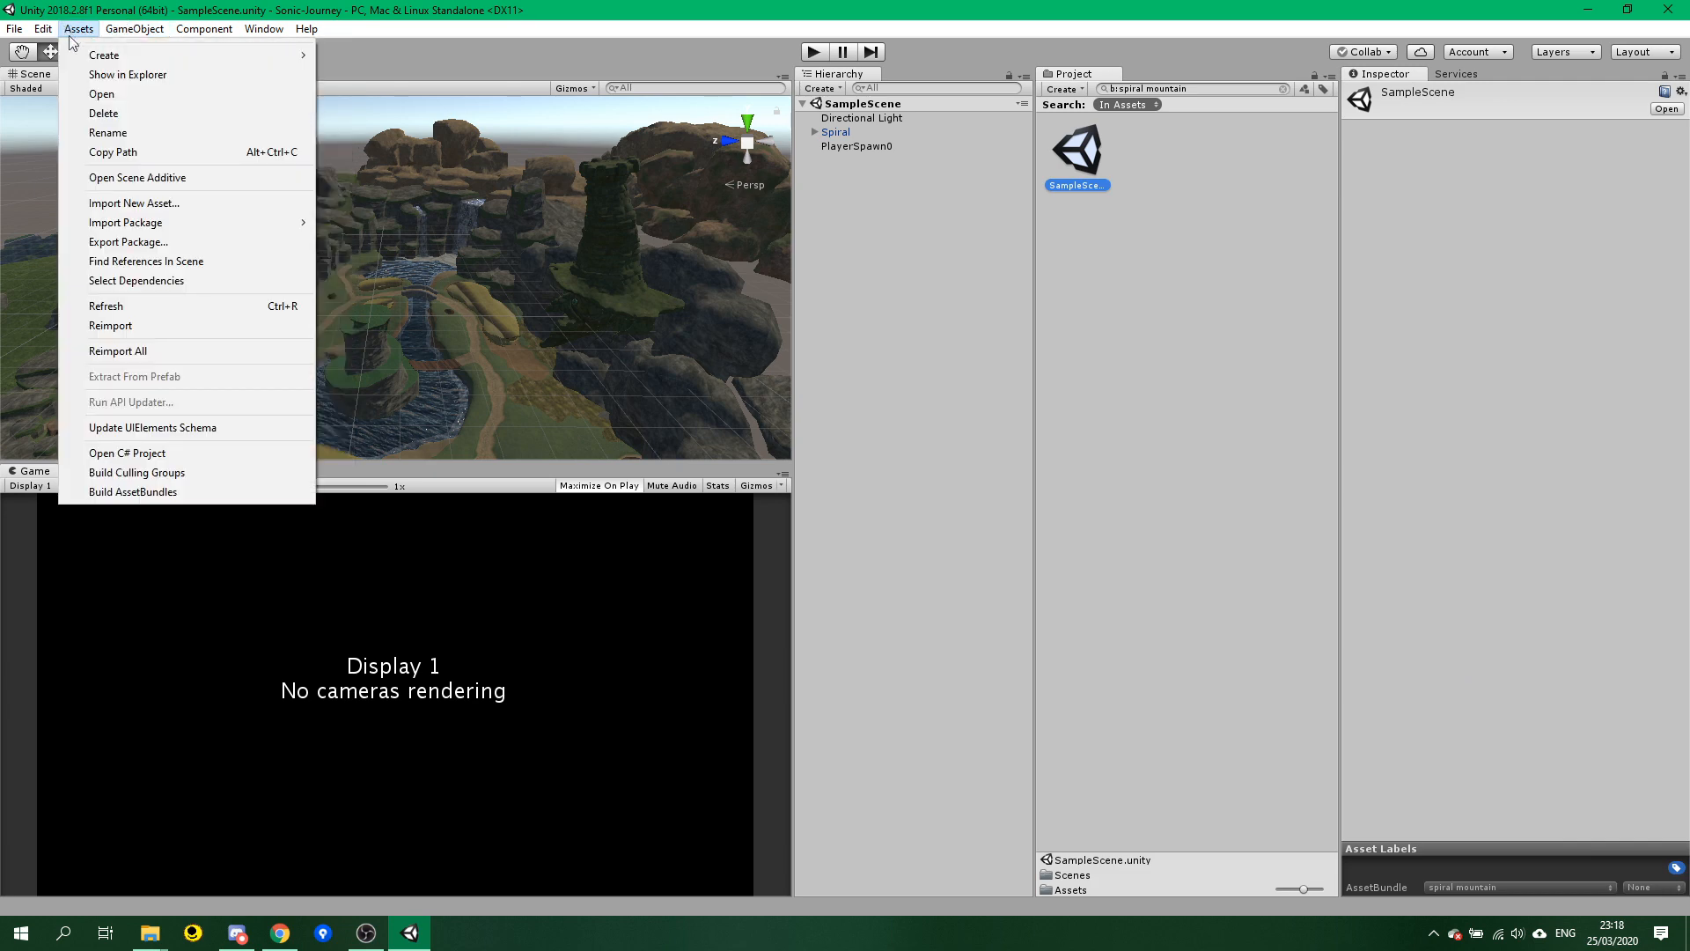
{"action": "mouse_move", "coordinate": [124, 472]}
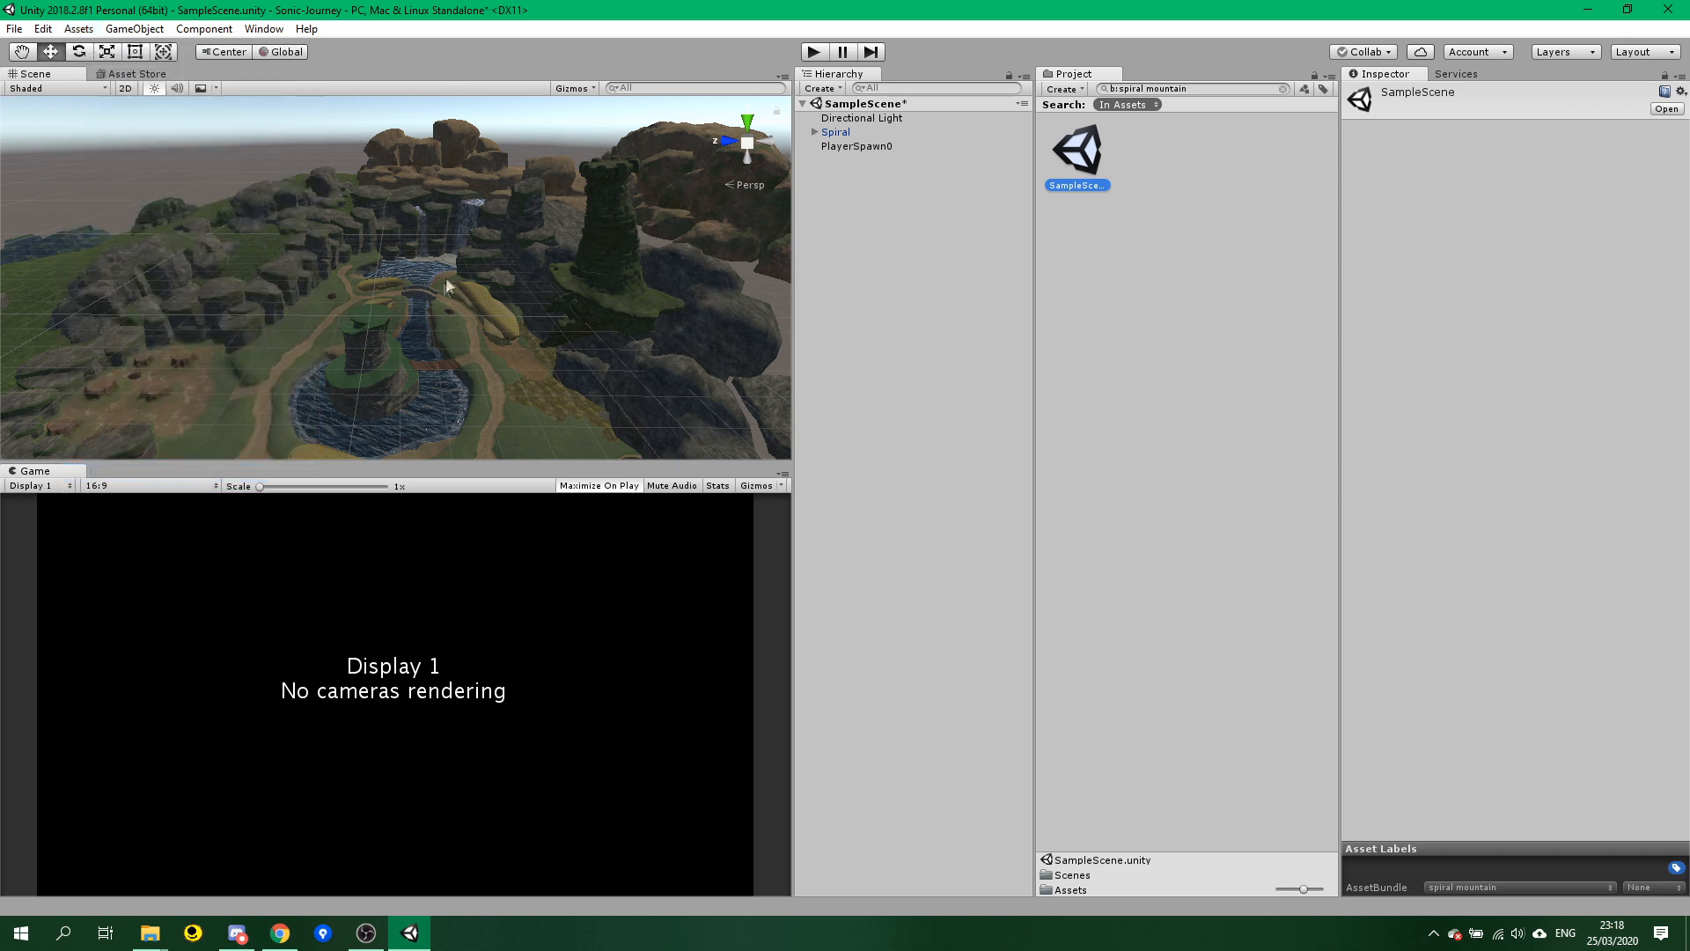
{"action": "left_click", "coordinate": [75, 29]}
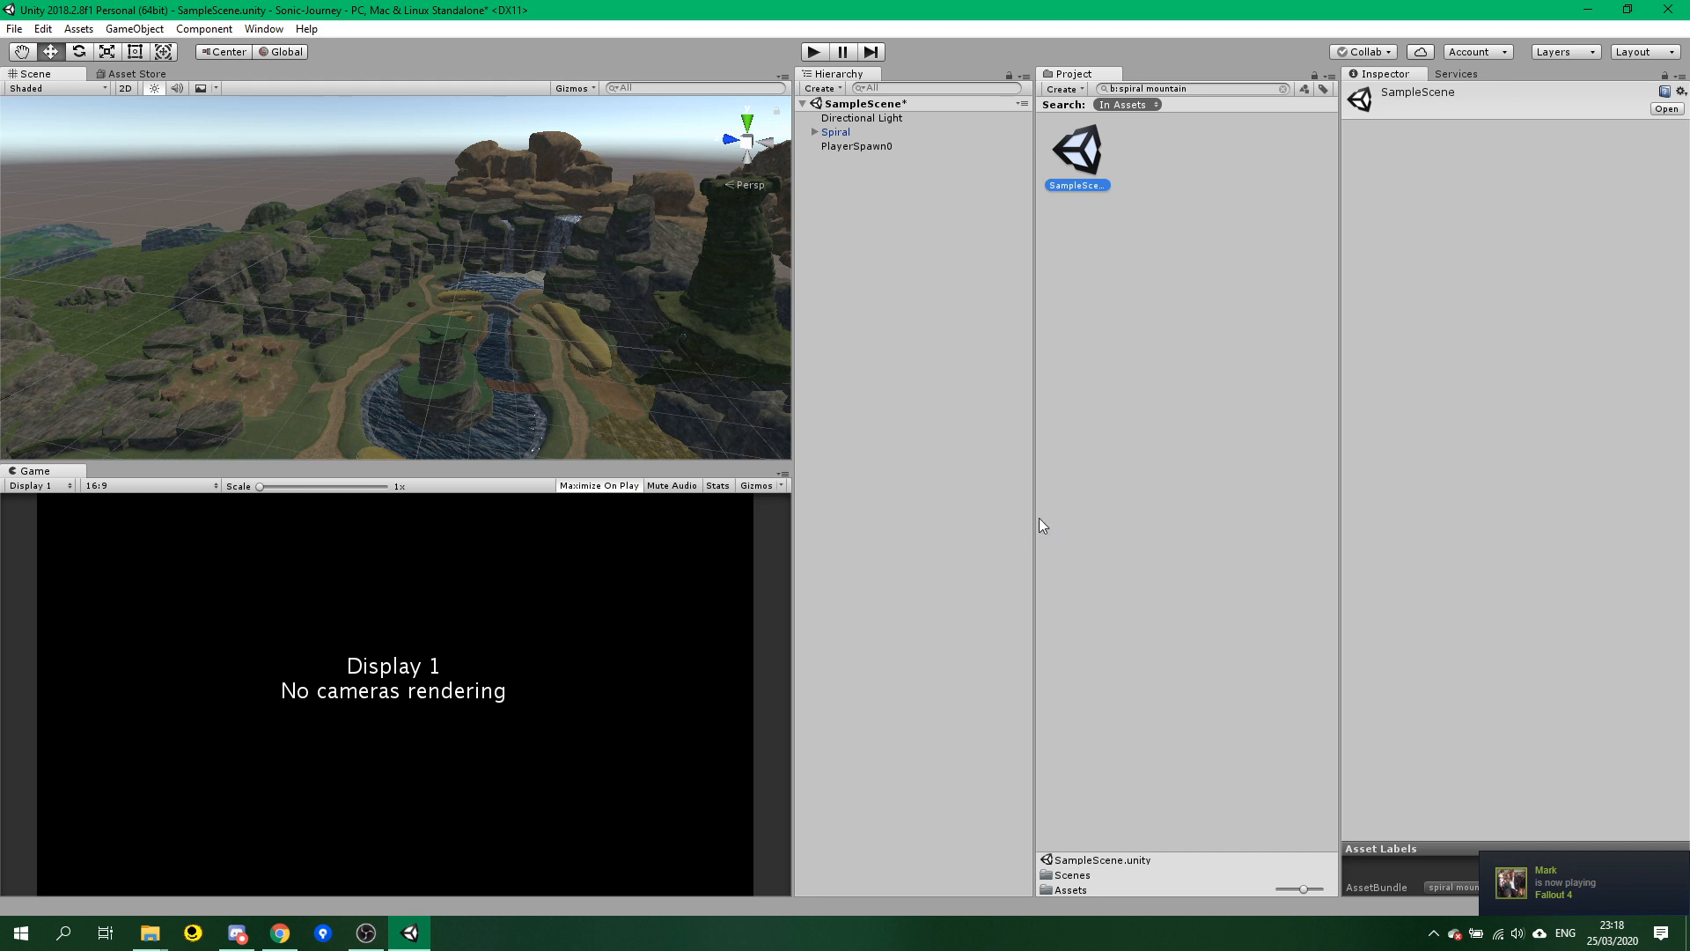
{"action": "mouse_move", "coordinate": [970, 343]}
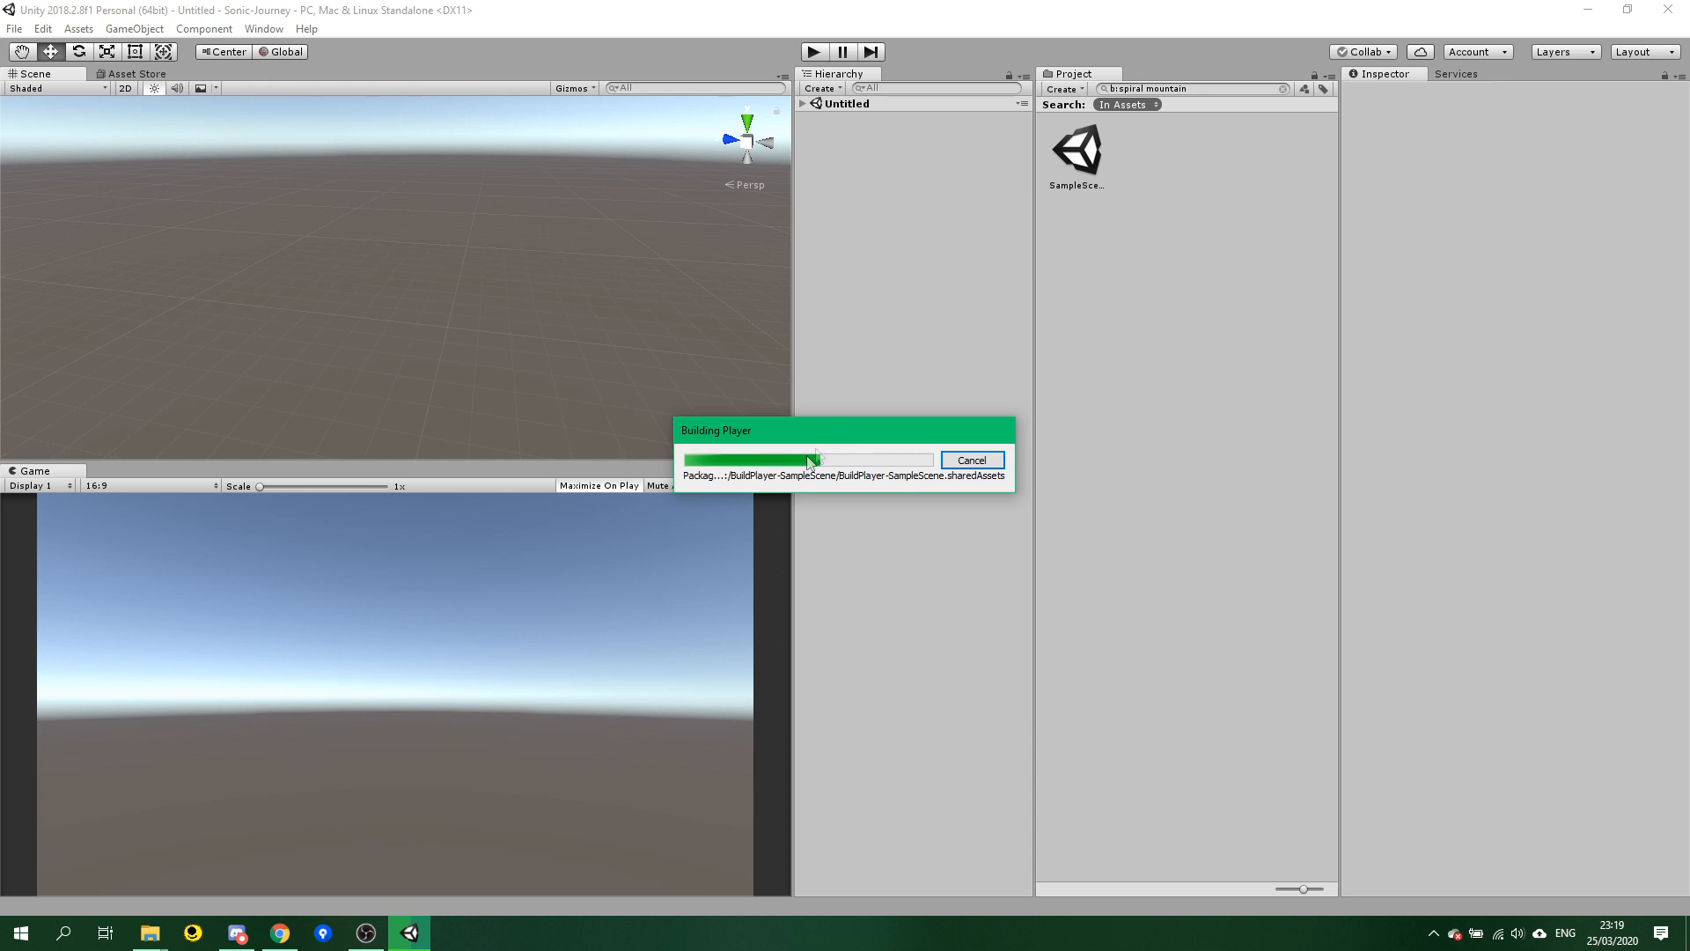
{"action": "mouse_move", "coordinate": [904, 551]}
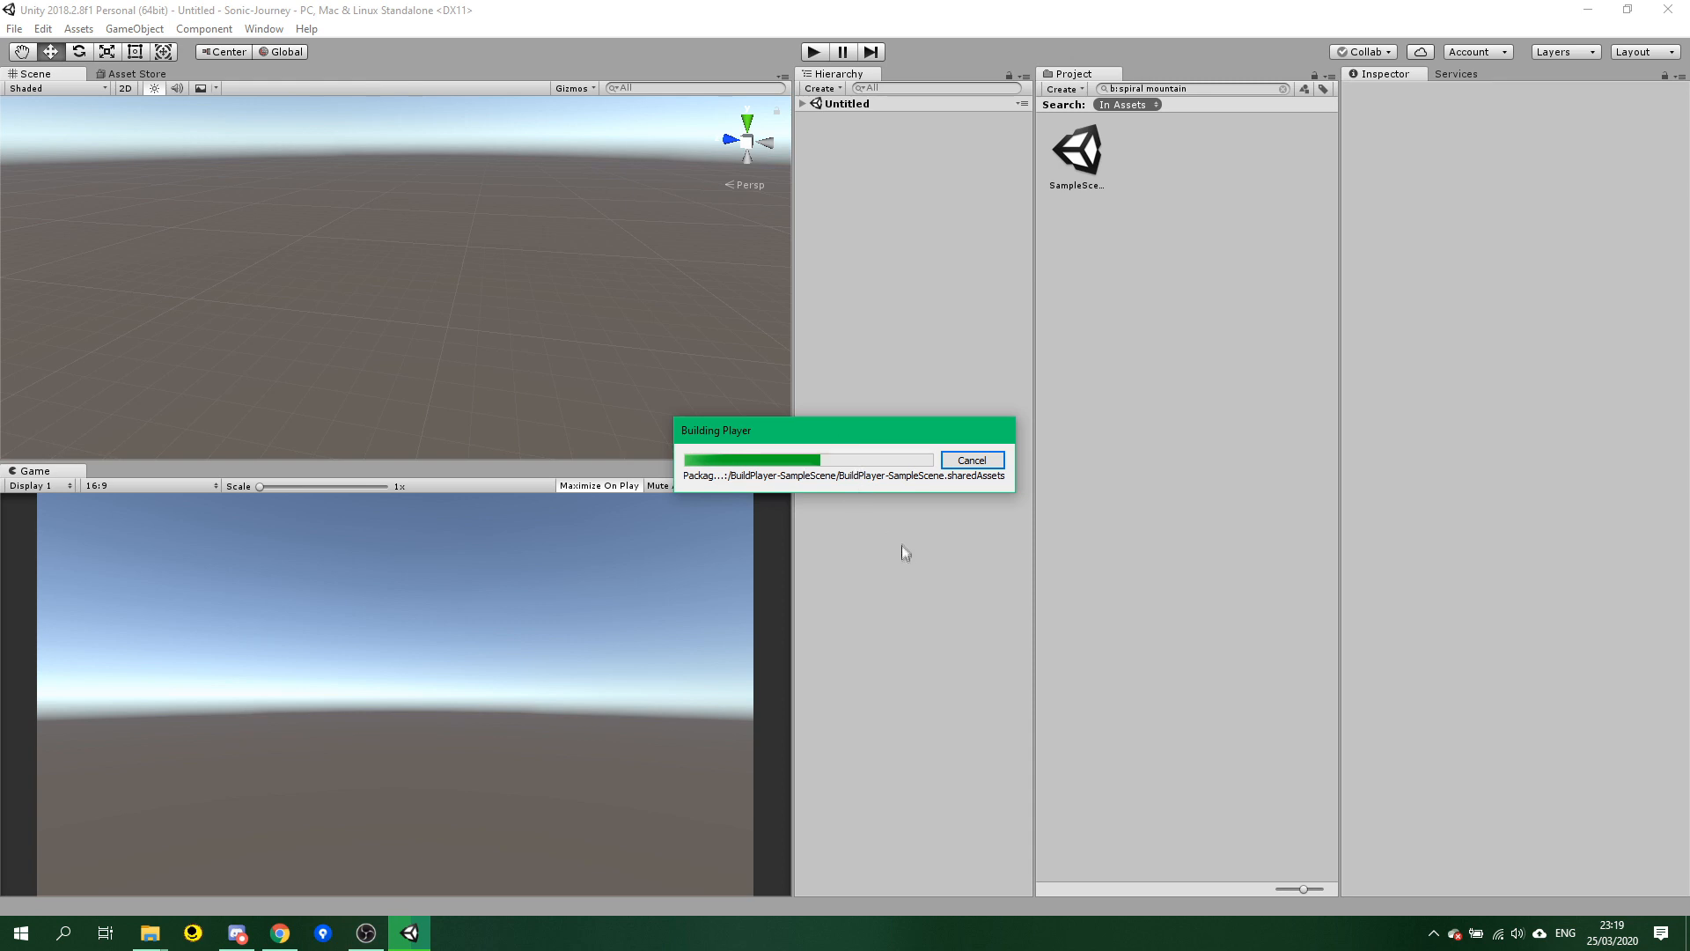
{"action": "mouse_move", "coordinate": [905, 530]}
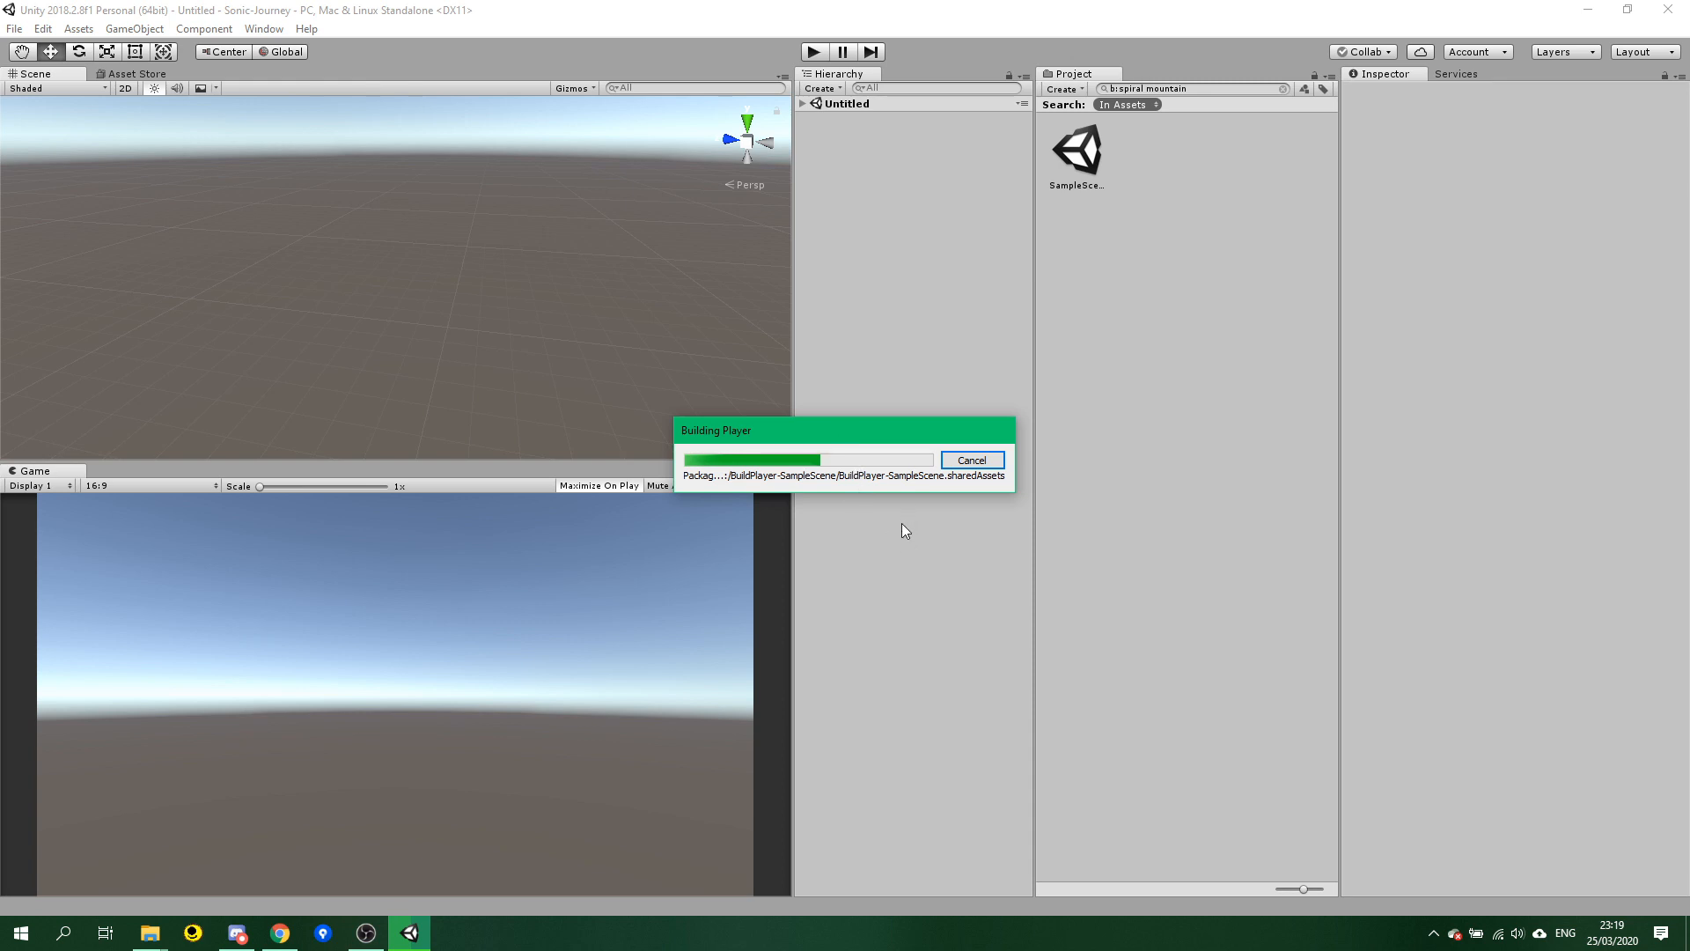
{"action": "mouse_move", "coordinate": [915, 539]}
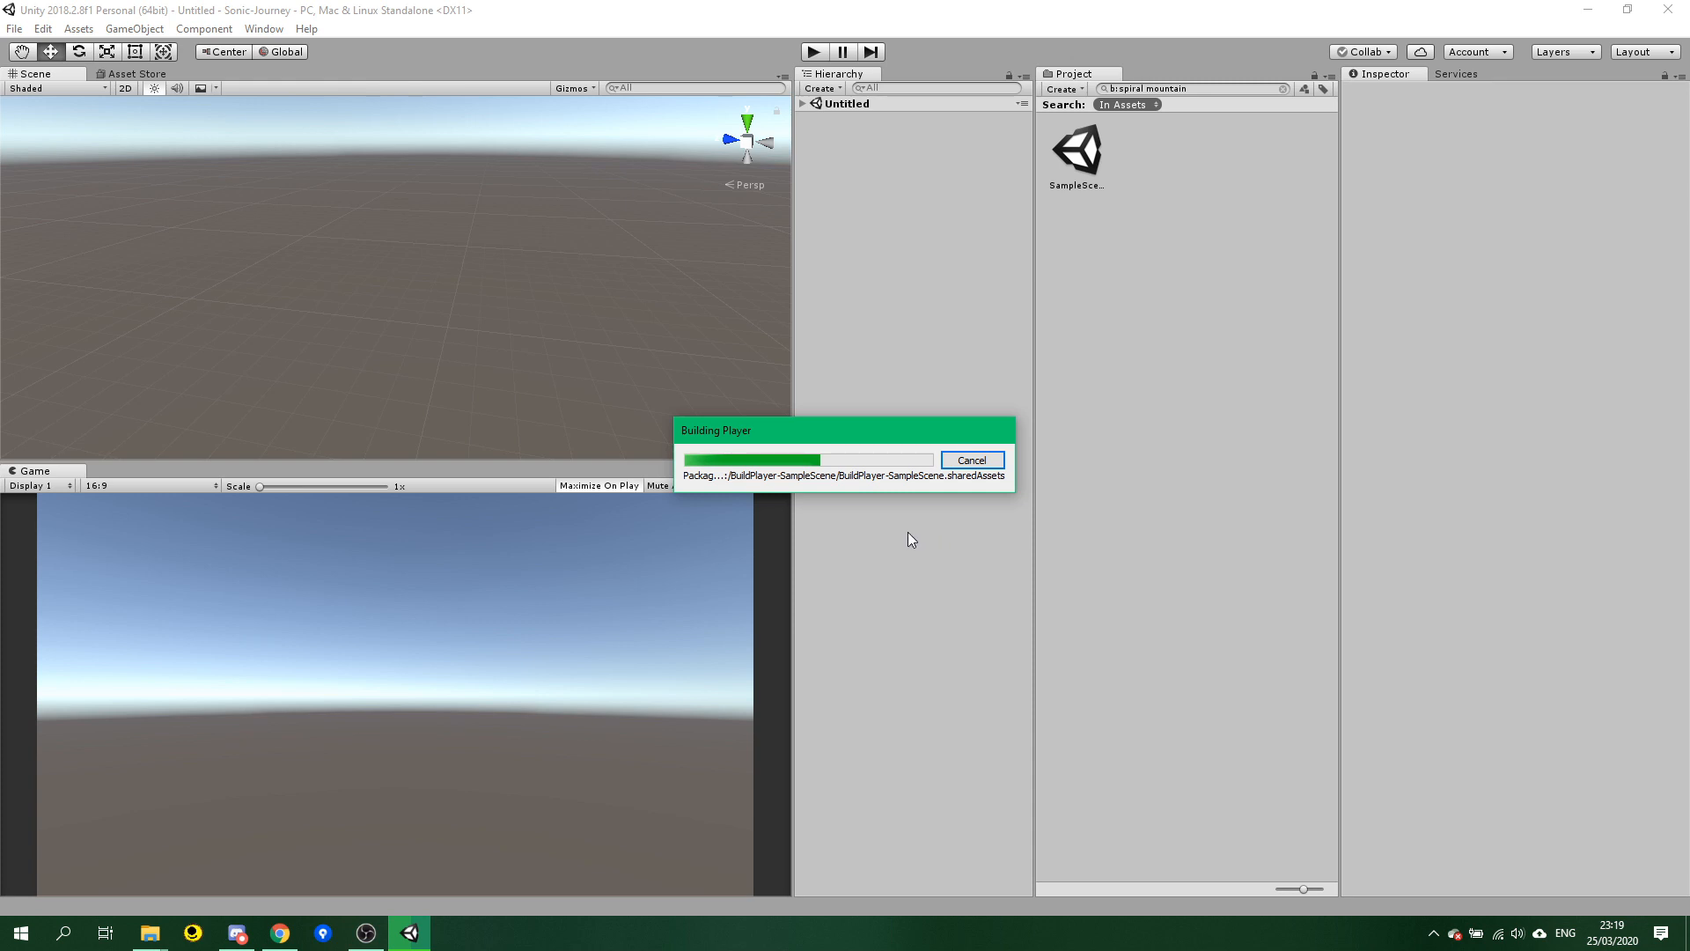
{"action": "mouse_move", "coordinate": [743, 566]}
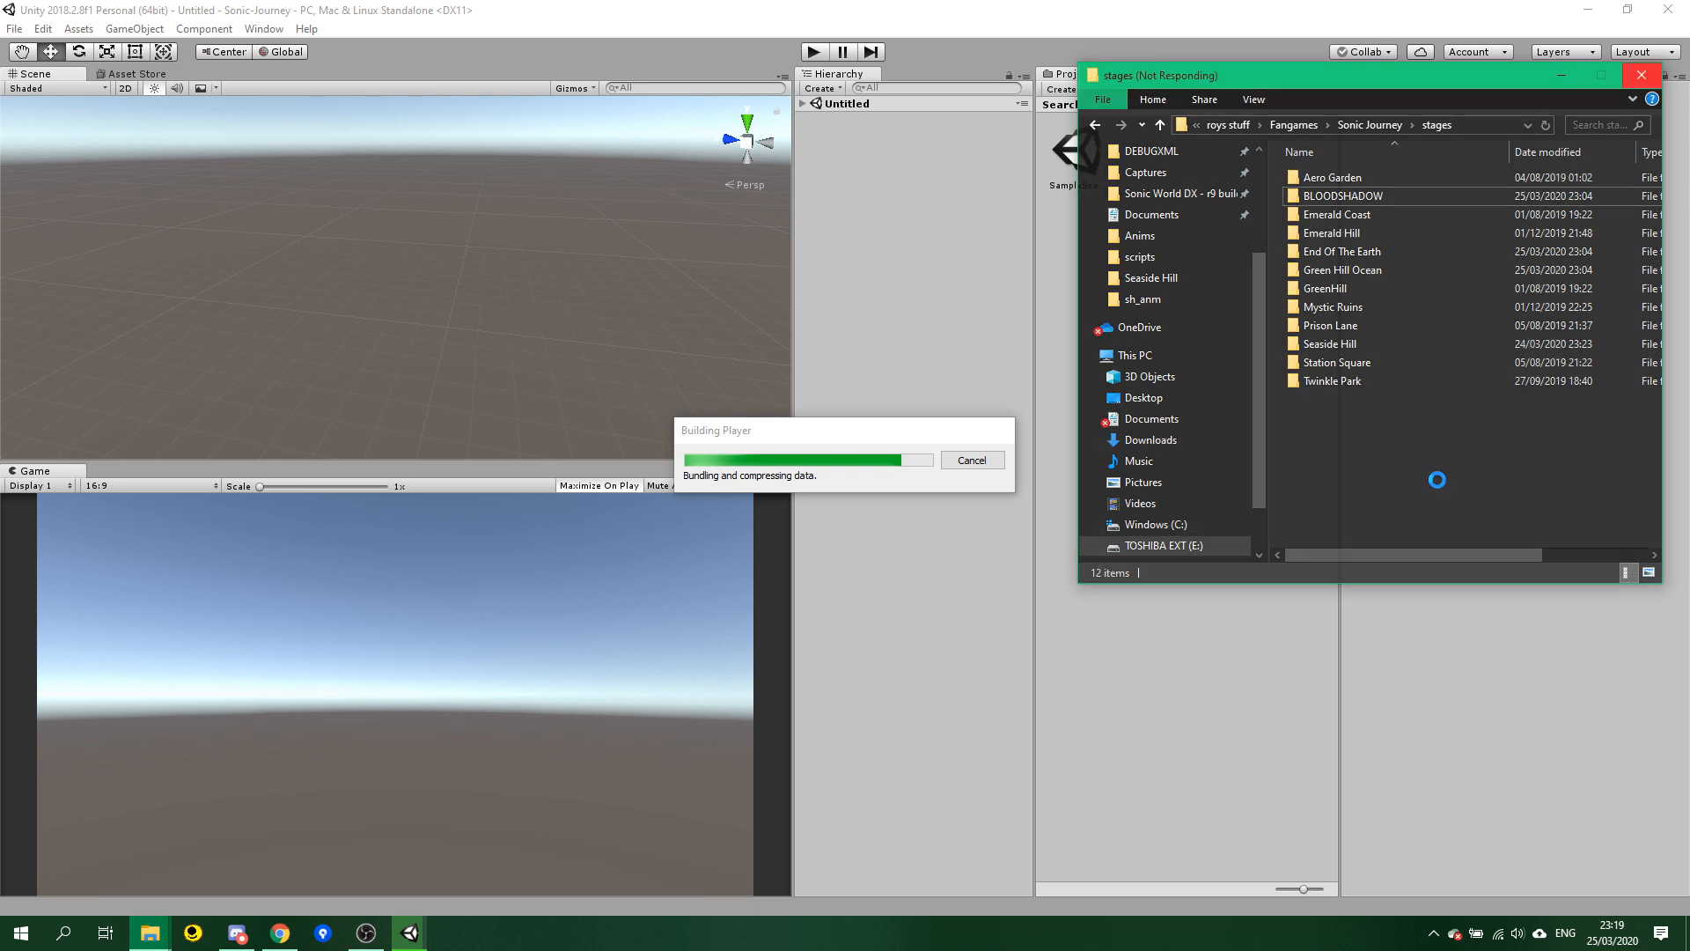
Create a new Spiral Mountain folder in stages and look inside the Seaside Hill folder.
{"action": "right_click", "coordinate": [1437, 479]}
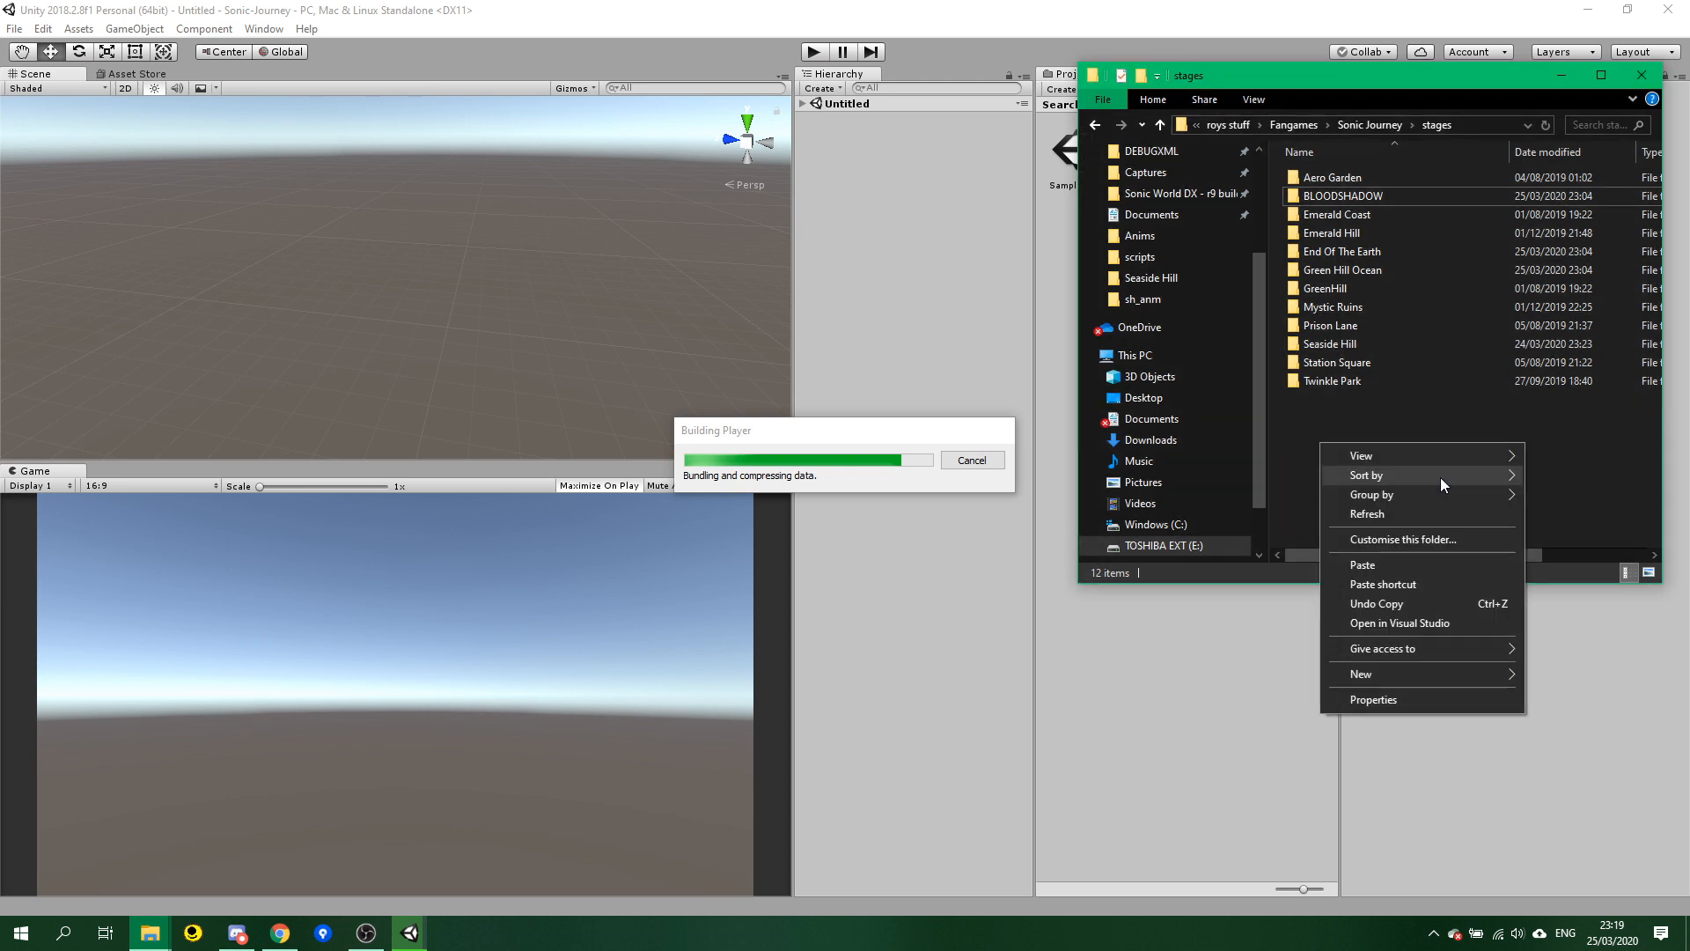
{"action": "mouse_move", "coordinate": [1455, 680]}
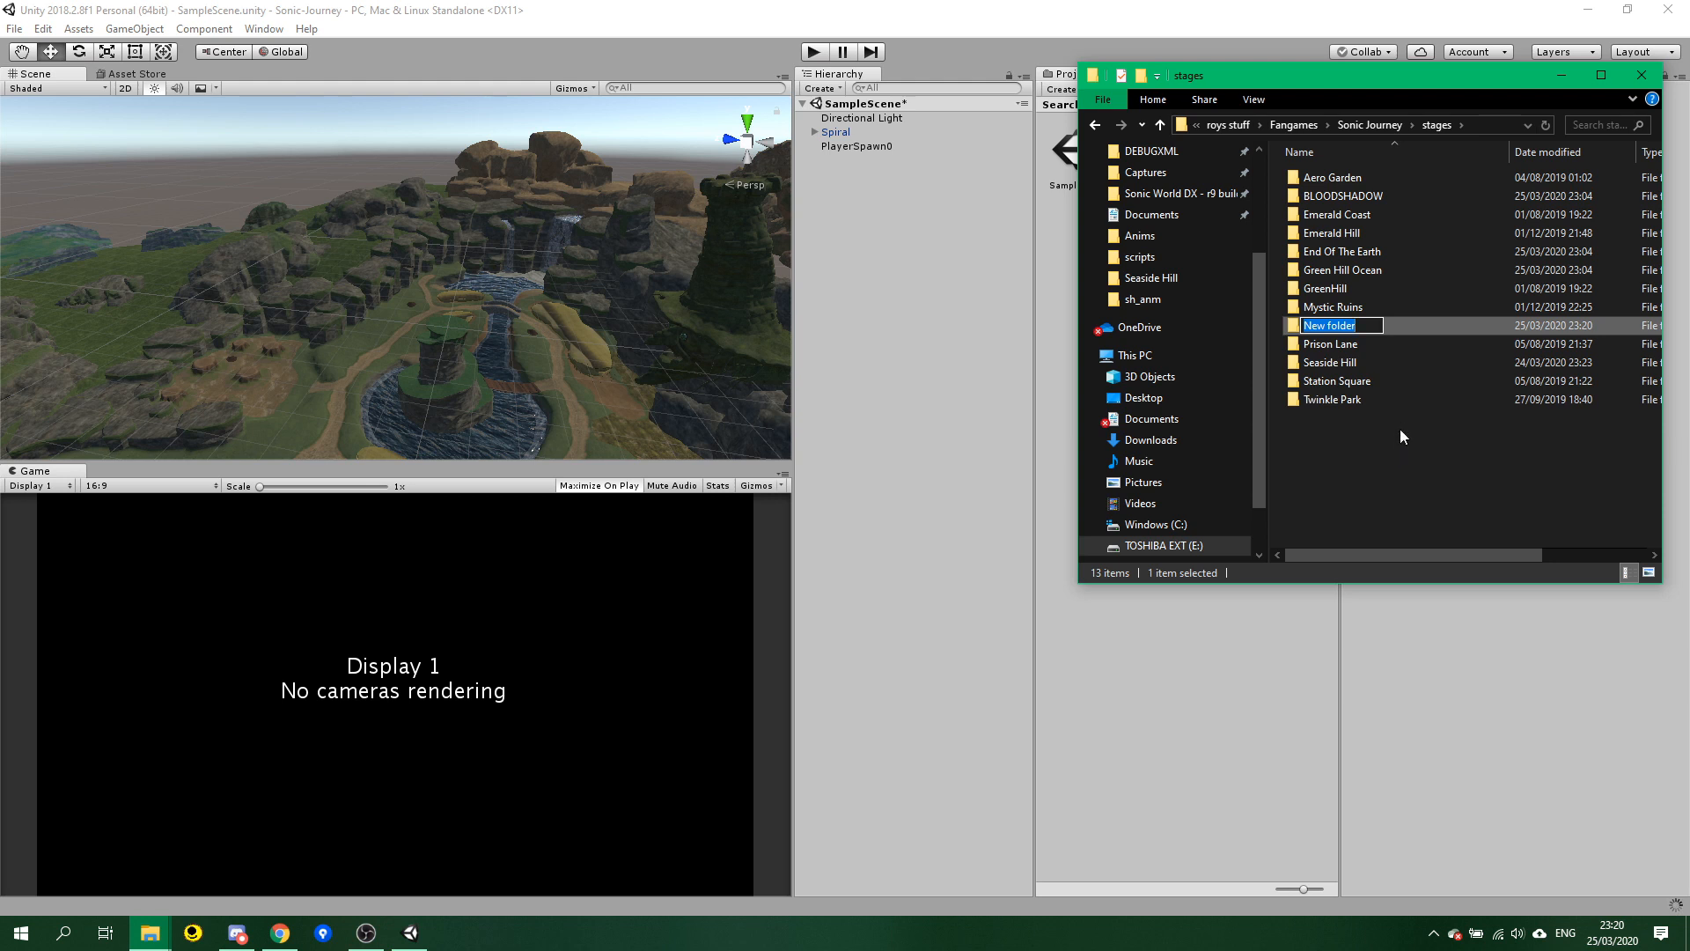
{"action": "type", "text": "Spiral Mountain"}
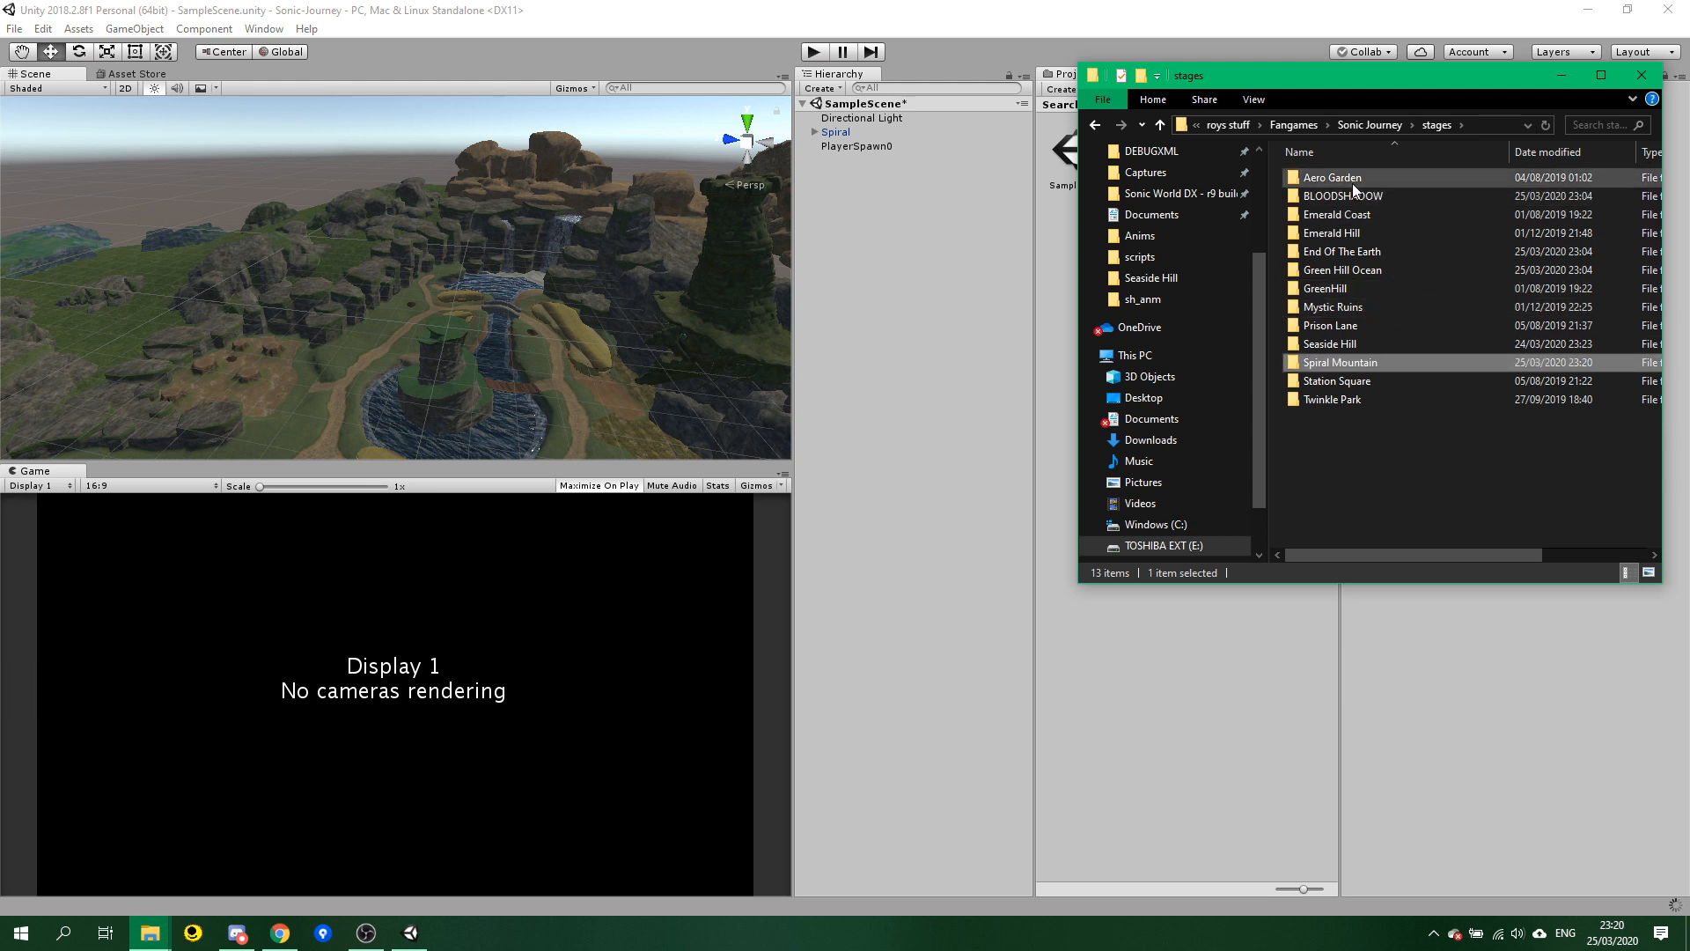
{"action": "left_click", "coordinate": [1330, 343]}
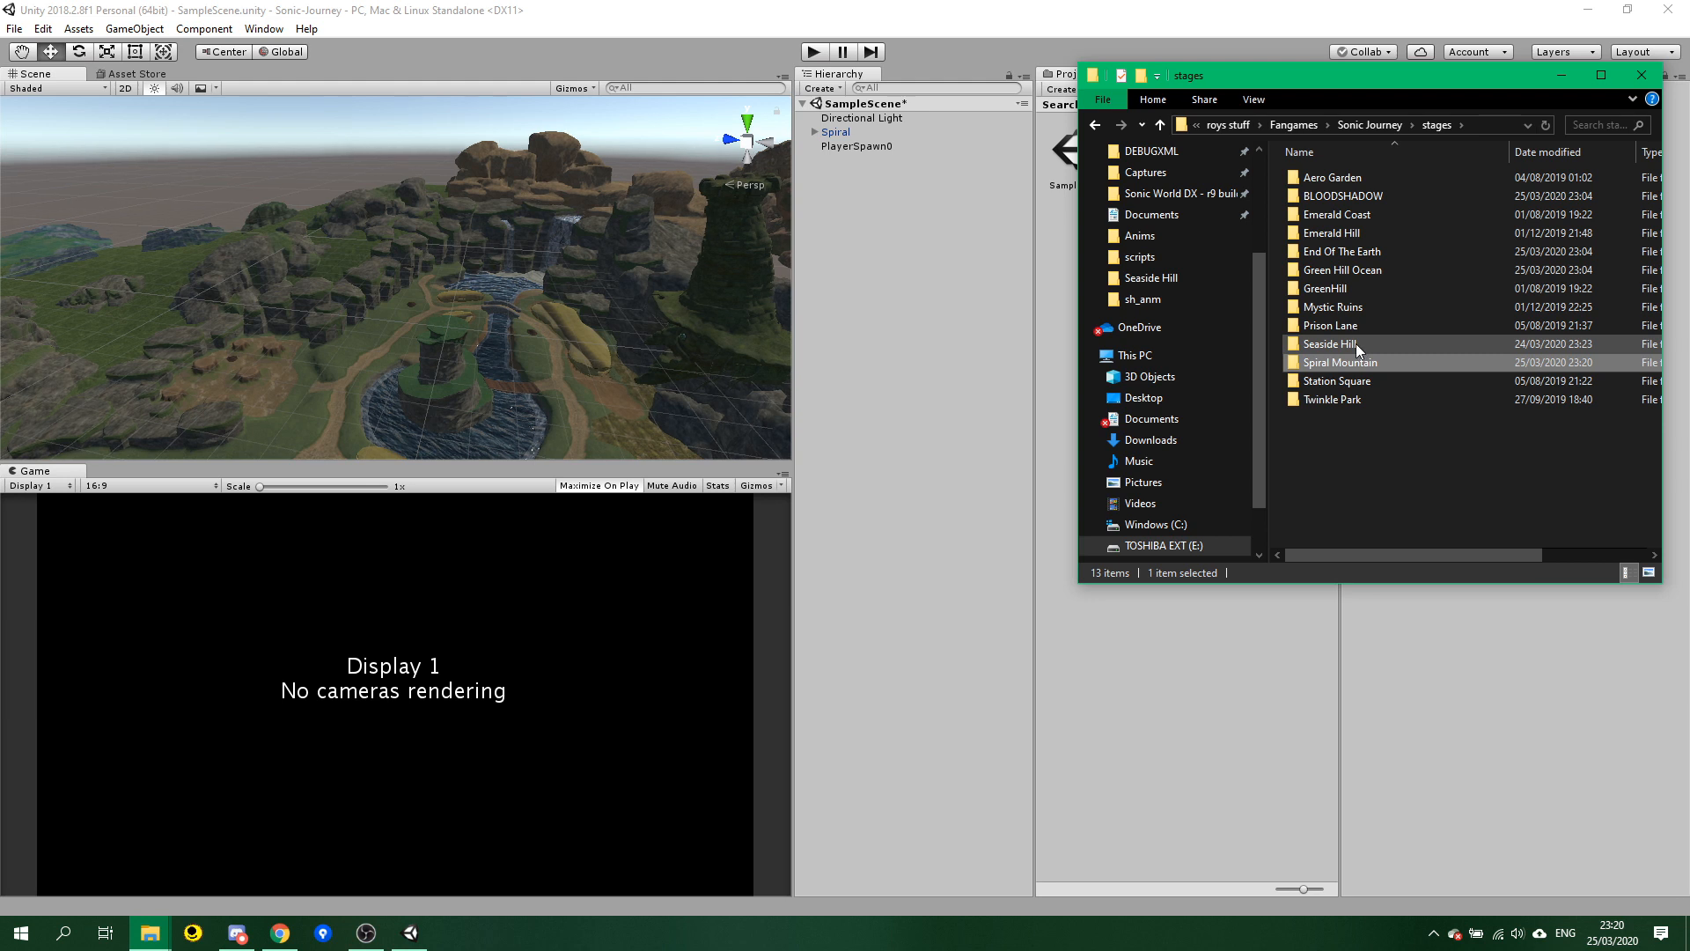
{"action": "double_click", "coordinate": [1331, 343]}
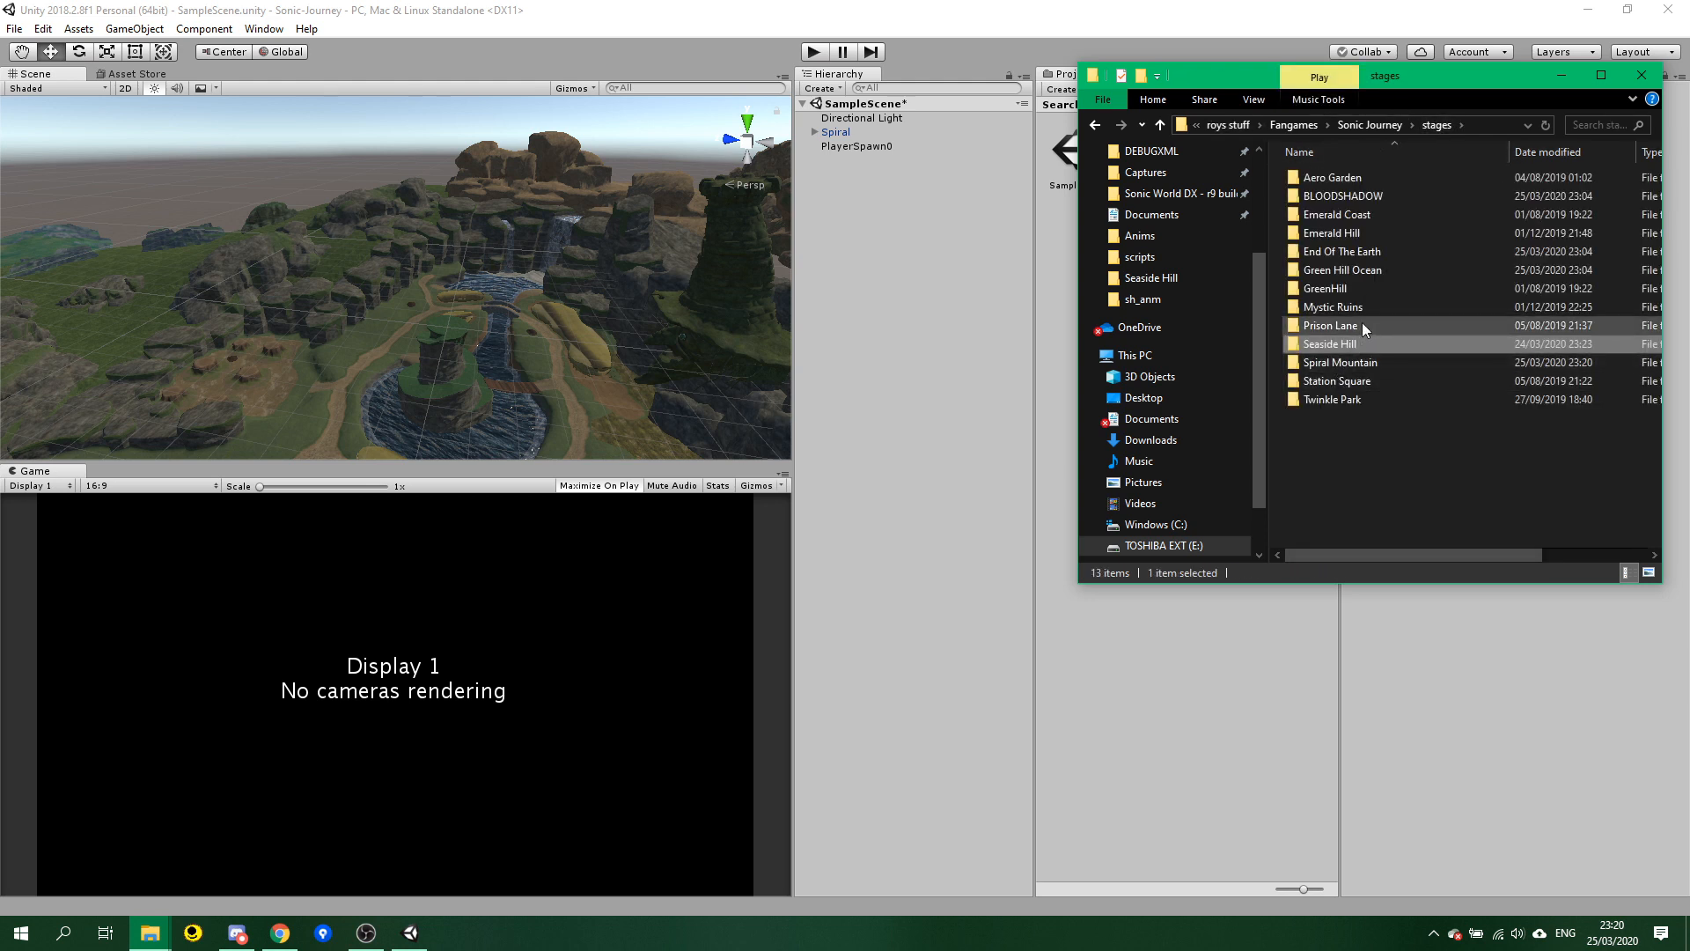
Open the Spiral Mountain folder holding music.ogg and stage.ini, ready to edit stage.ini.
{"action": "left_click", "coordinate": [1342, 363]}
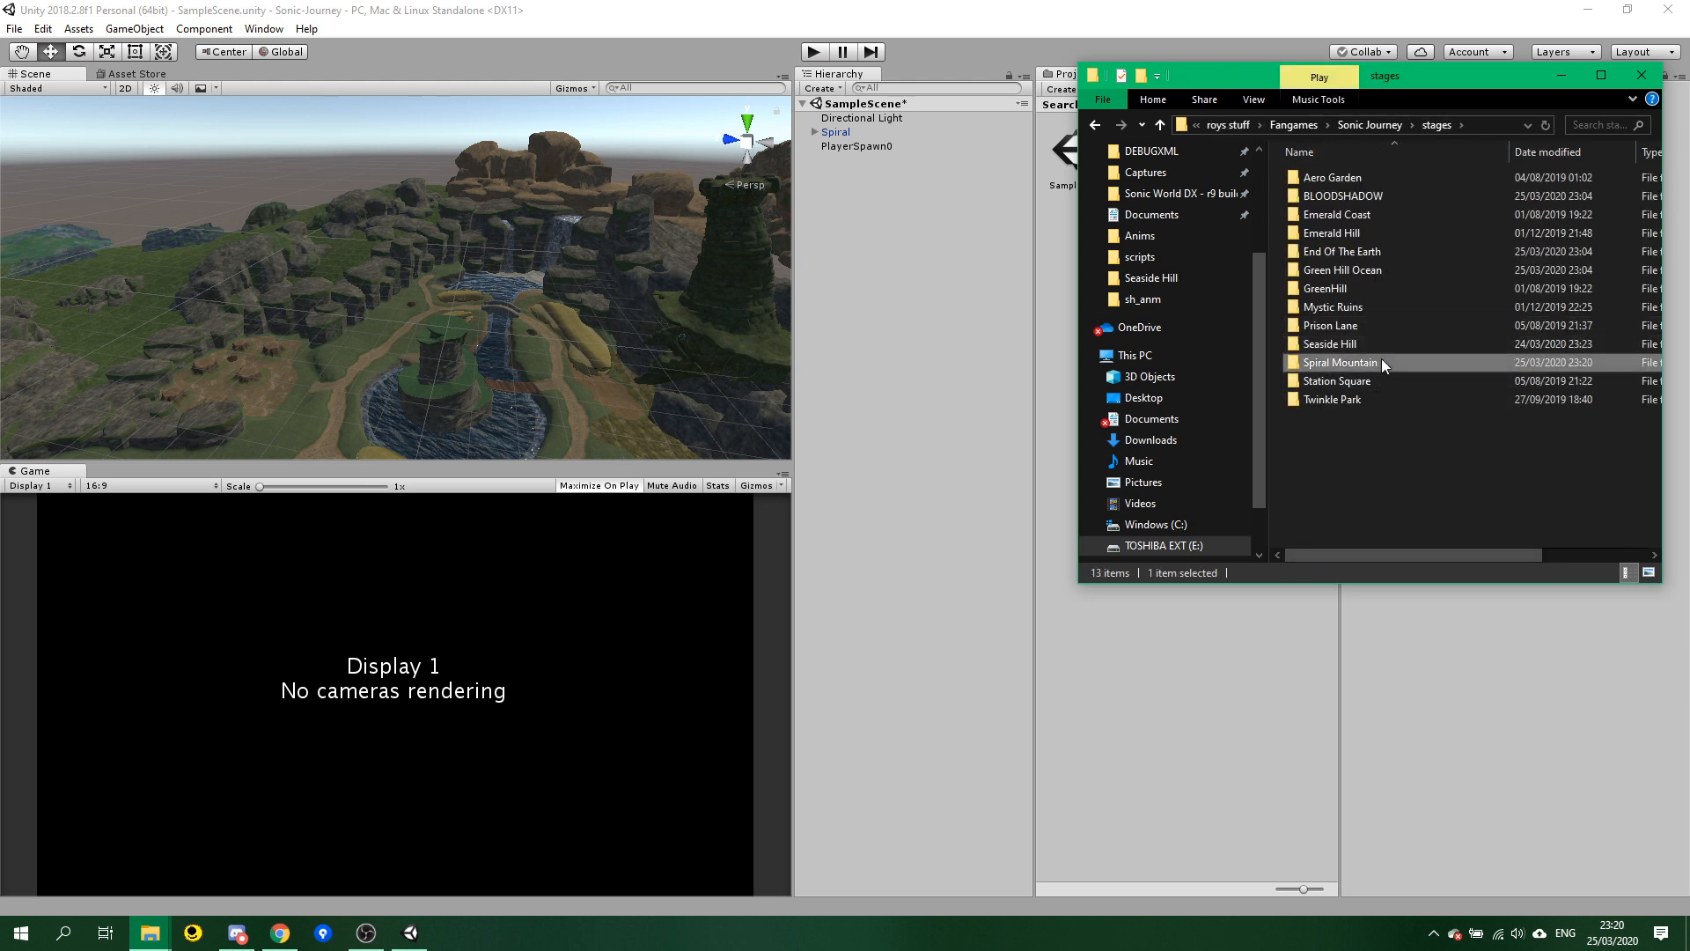
{"action": "double_click", "coordinate": [1340, 363]}
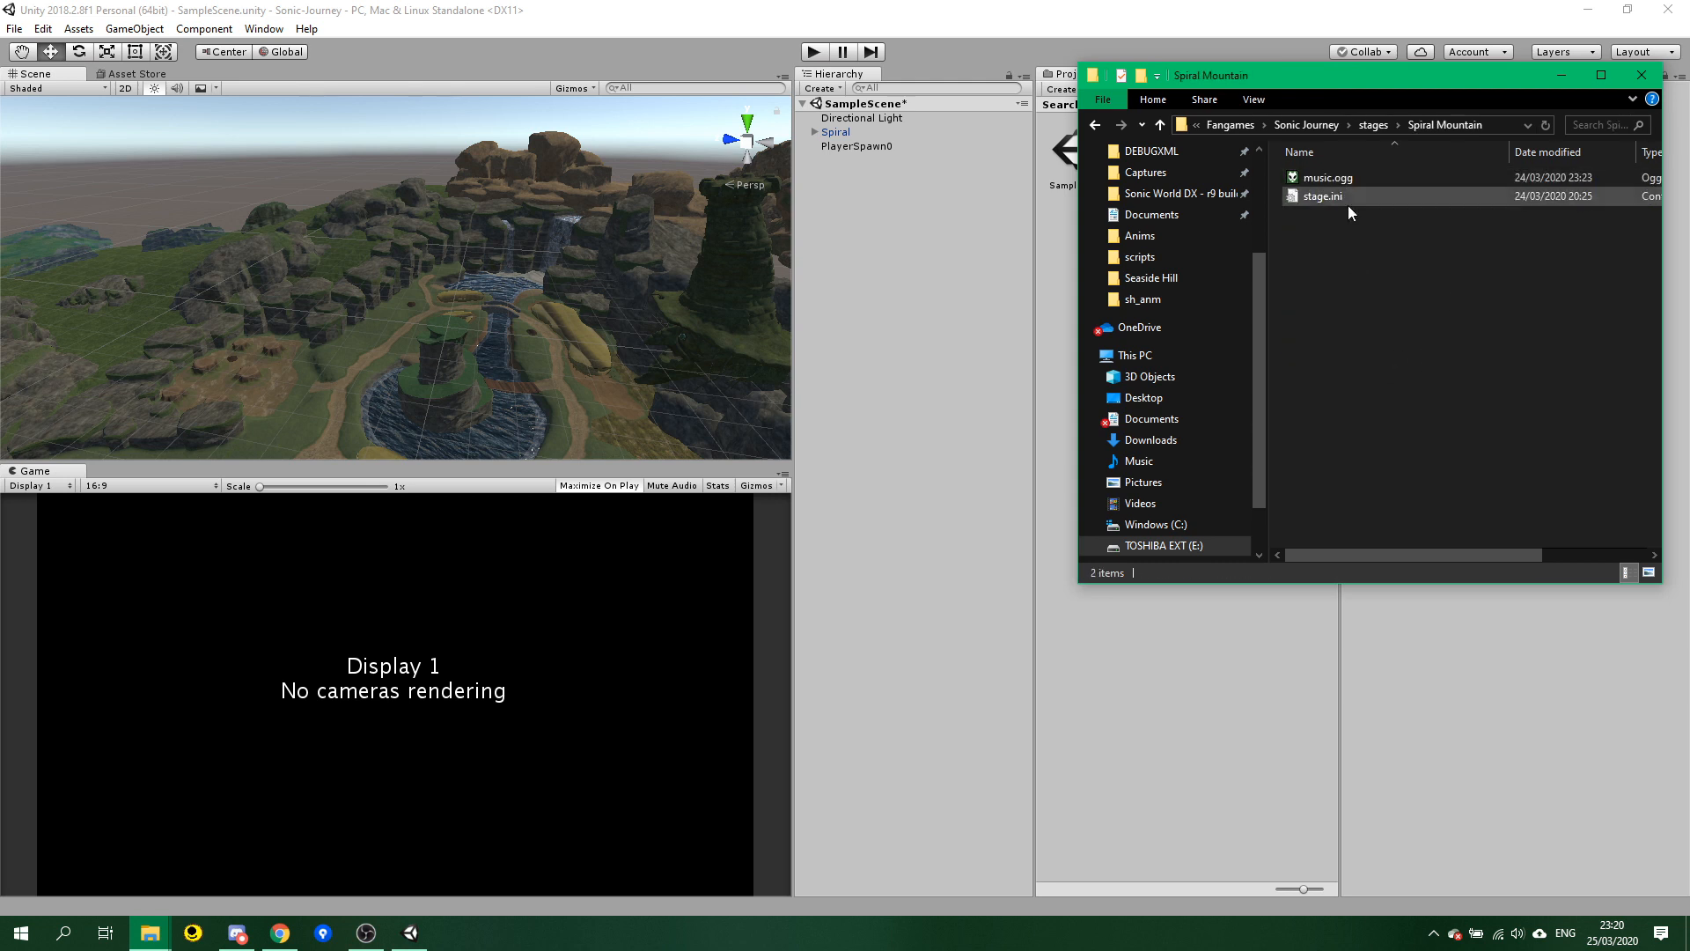
{"action": "right_click", "coordinate": [1322, 195]}
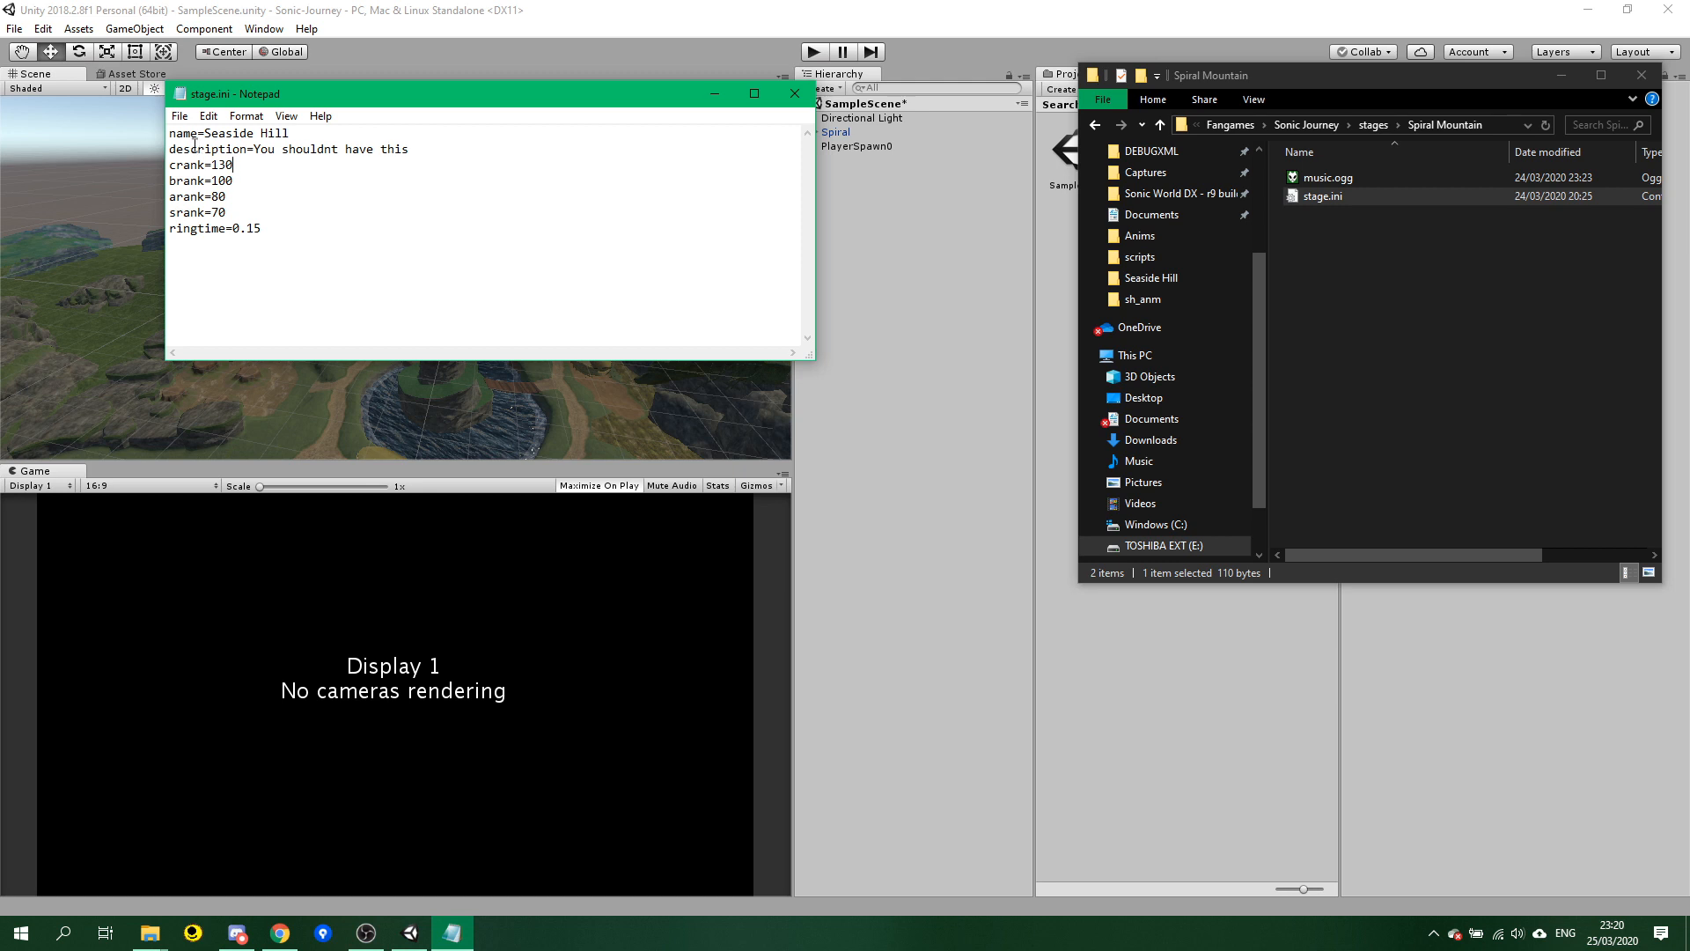
Replace Seaside Hill with name=Spiral Mountain and description=Tutorial Stage in stage.ini, then save.
{"action": "double_click", "coordinate": [246, 132]}
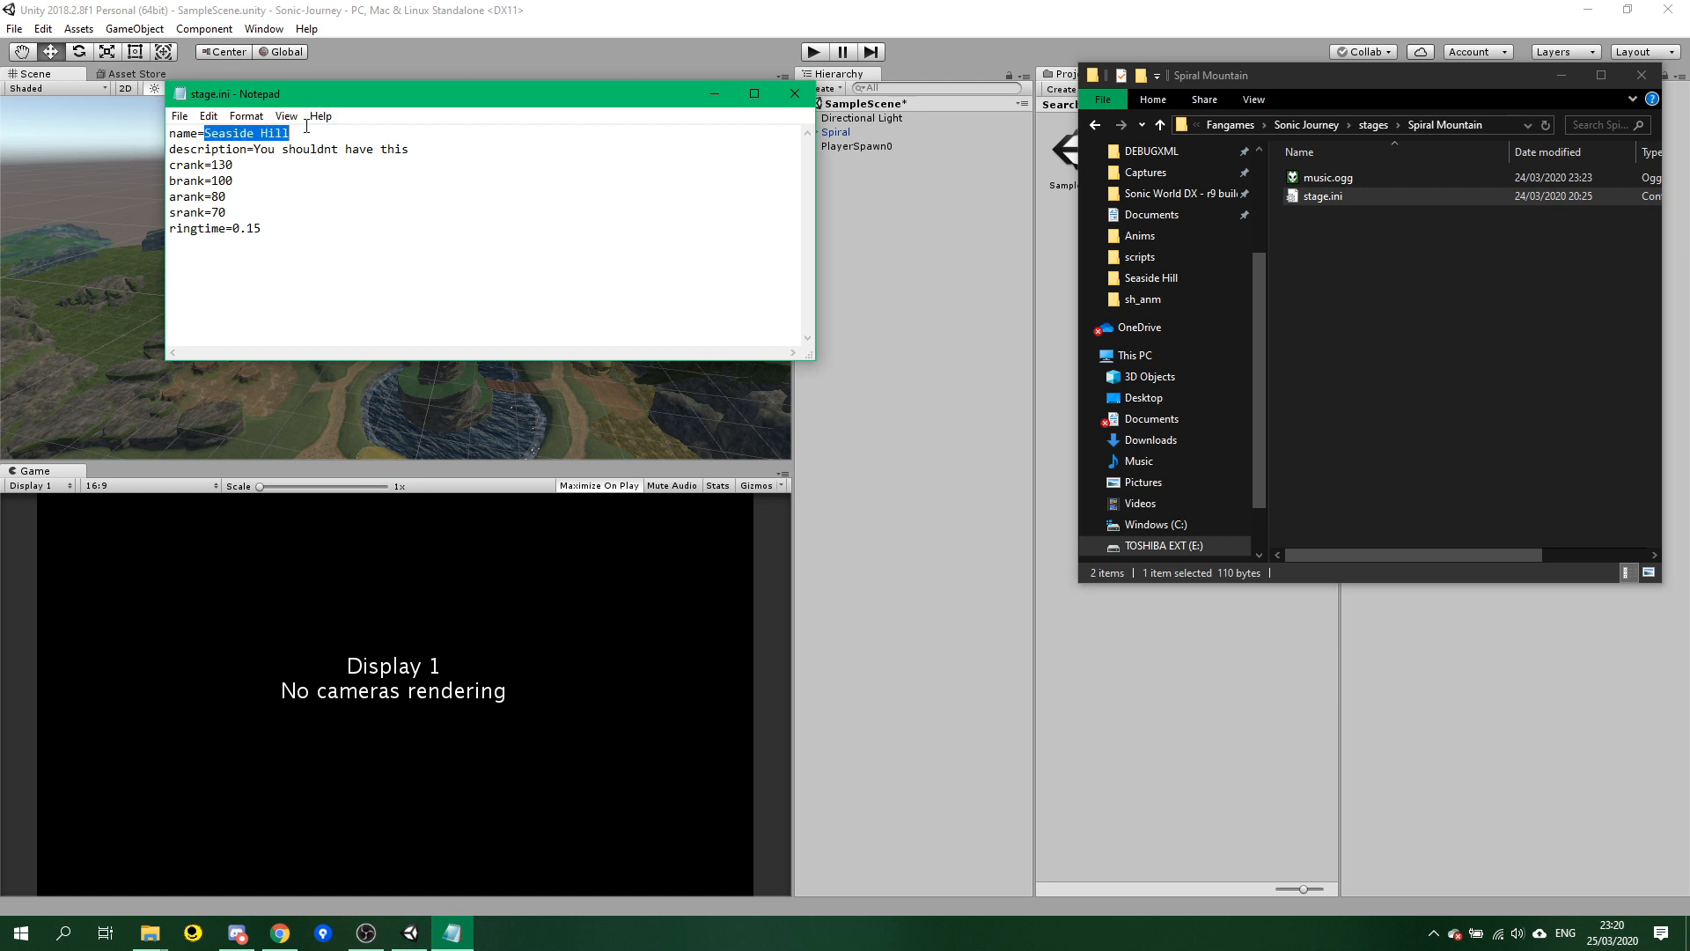
{"action": "type", "text": "Spiral"}
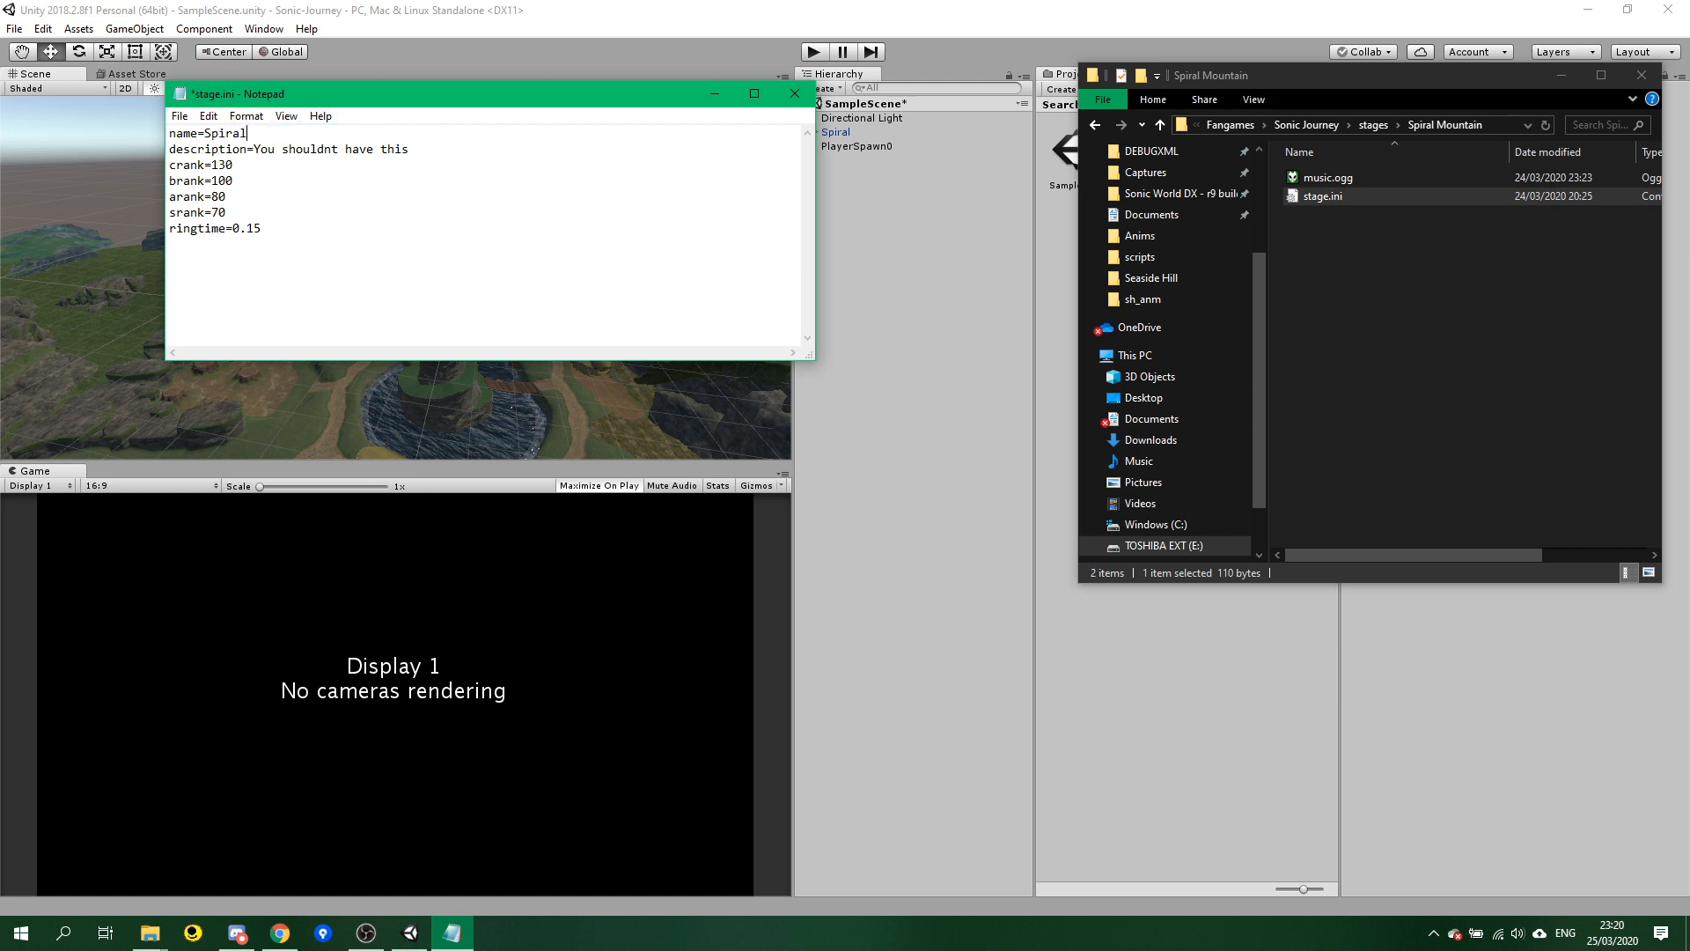
{"action": "type", "text": "Mountain"}
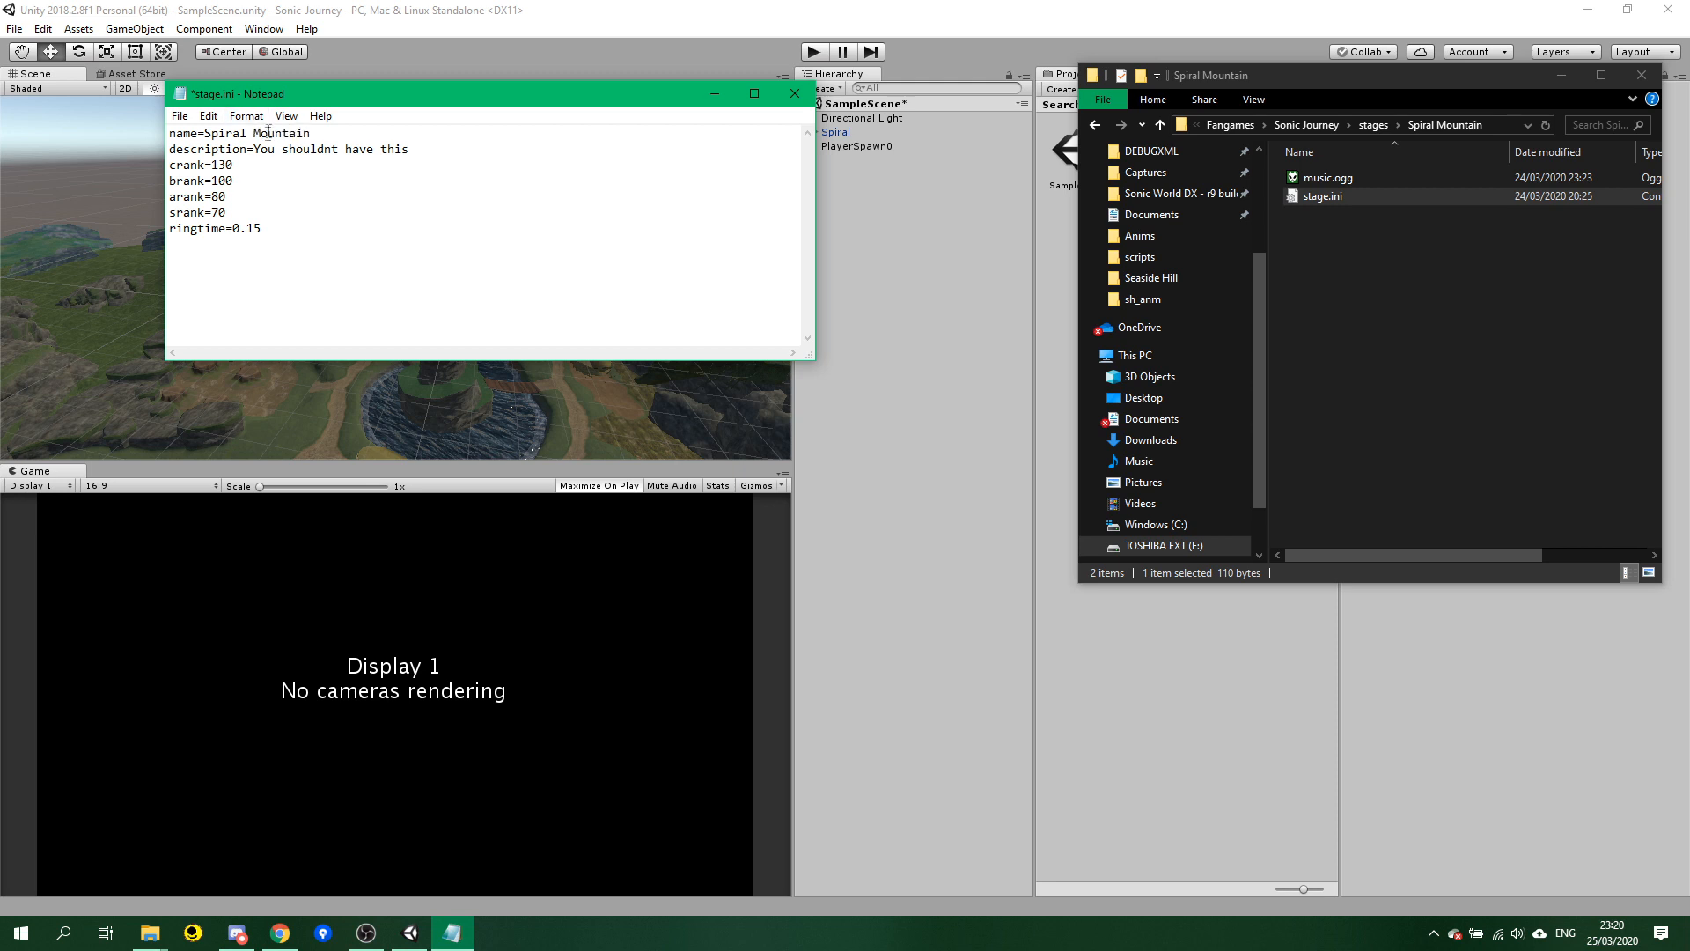
{"action": "left_click_drag", "start_coordinate": [256, 148], "coordinate": [408, 148]}
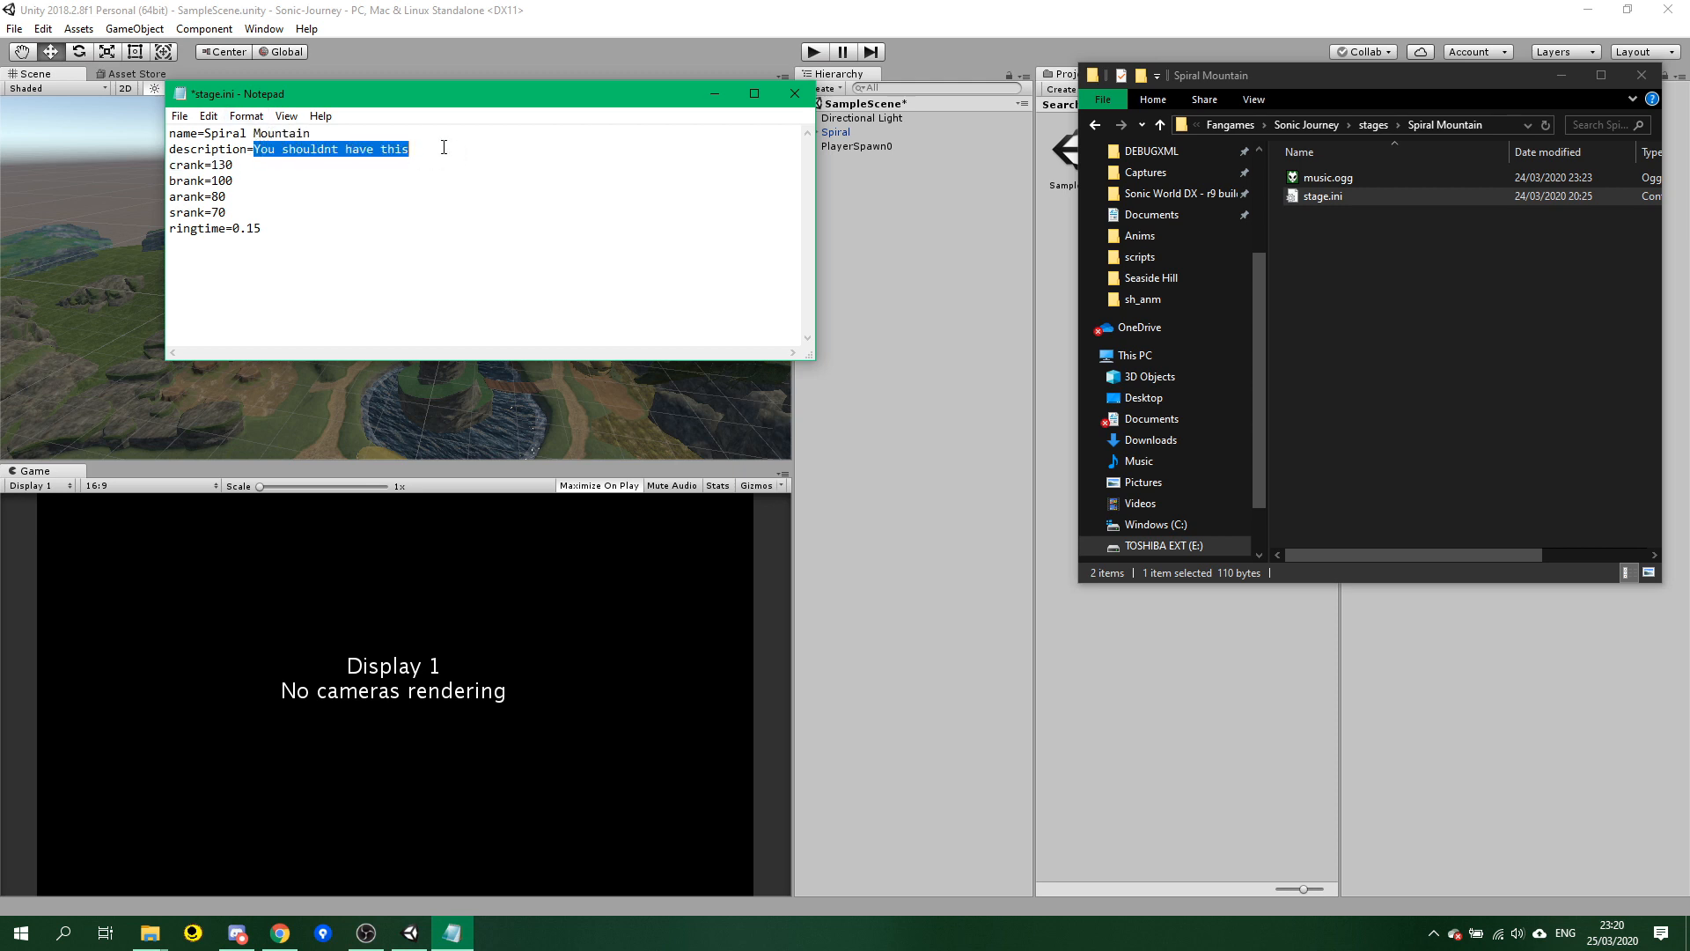
{"action": "mouse_move", "coordinate": [516, 129]}
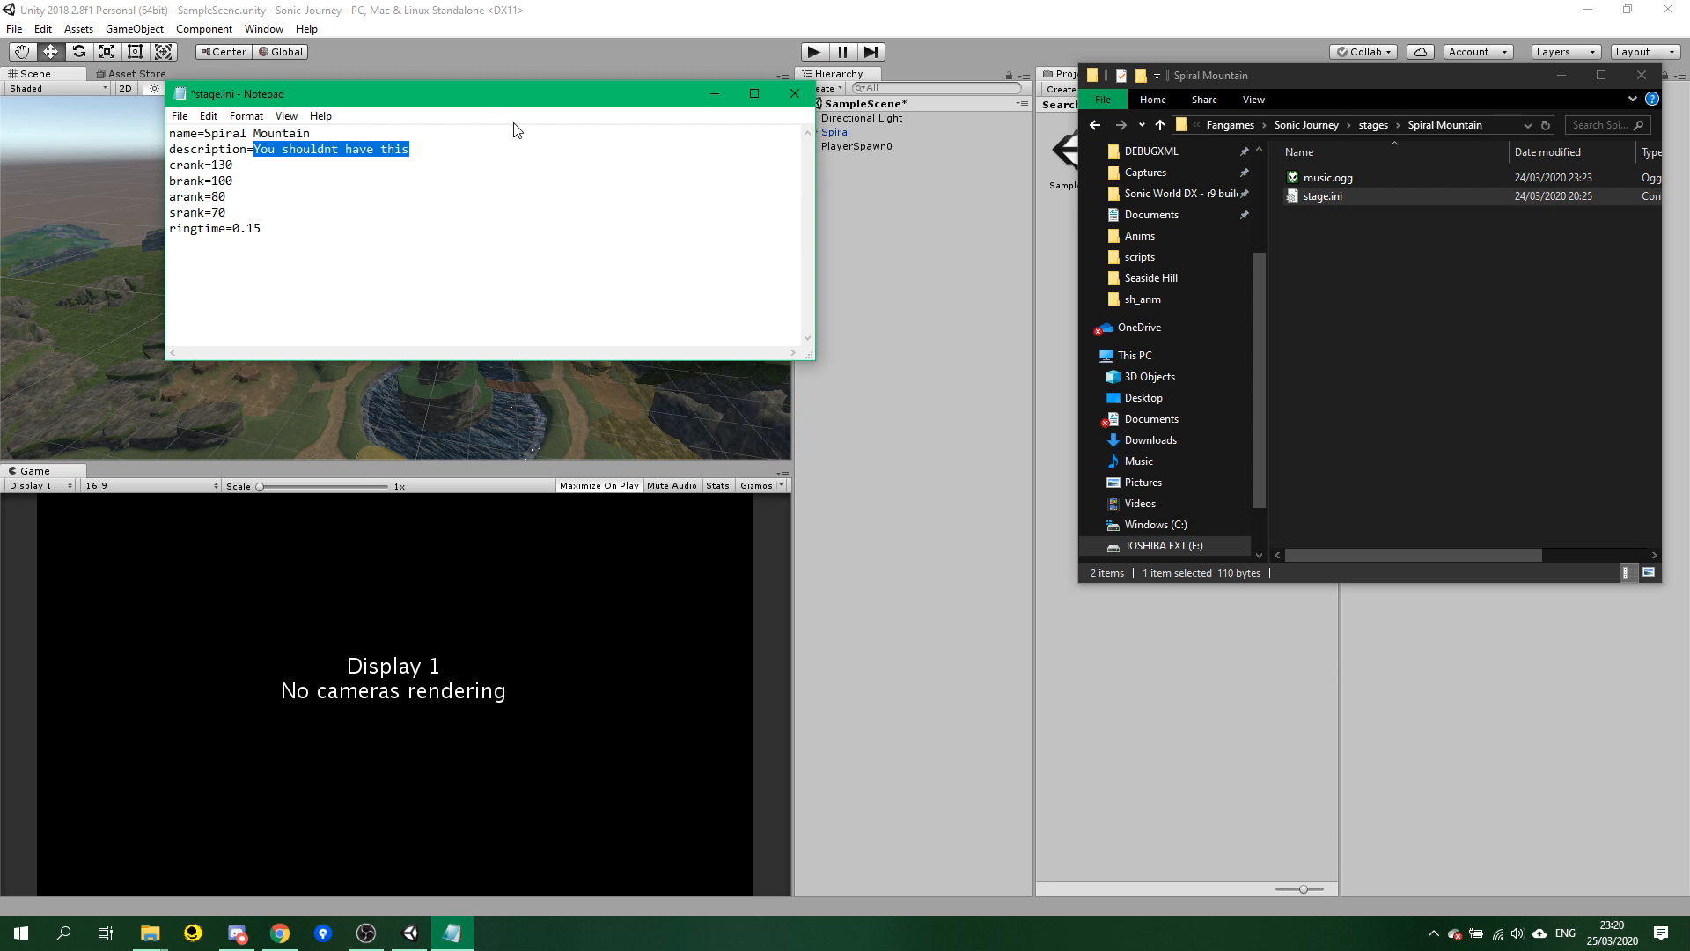
{"action": "mouse_move", "coordinate": [545, 185]}
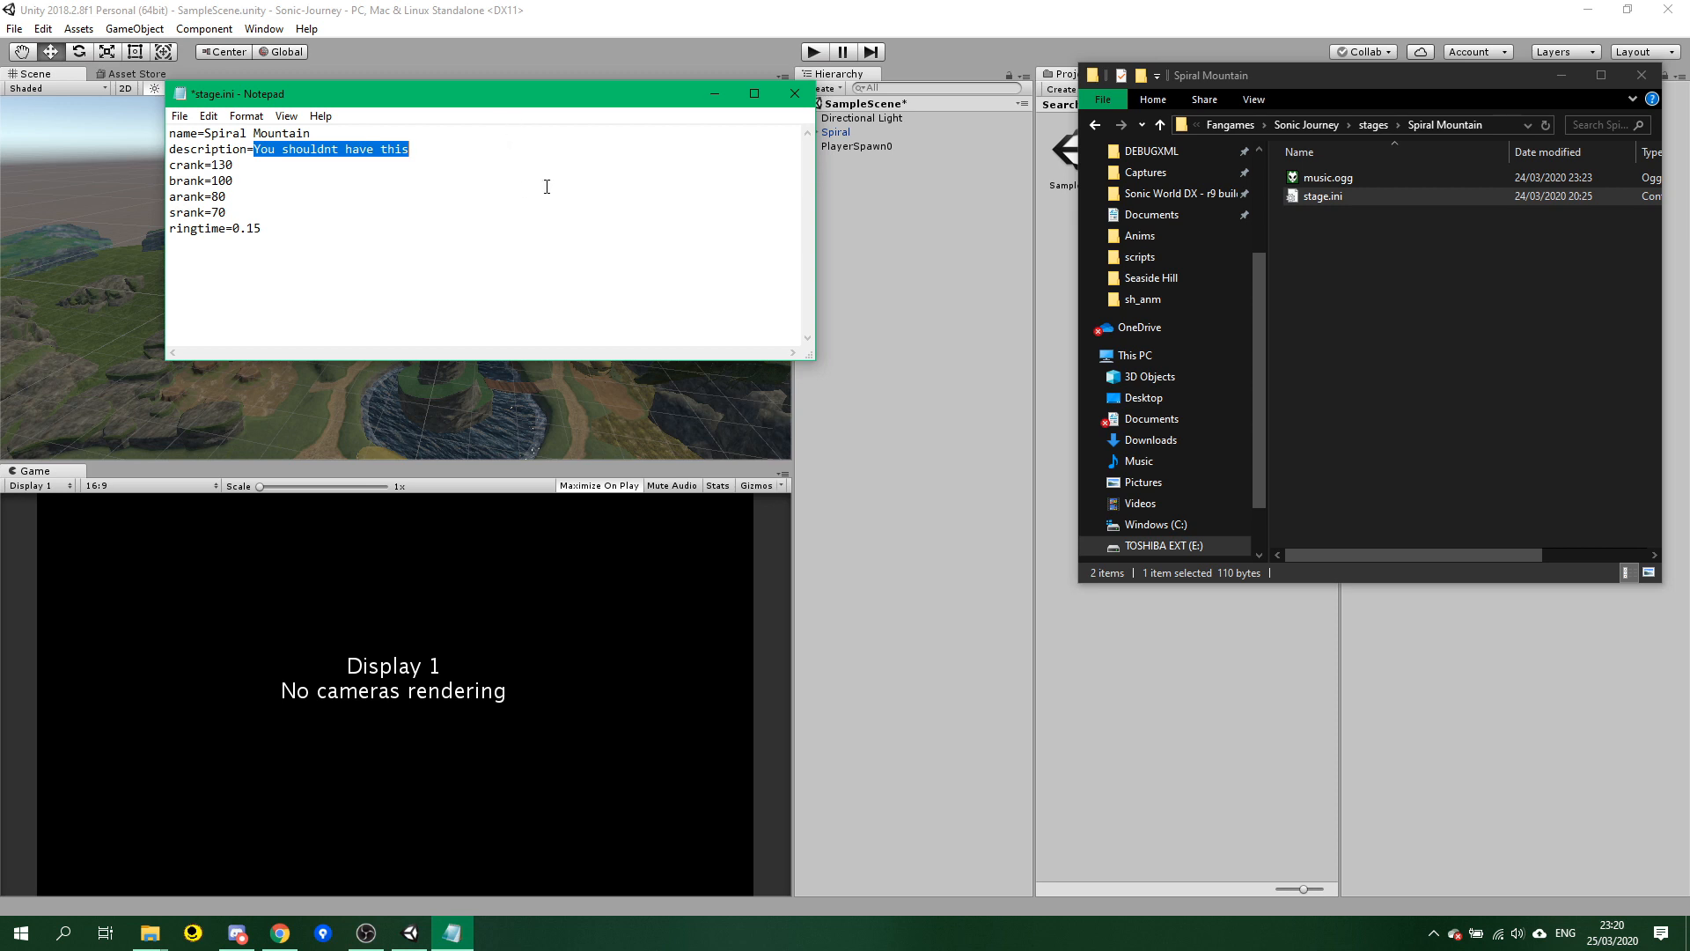
{"action": "mouse_move", "coordinate": [523, 229]}
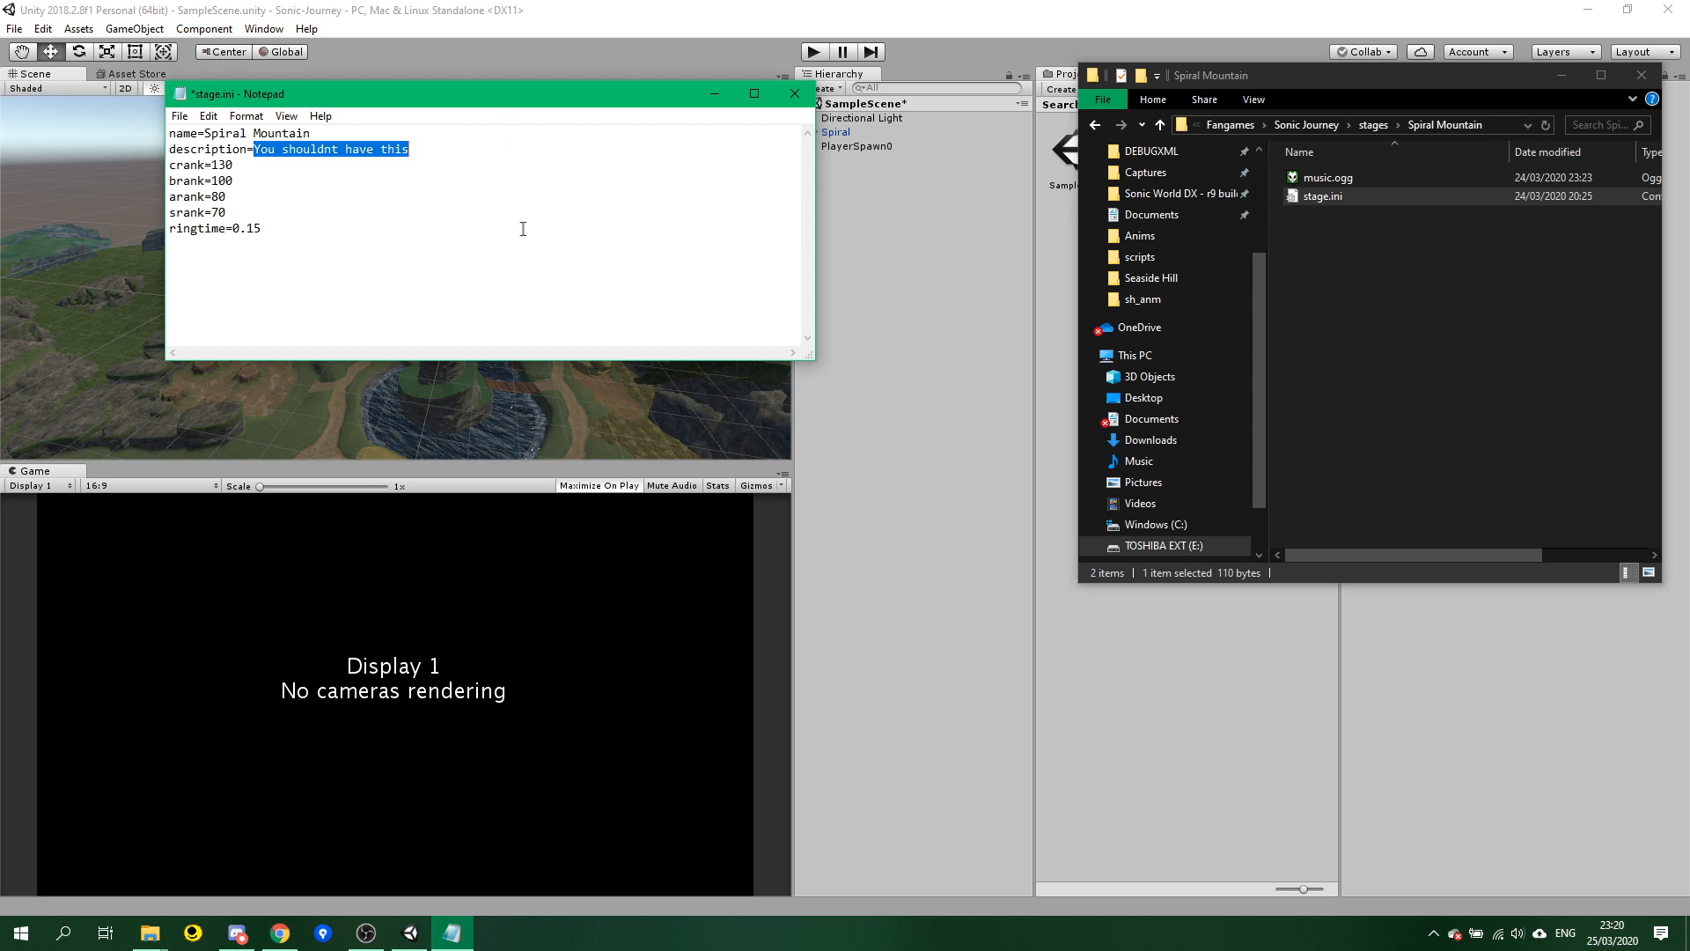
{"action": "mouse_move", "coordinate": [669, 229]}
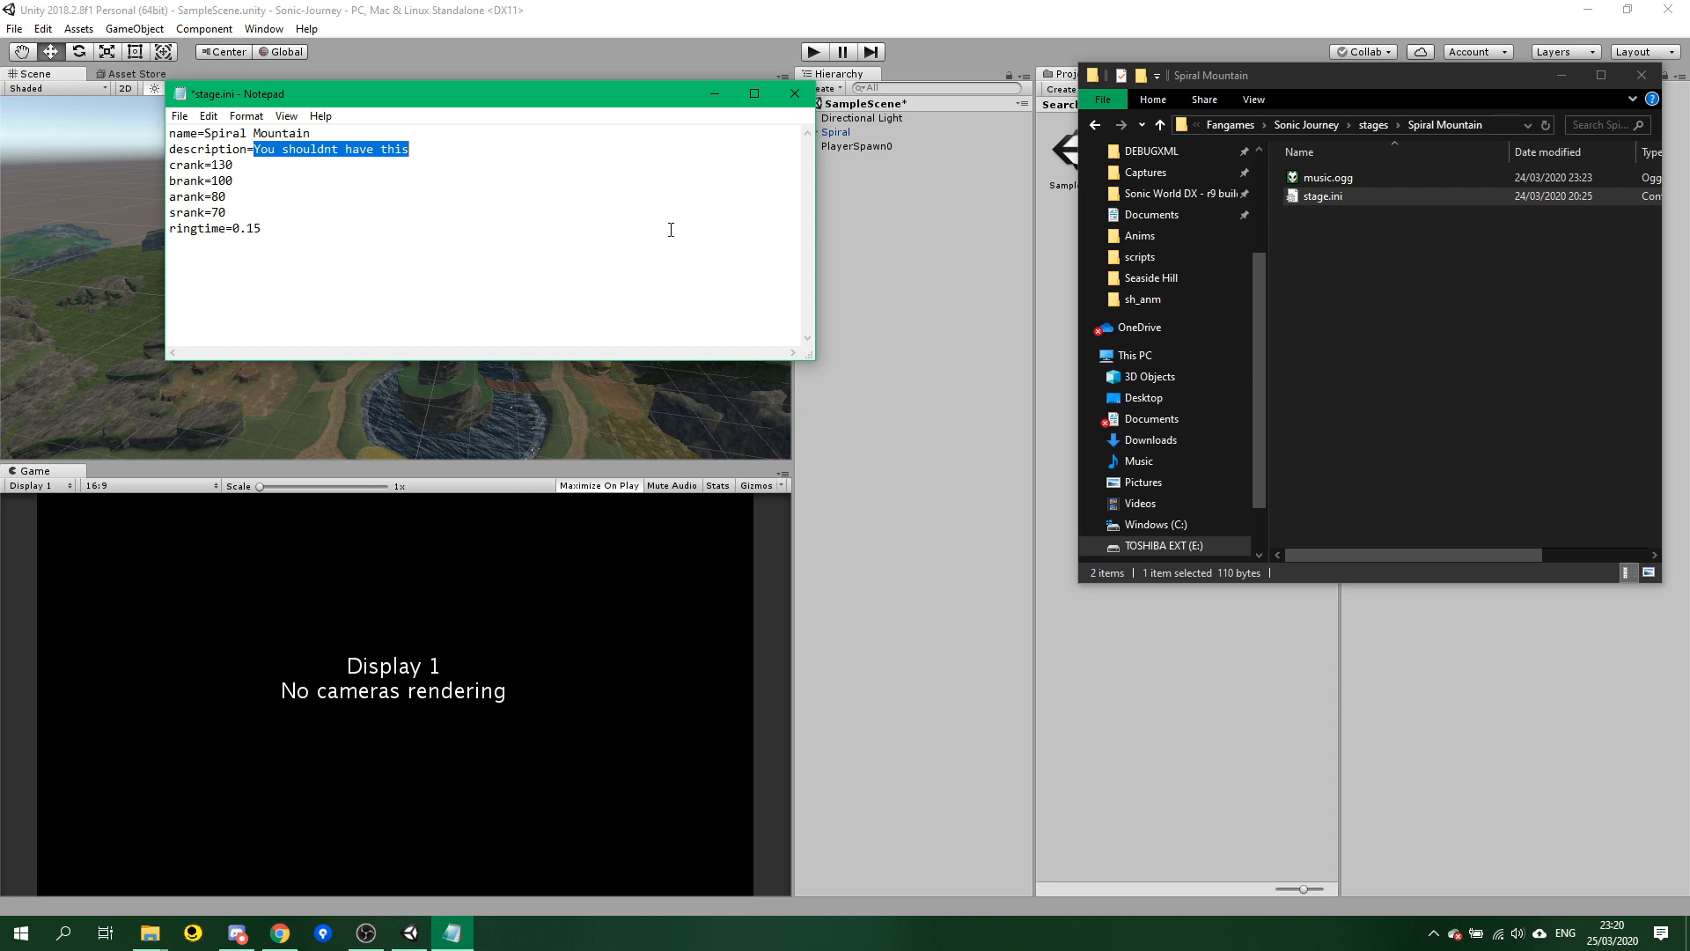
{"action": "type", "text": "Tutorial S"}
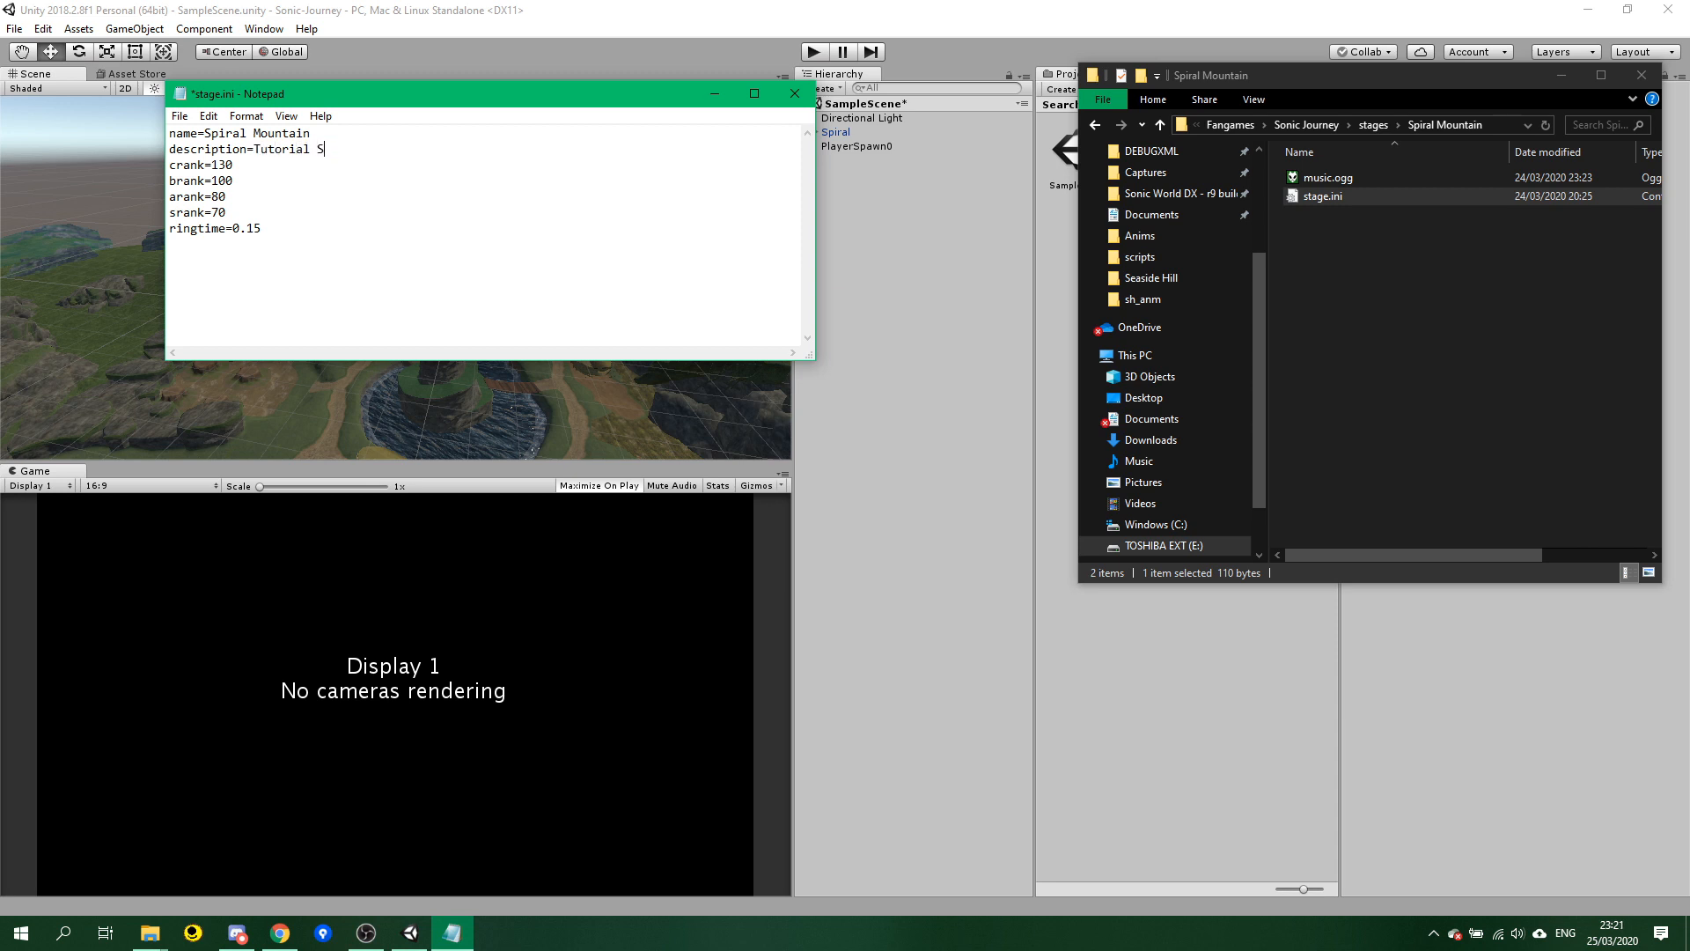
{"action": "type", "text": "tage"}
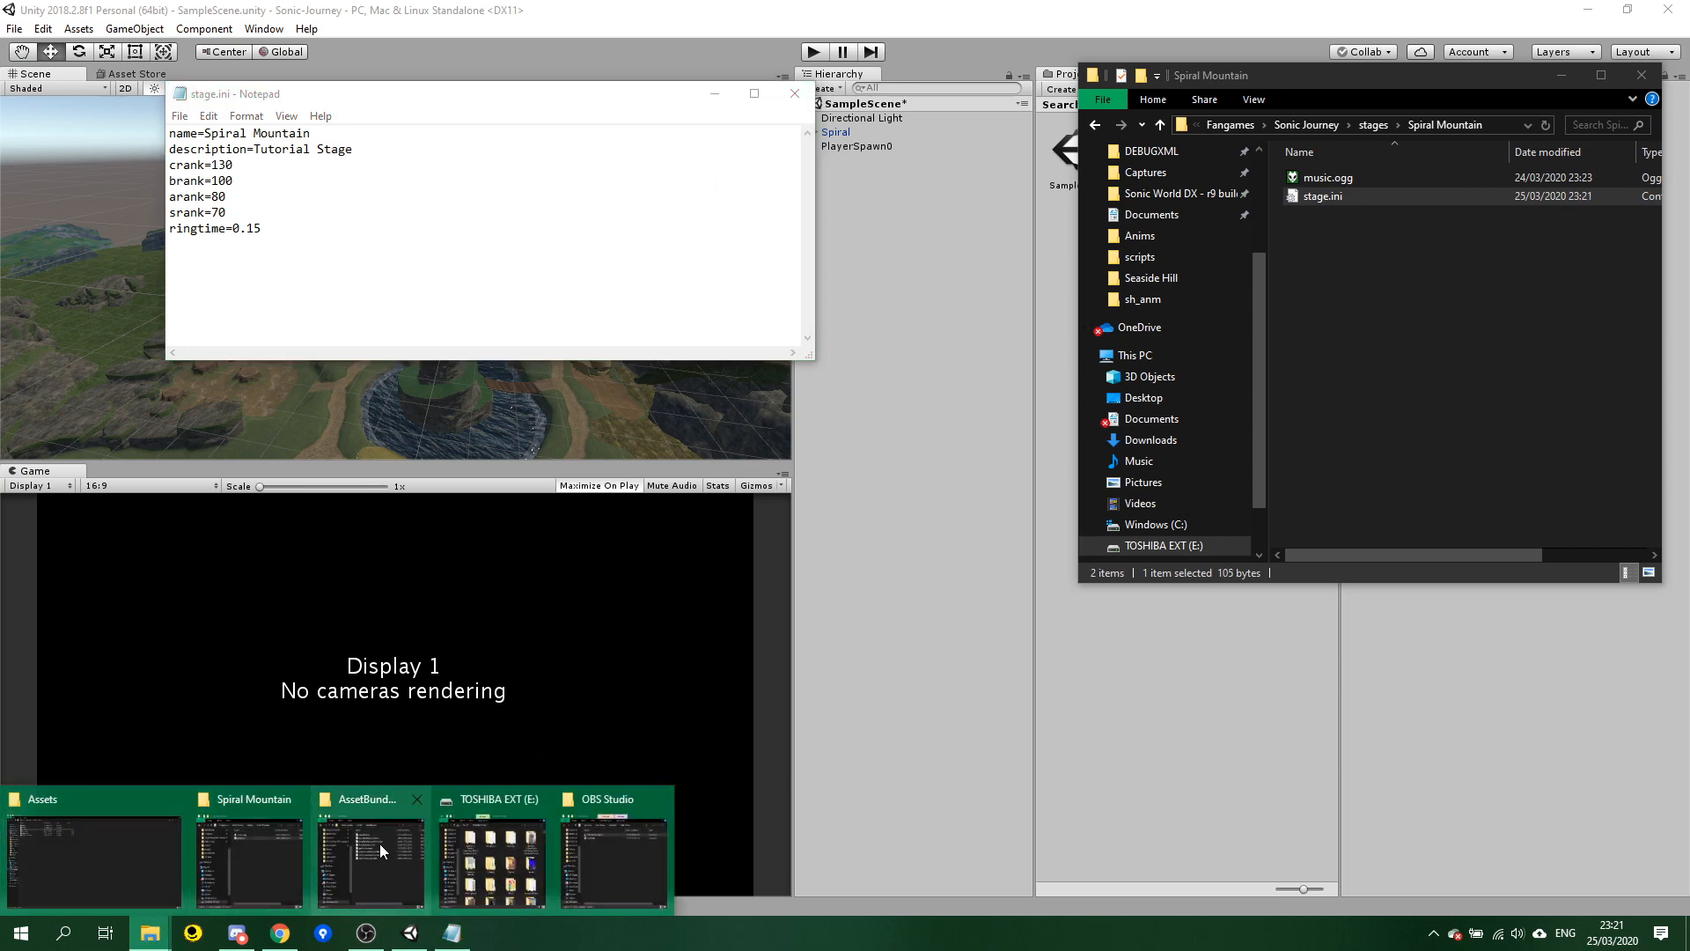
Rename the spiral mountain bundle in the Spiral Mountain folder to stage, then return to Sonic Journey.
{"action": "left_click", "coordinate": [370, 852]}
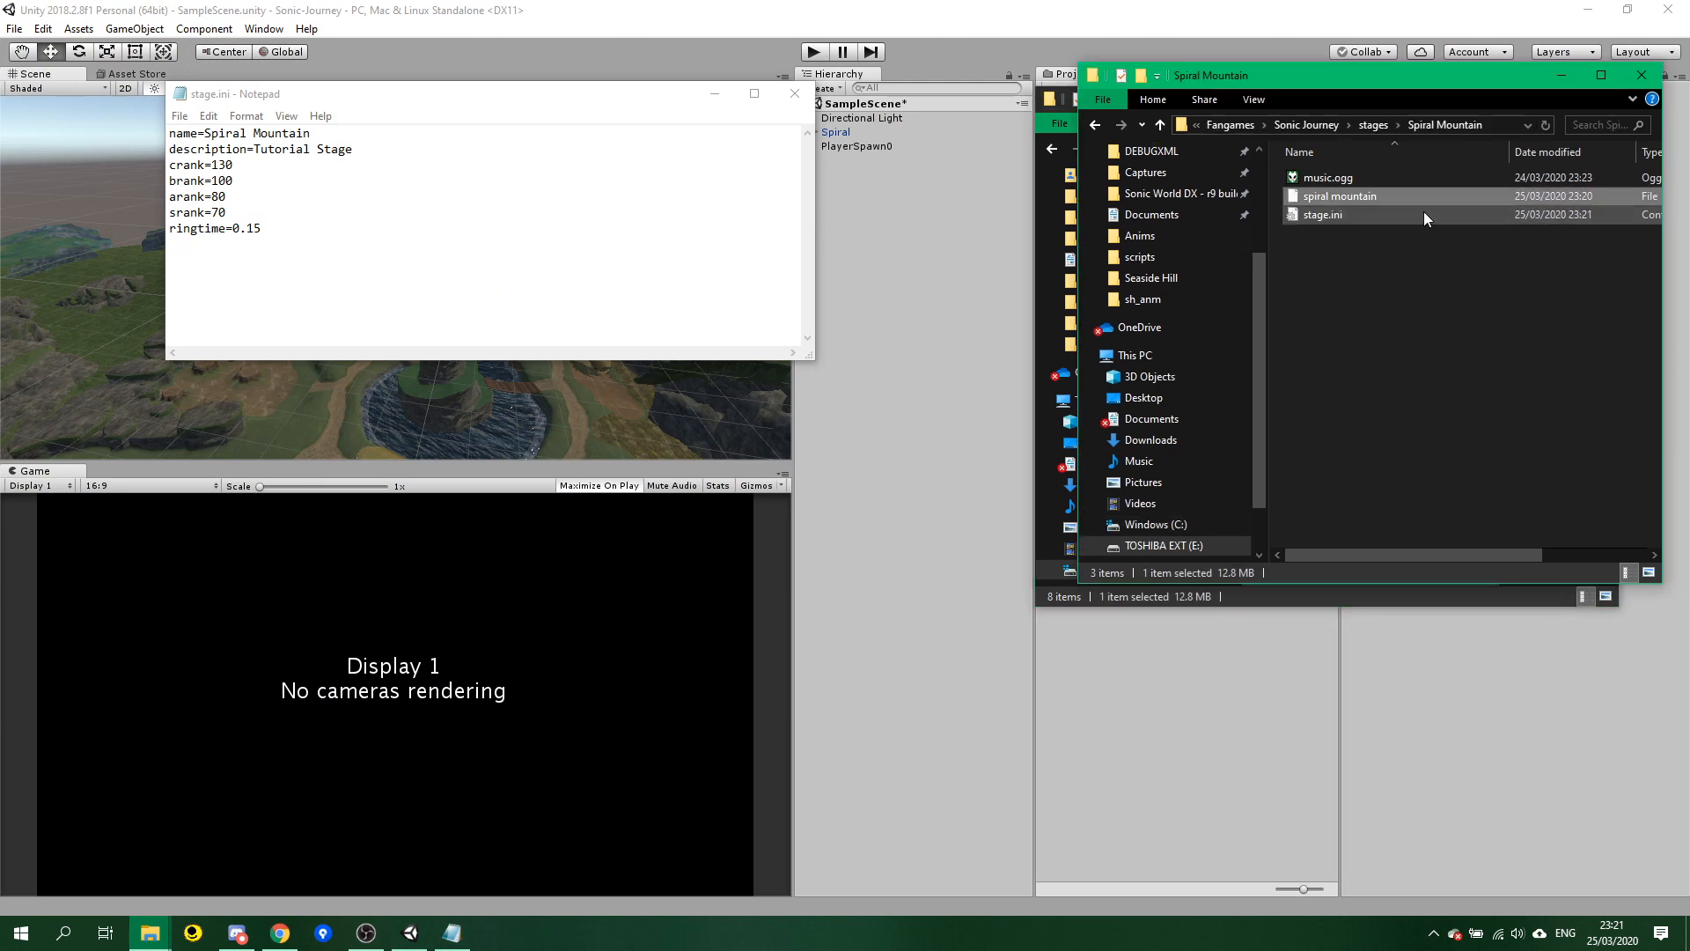
{"action": "right_click", "coordinate": [1340, 196]}
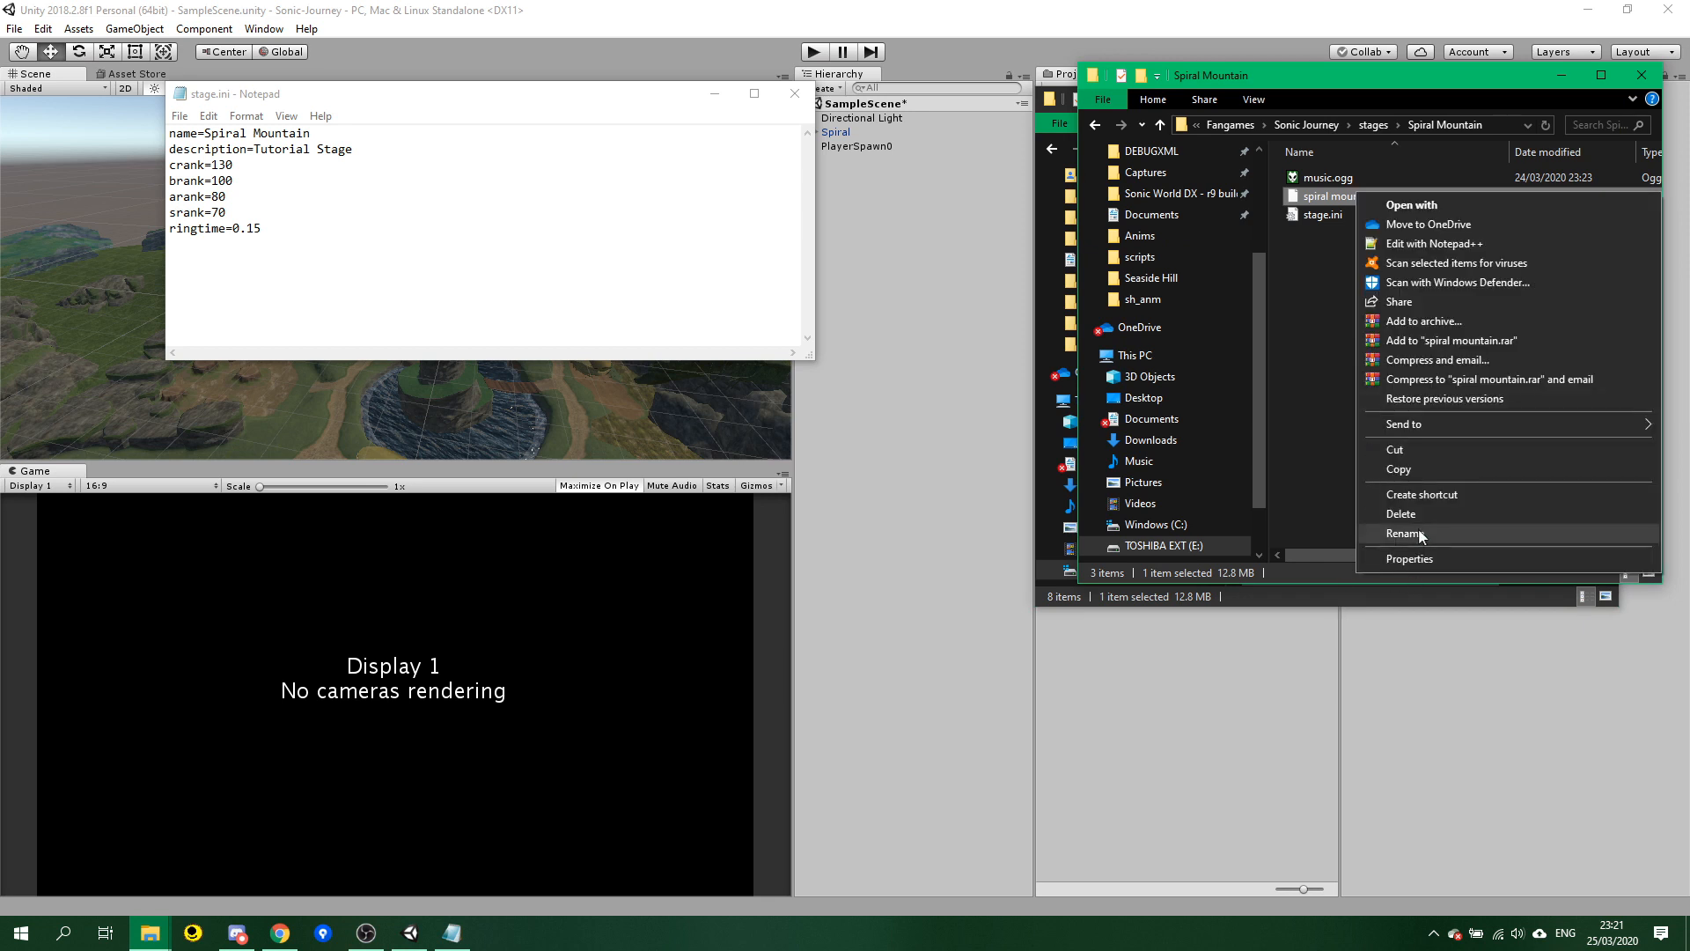
{"action": "left_click", "coordinate": [1405, 533]}
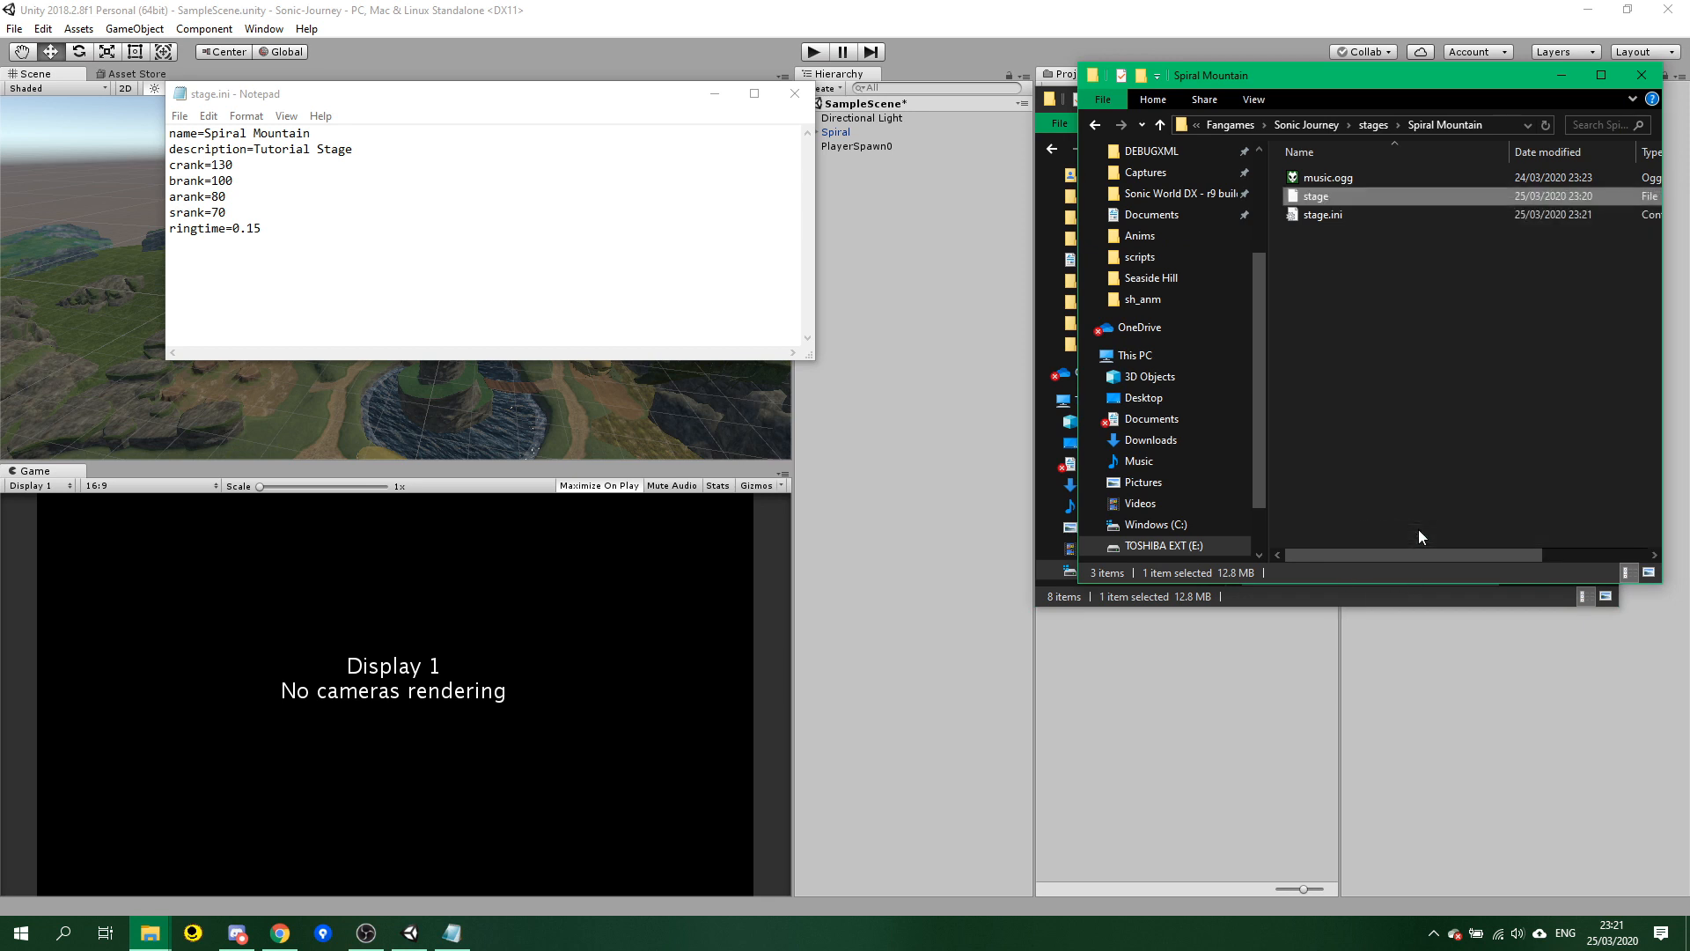
{"action": "mouse_move", "coordinate": [1397, 227]}
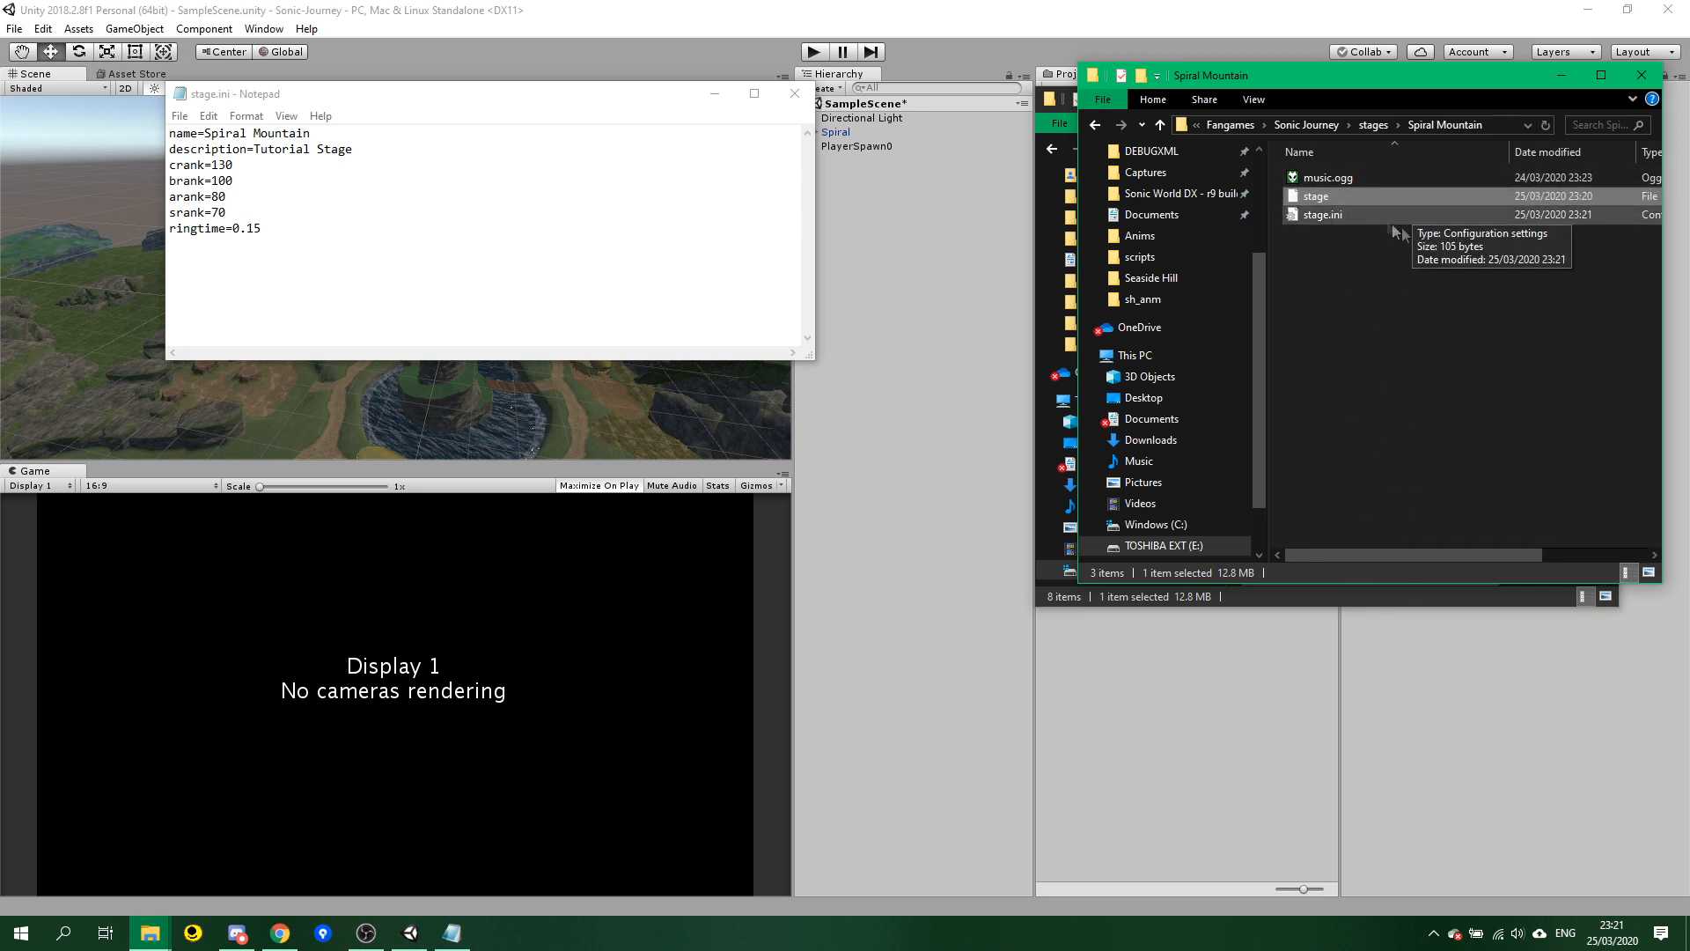
{"action": "mouse_move", "coordinate": [1363, 482]}
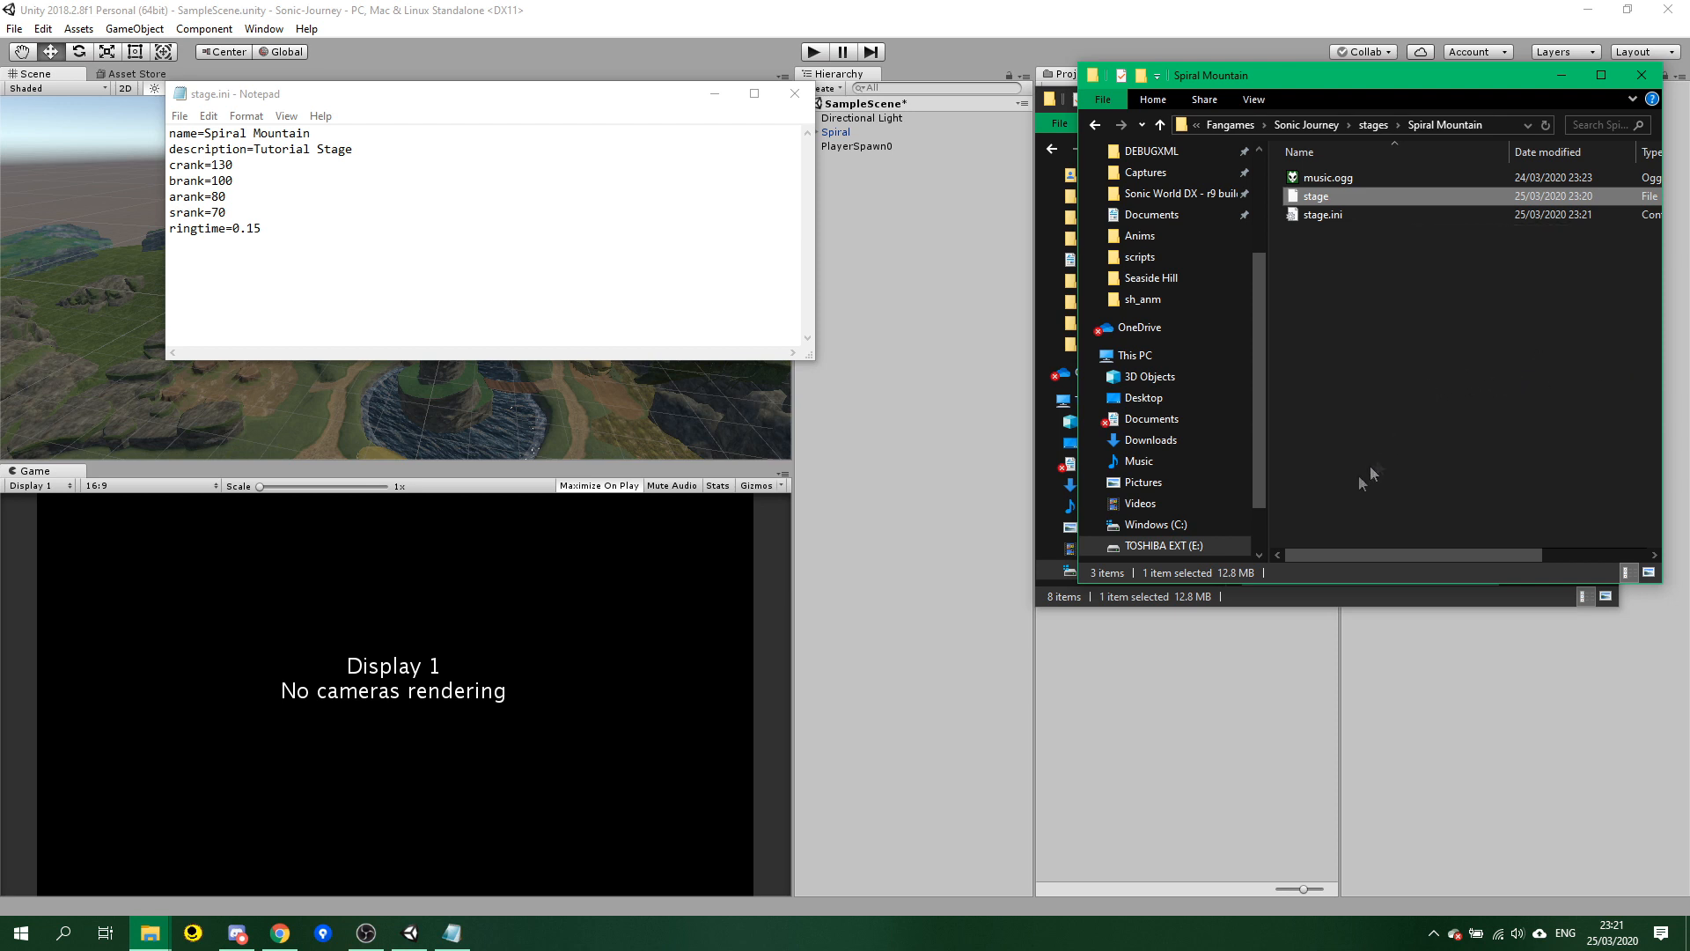
{"action": "mouse_move", "coordinate": [1301, 151]}
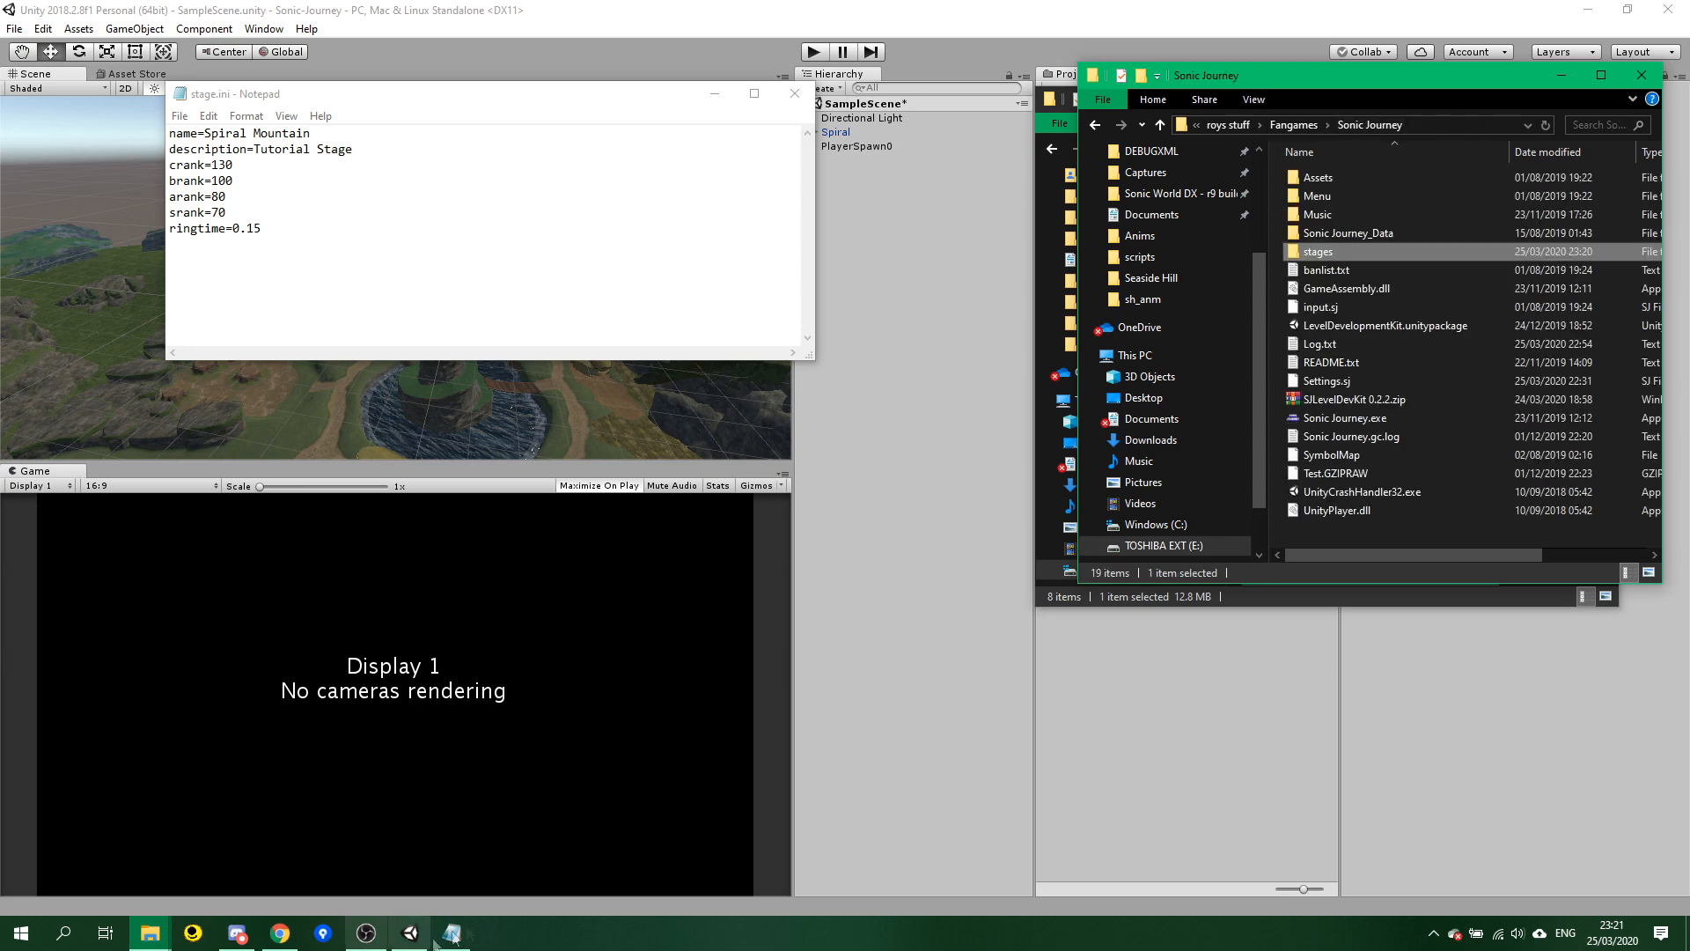
{"action": "left_click", "coordinate": [813, 51]}
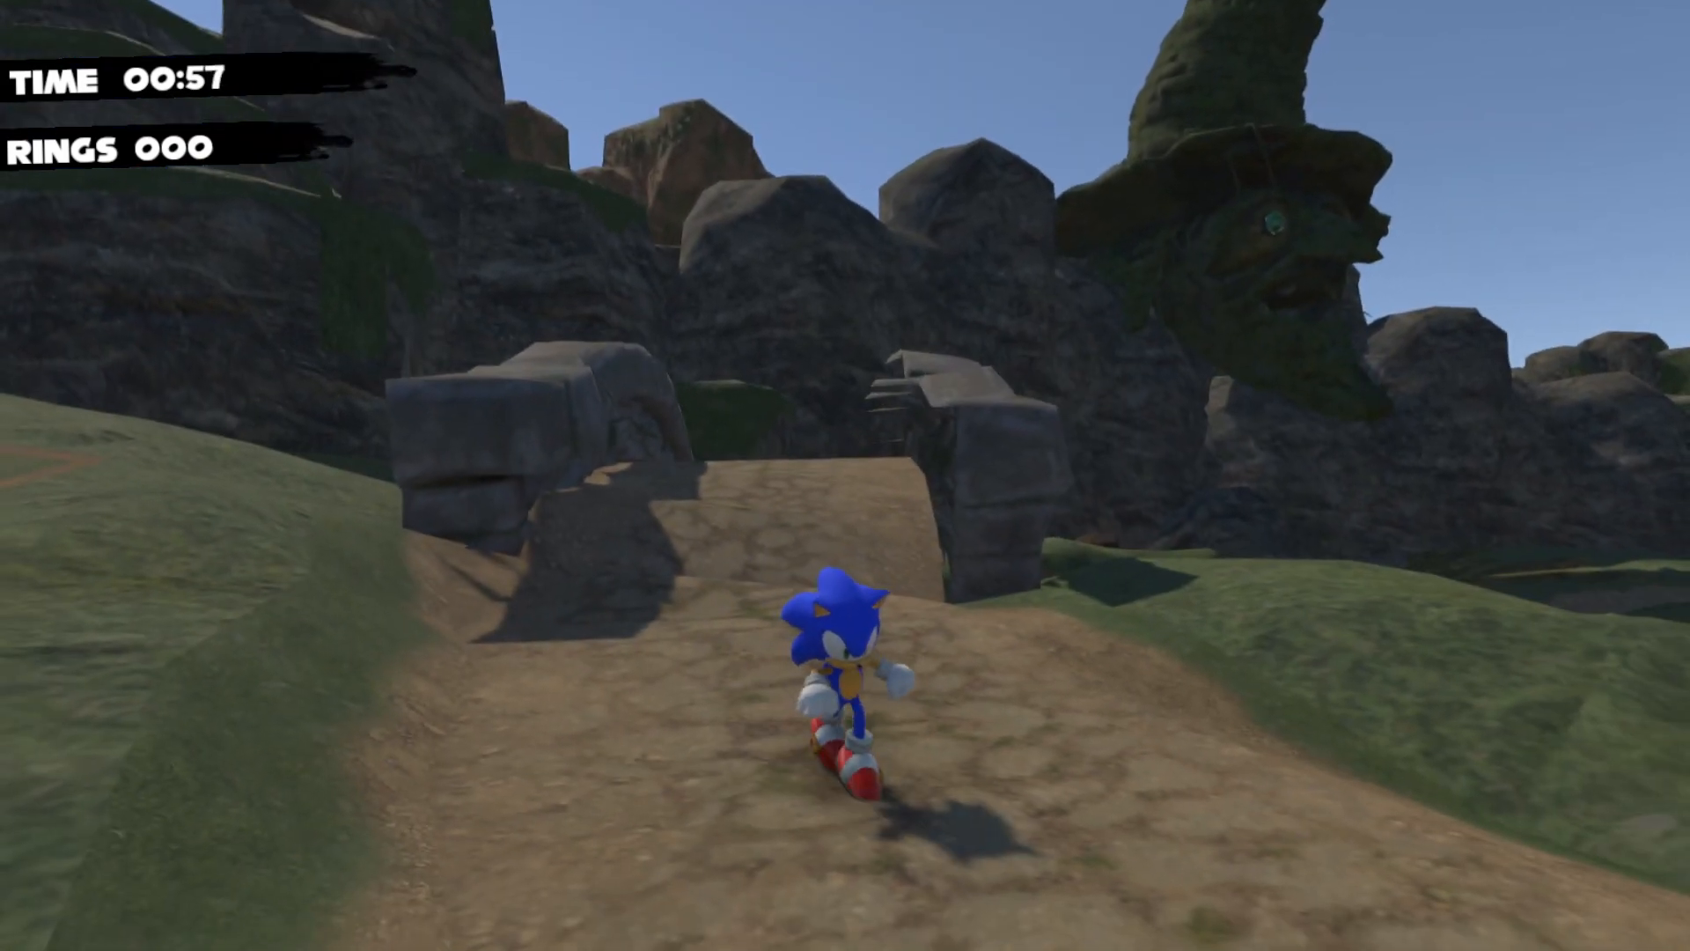
Pause the Spiral Mountain run with Esc, showing the Resume, Restart and Quit menu.
{"action": "key", "text": "Escape"}
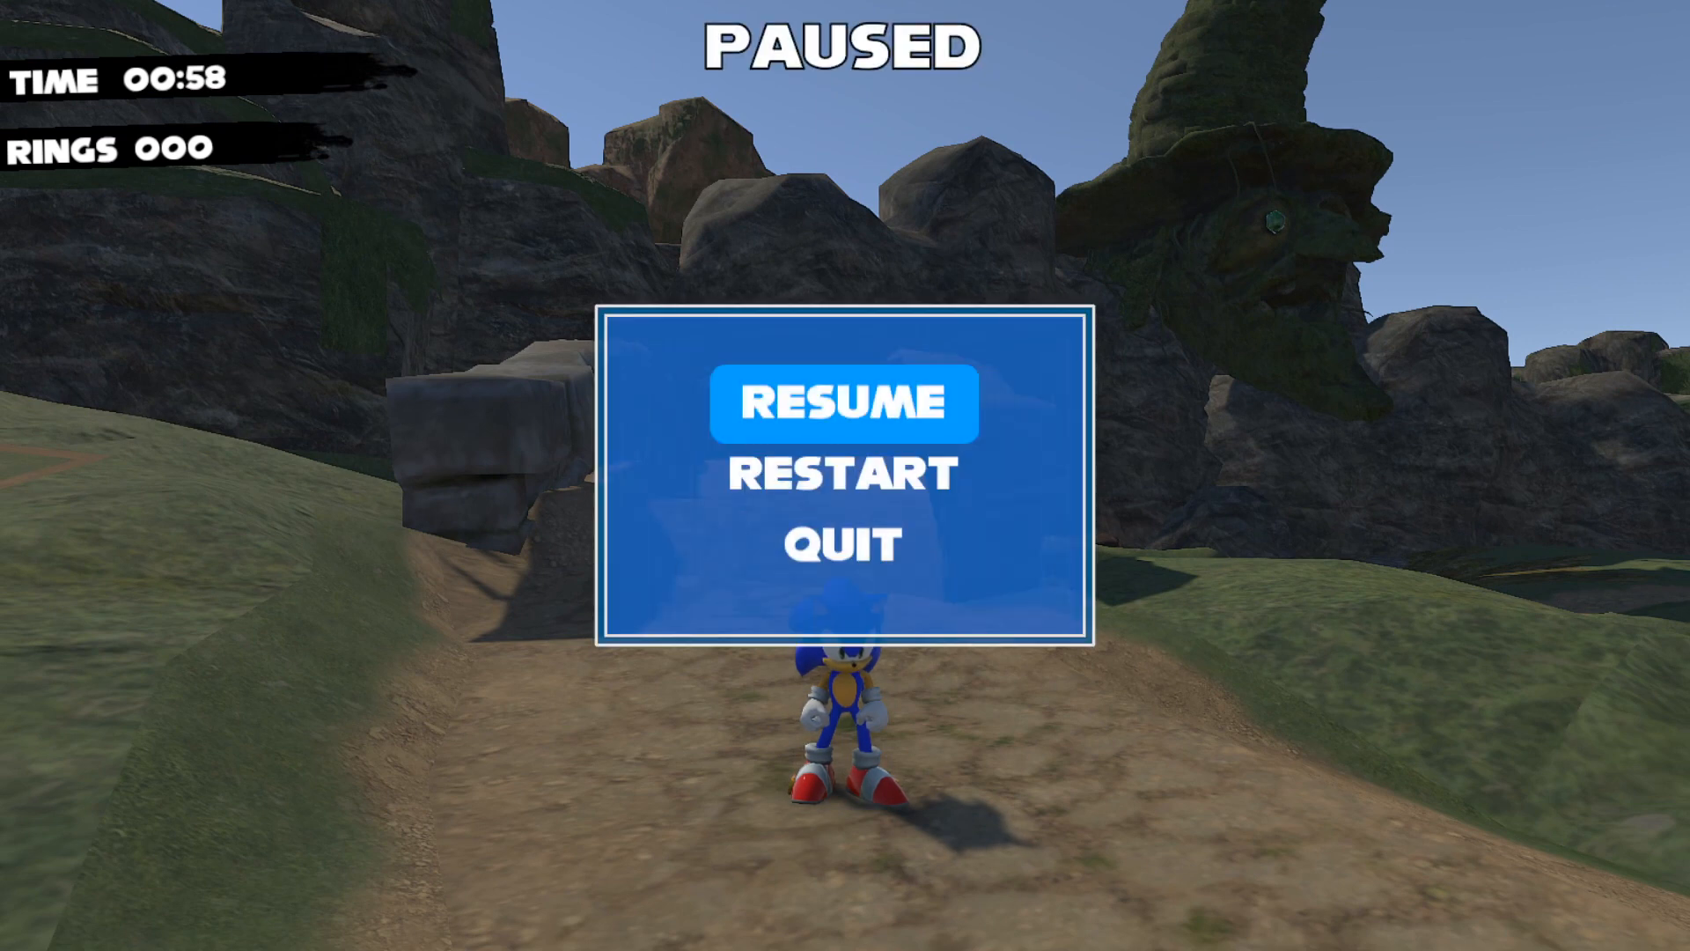